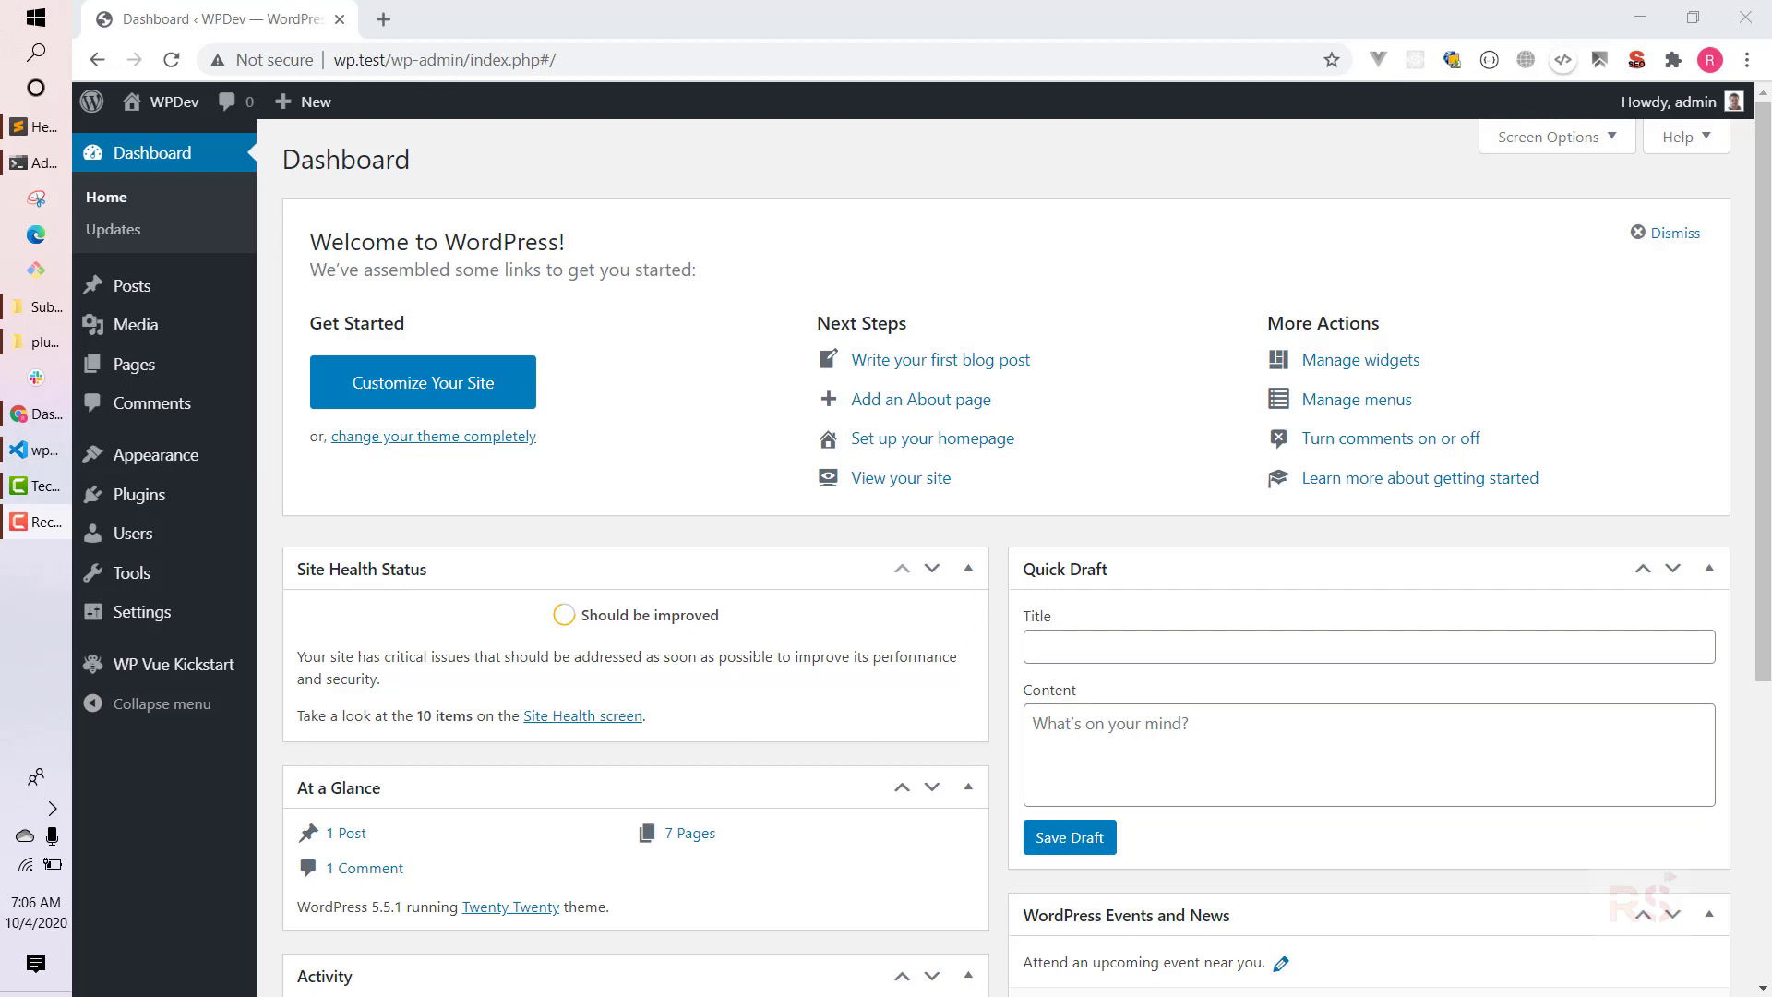
mouse_move(140, 611)
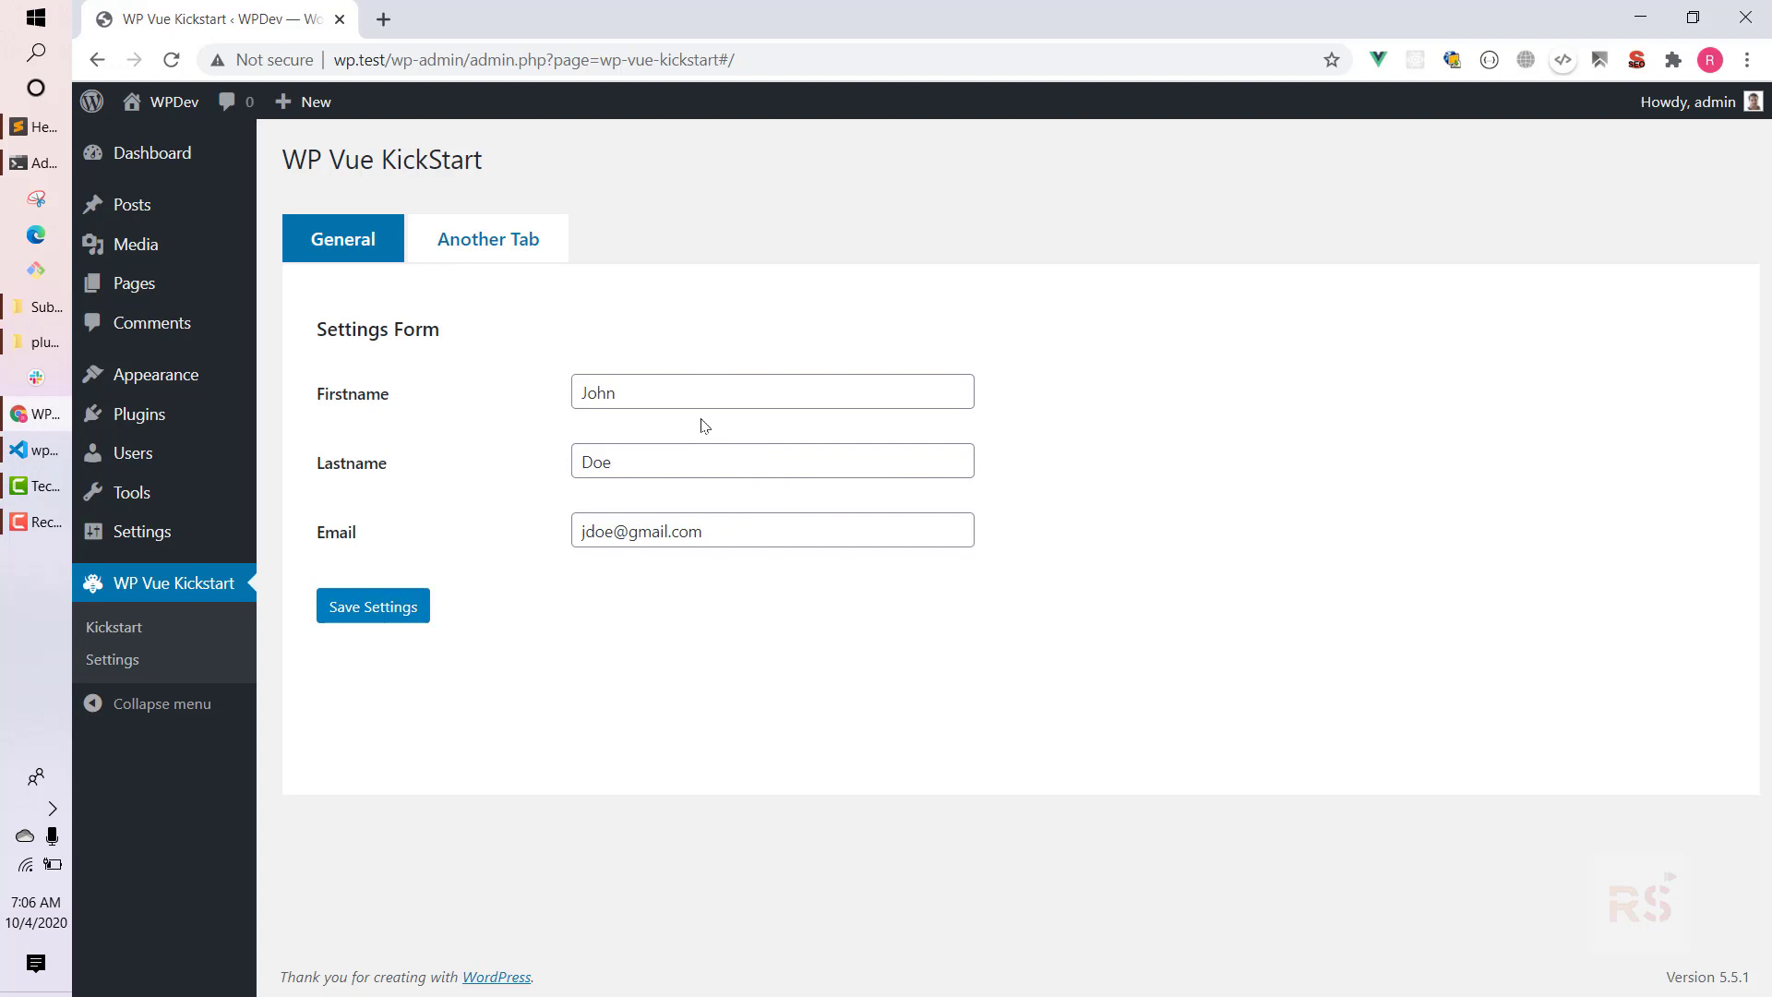
mouse_move(404, 275)
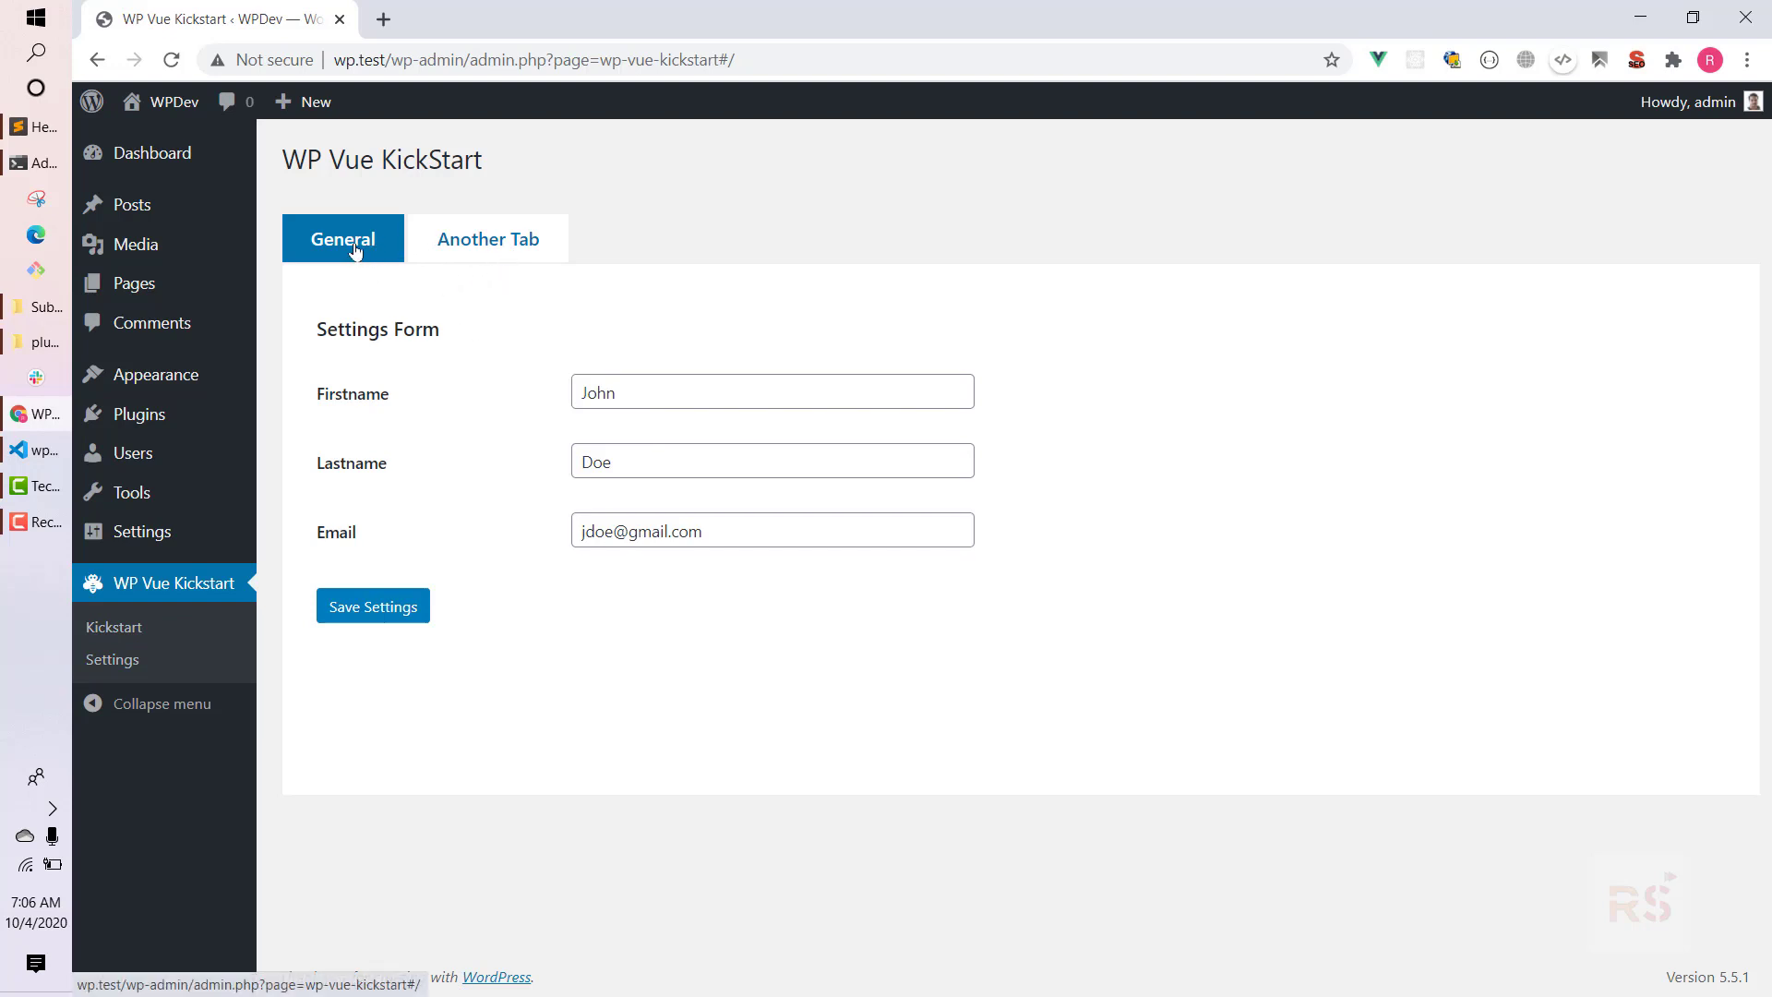
Visit the plugin's Another Tab page, return to General and save the name and email values.
click(487, 238)
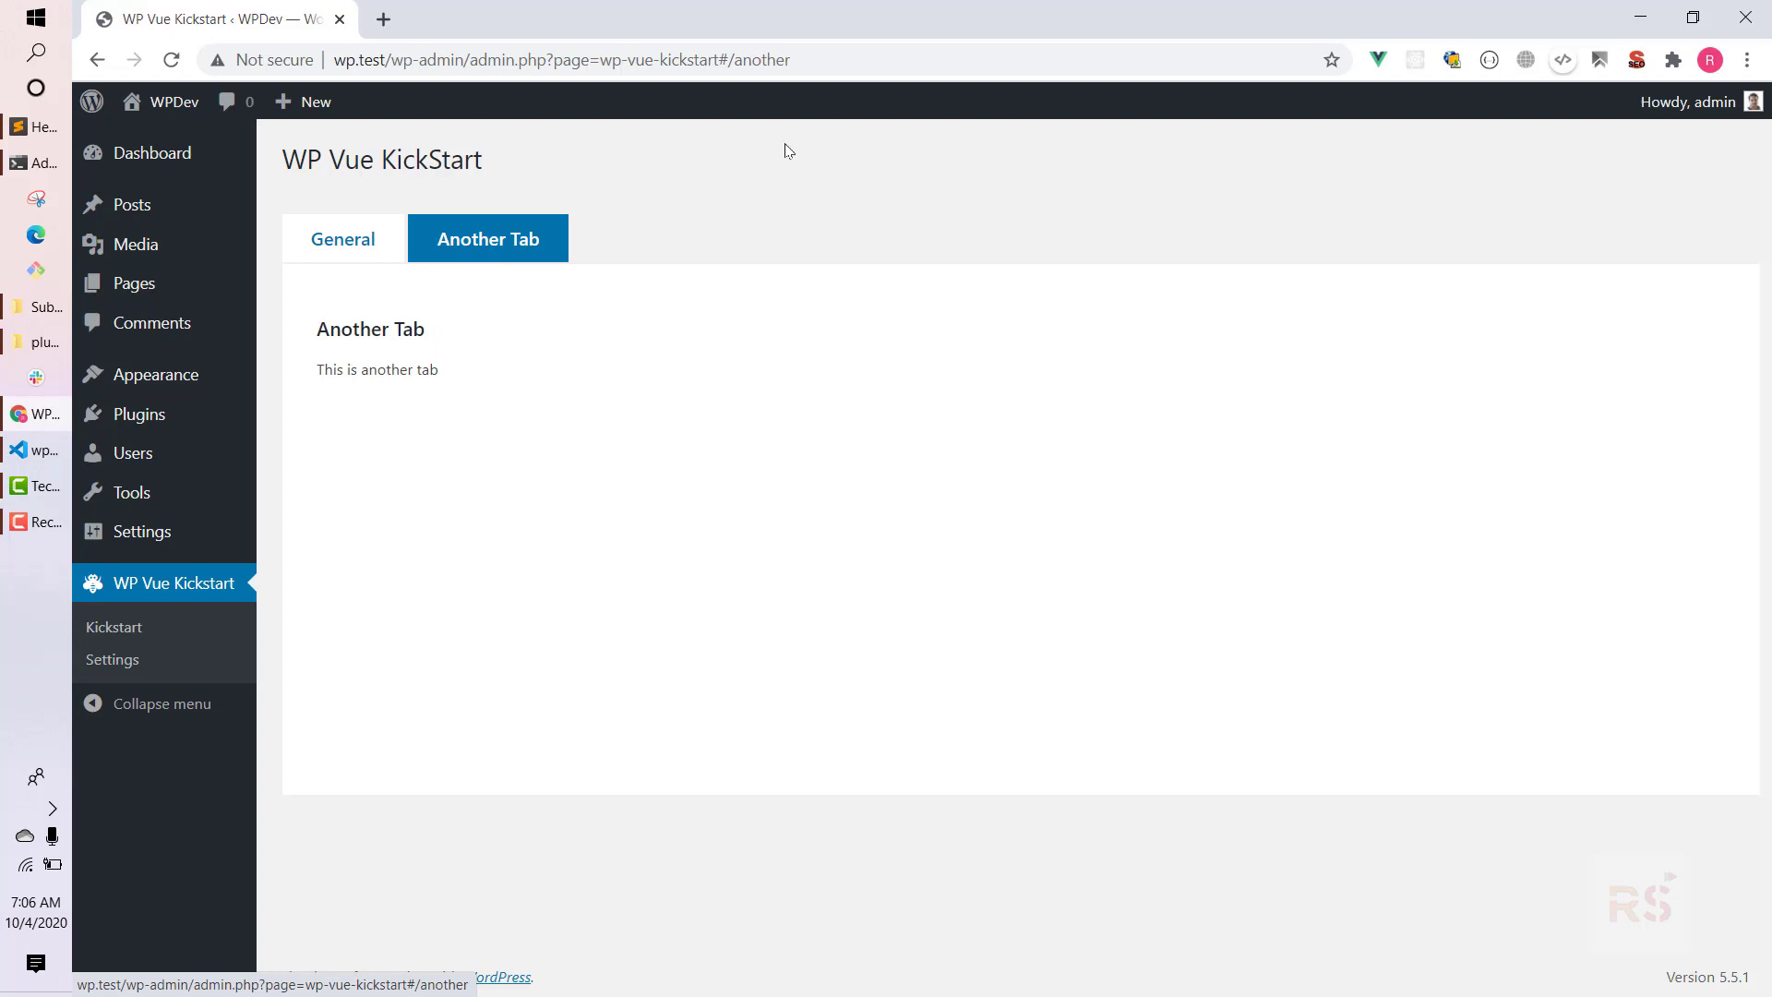
click(678, 59)
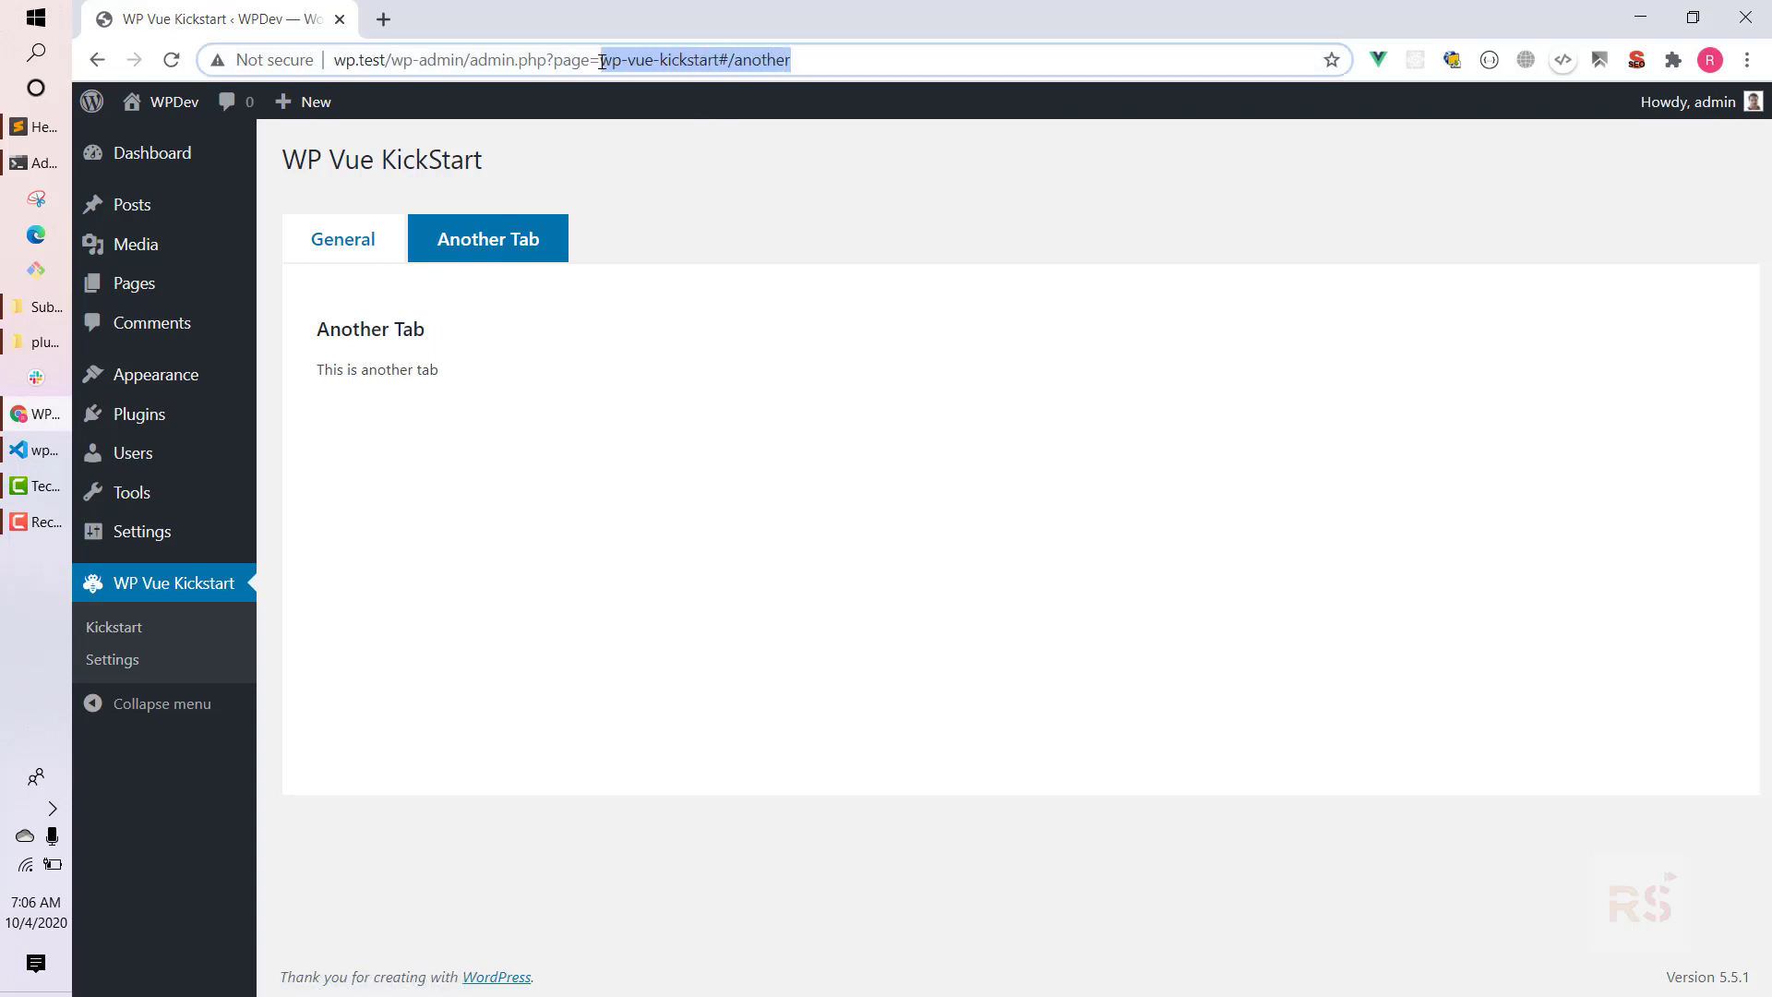
click(341, 238)
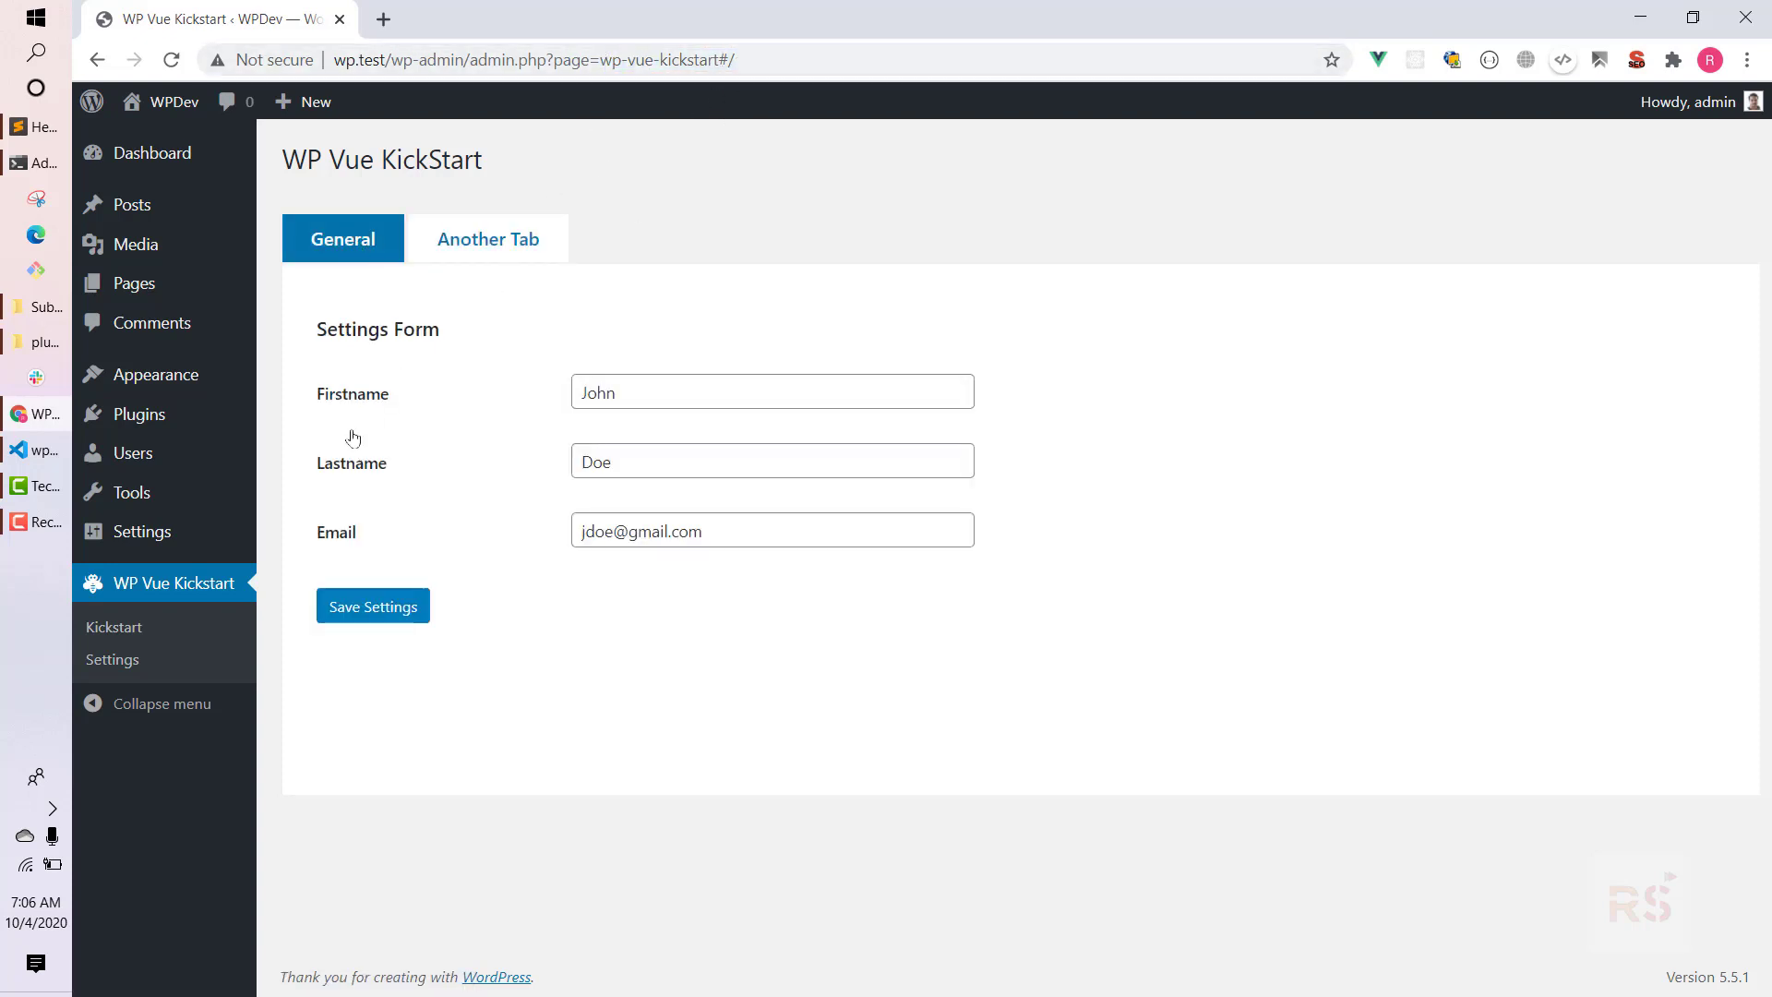
mouse_move(542, 281)
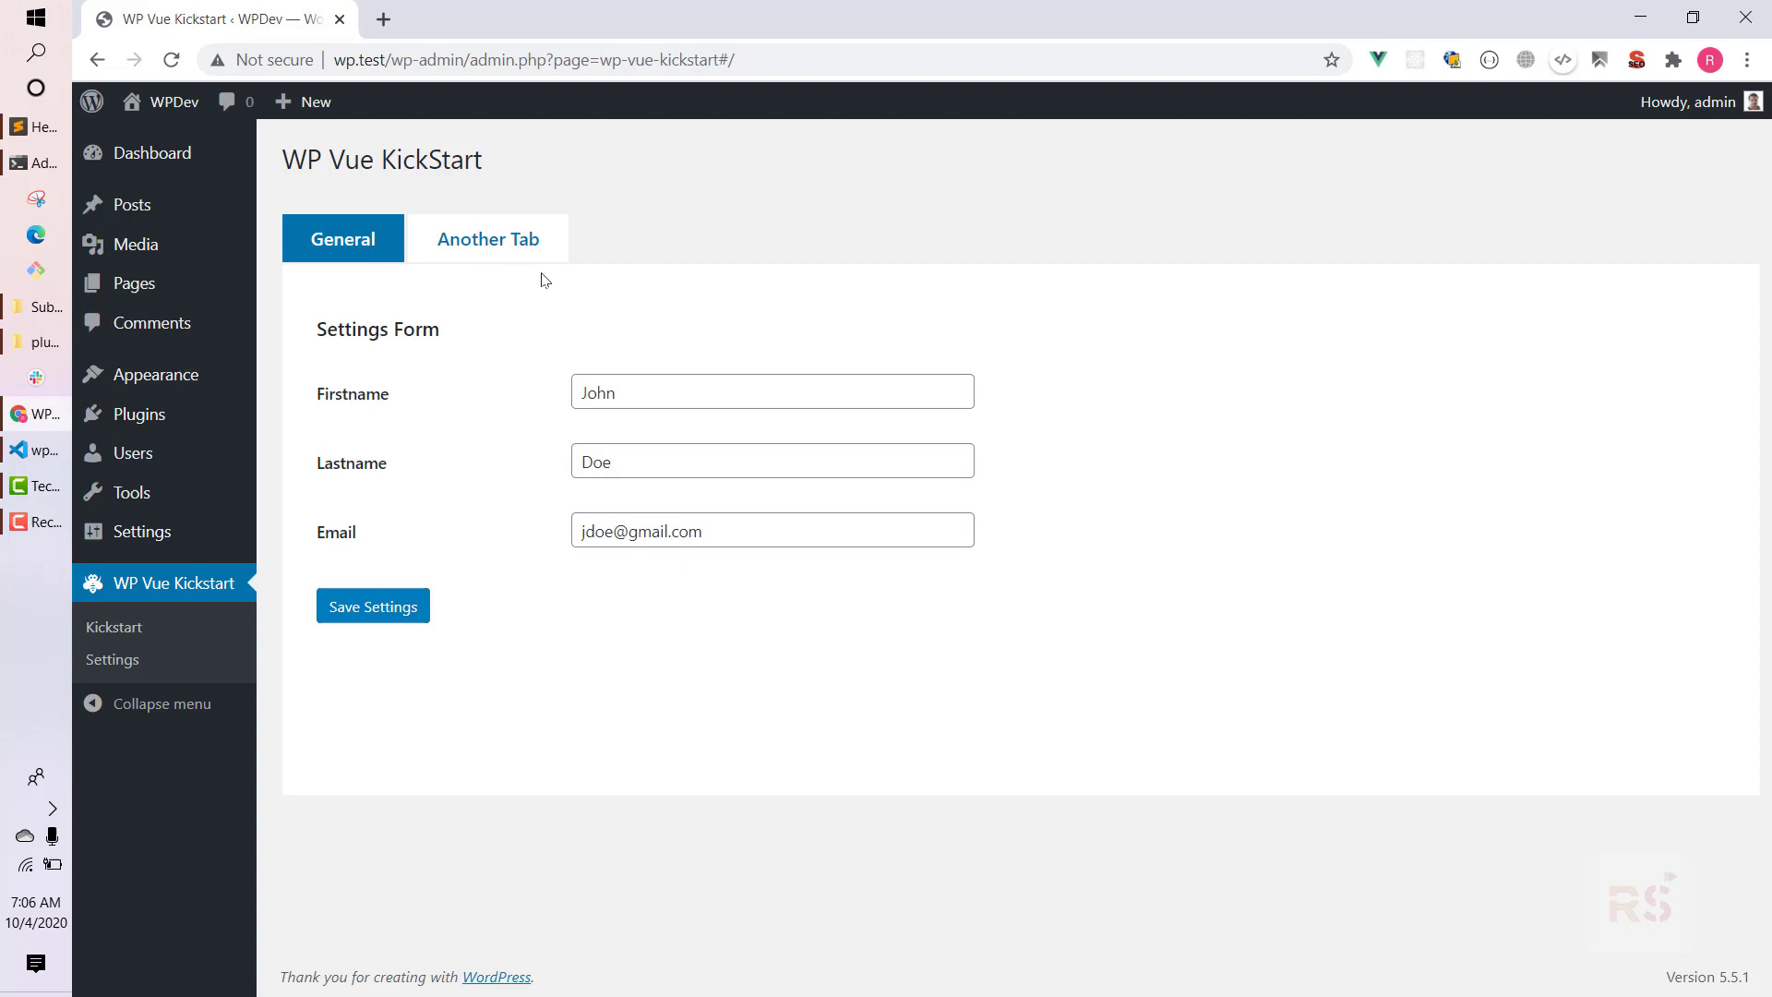
mouse_move(439, 394)
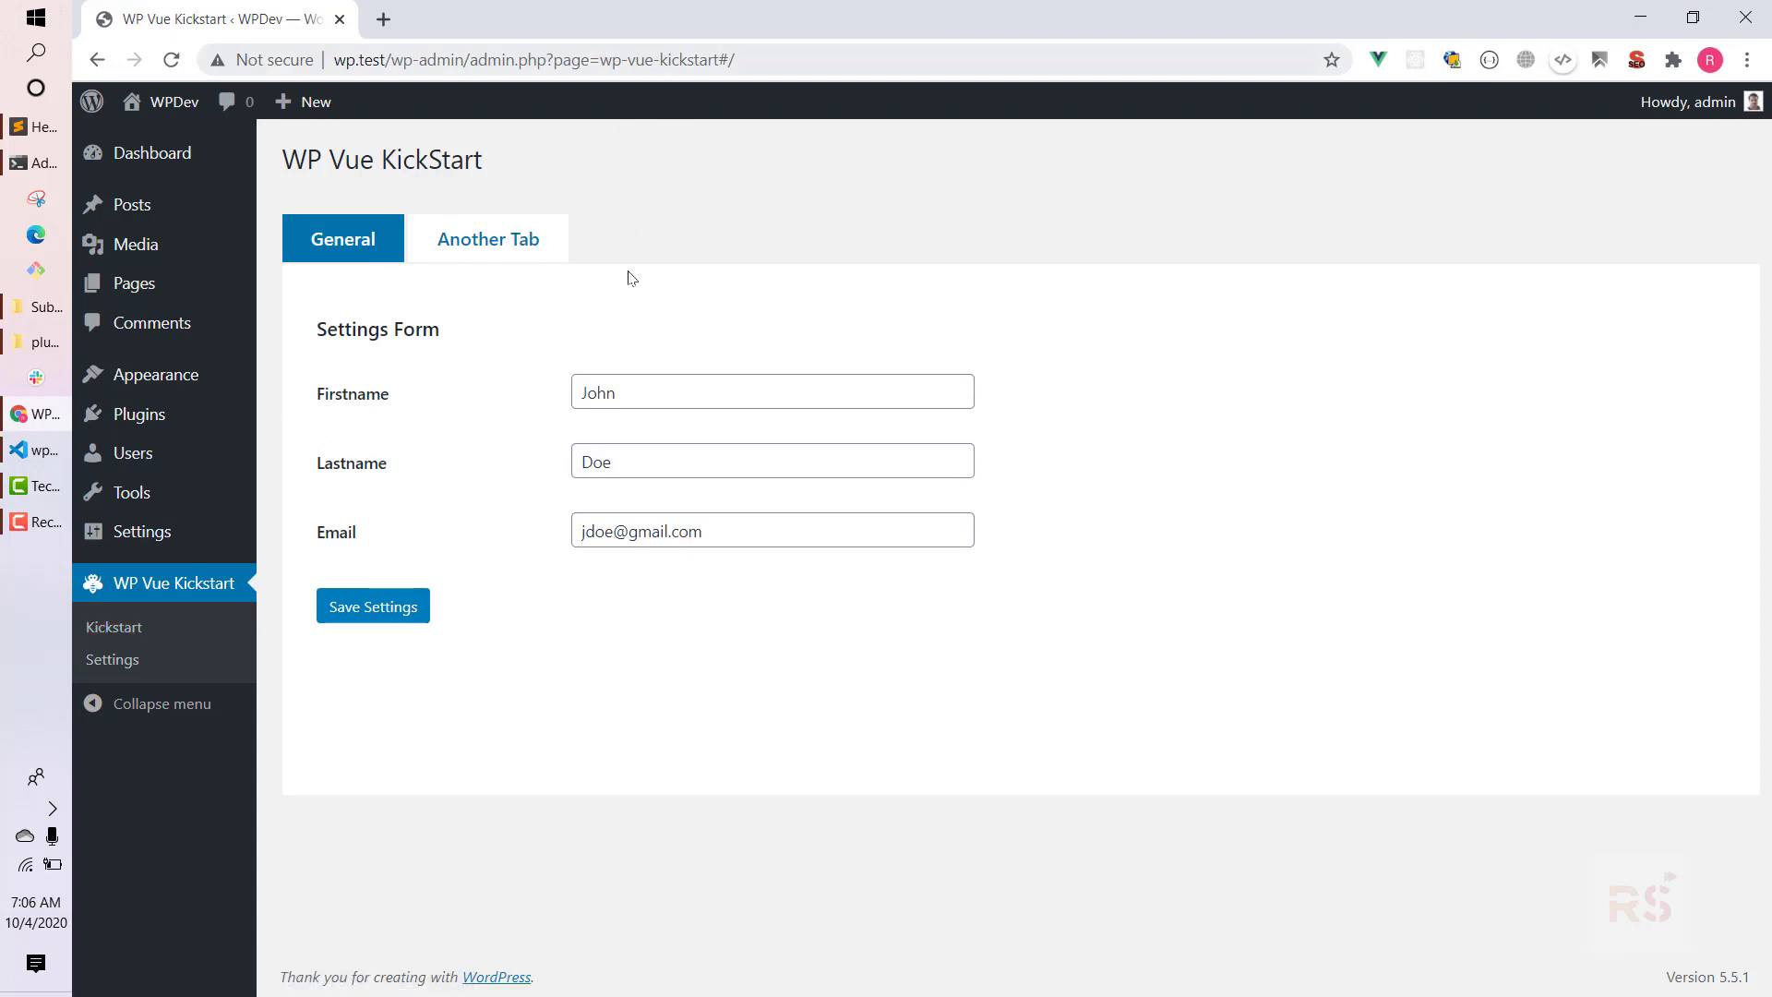
mouse_move(478, 338)
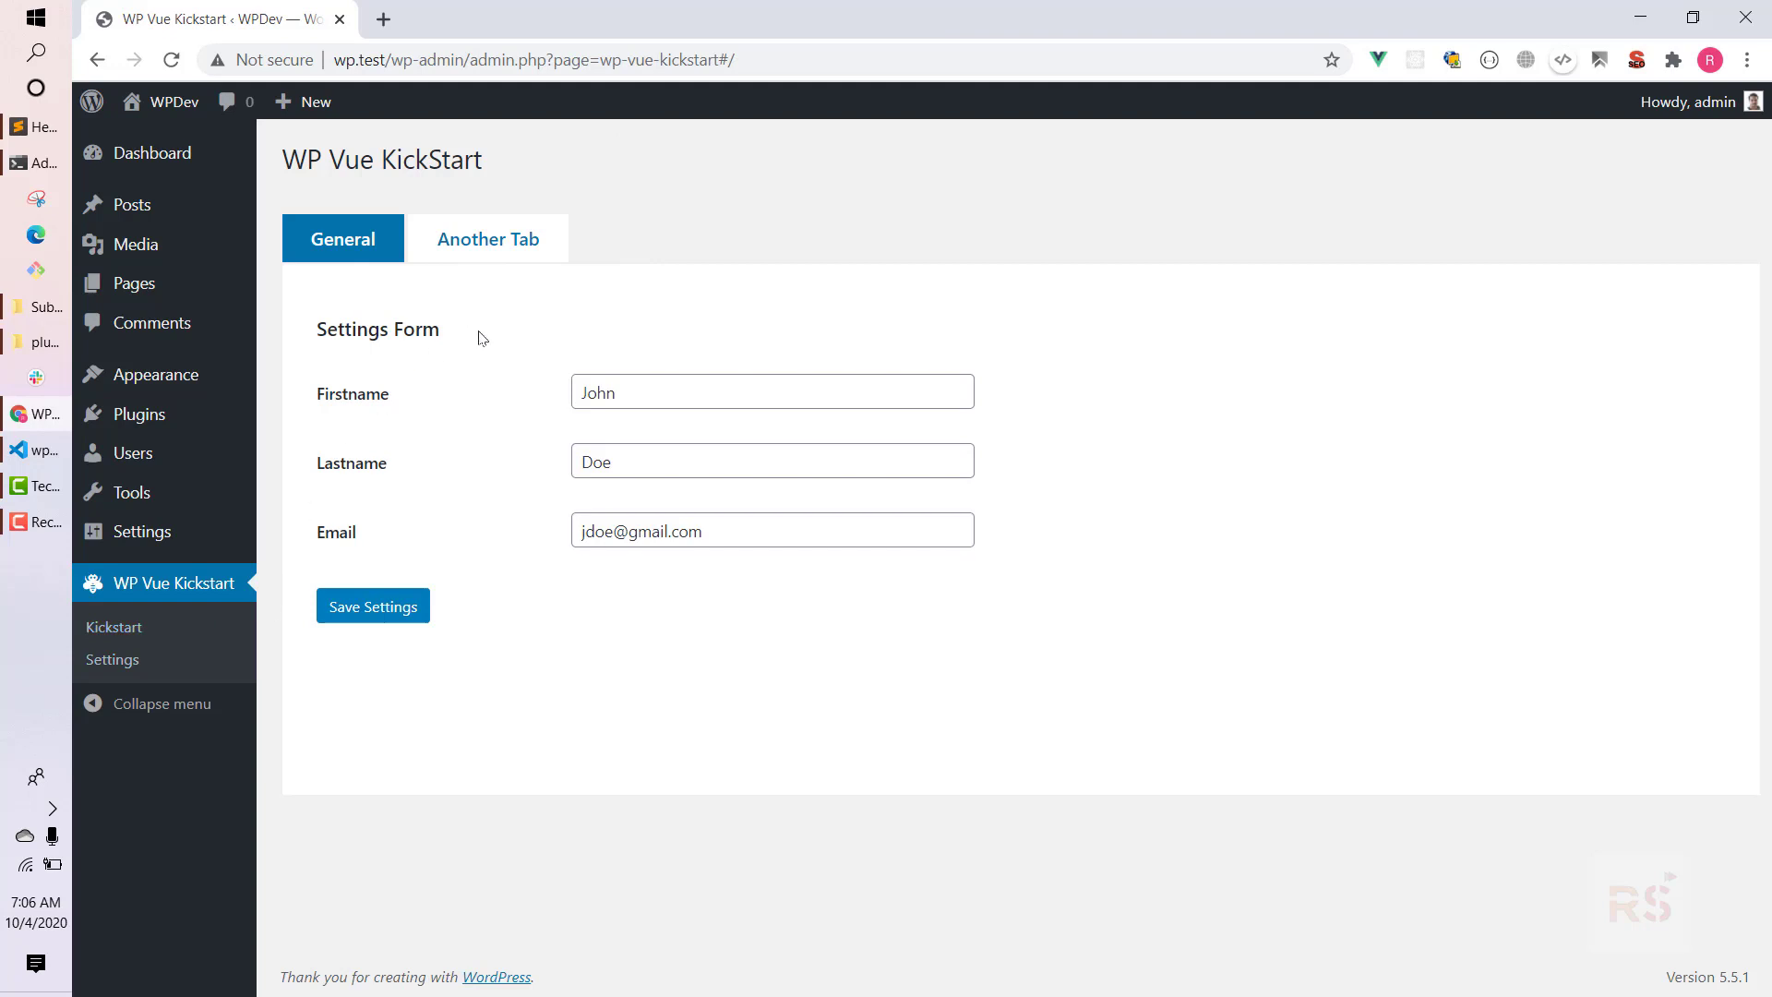
mouse_move(533, 417)
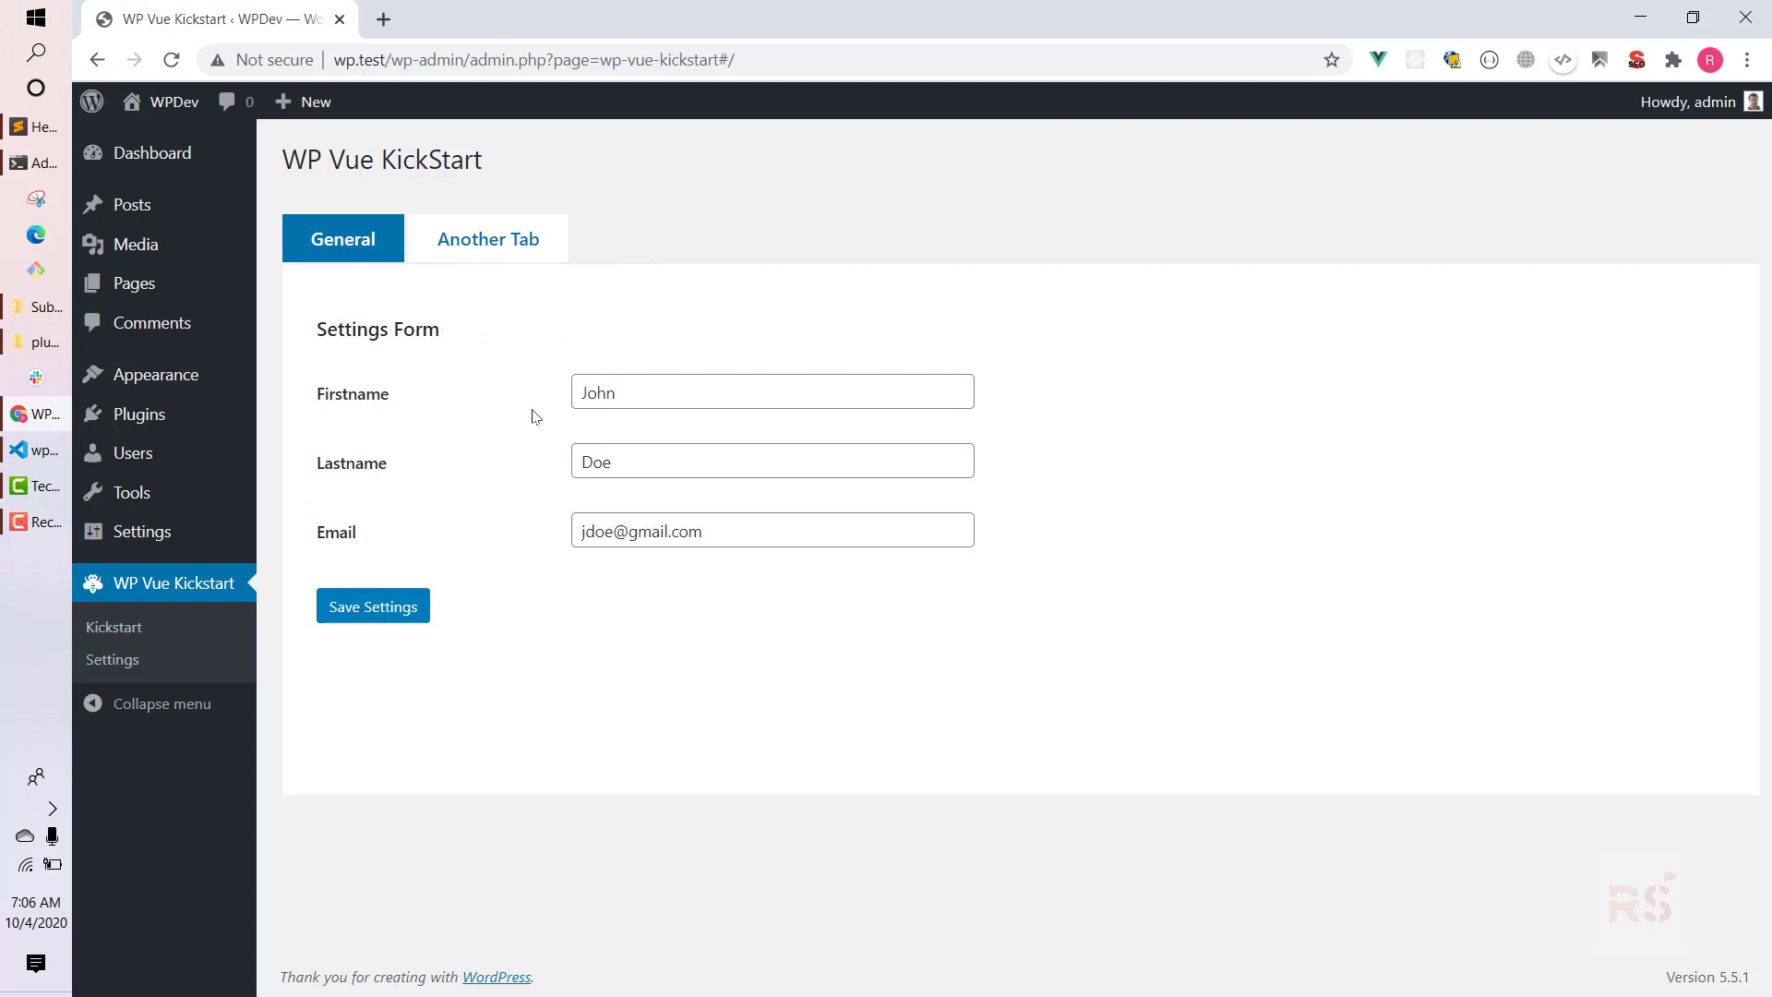
mouse_move(491, 515)
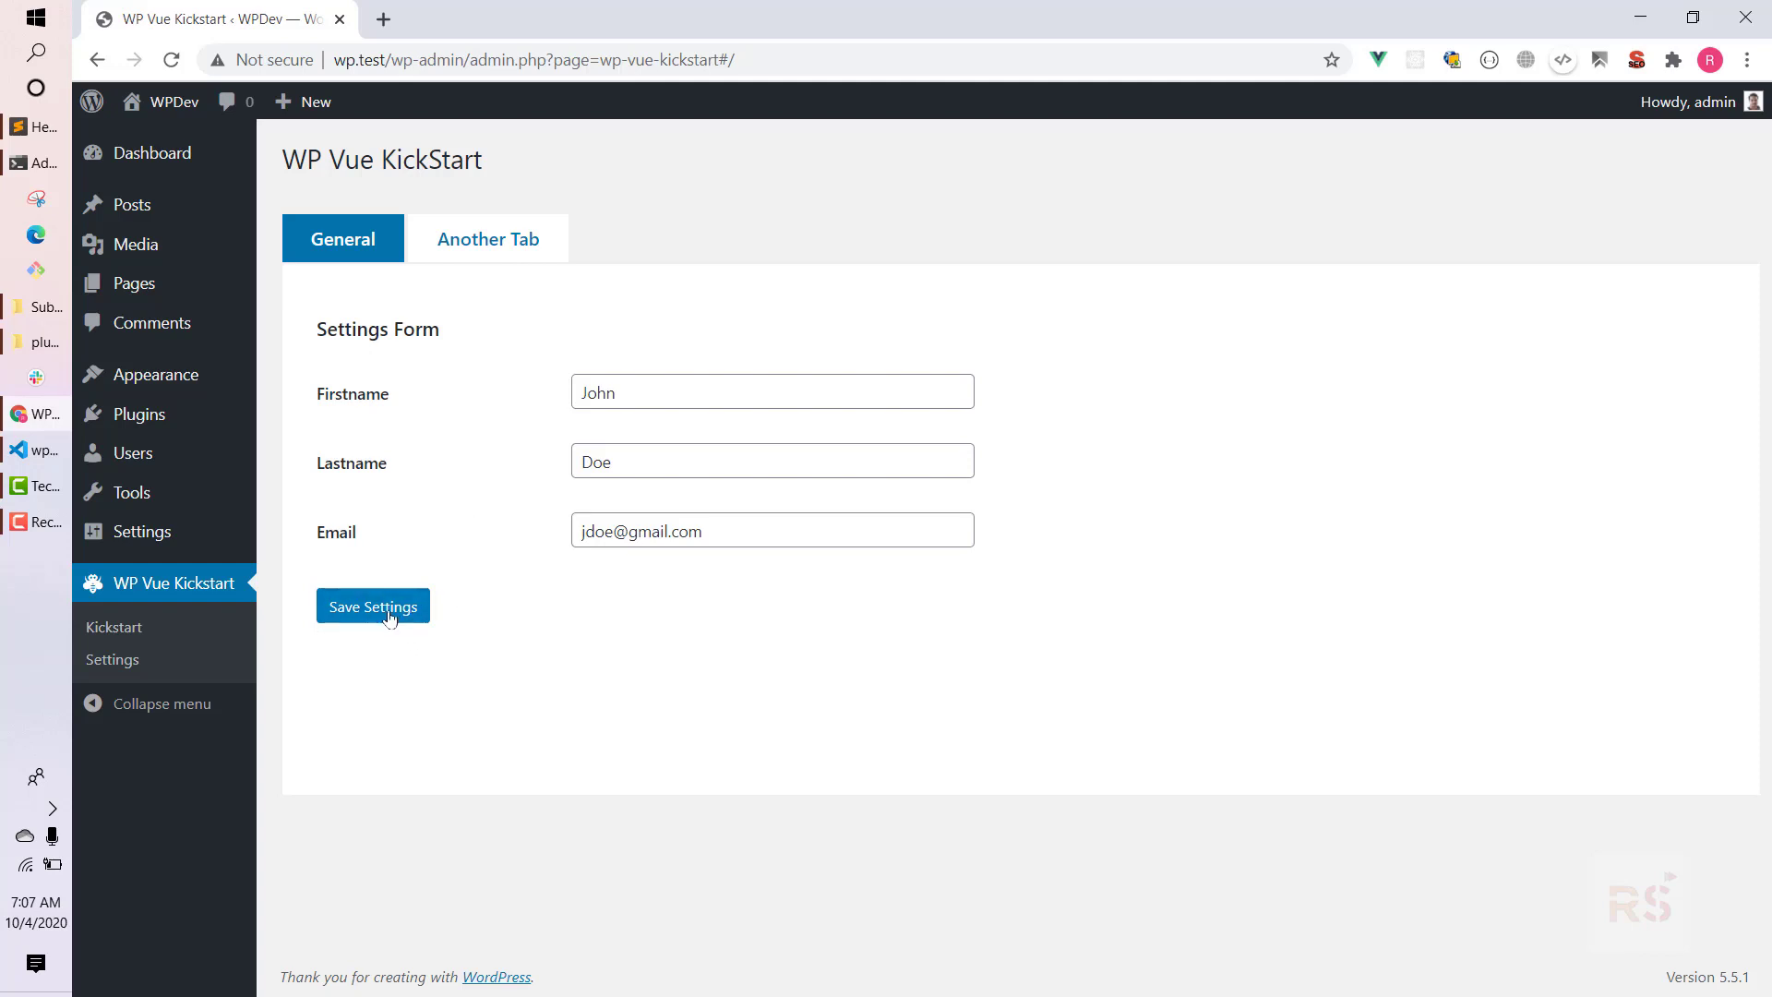
click(373, 605)
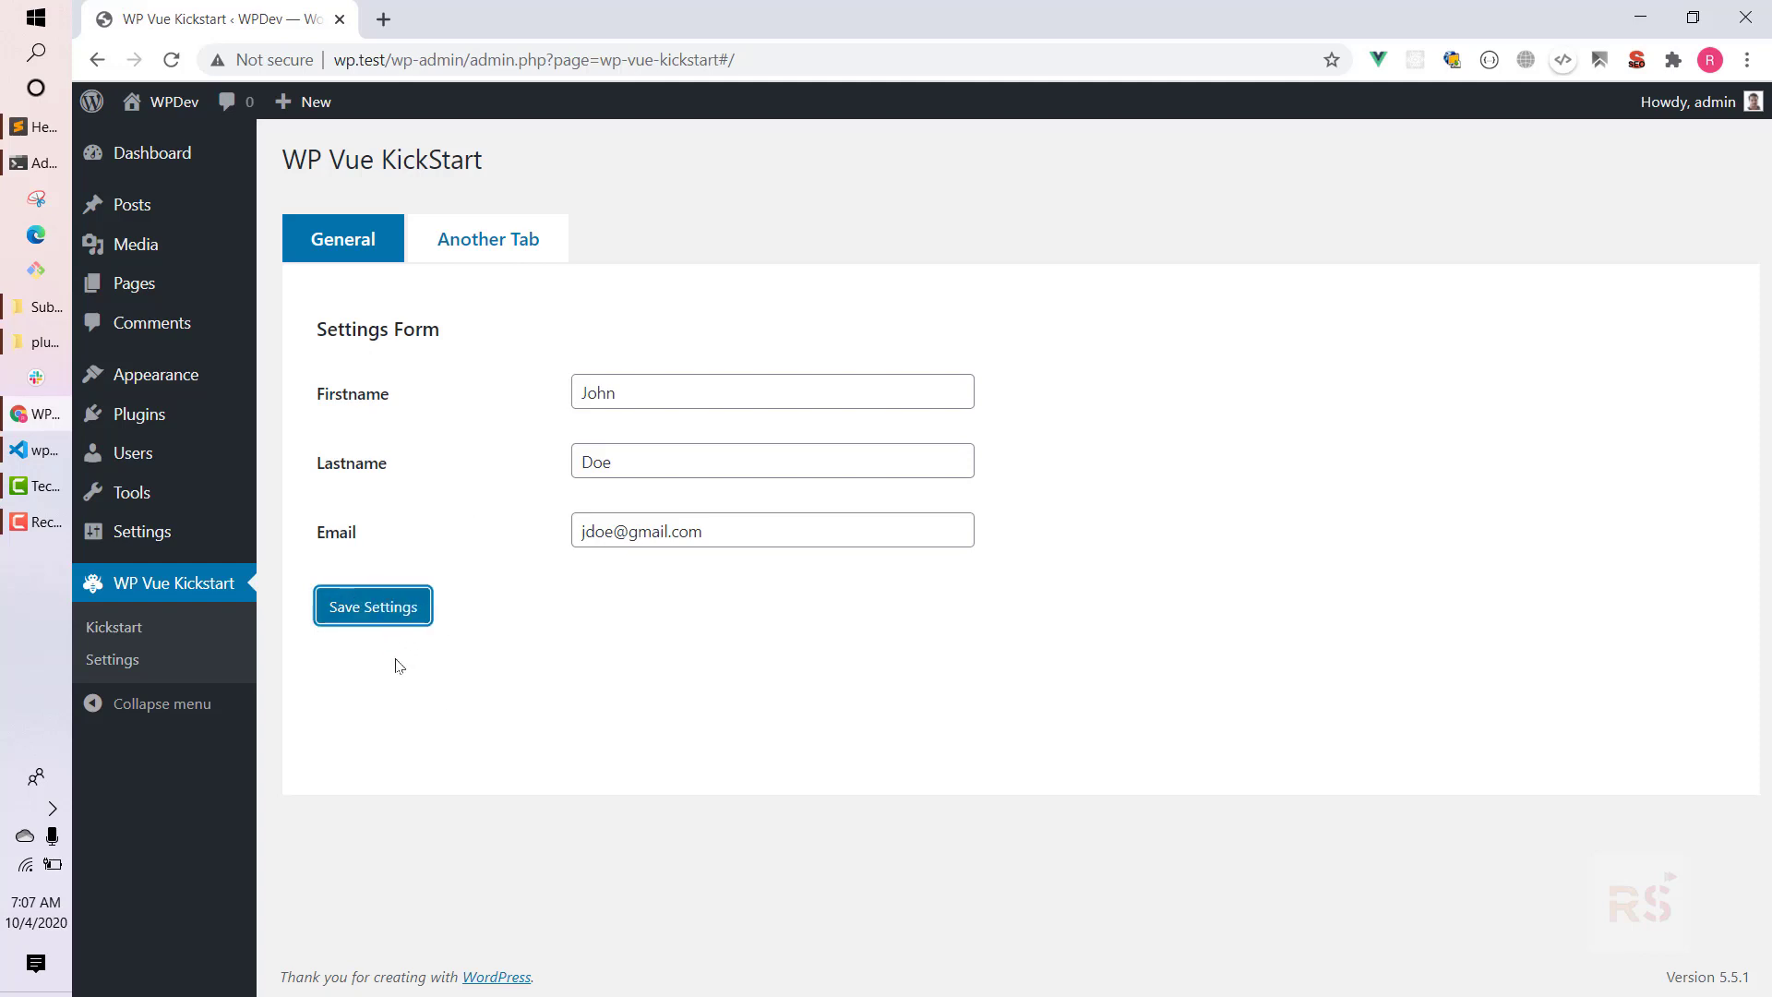
click(772, 391)
text(ane)
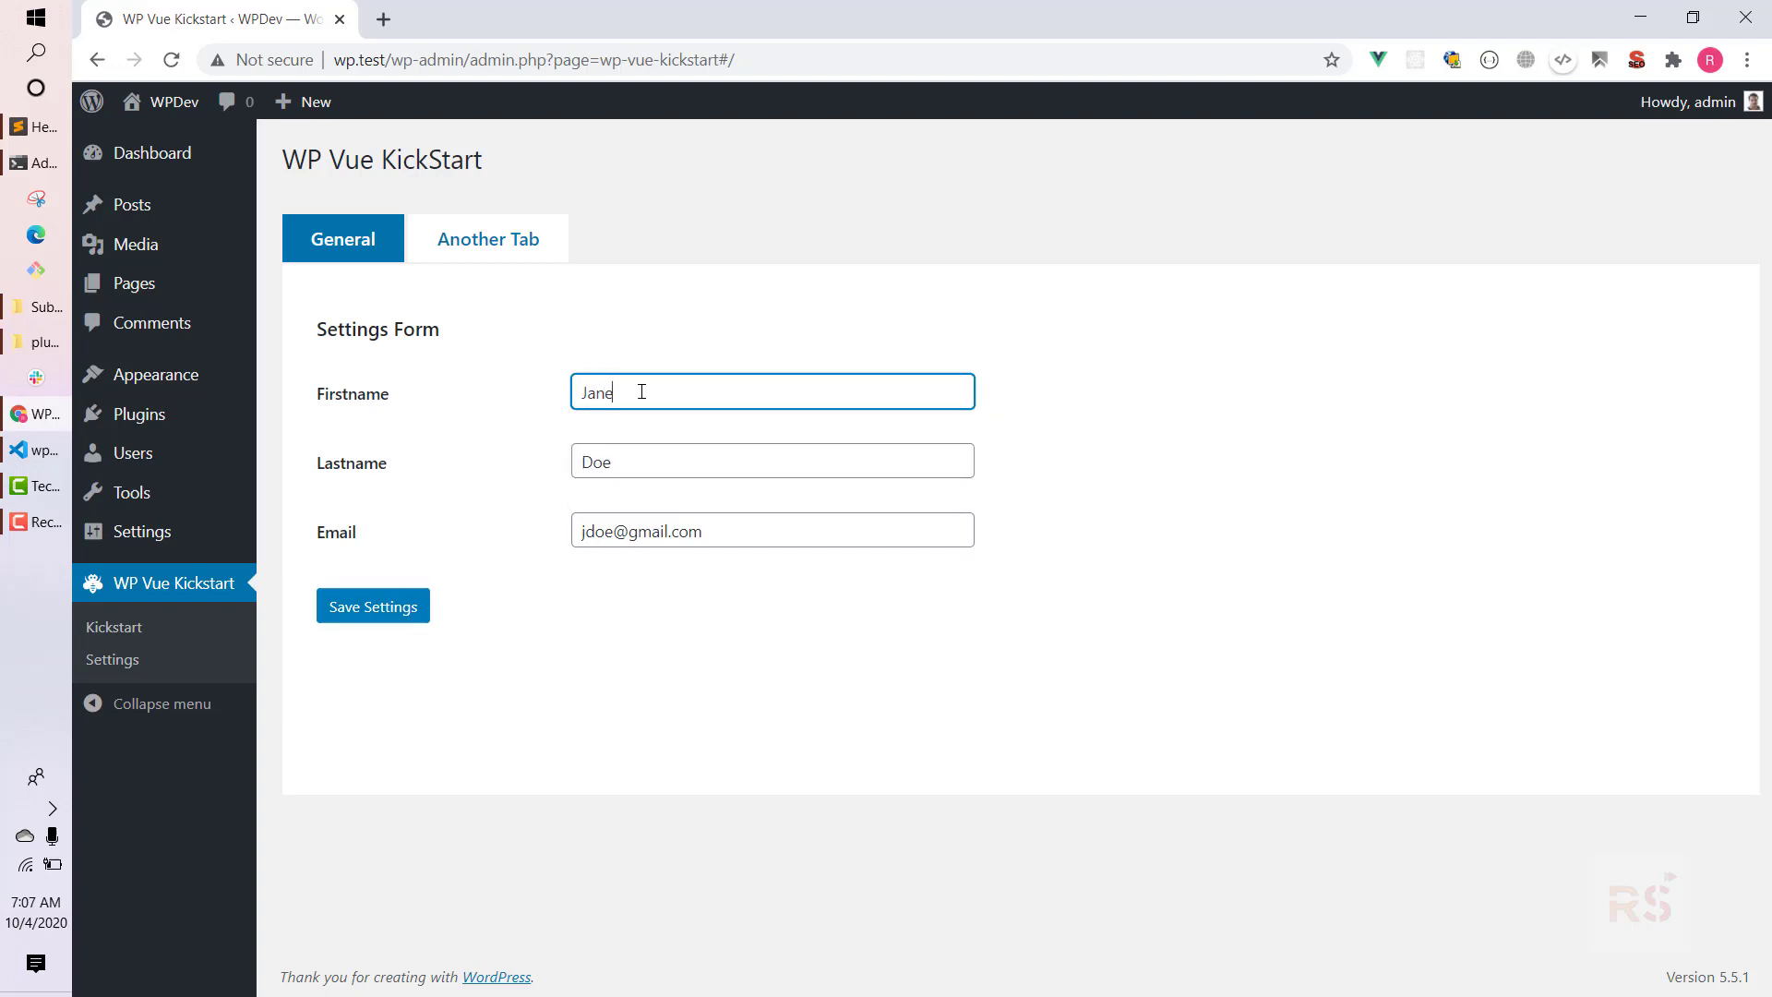
double_click(586, 532)
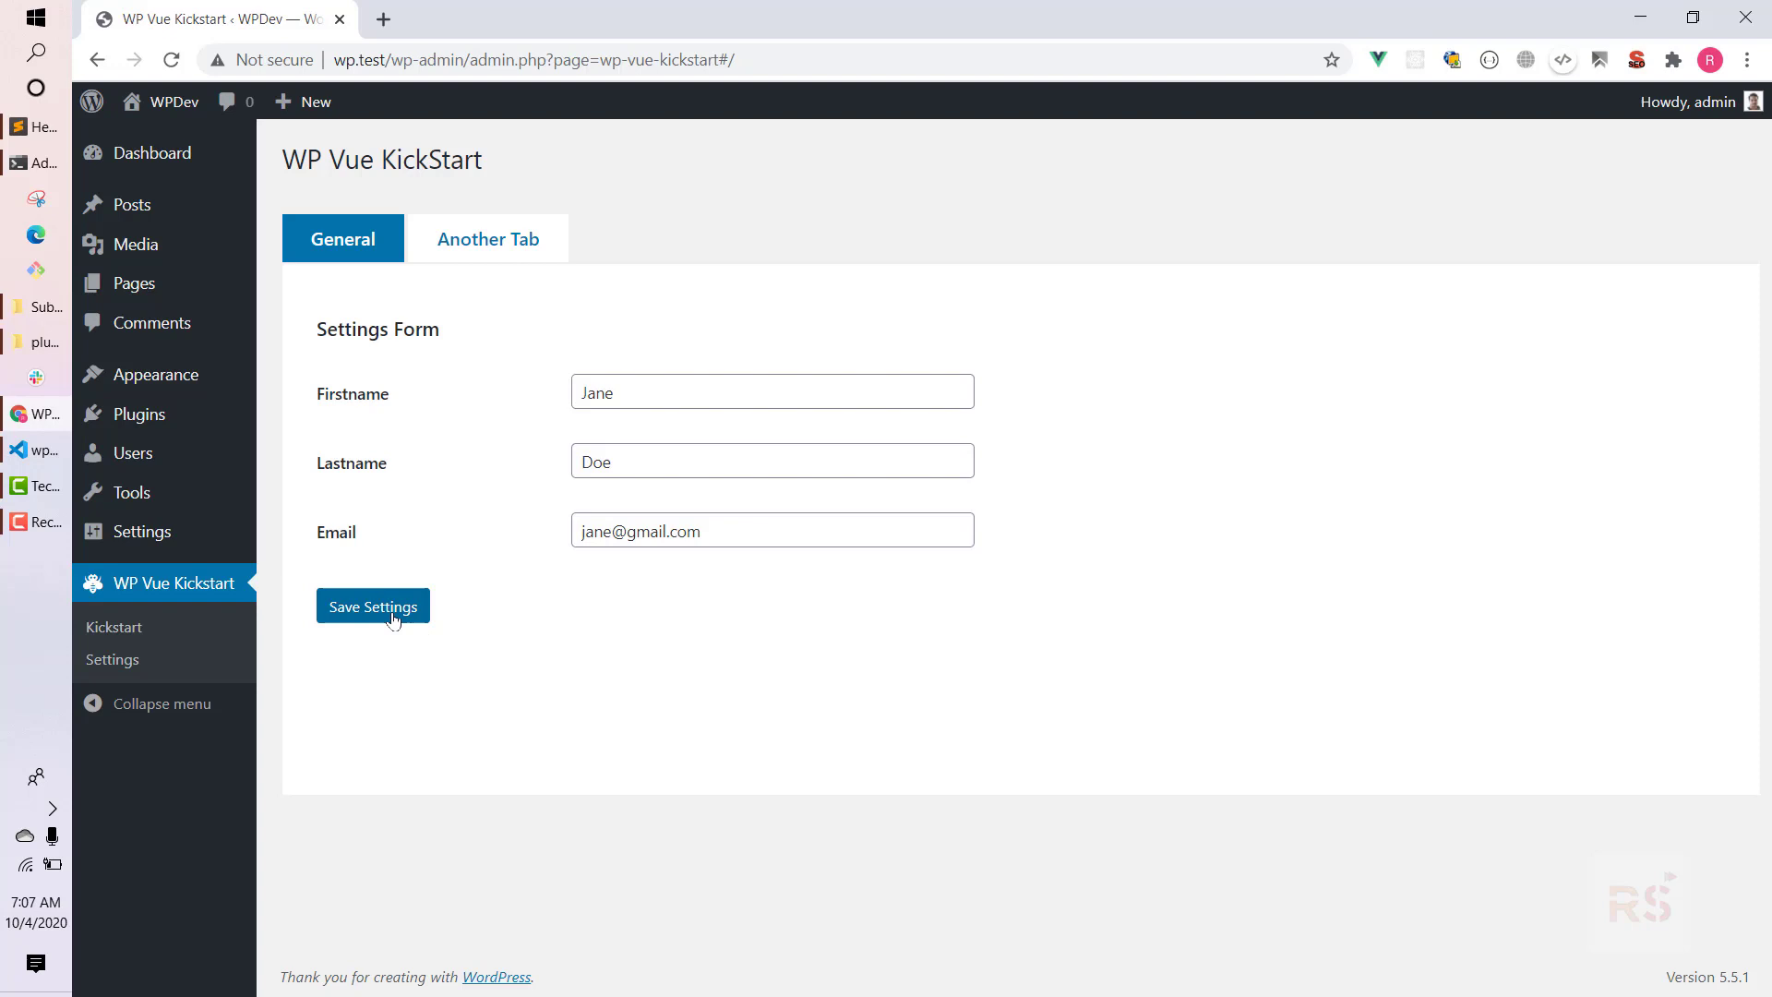
click(371, 605)
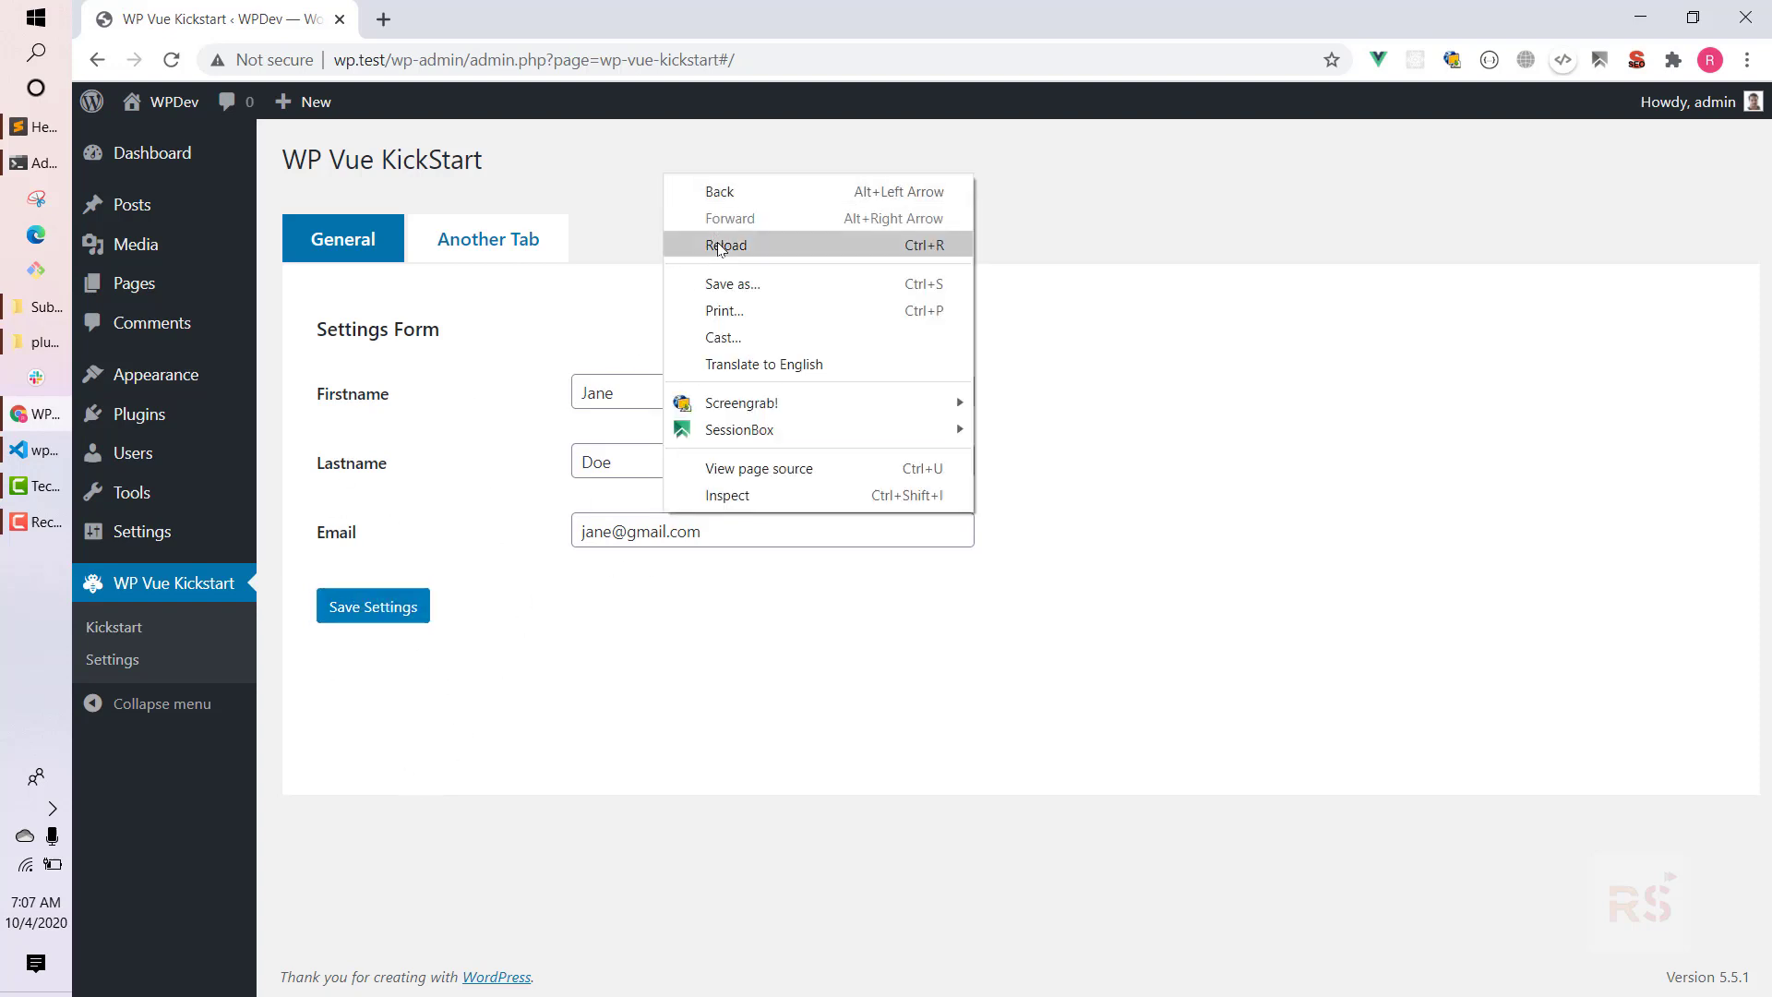
click(726, 246)
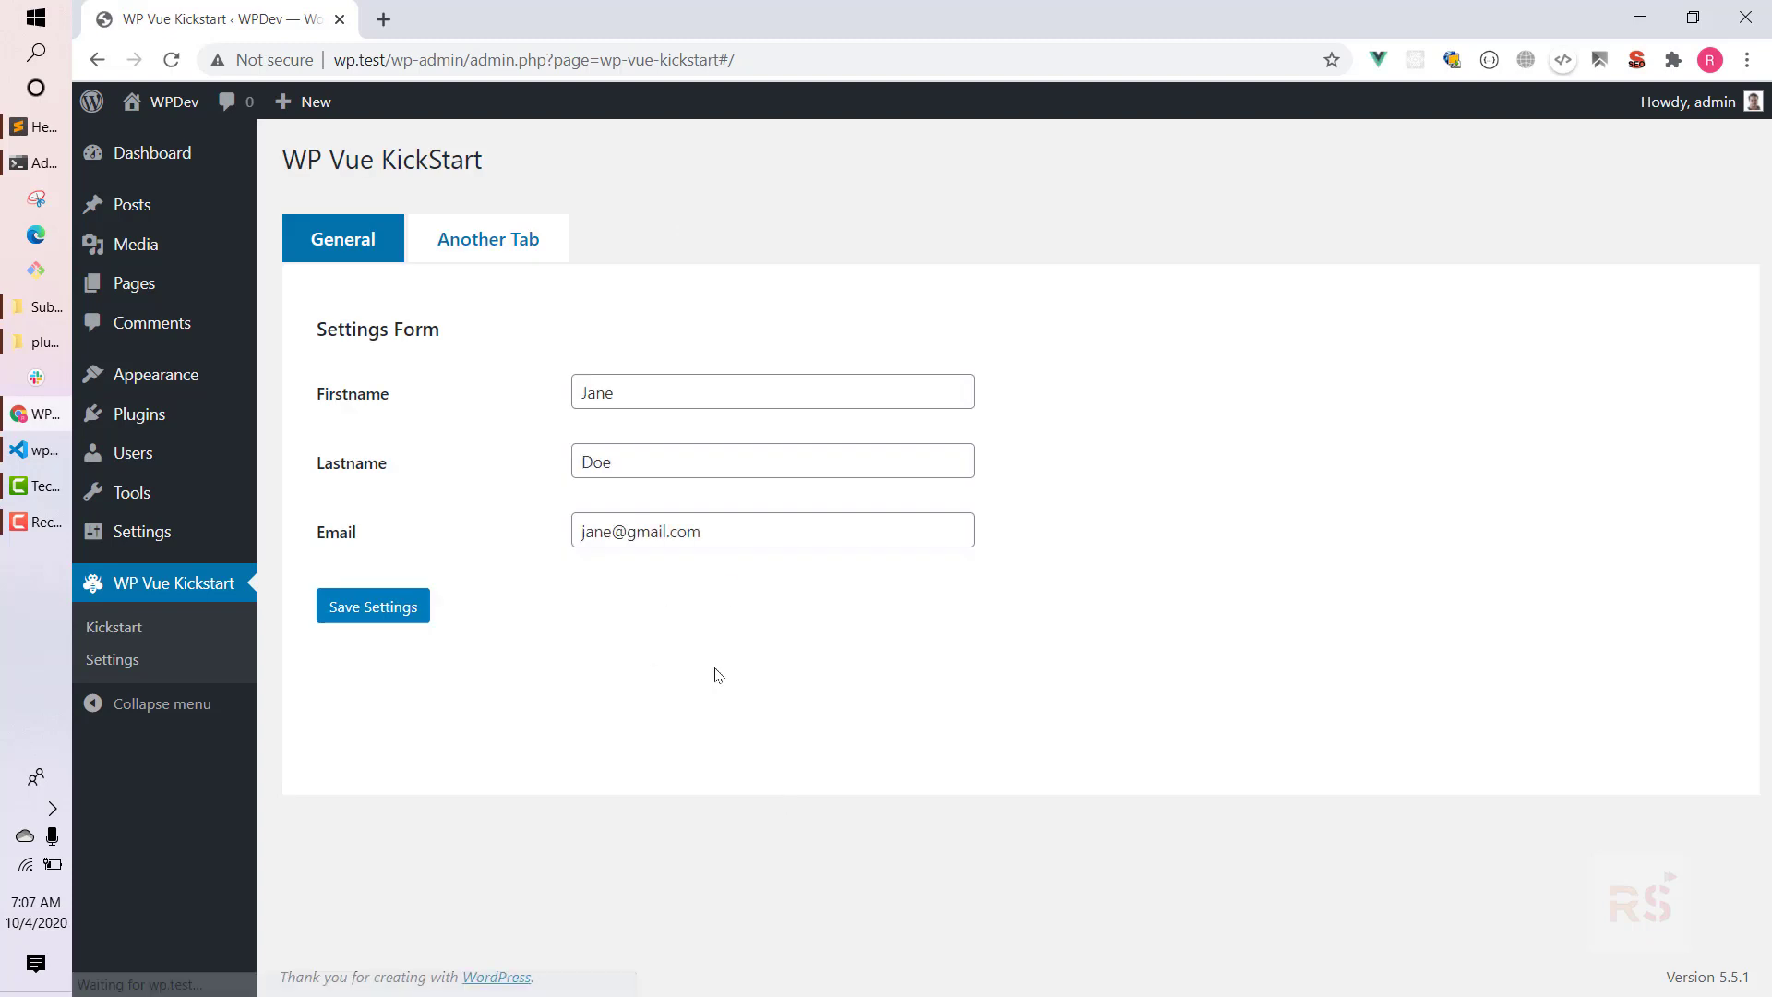
mouse_move(668, 613)
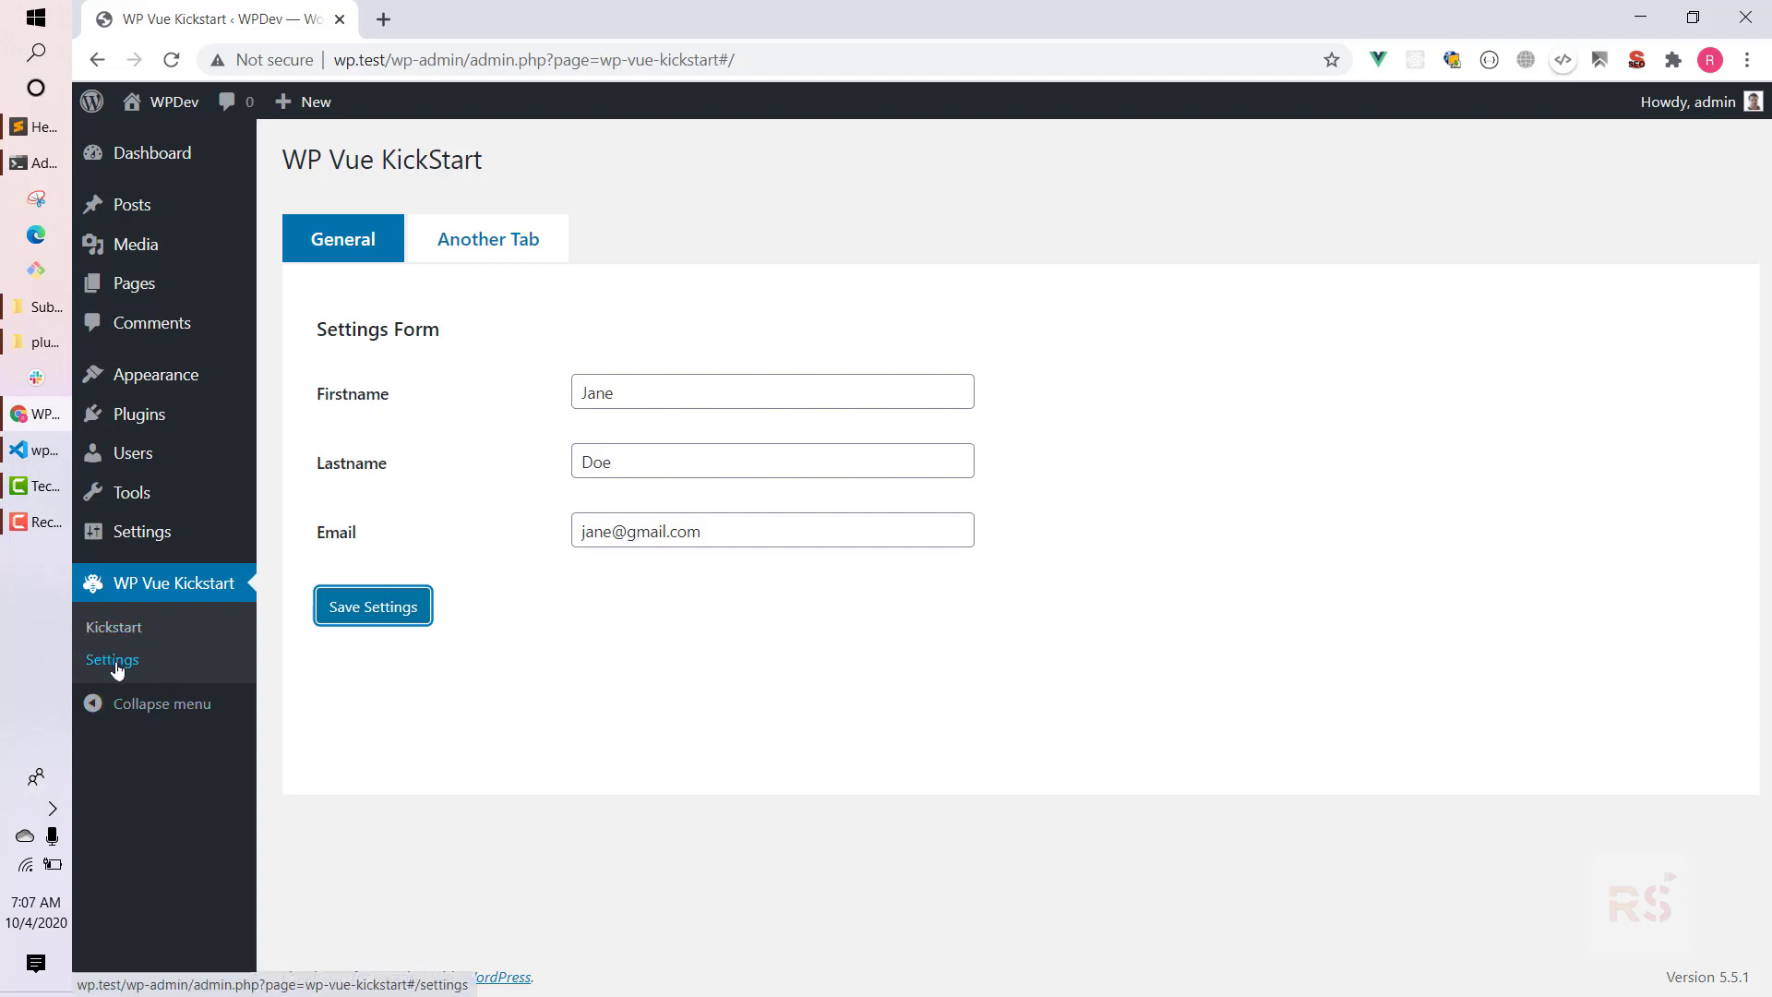
click(112, 659)
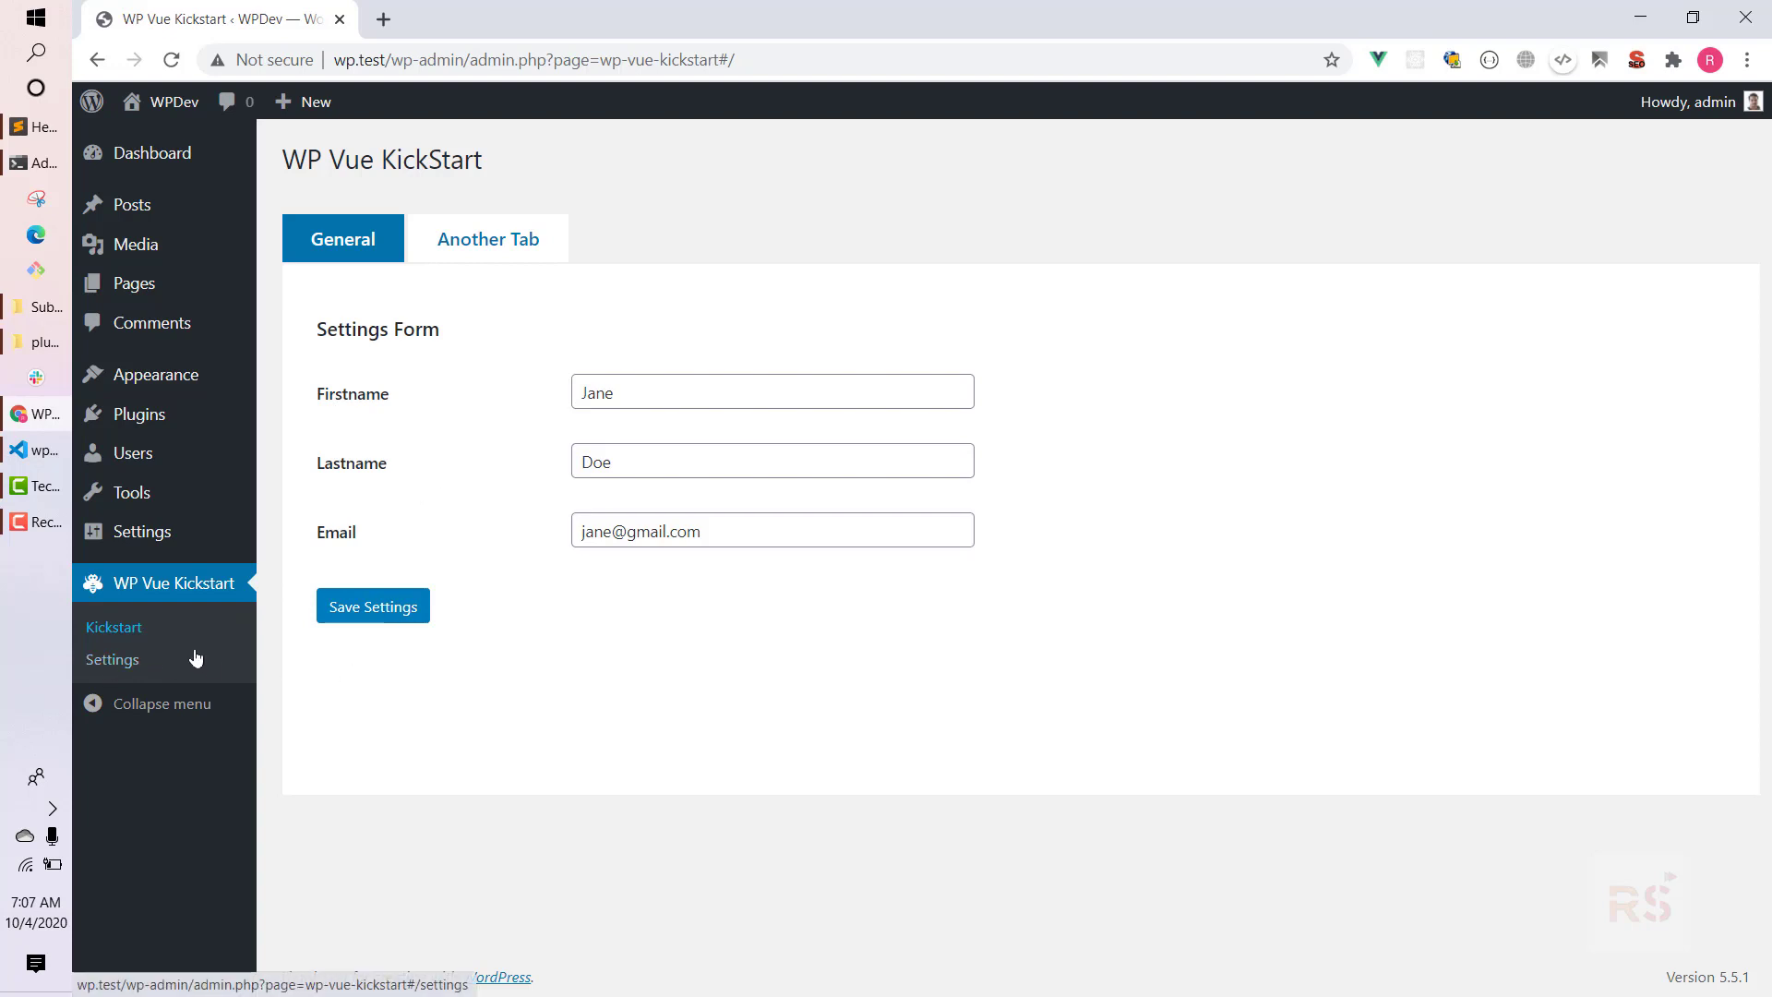
mouse_move(148, 652)
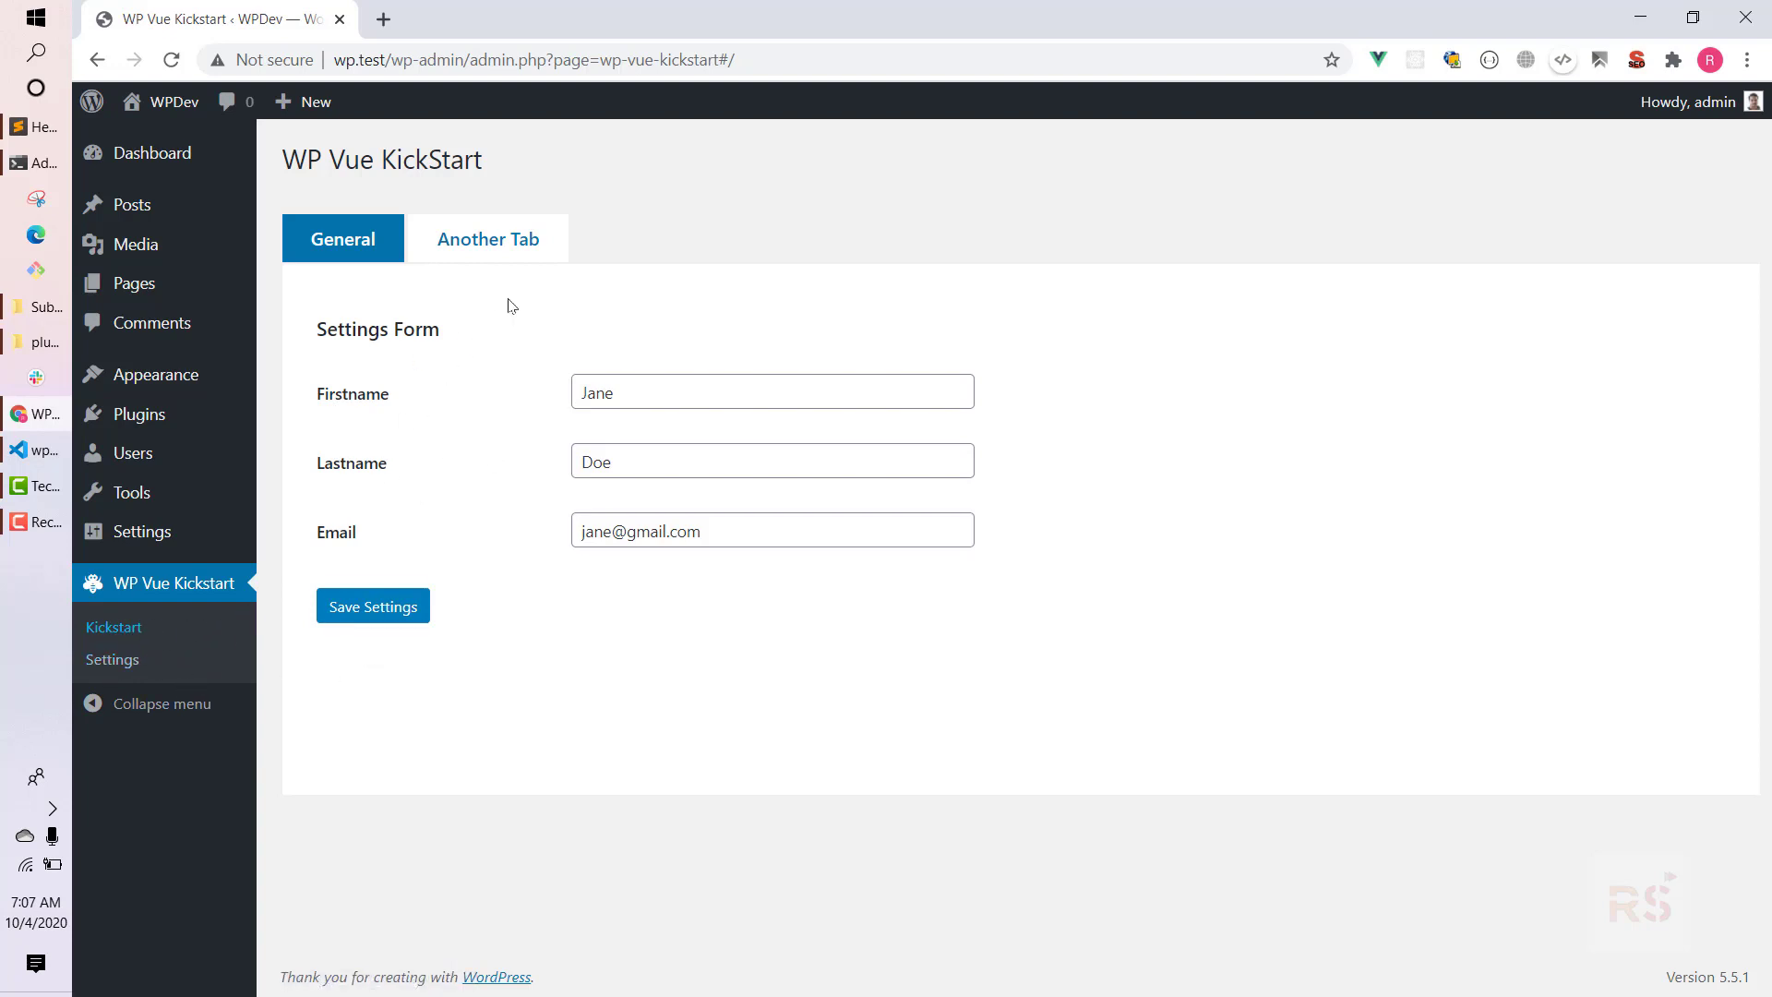
mouse_move(112, 633)
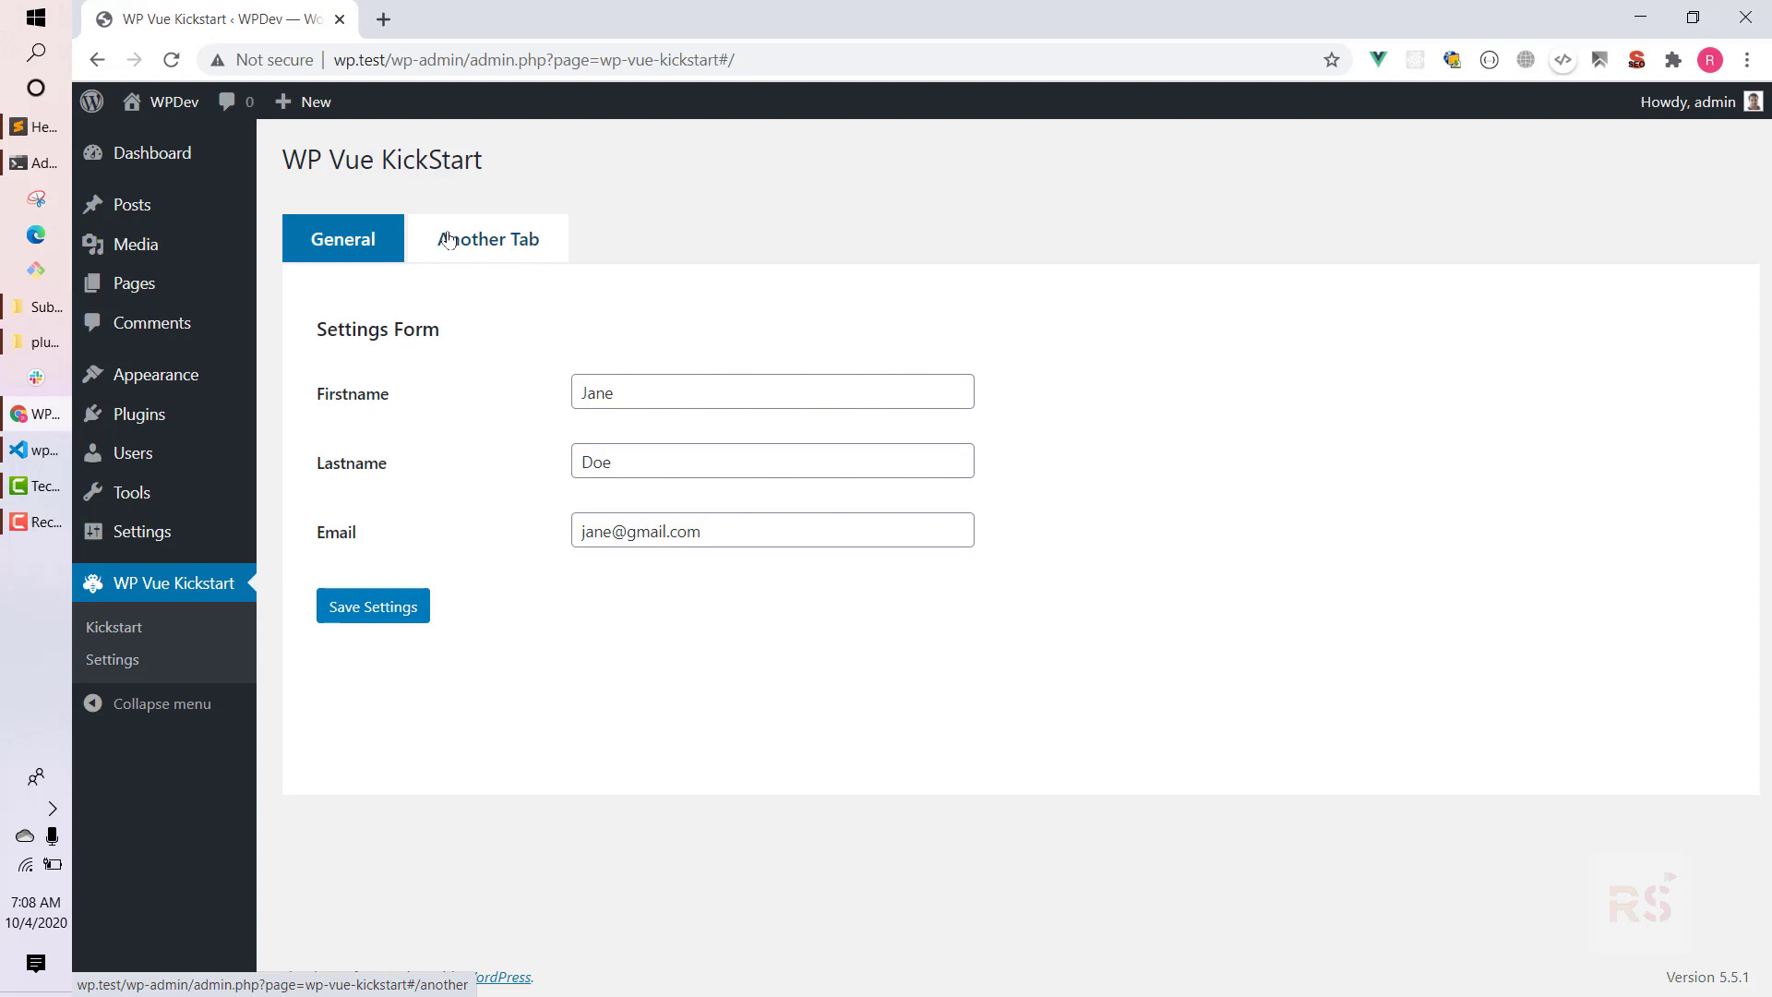
mouse_move(467, 589)
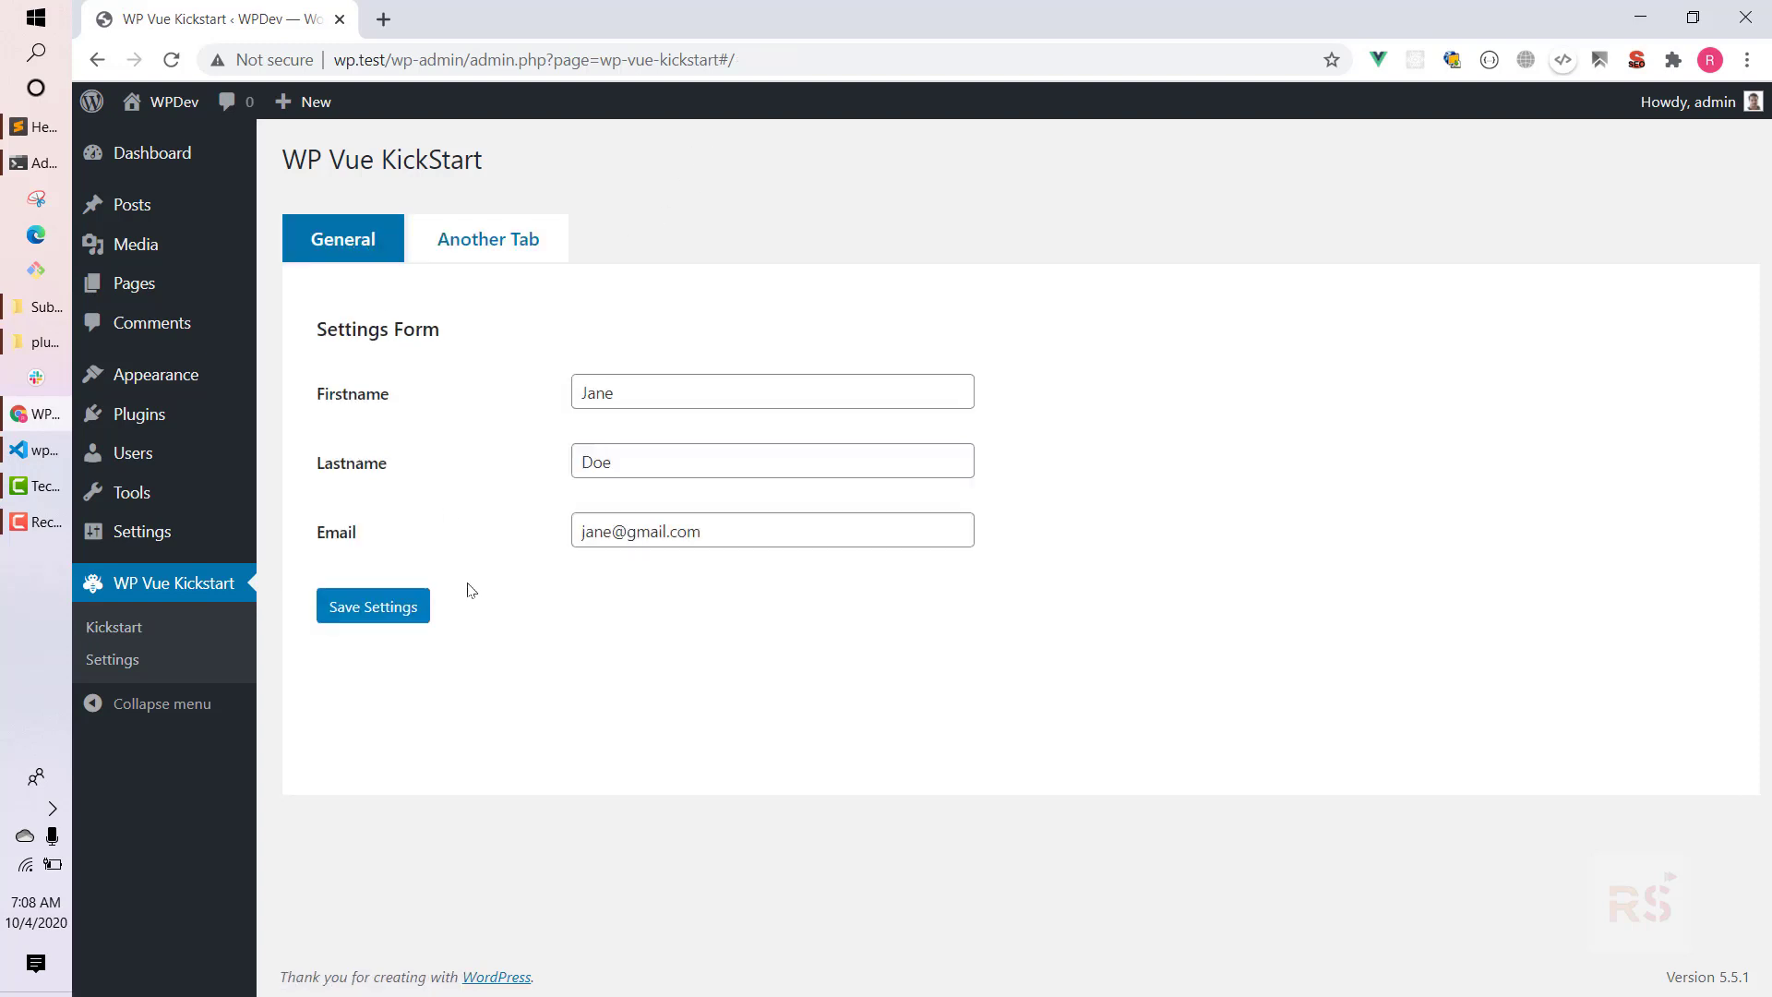
mouse_move(500, 515)
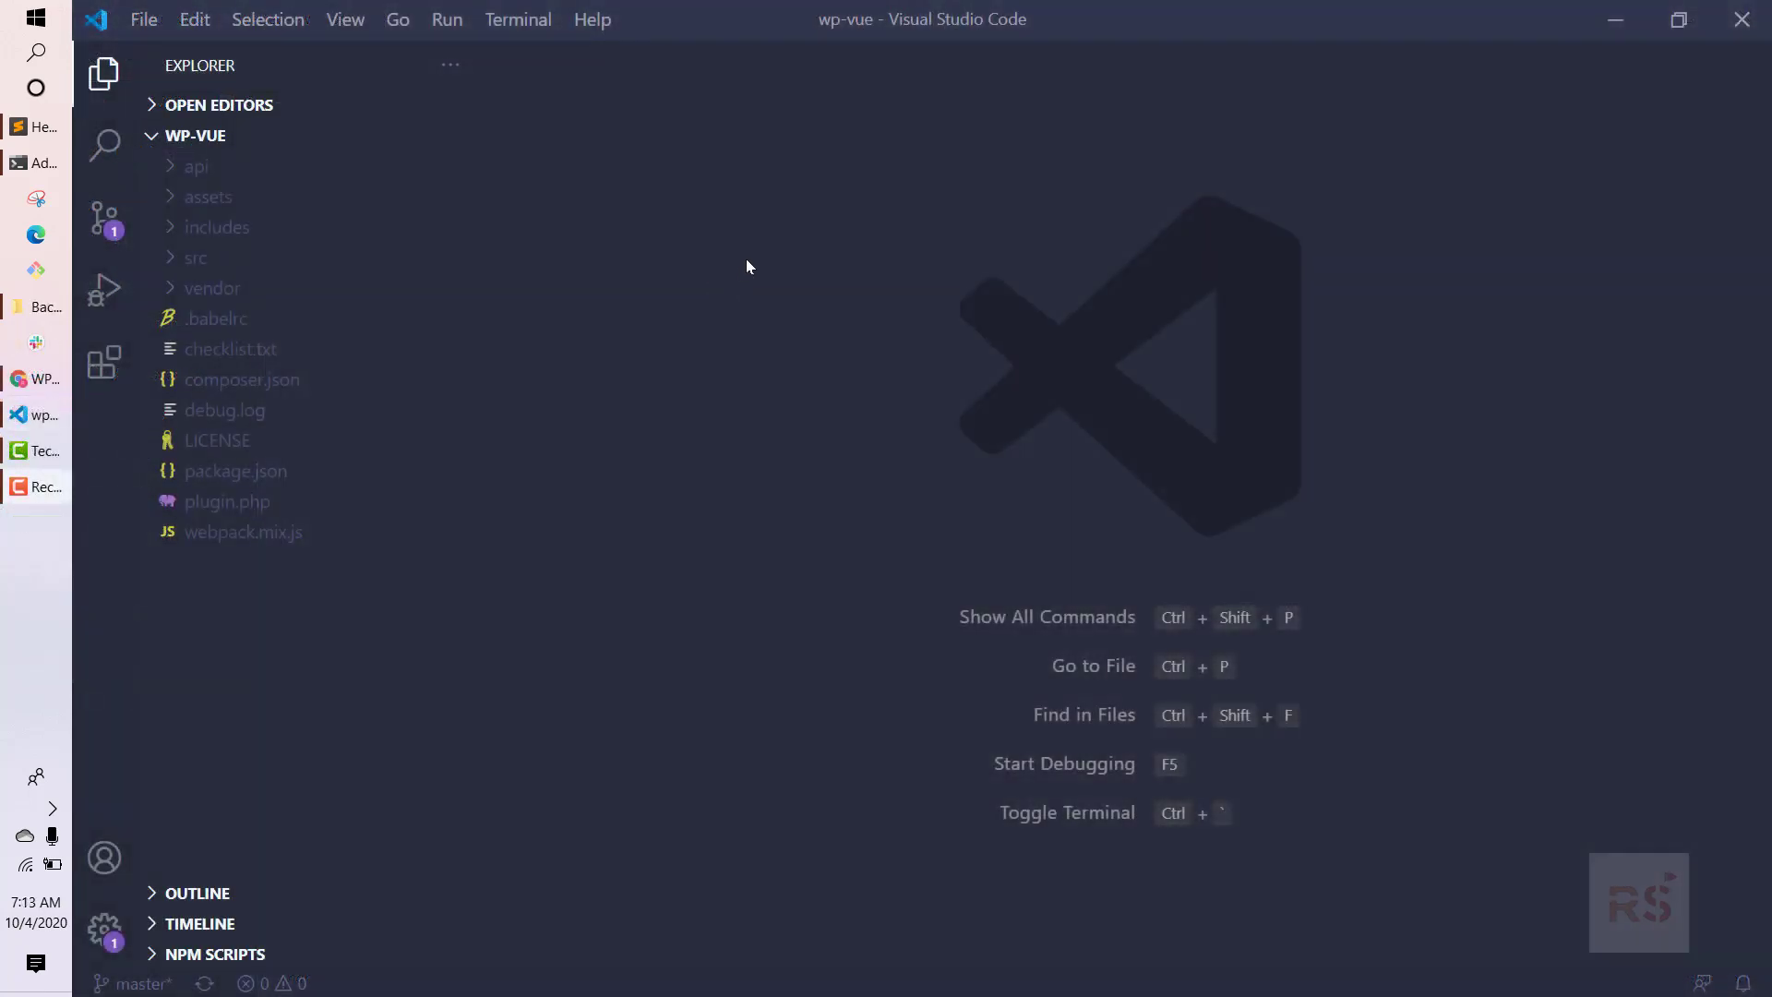
mouse_move(235, 192)
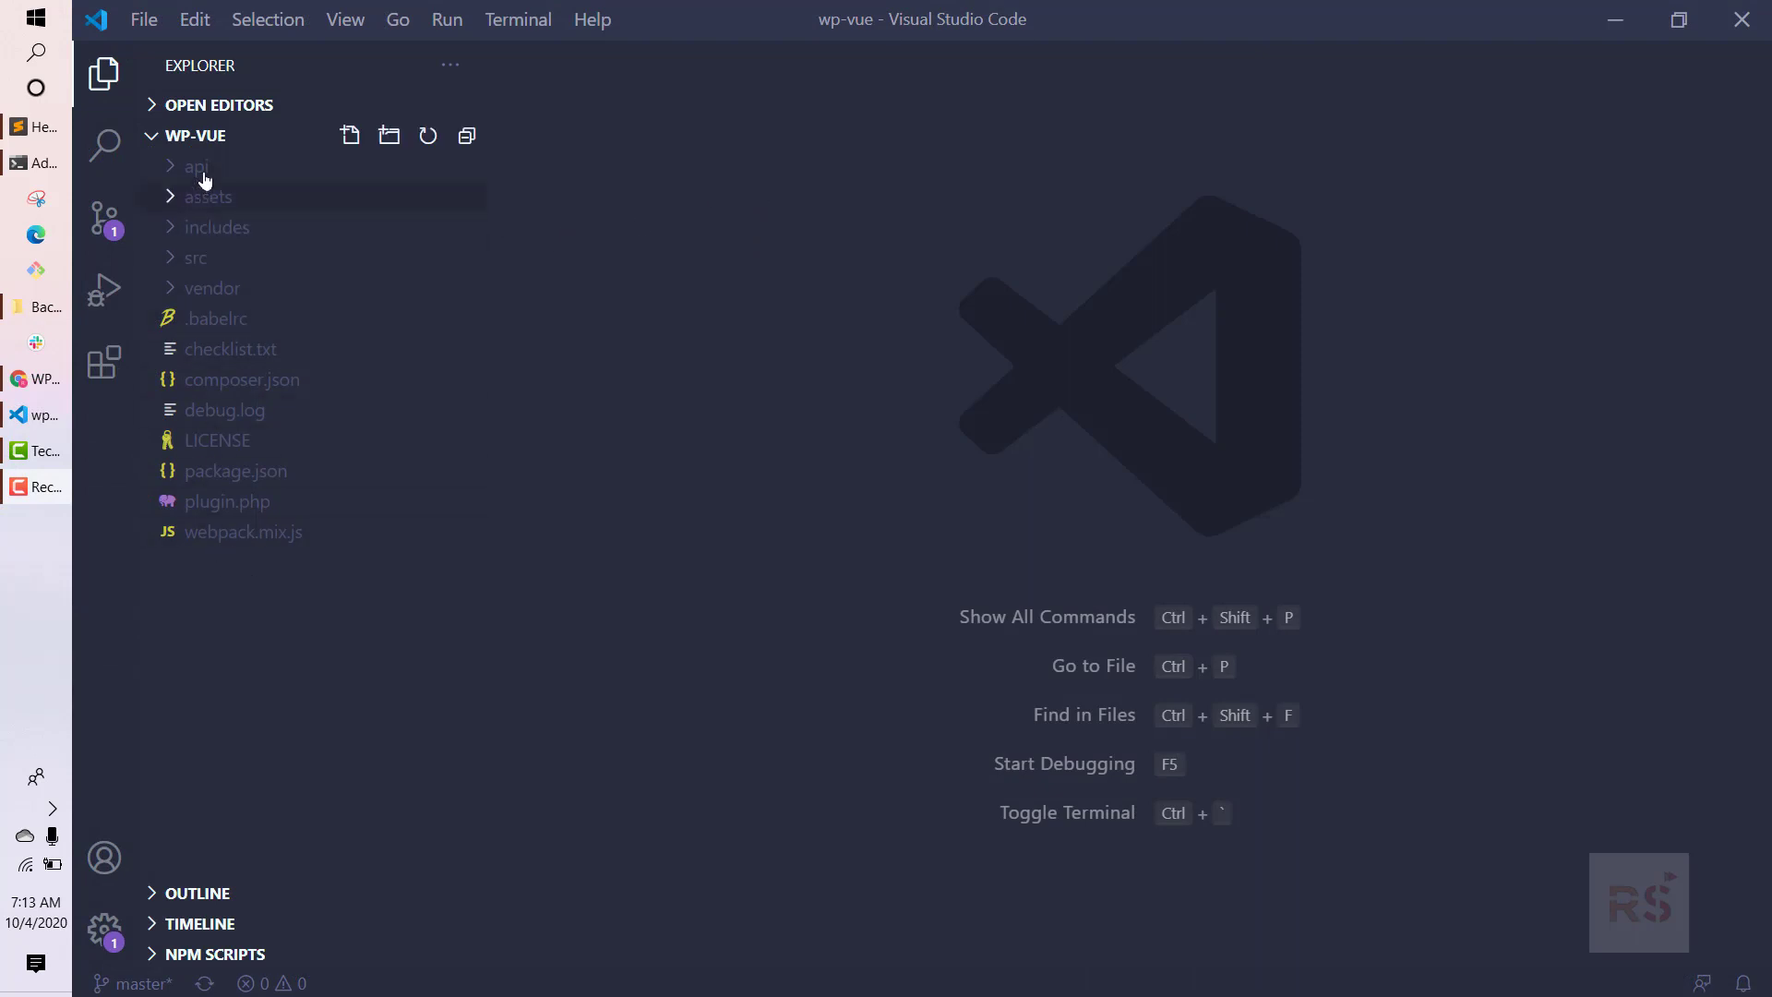
mouse_move(219, 586)
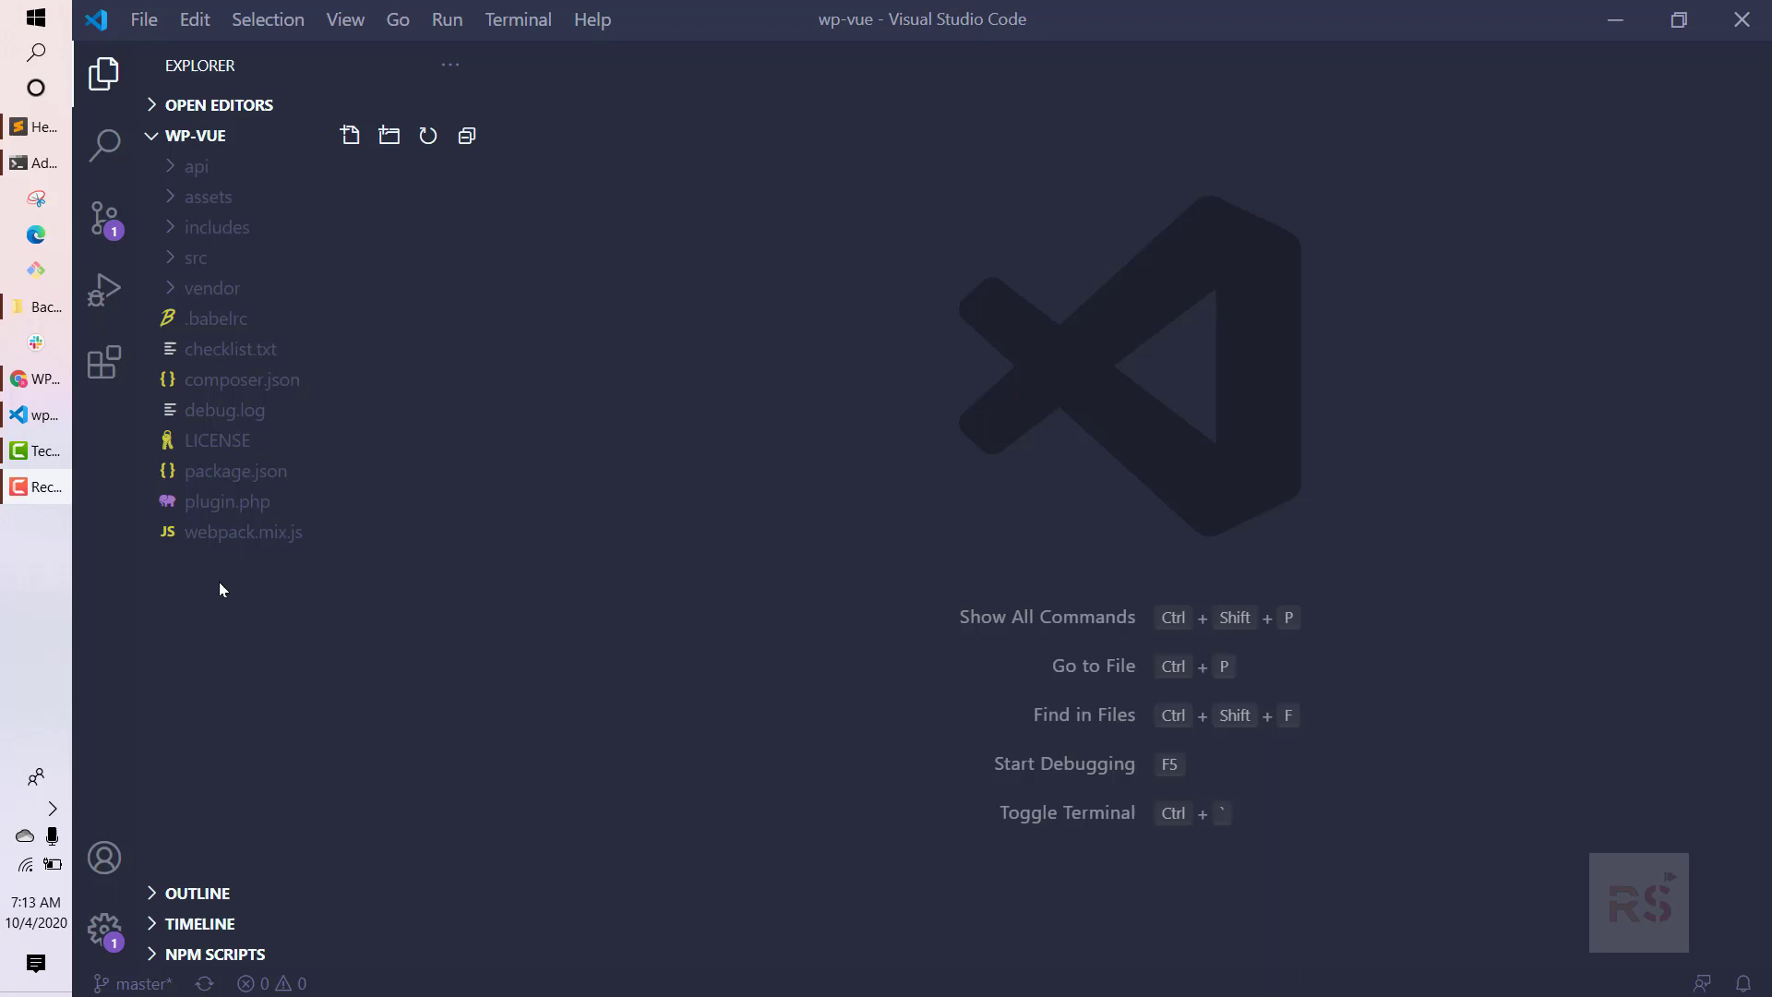
mouse_move(233, 677)
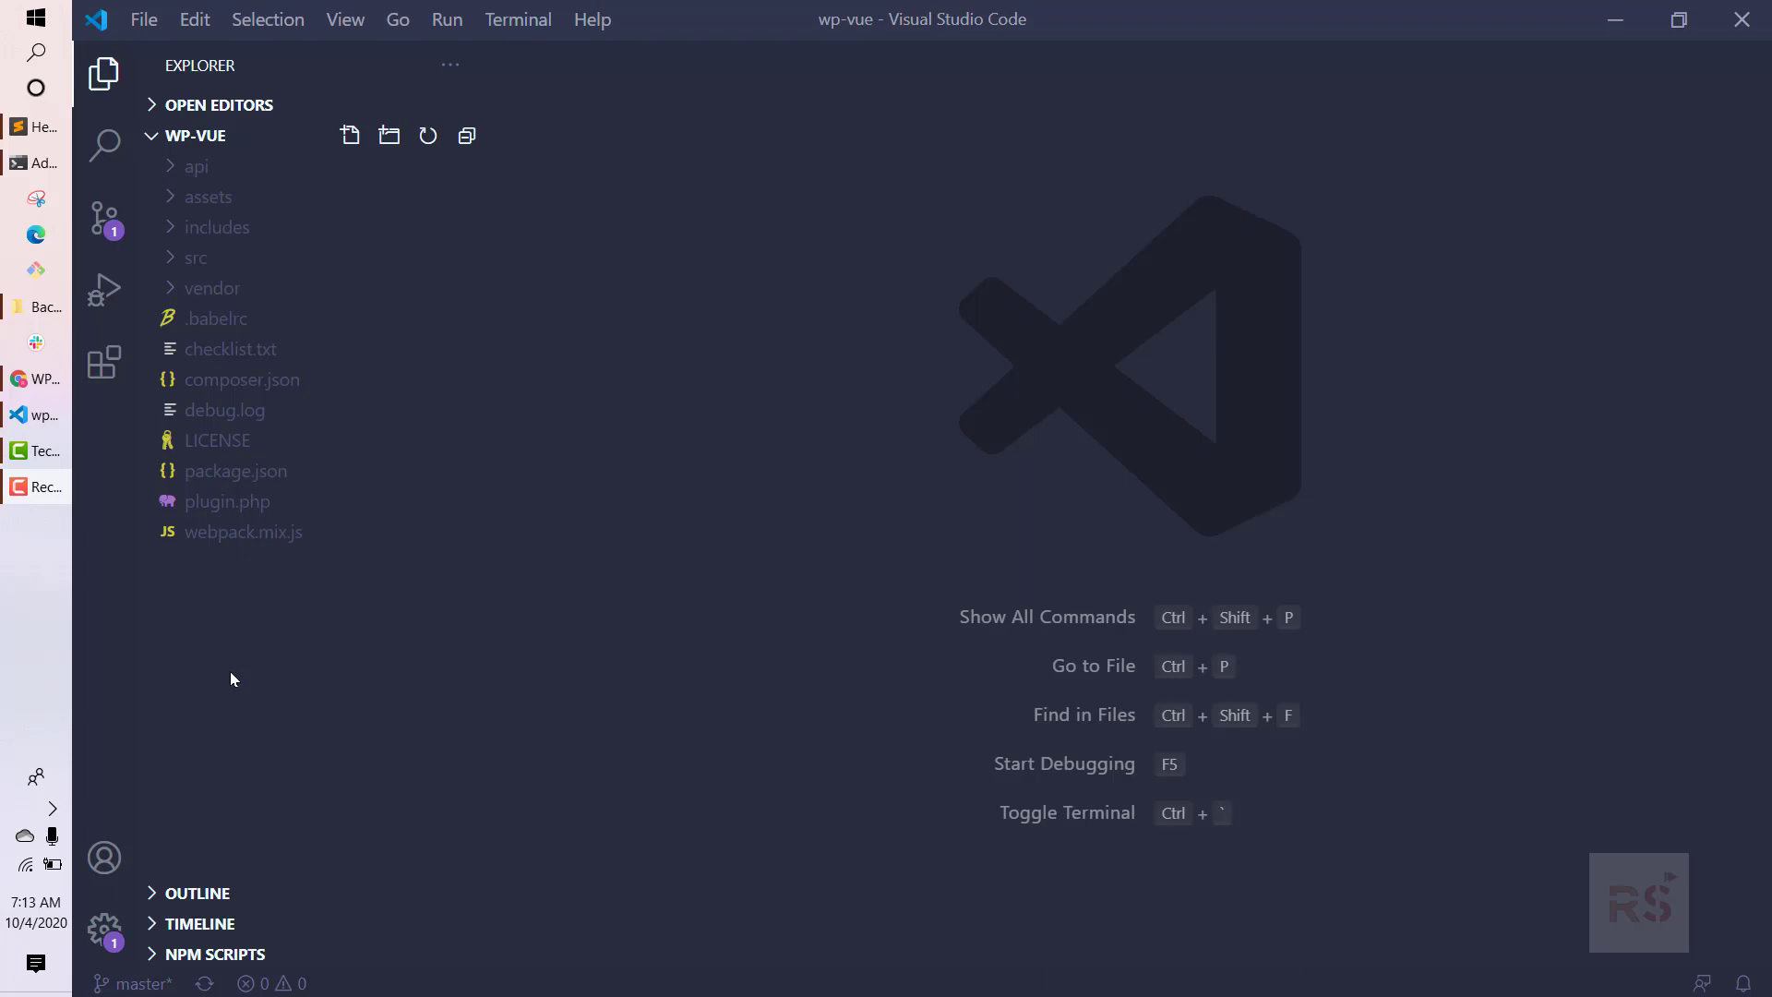
mouse_move(177, 227)
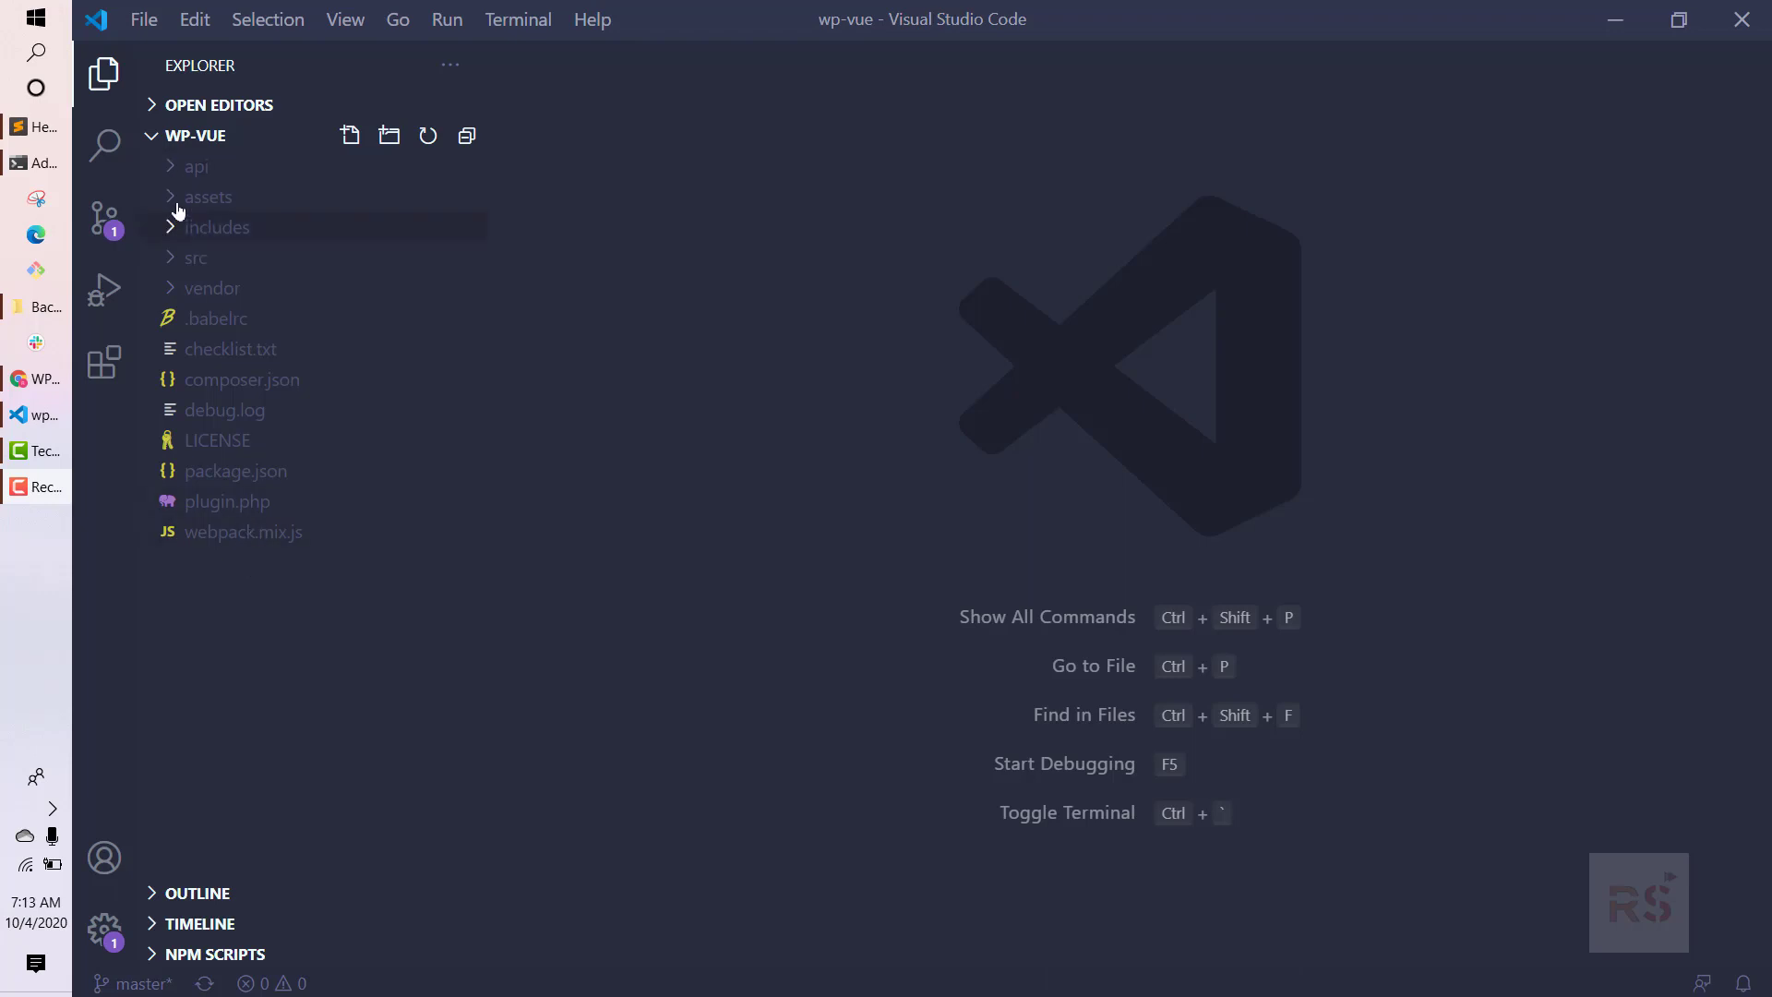
mouse_move(197, 170)
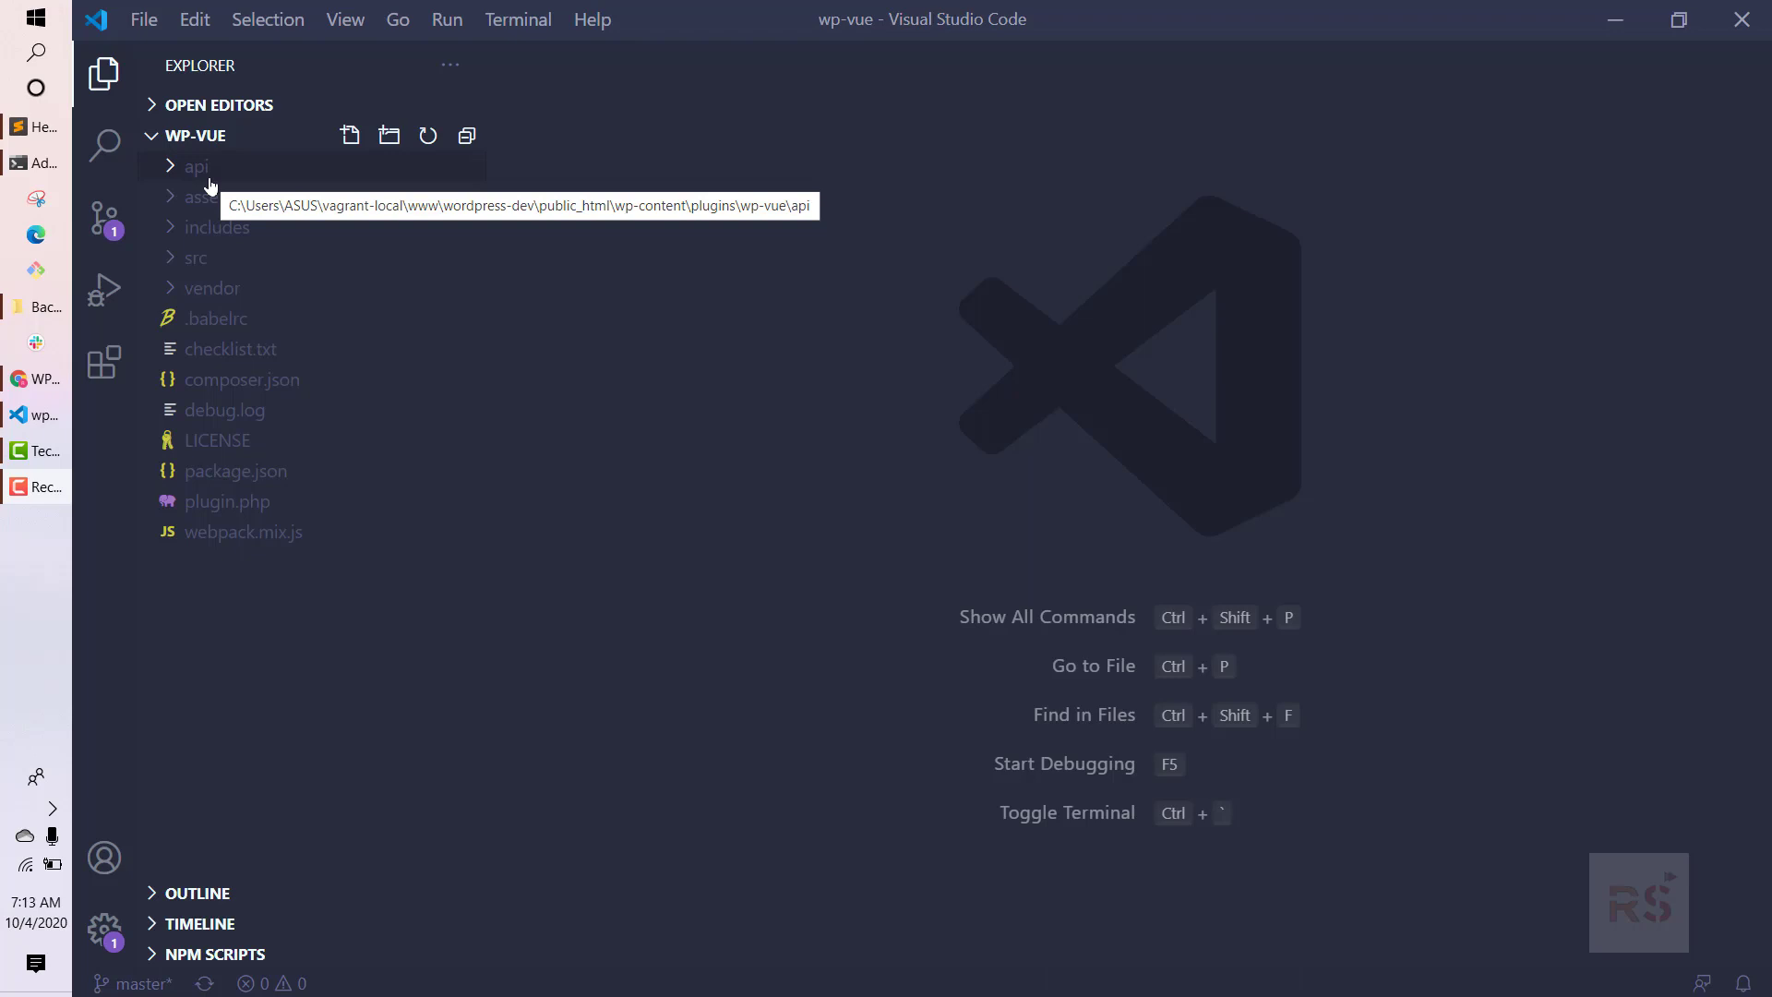
Expand the api folder and open the empty Admin/Settings_Route.php file.
click(197, 166)
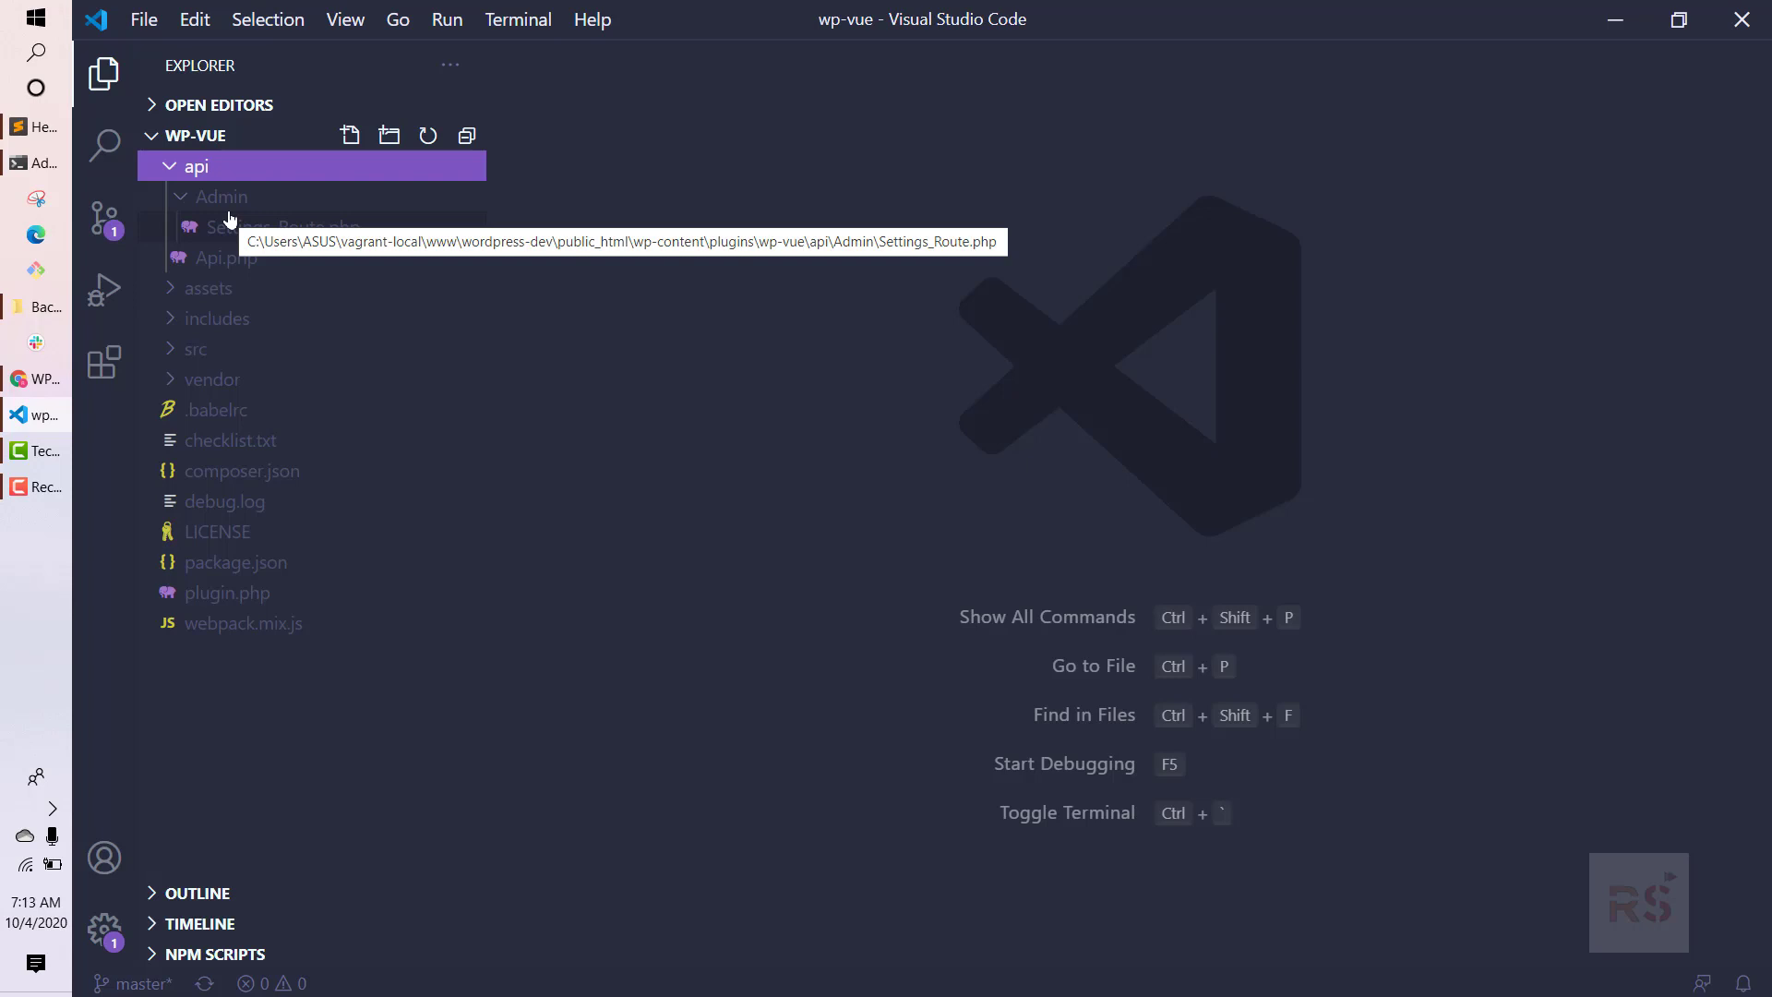
mouse_move(217, 246)
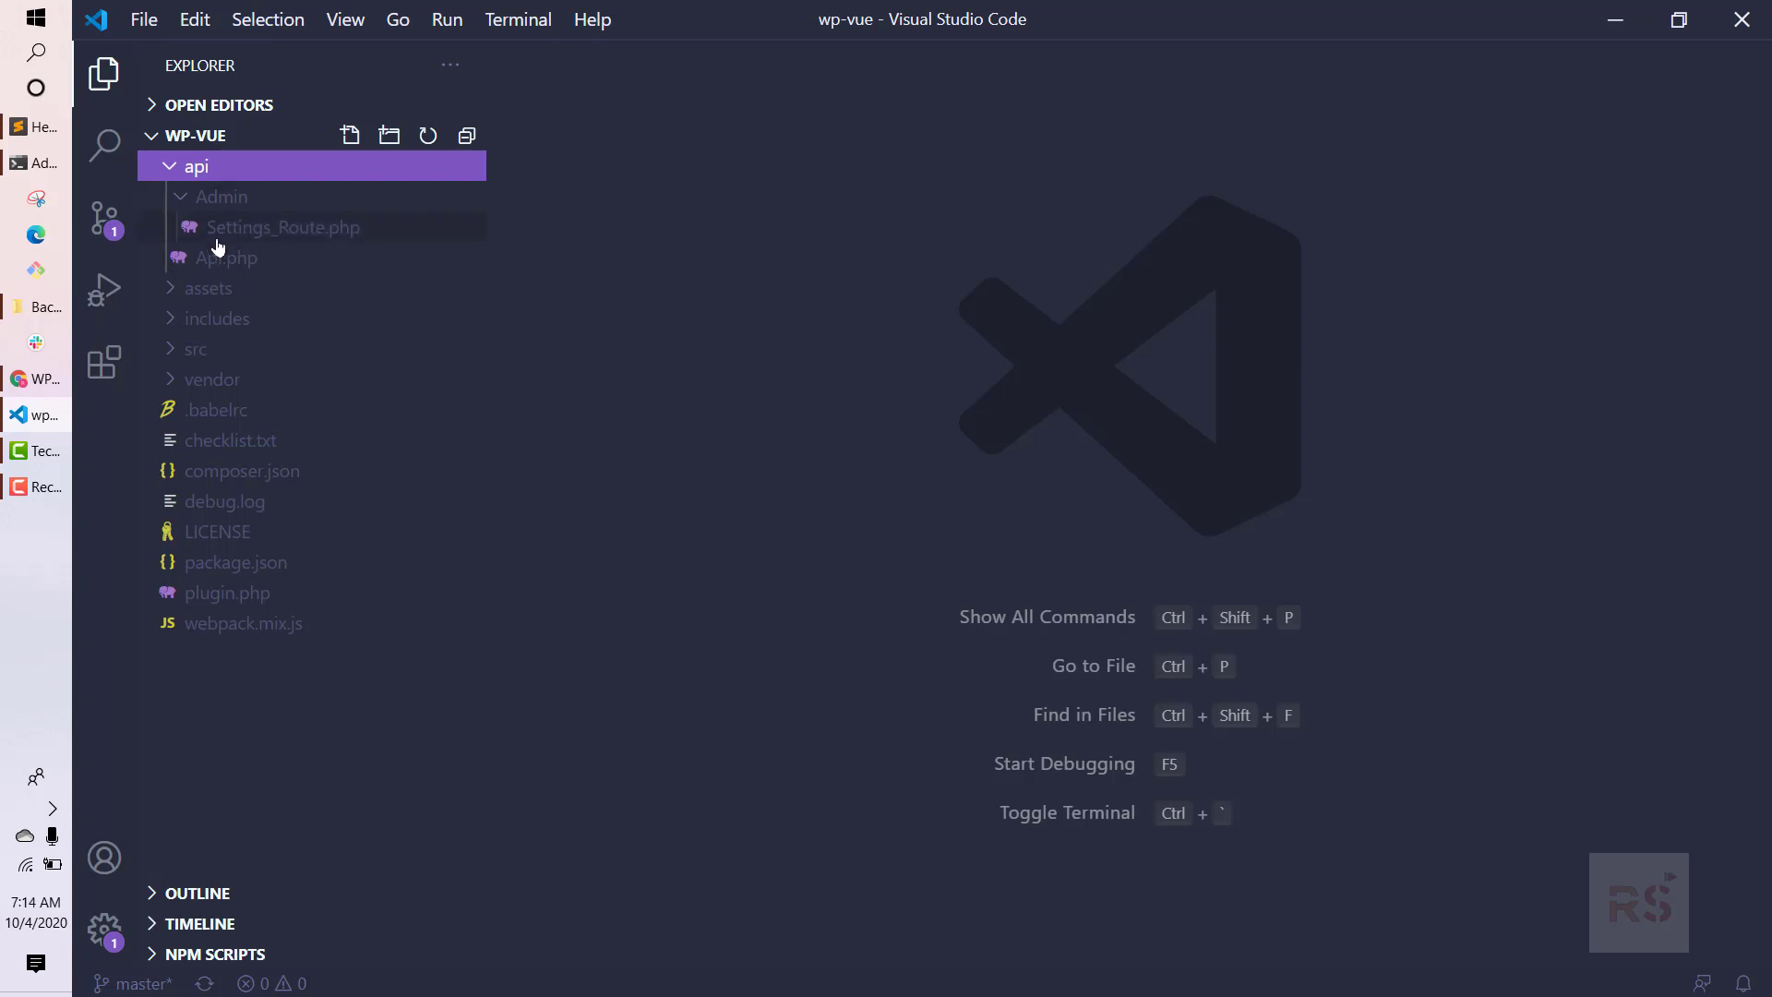
mouse_move(225, 258)
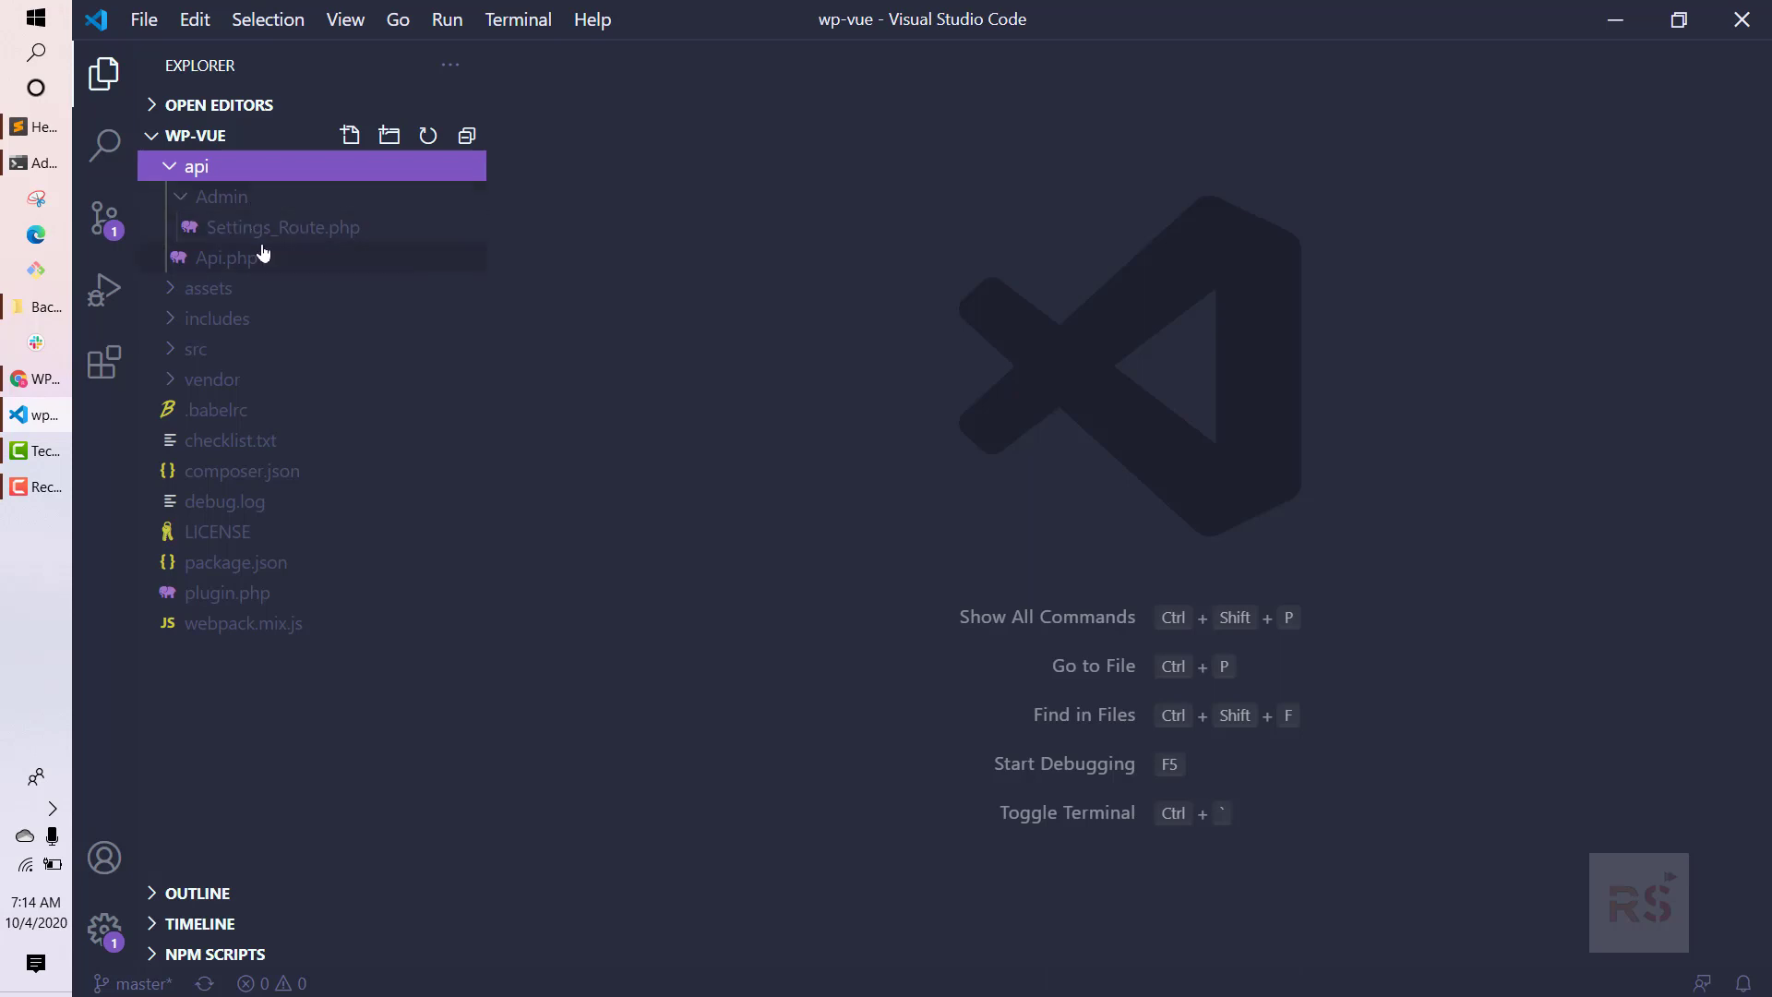
click(282, 227)
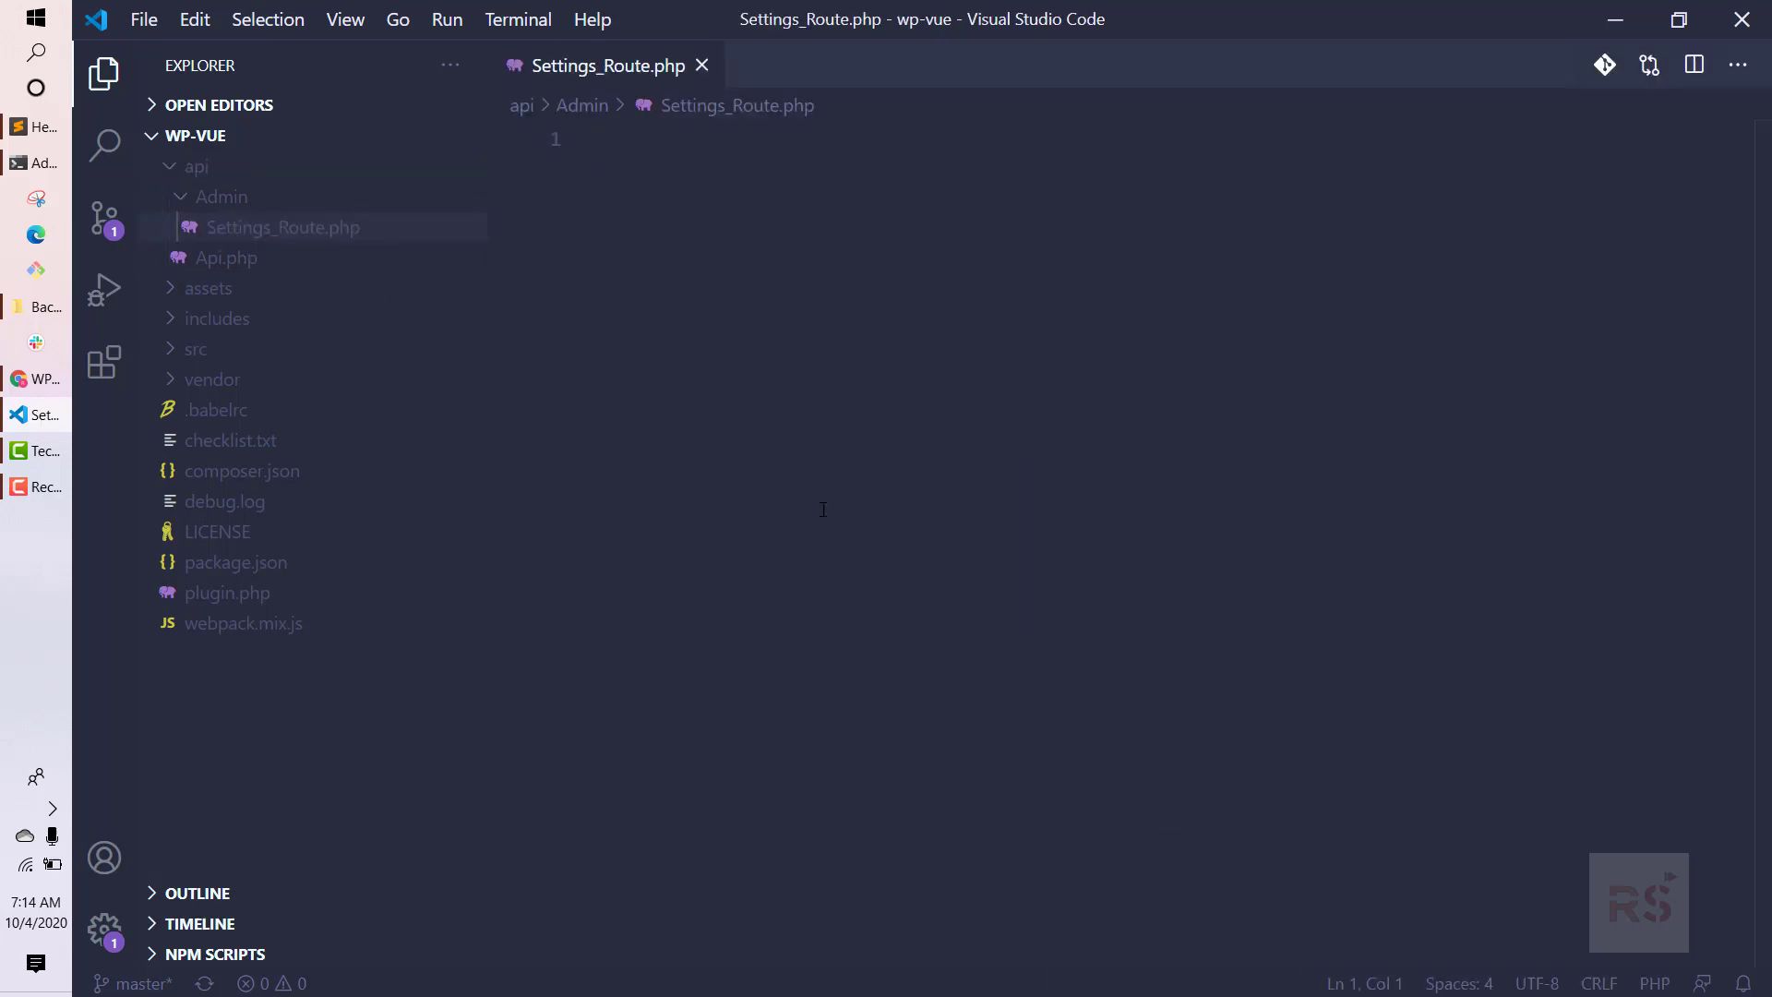
mouse_move(421, 330)
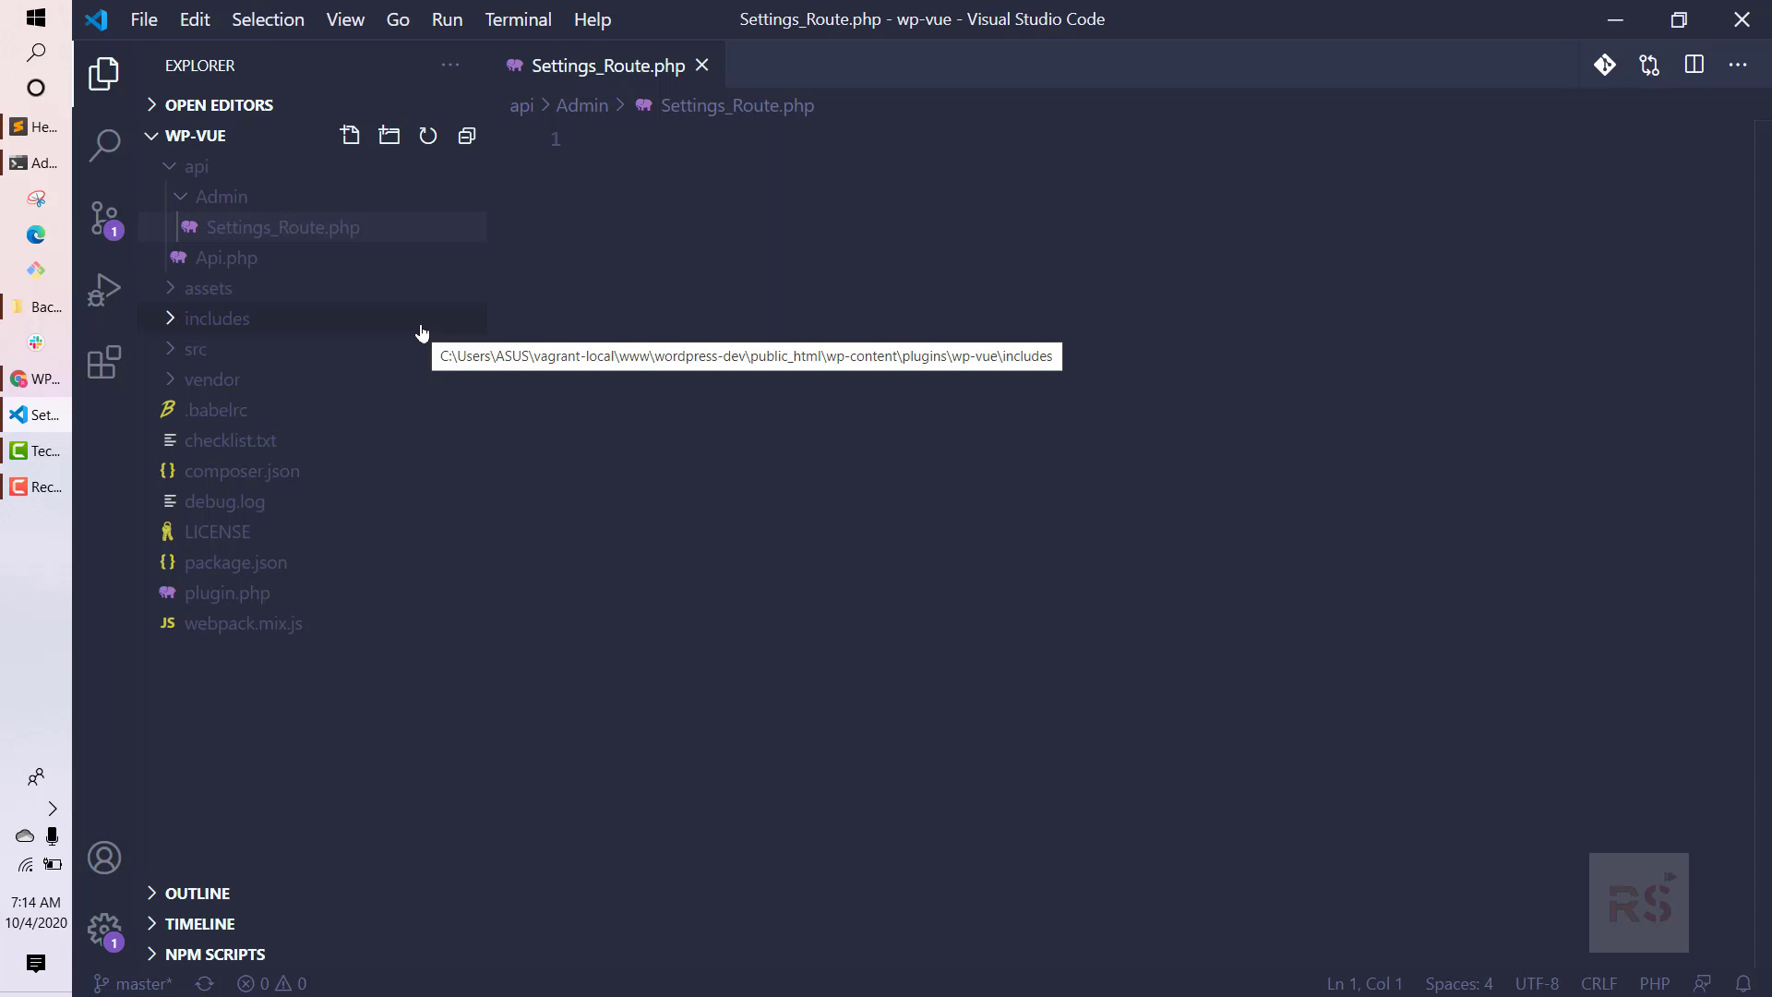
mouse_move(198, 268)
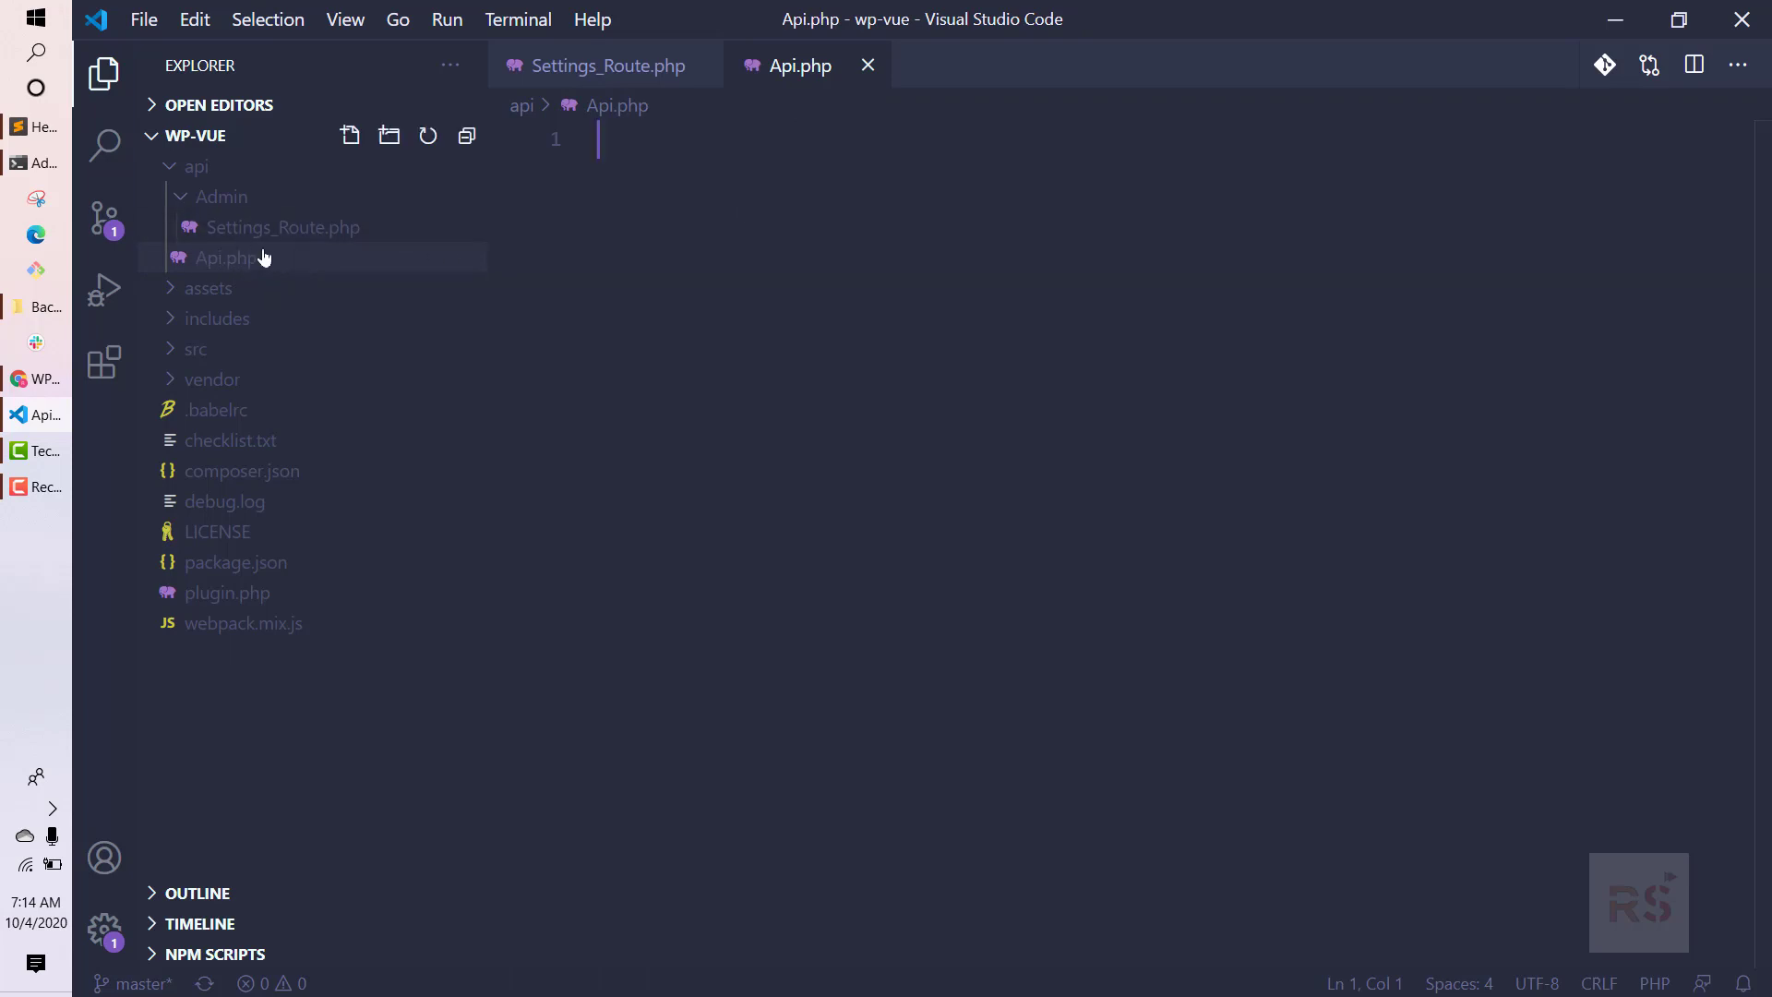
mouse_move(240, 268)
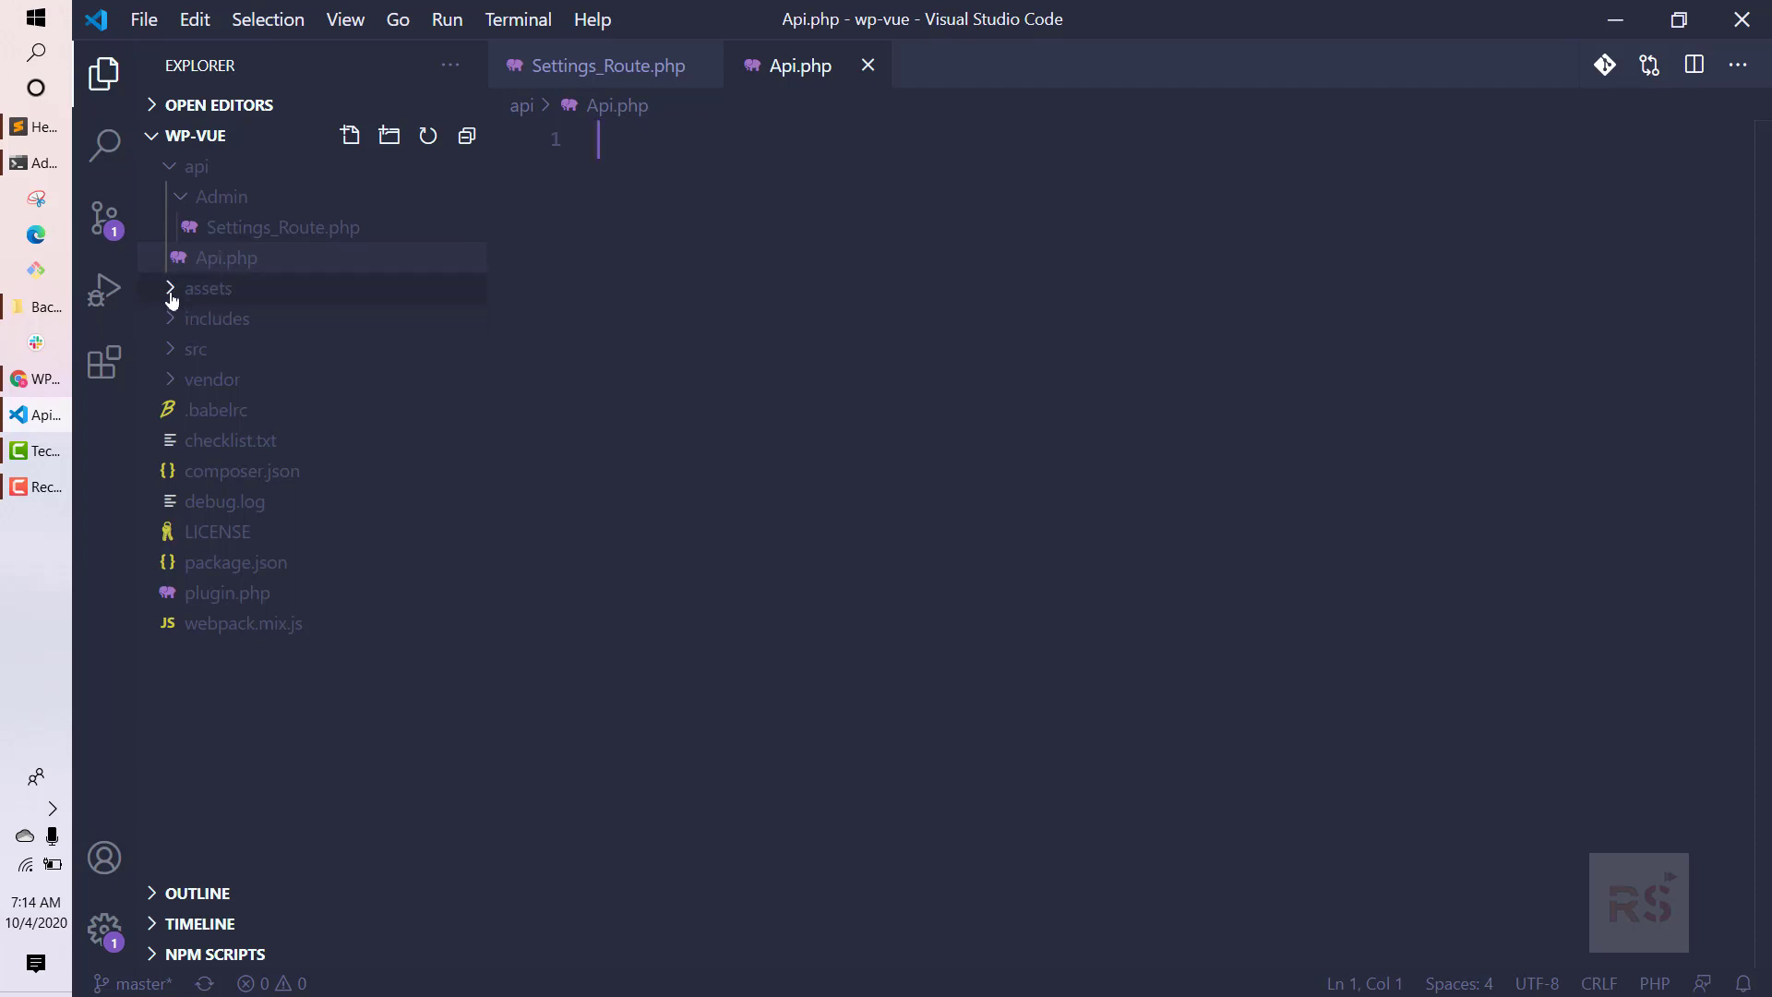
Review form.scss and tab.scss under assets/sass, then close them leaving Api.php open.
click(208, 288)
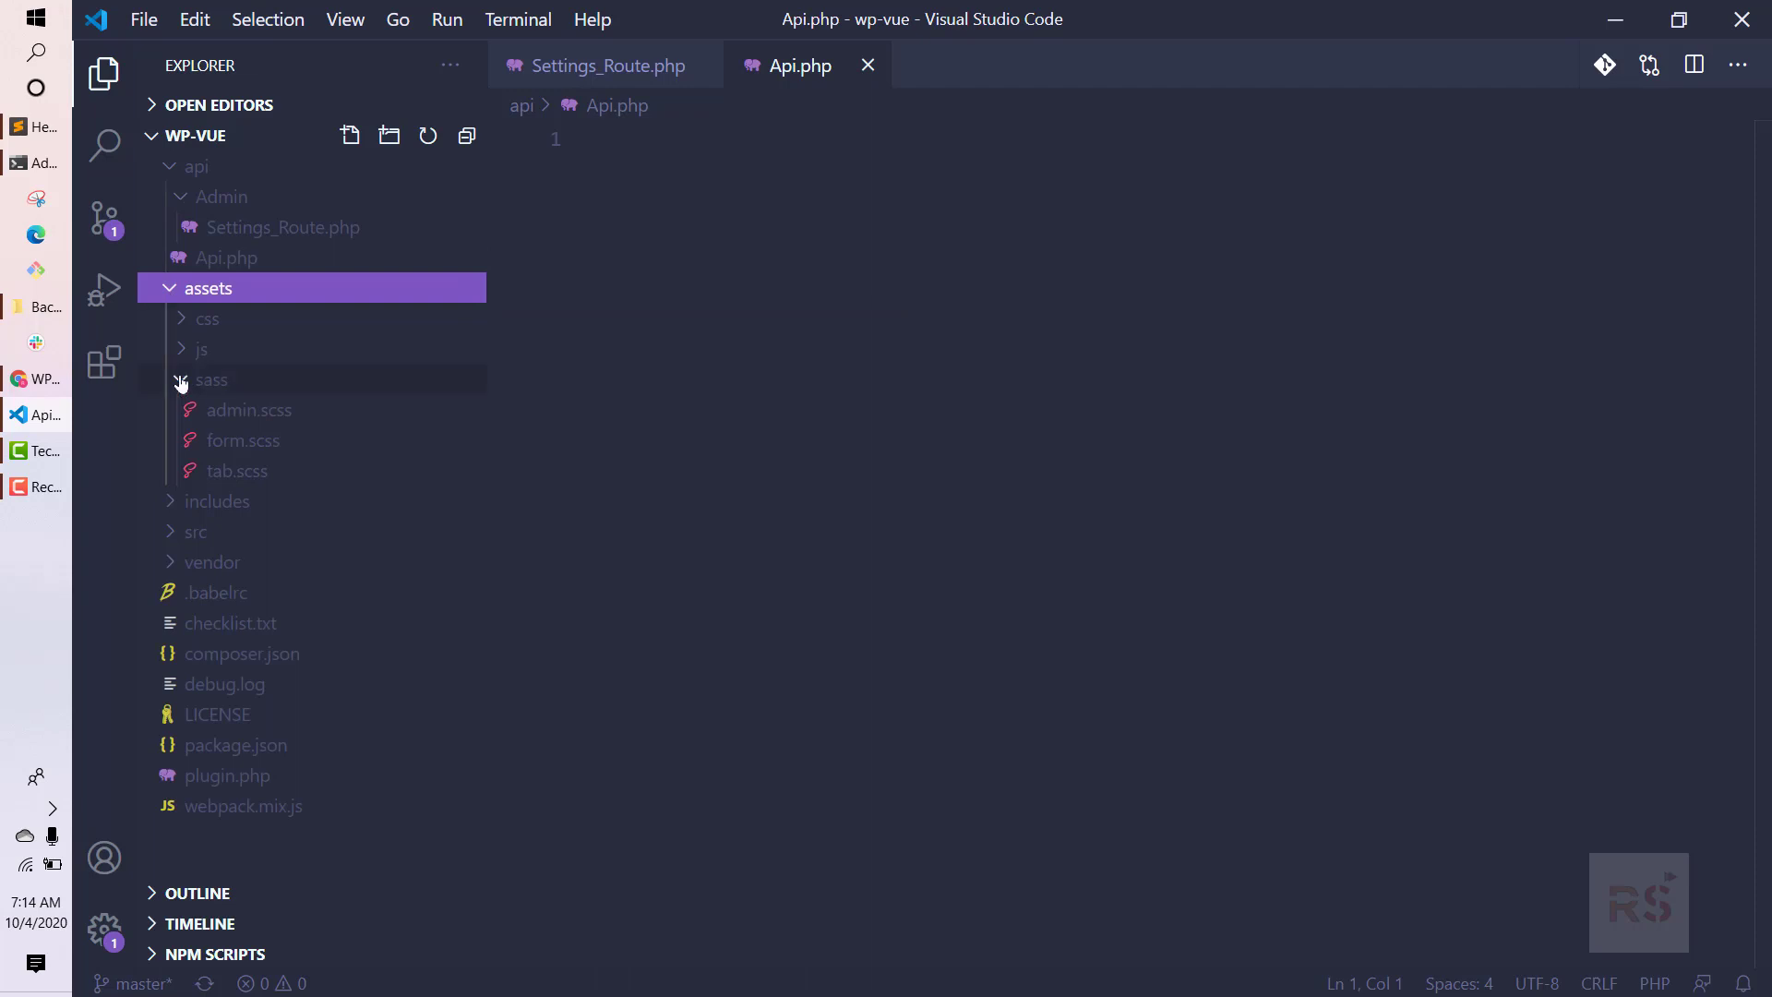
click(210, 378)
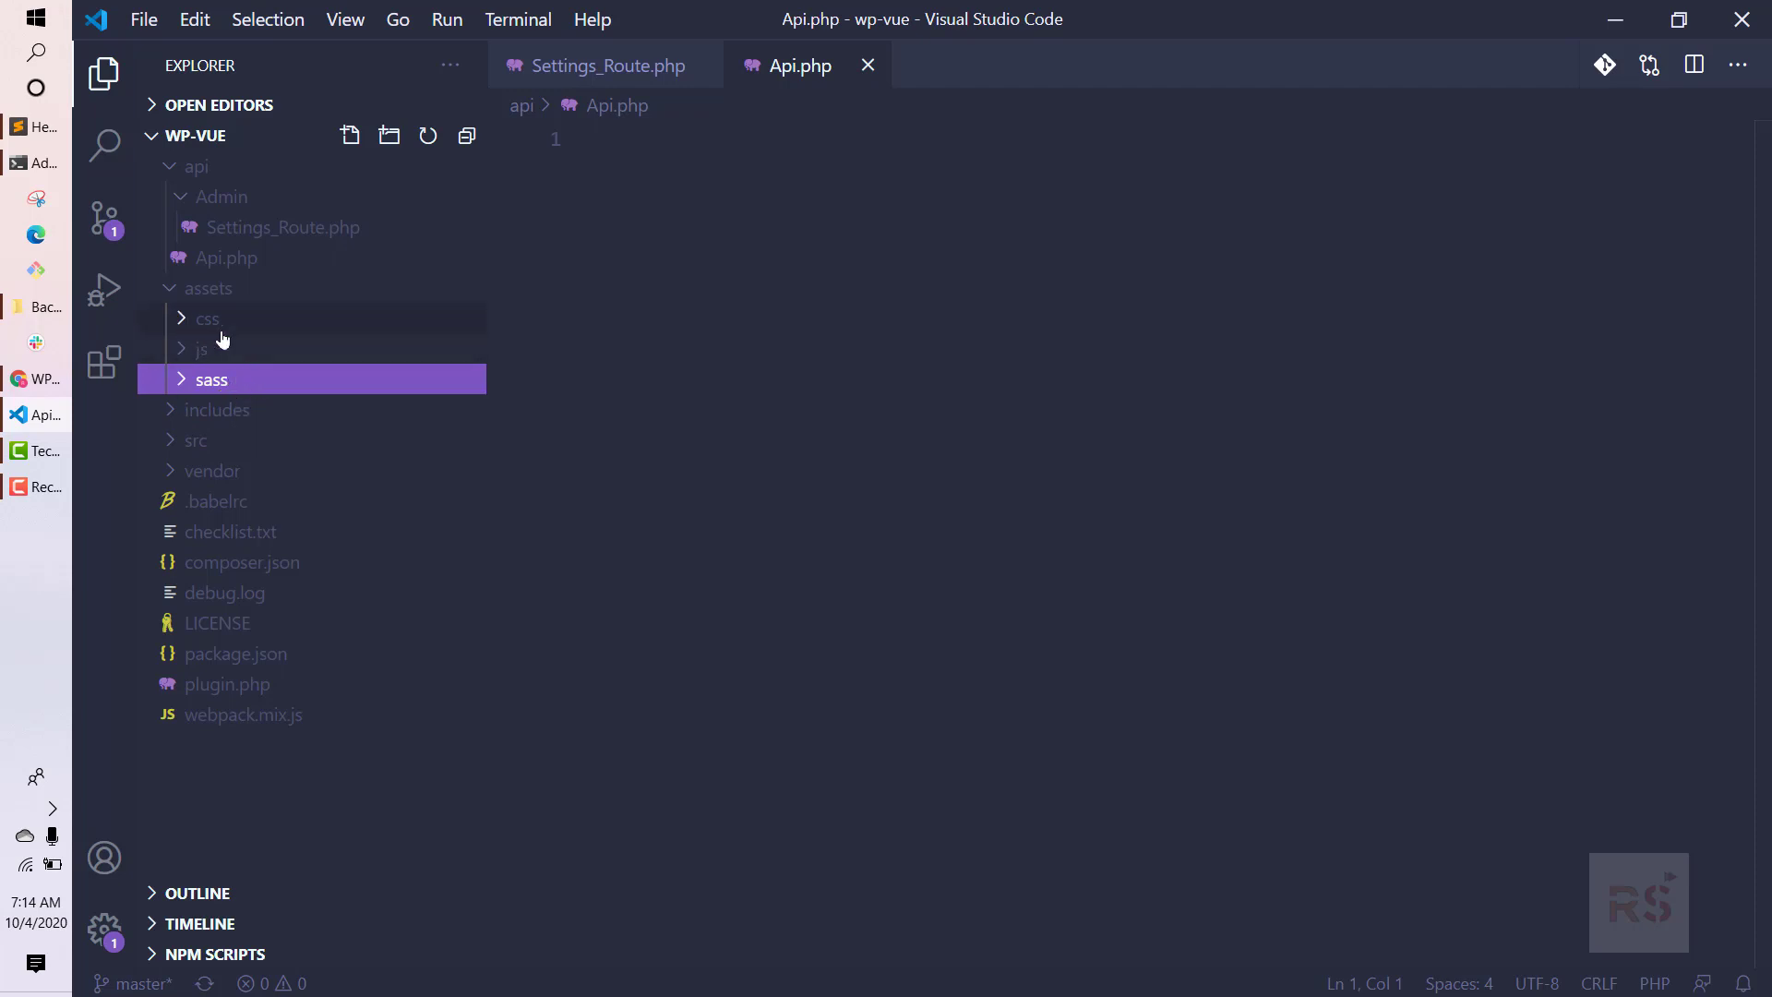
mouse_move(209, 328)
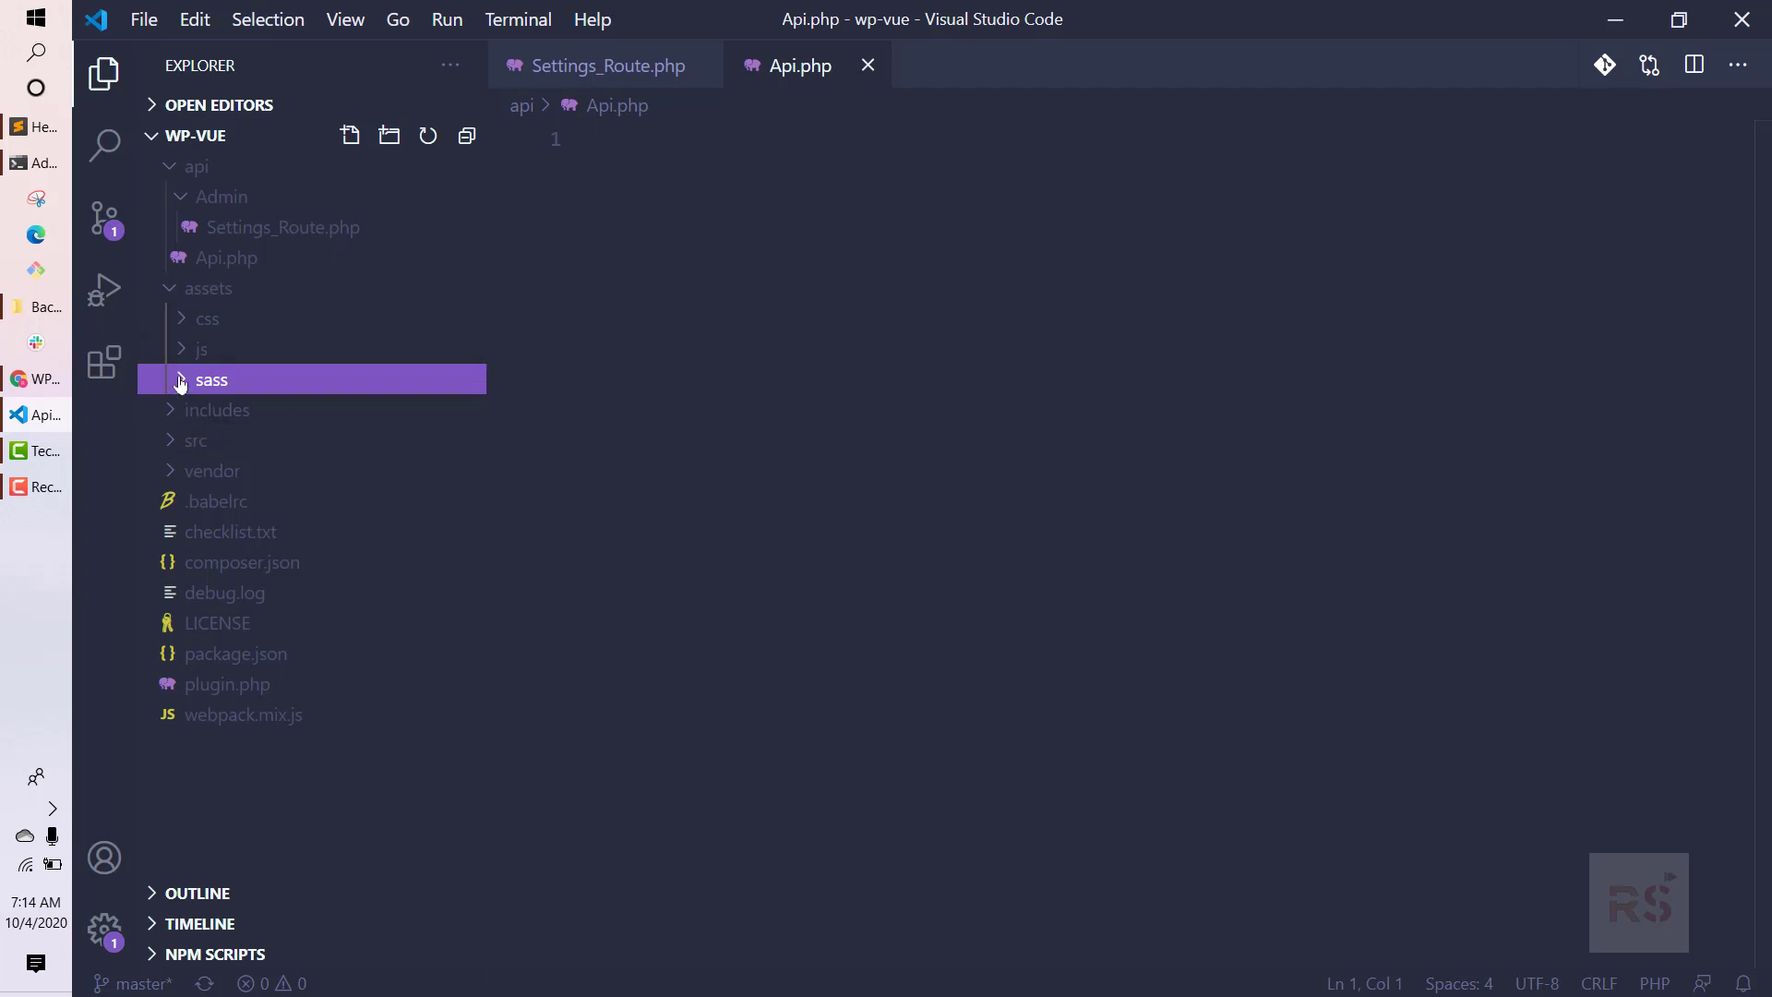
click(210, 378)
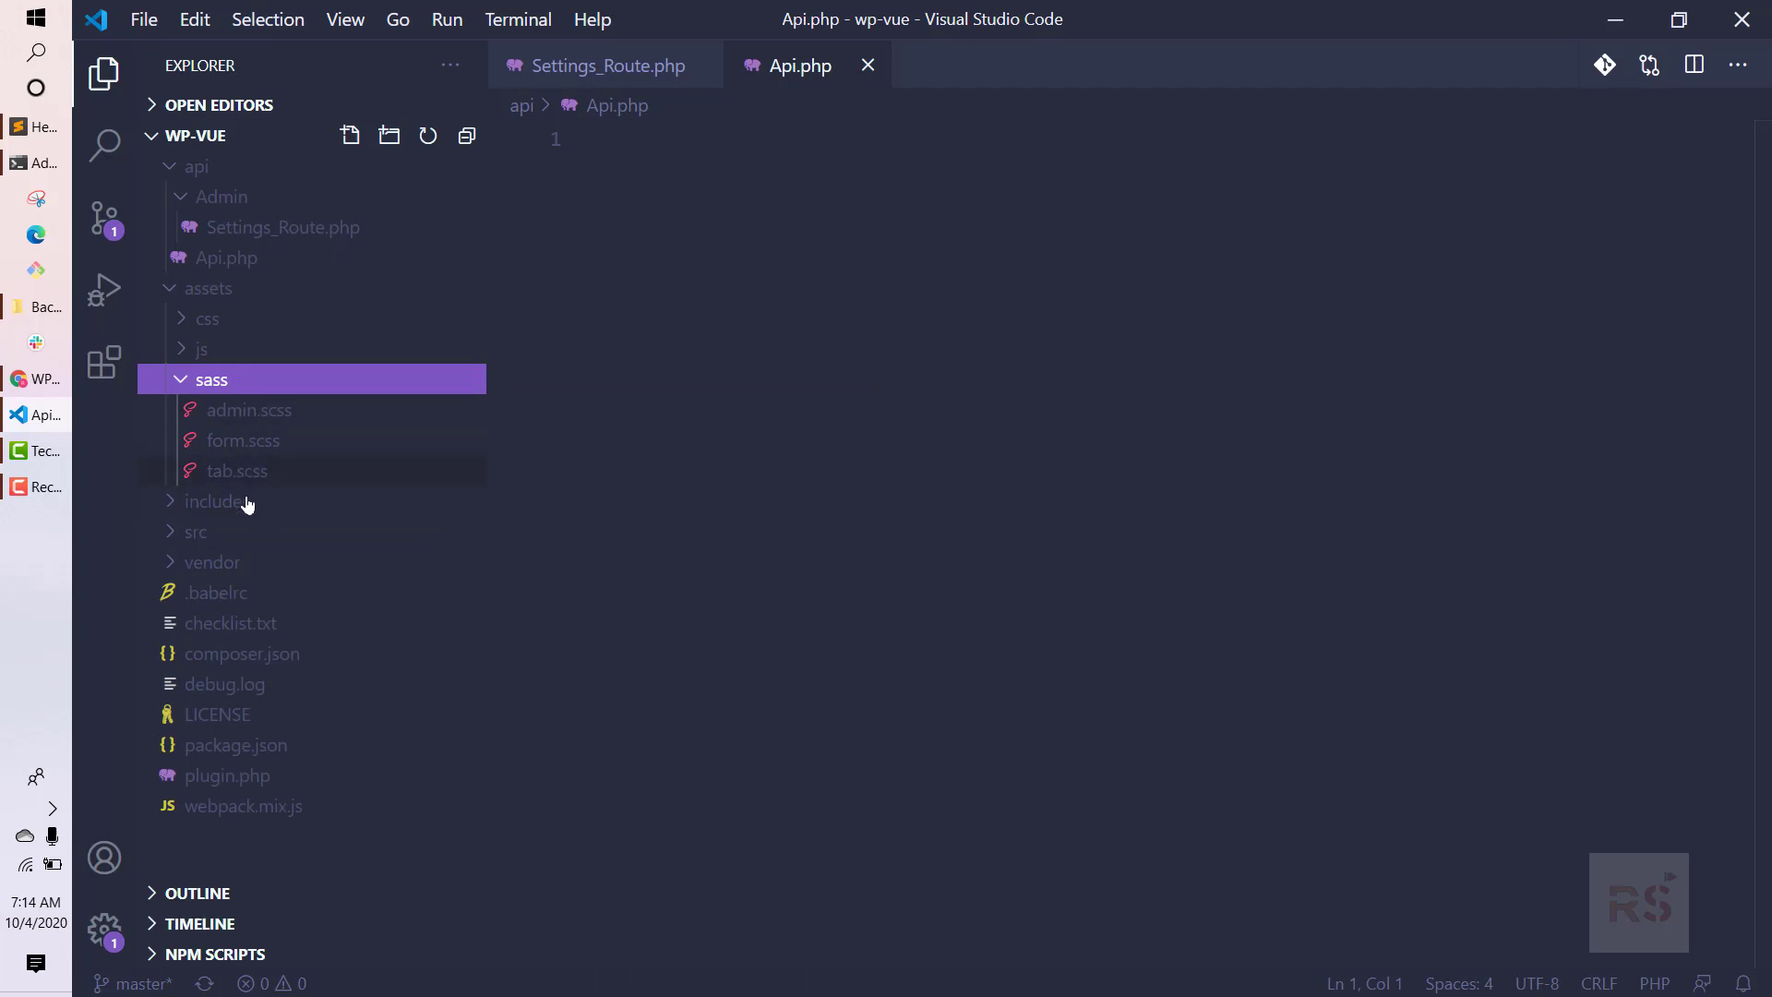
double_click(242, 439)
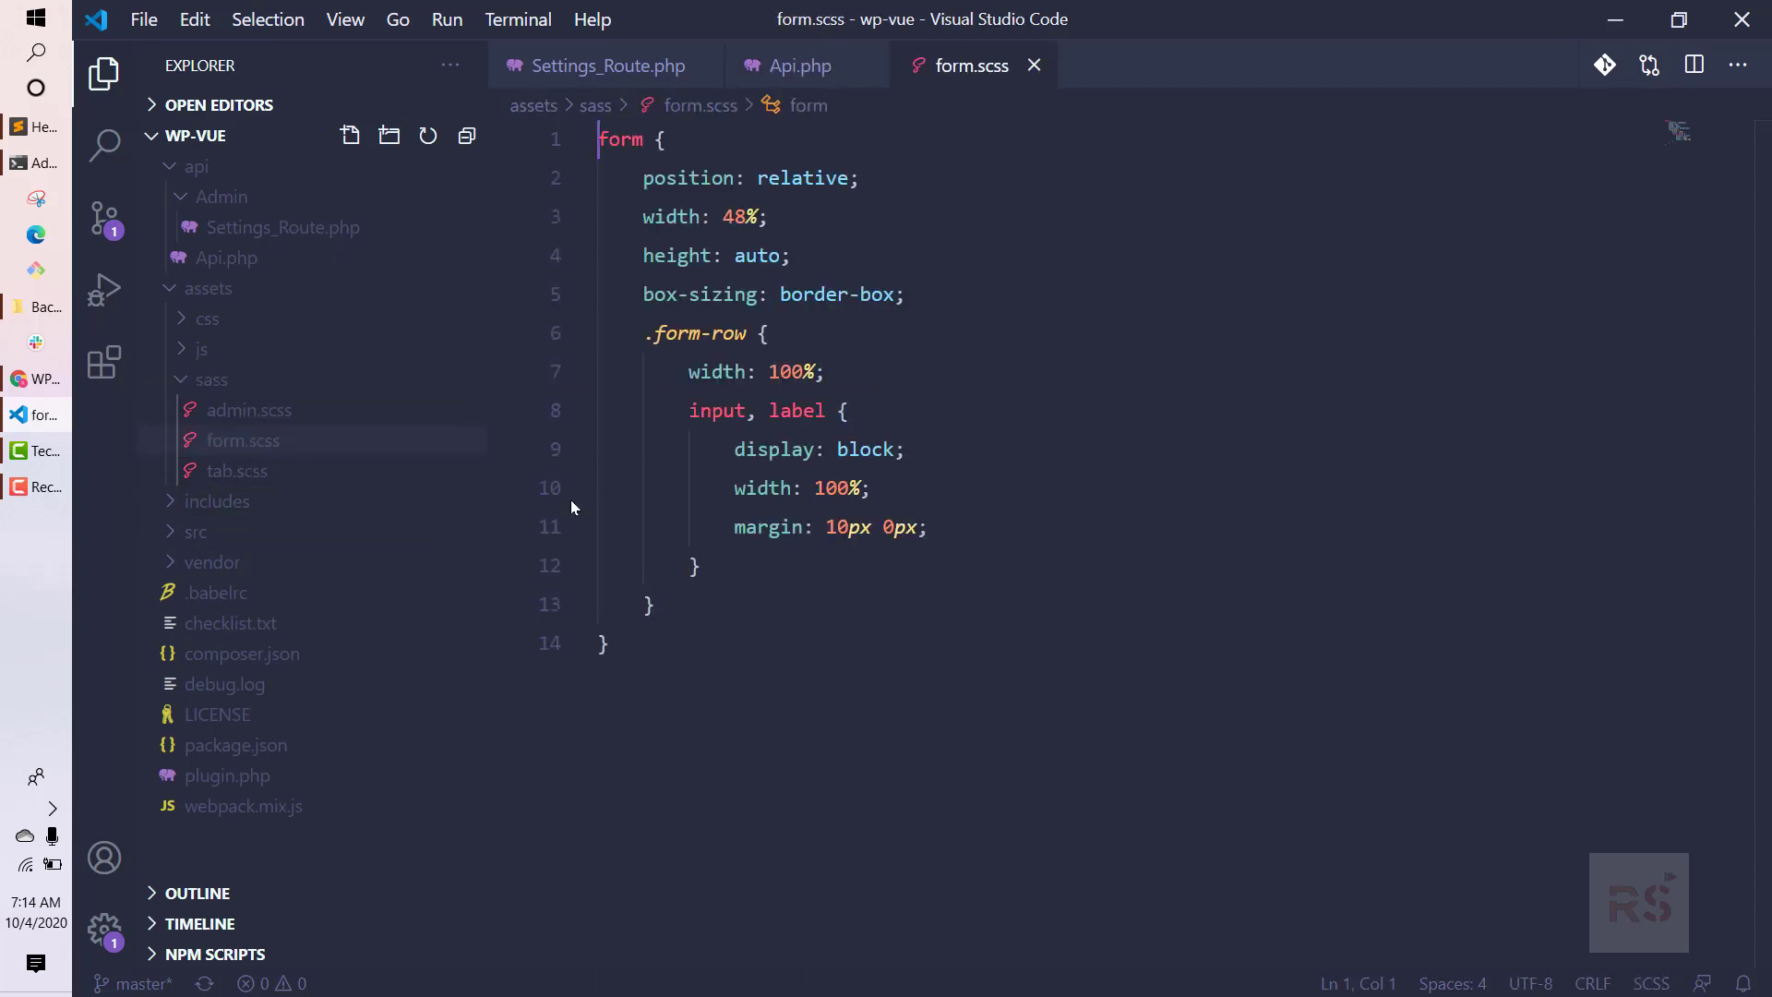
key(ctrl+a)
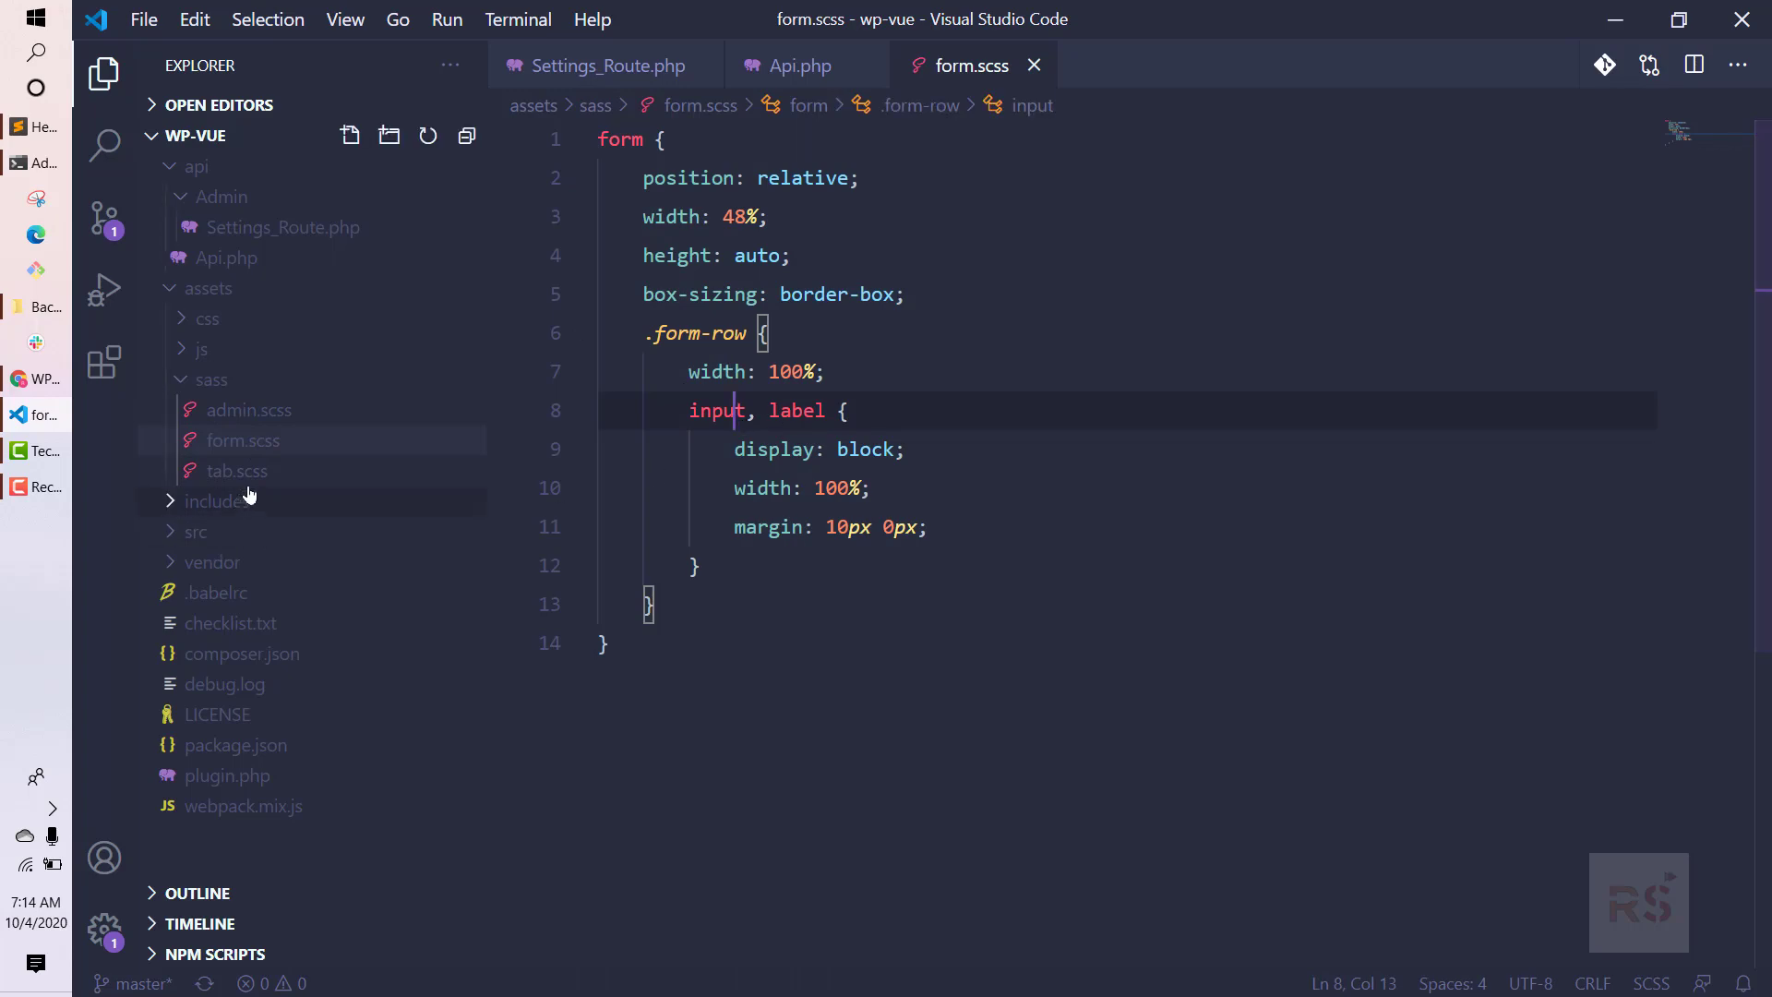
mouse_move(238, 470)
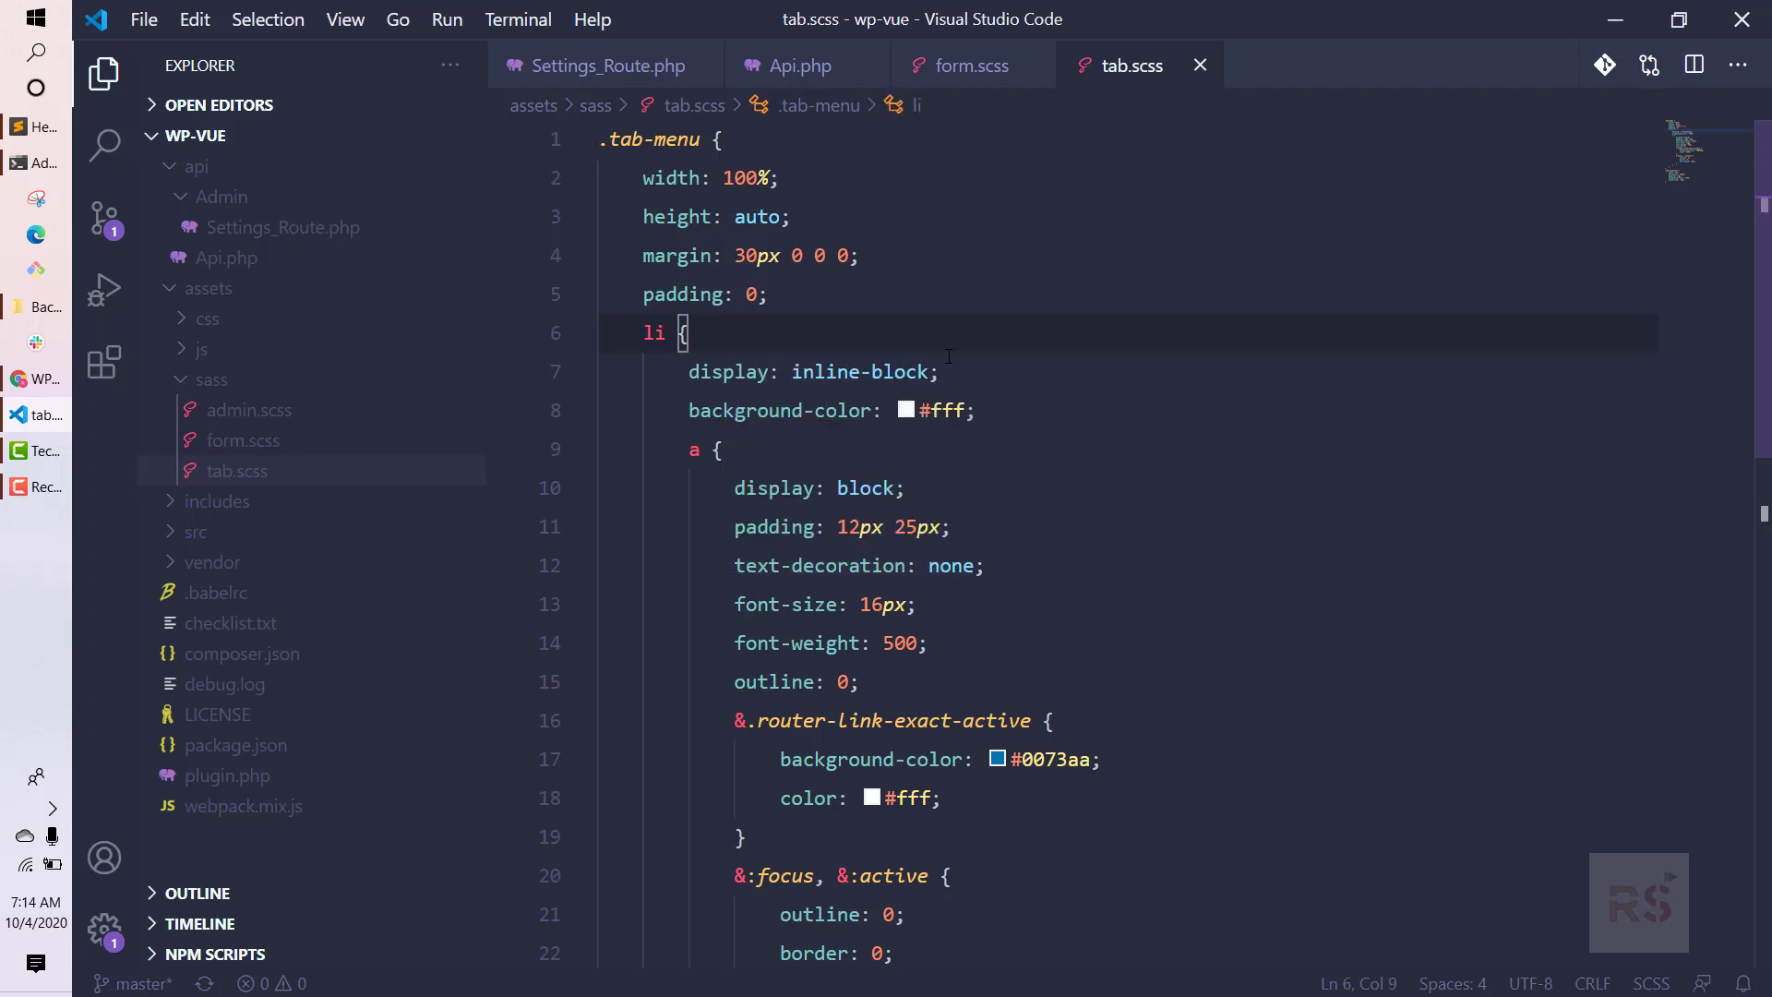
mouse_move(475, 454)
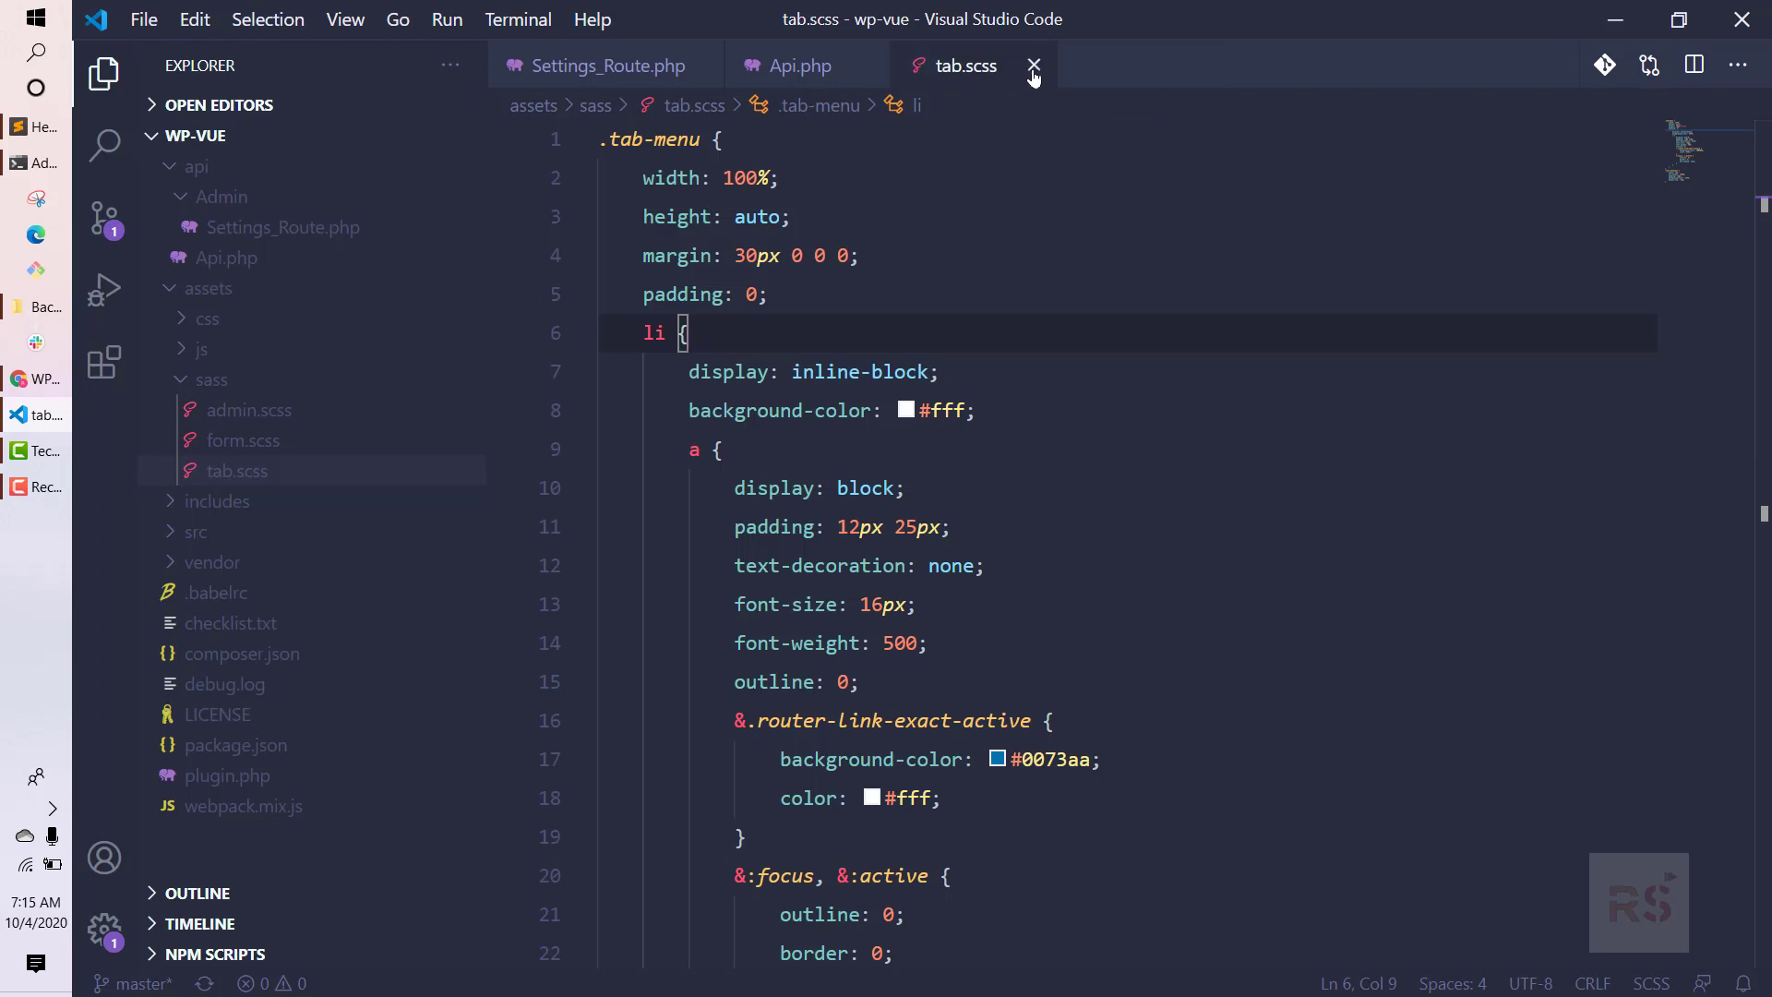
click(1032, 67)
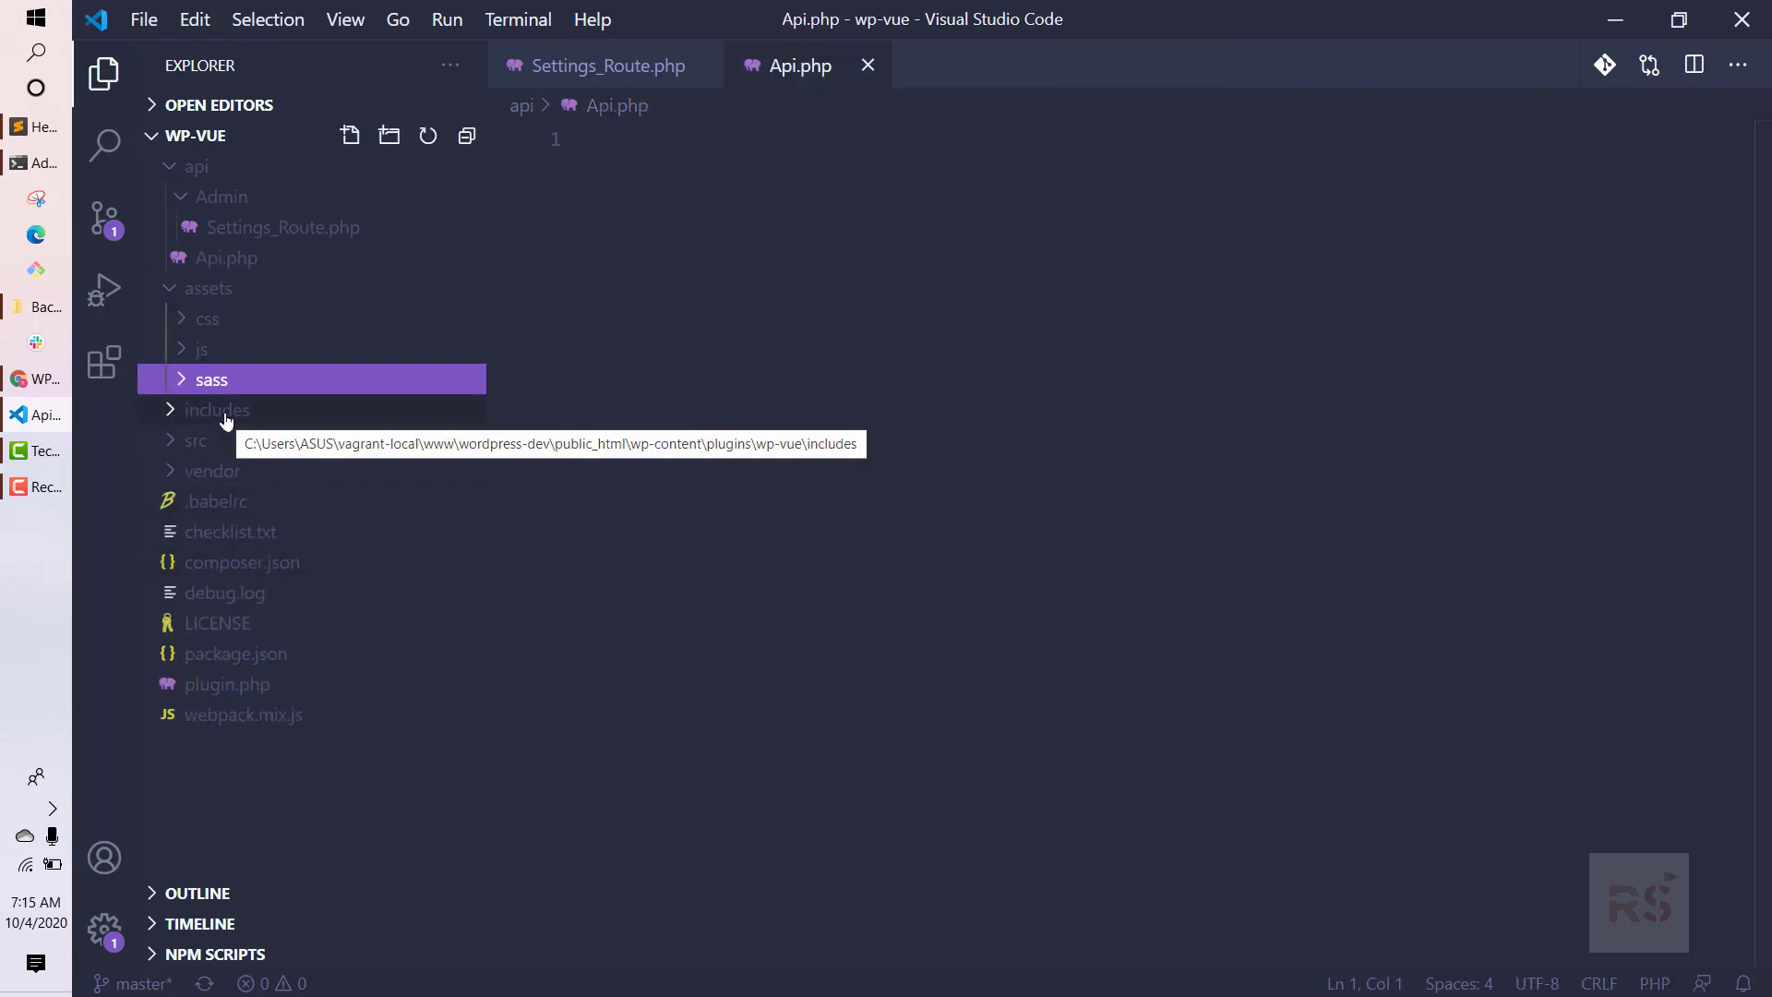
click(215, 410)
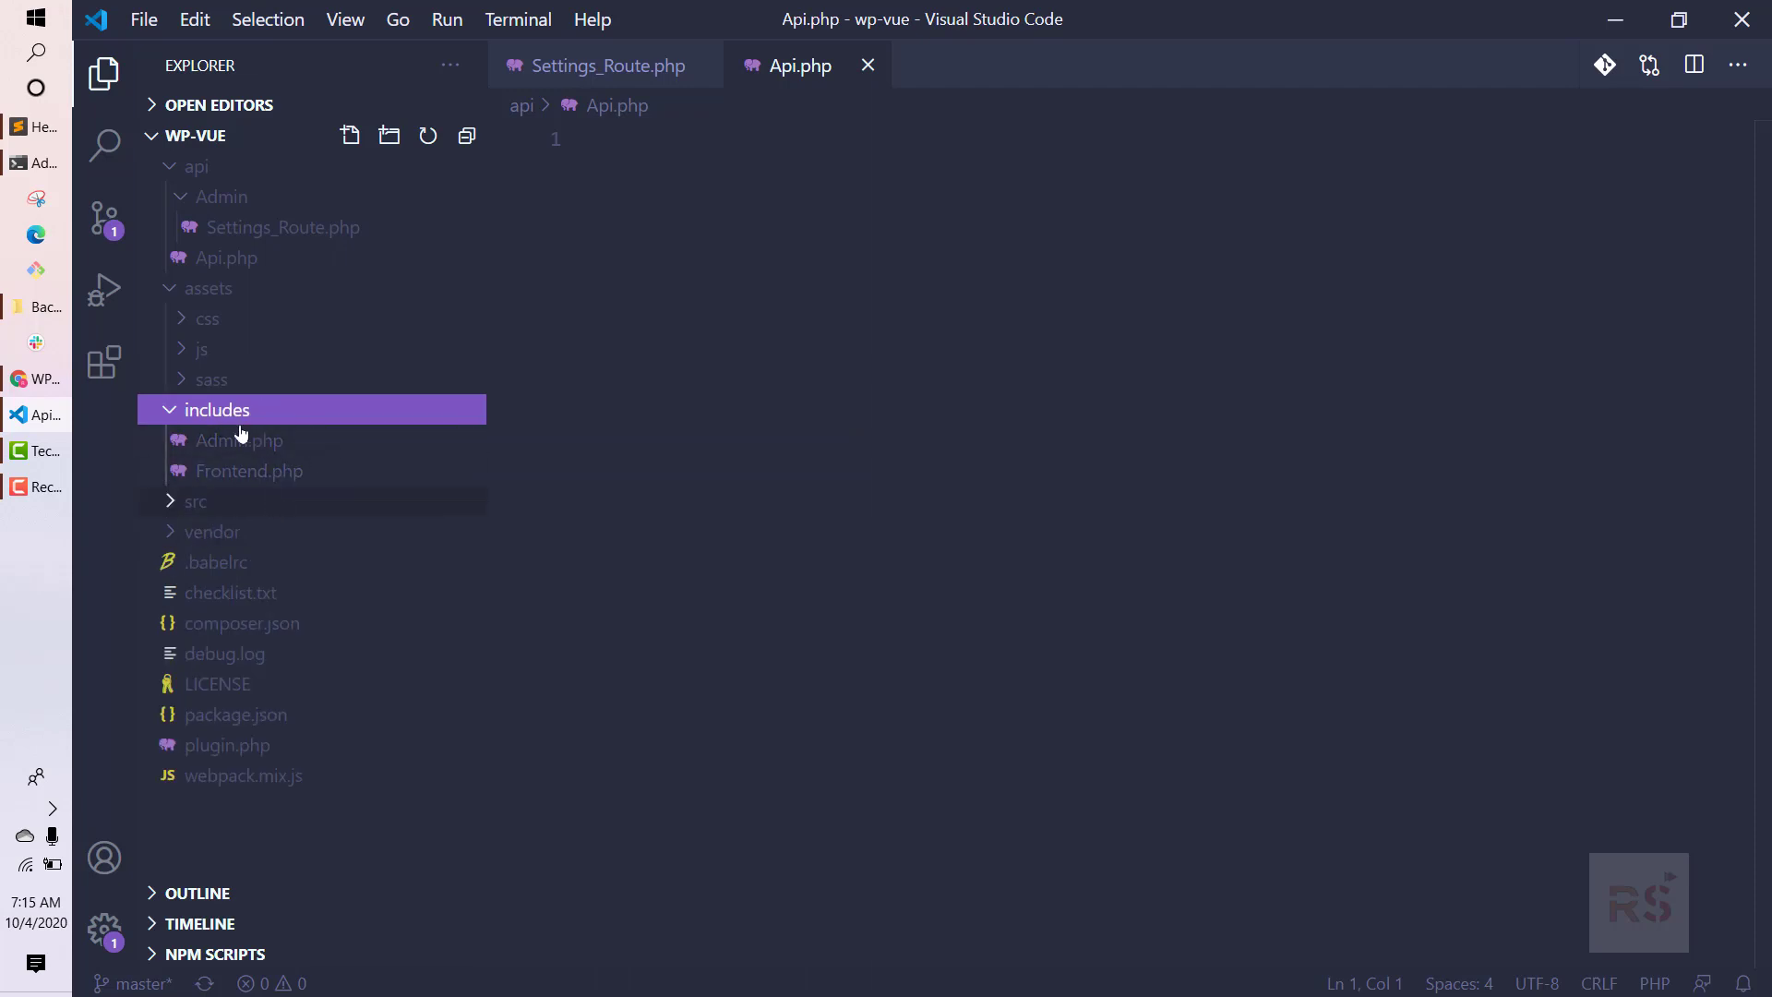
mouse_move(247, 471)
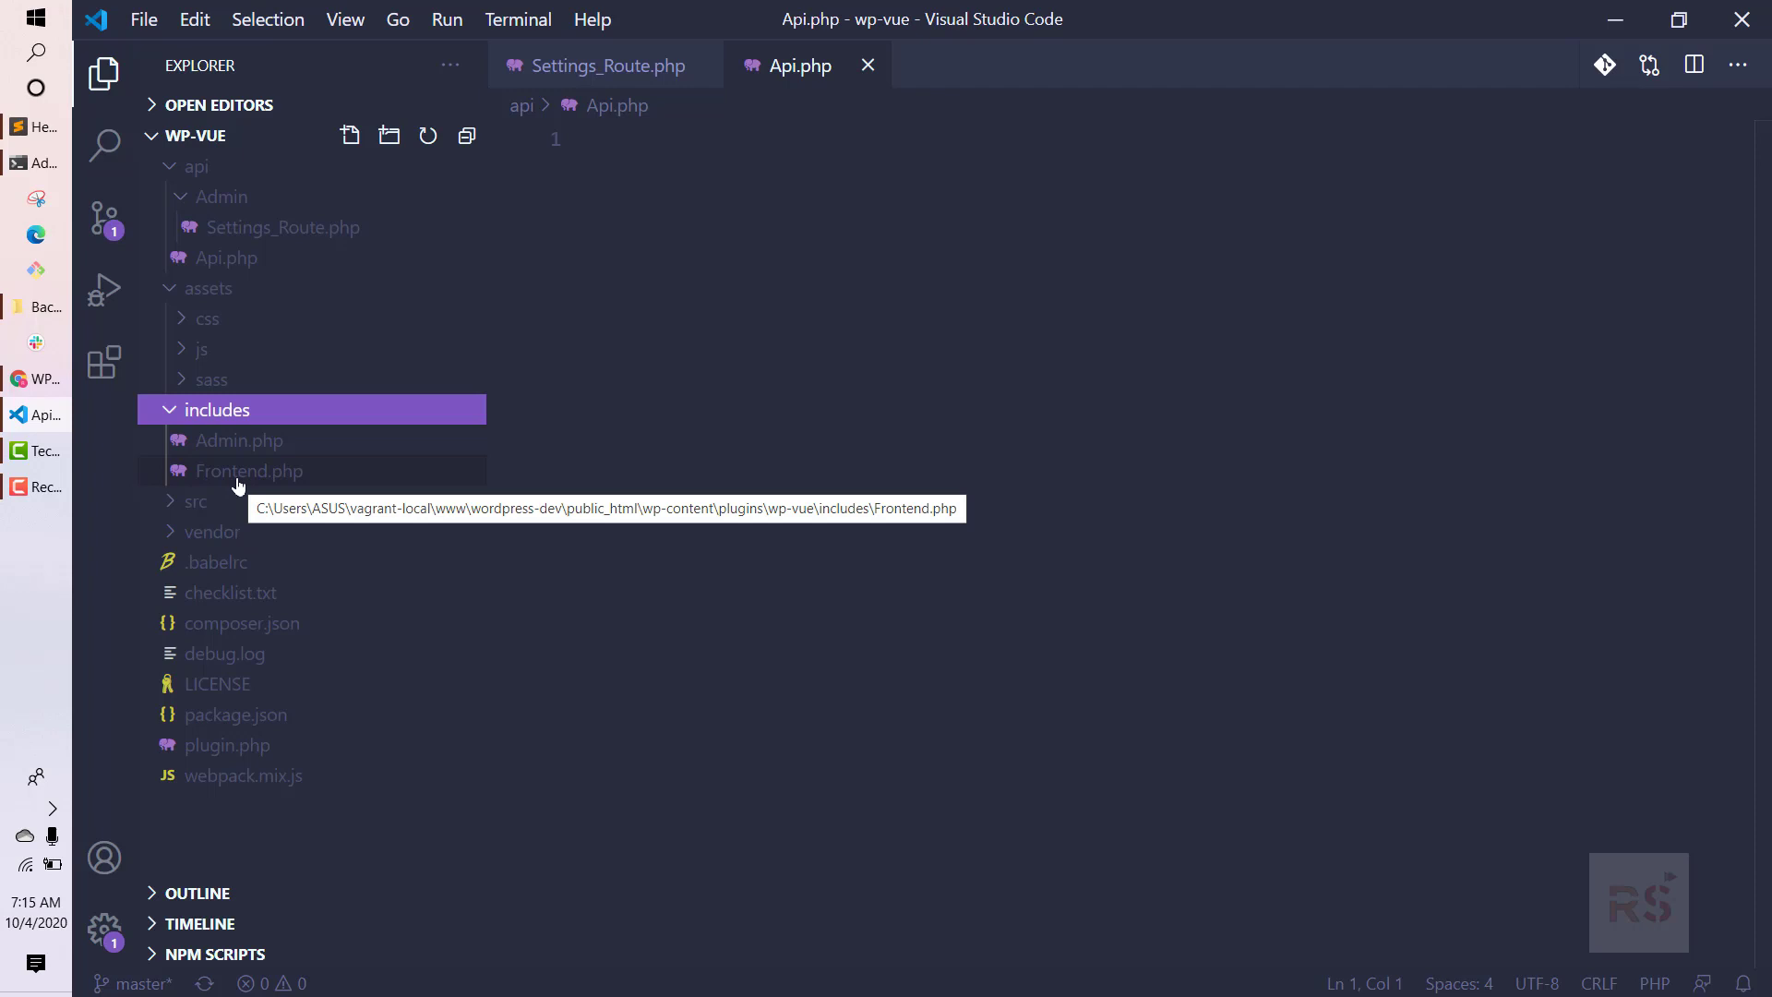
mouse_move(238, 439)
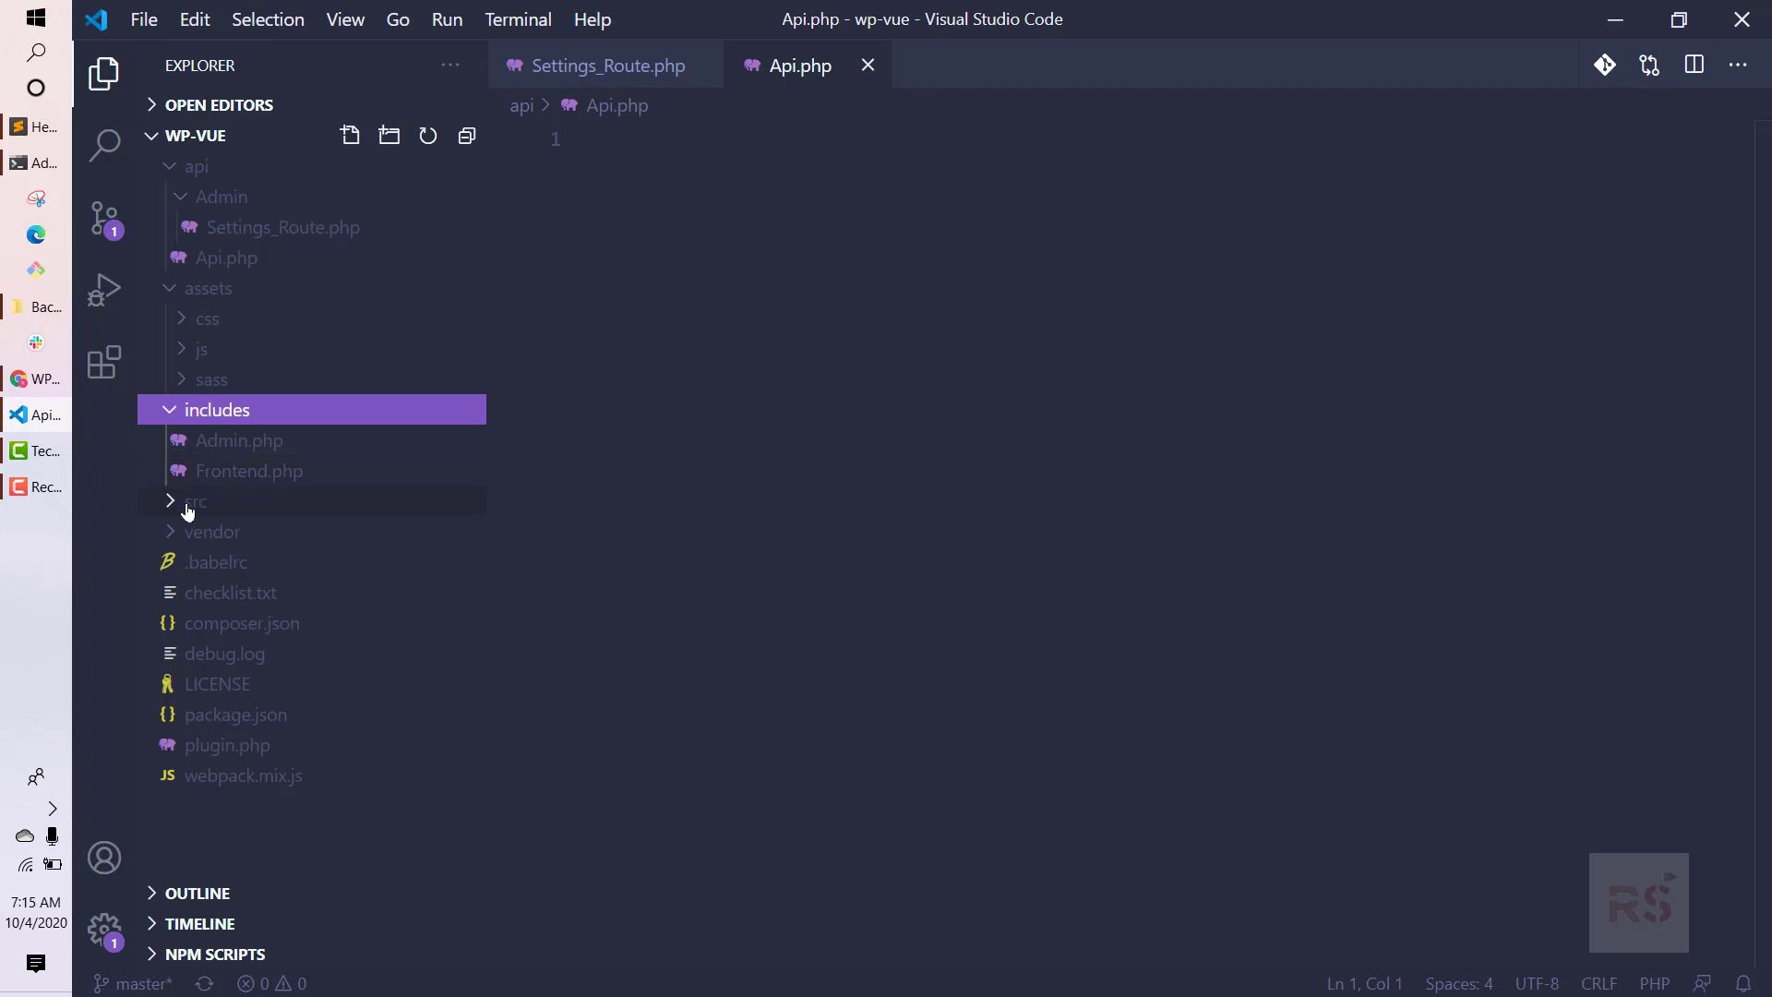
click(218, 410)
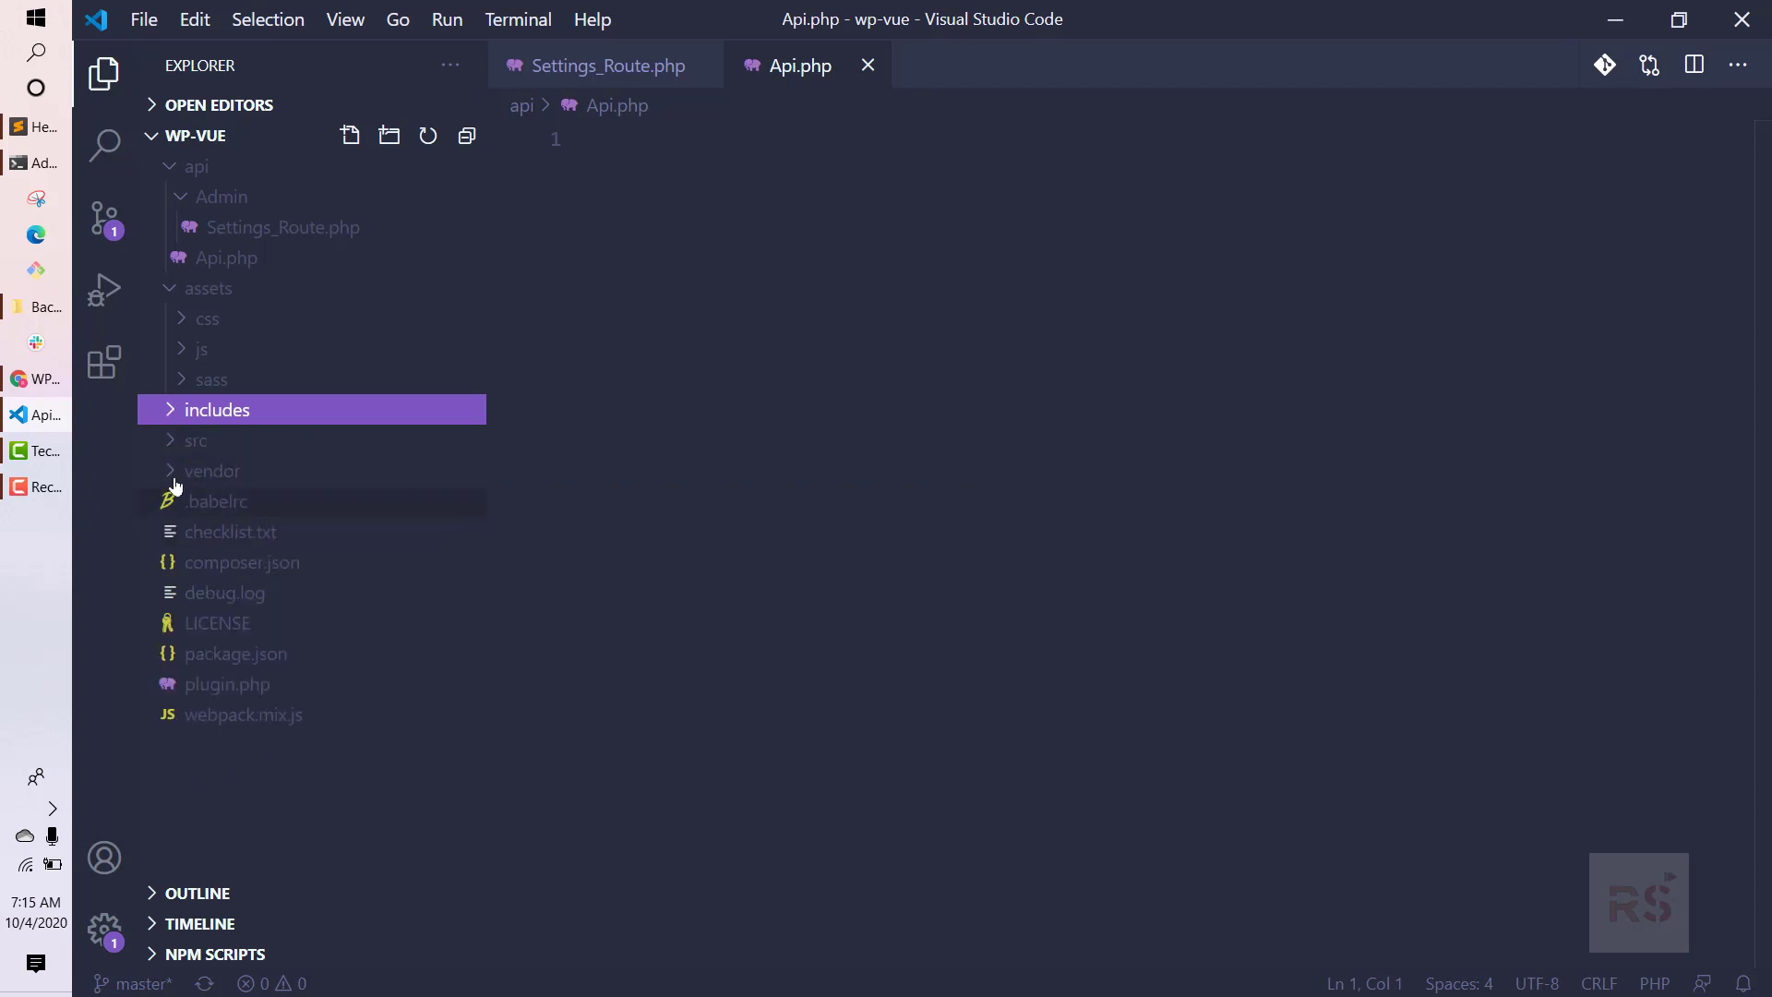
click(198, 439)
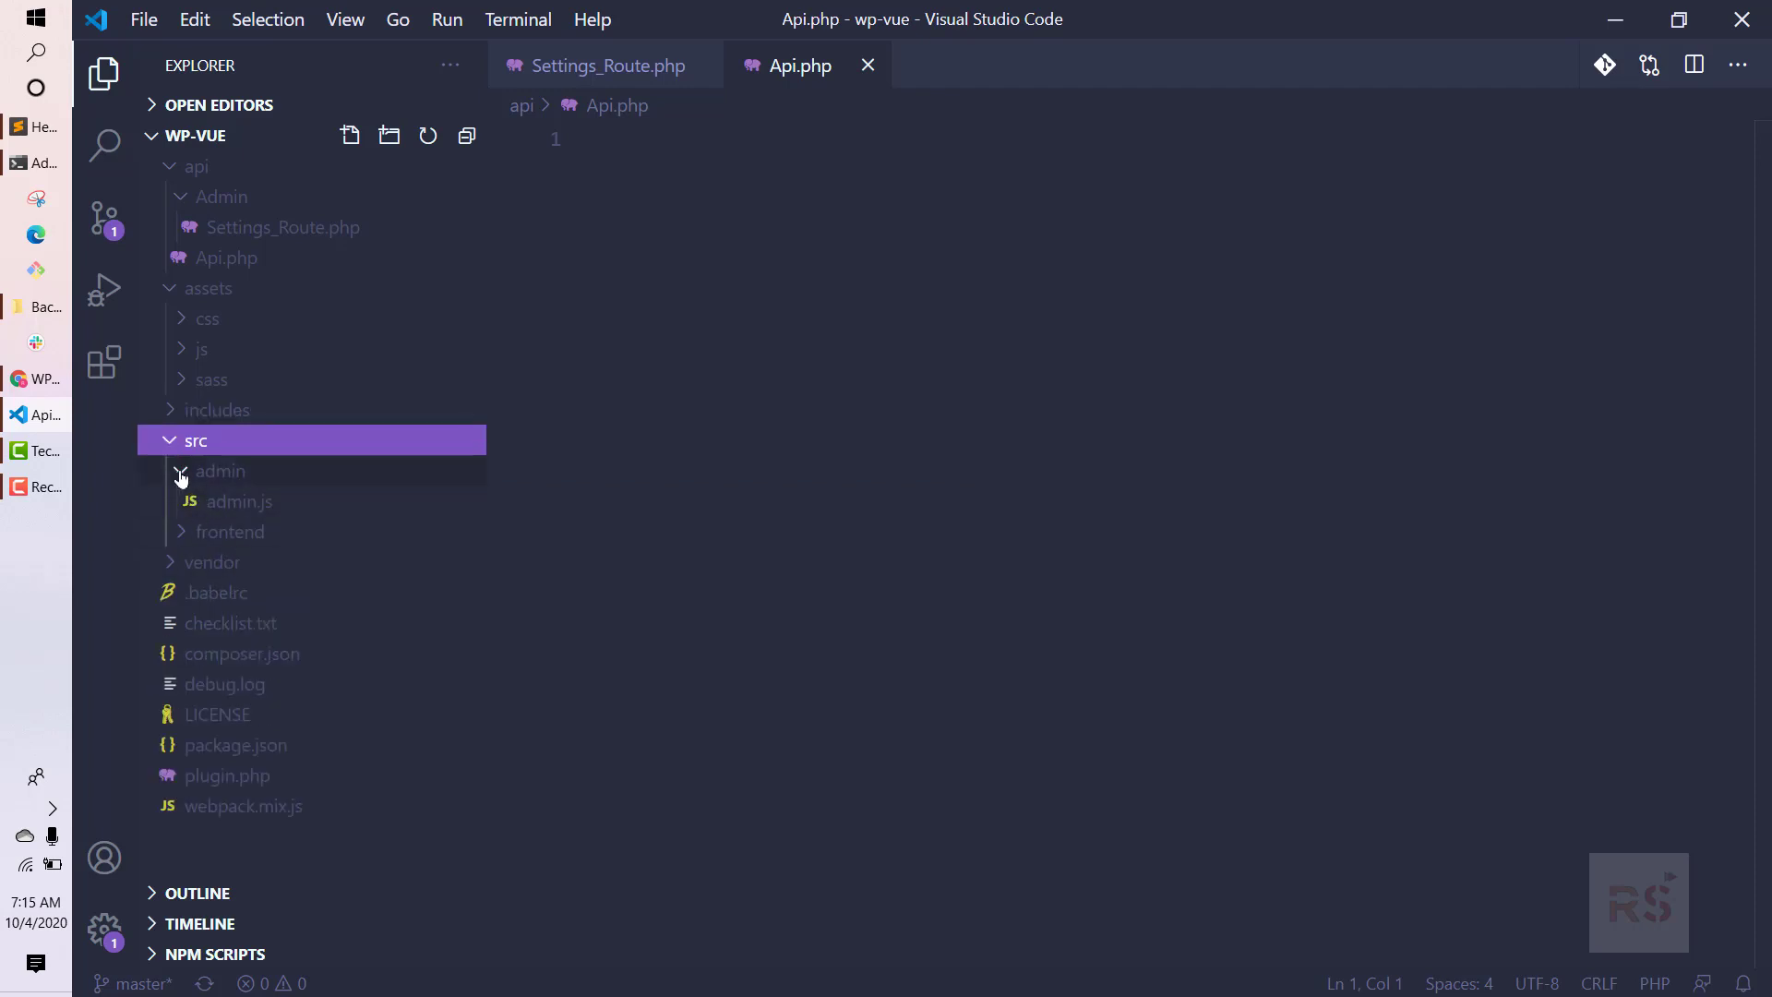
click(220, 471)
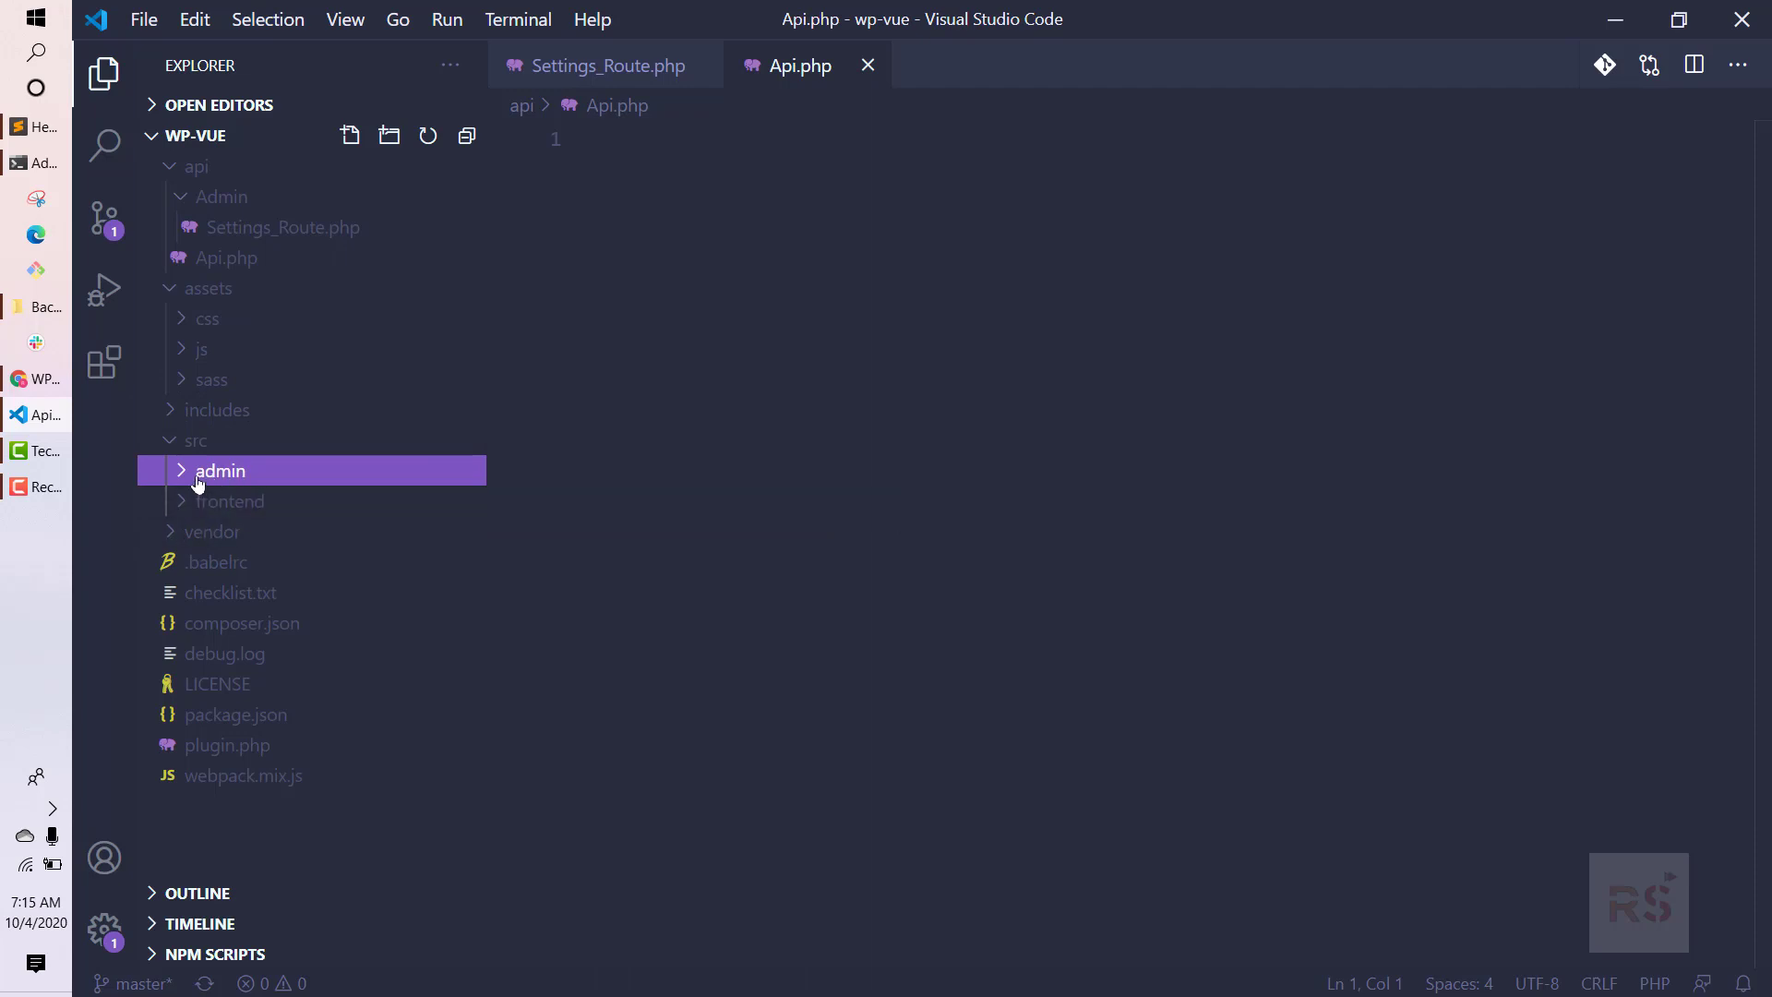
click(220, 470)
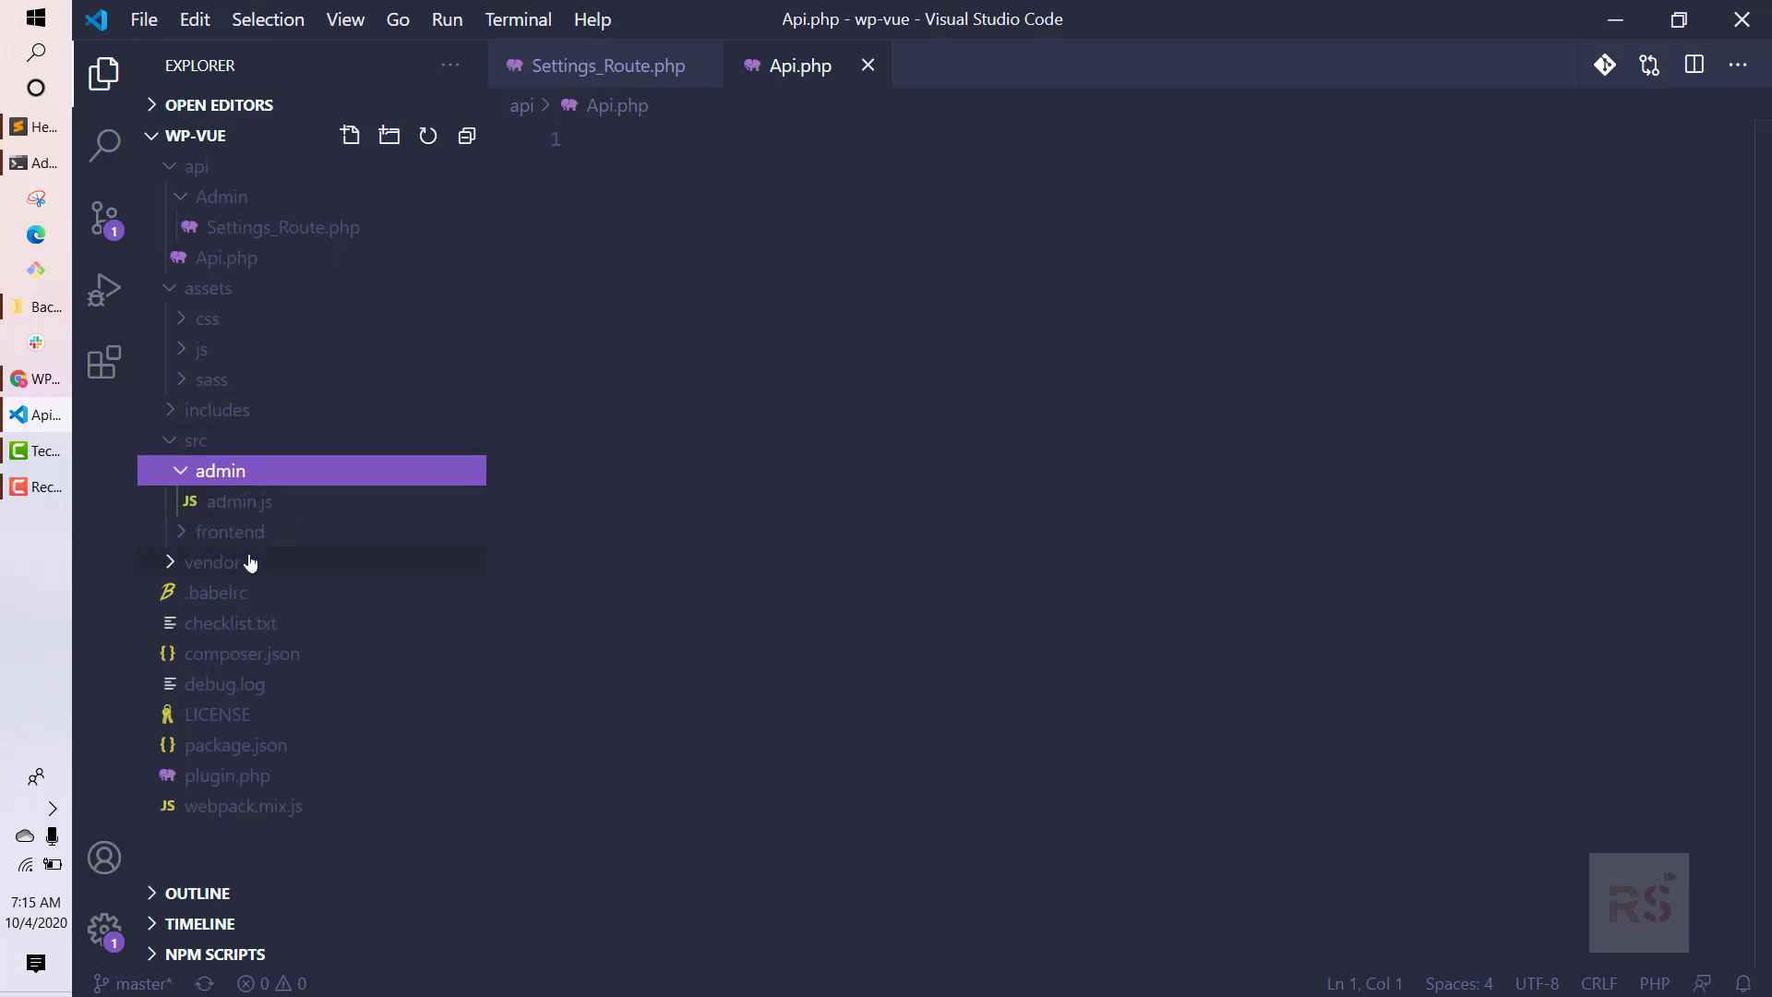
click(229, 531)
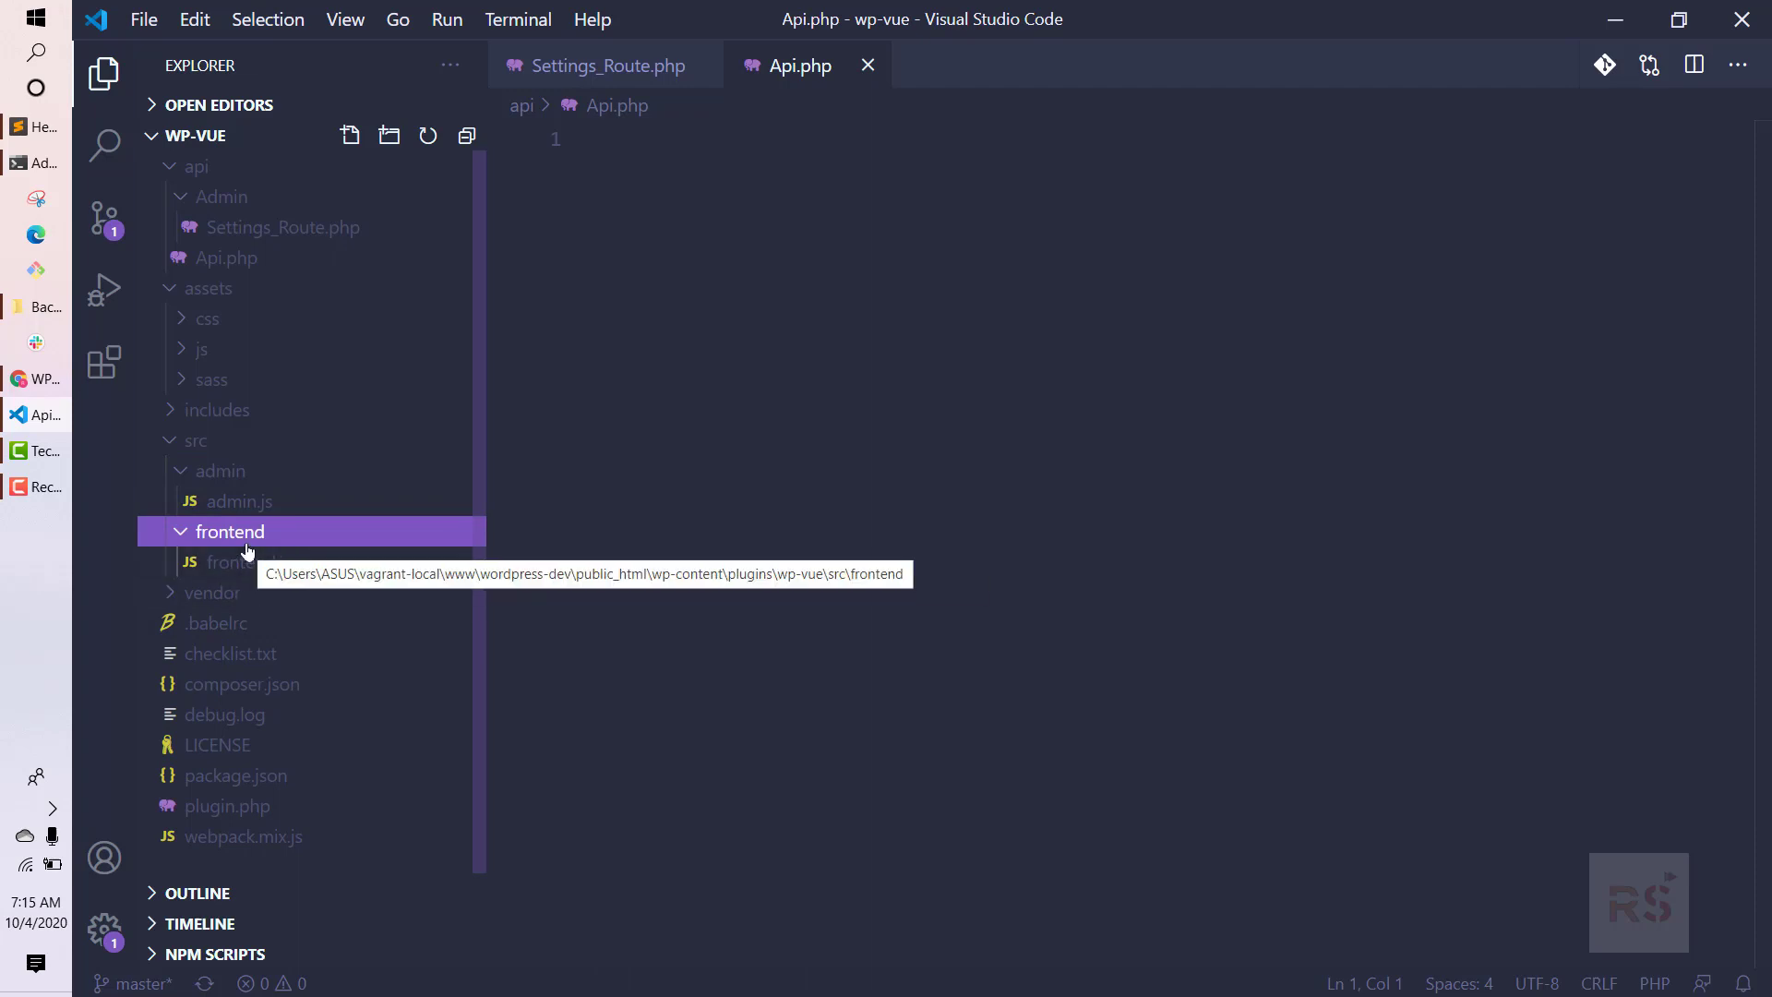
mouse_move(251, 554)
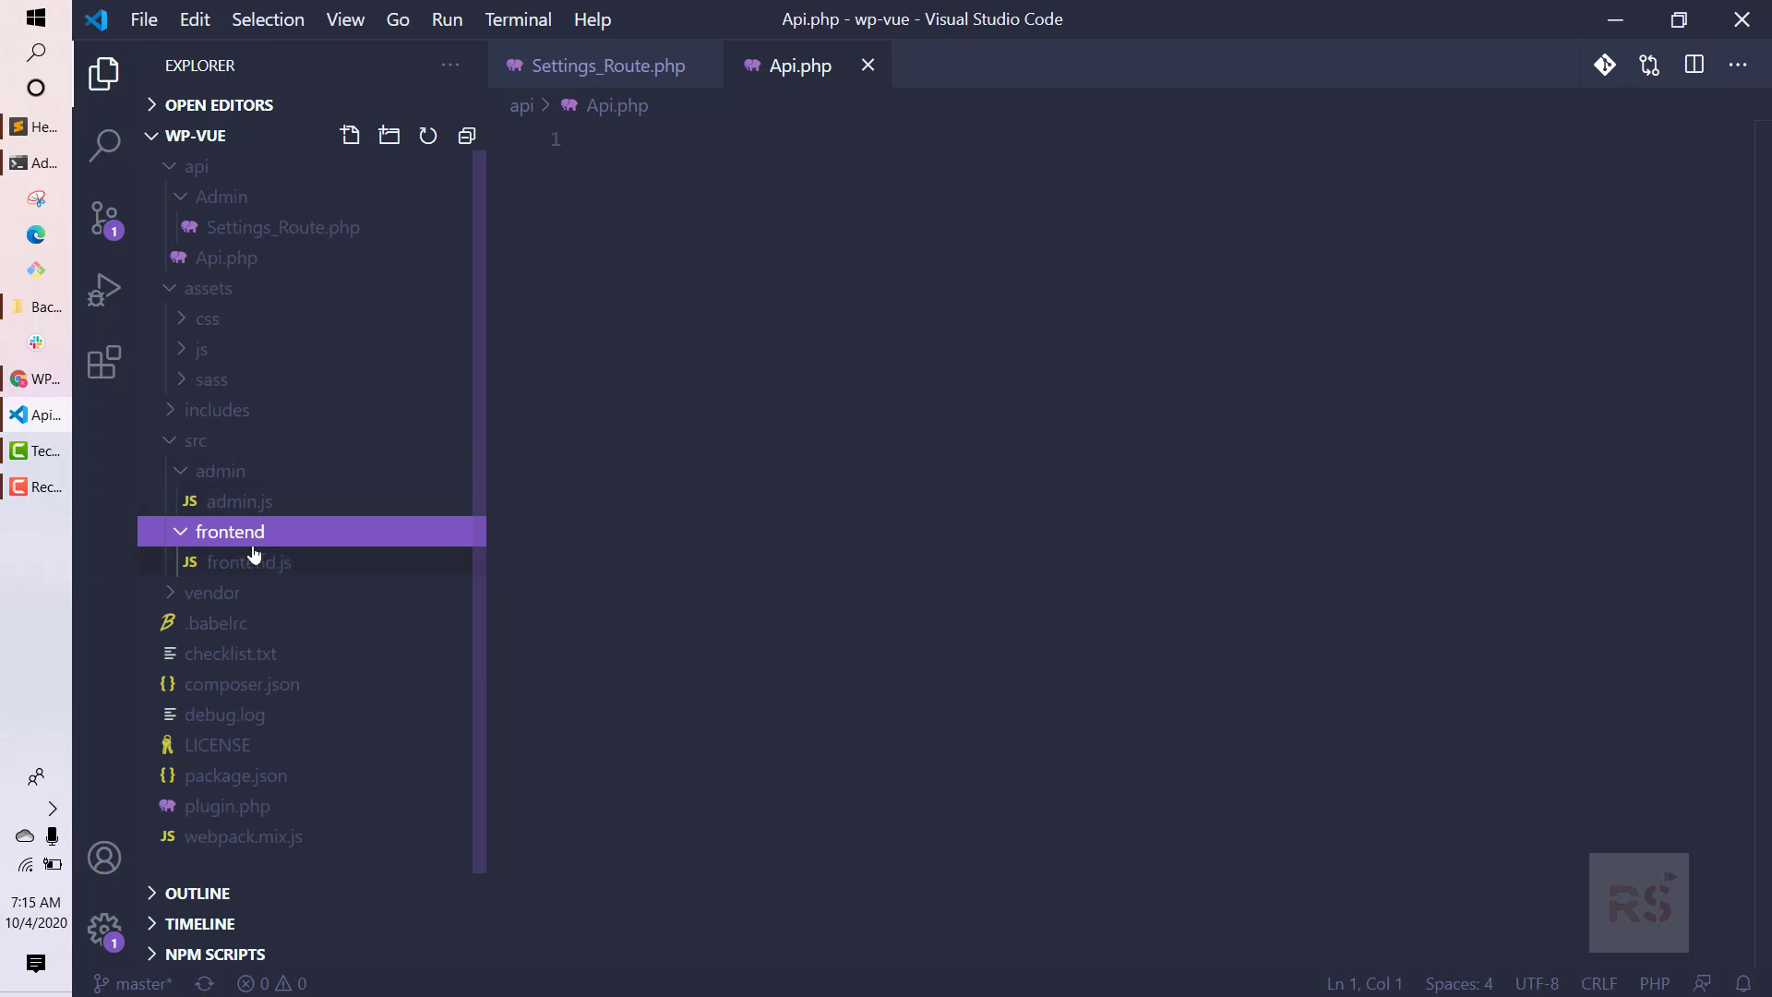
mouse_move(260, 537)
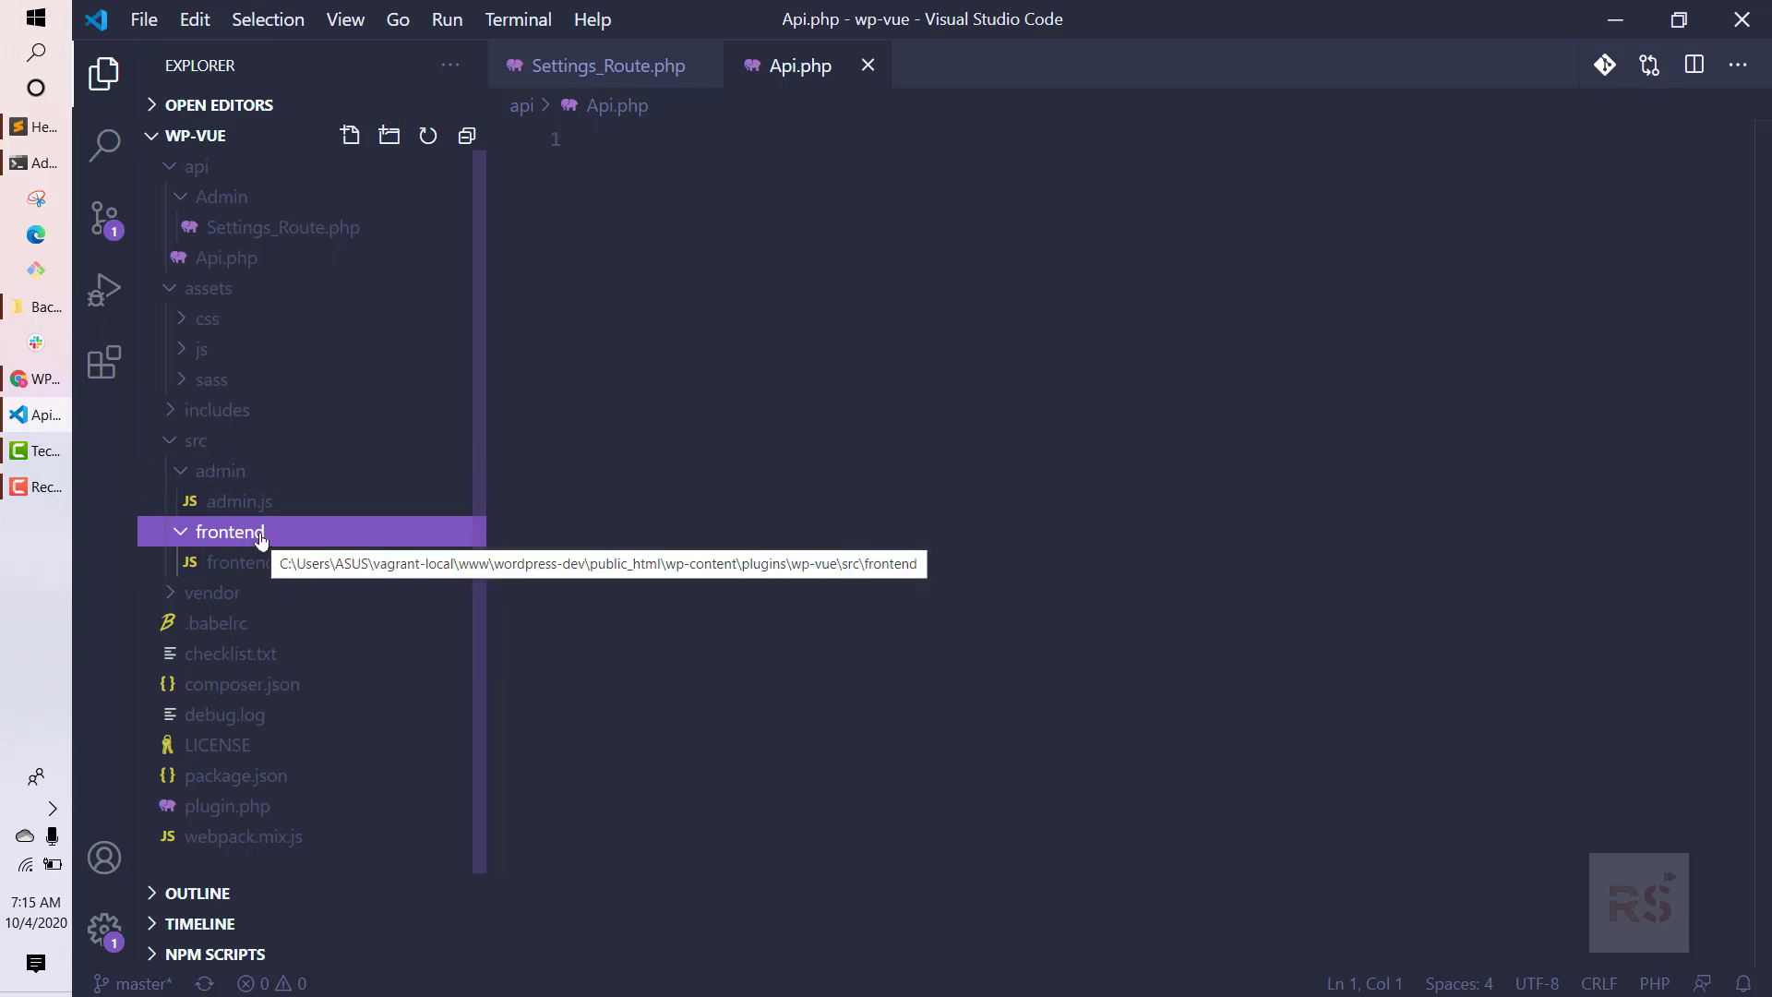
click(197, 439)
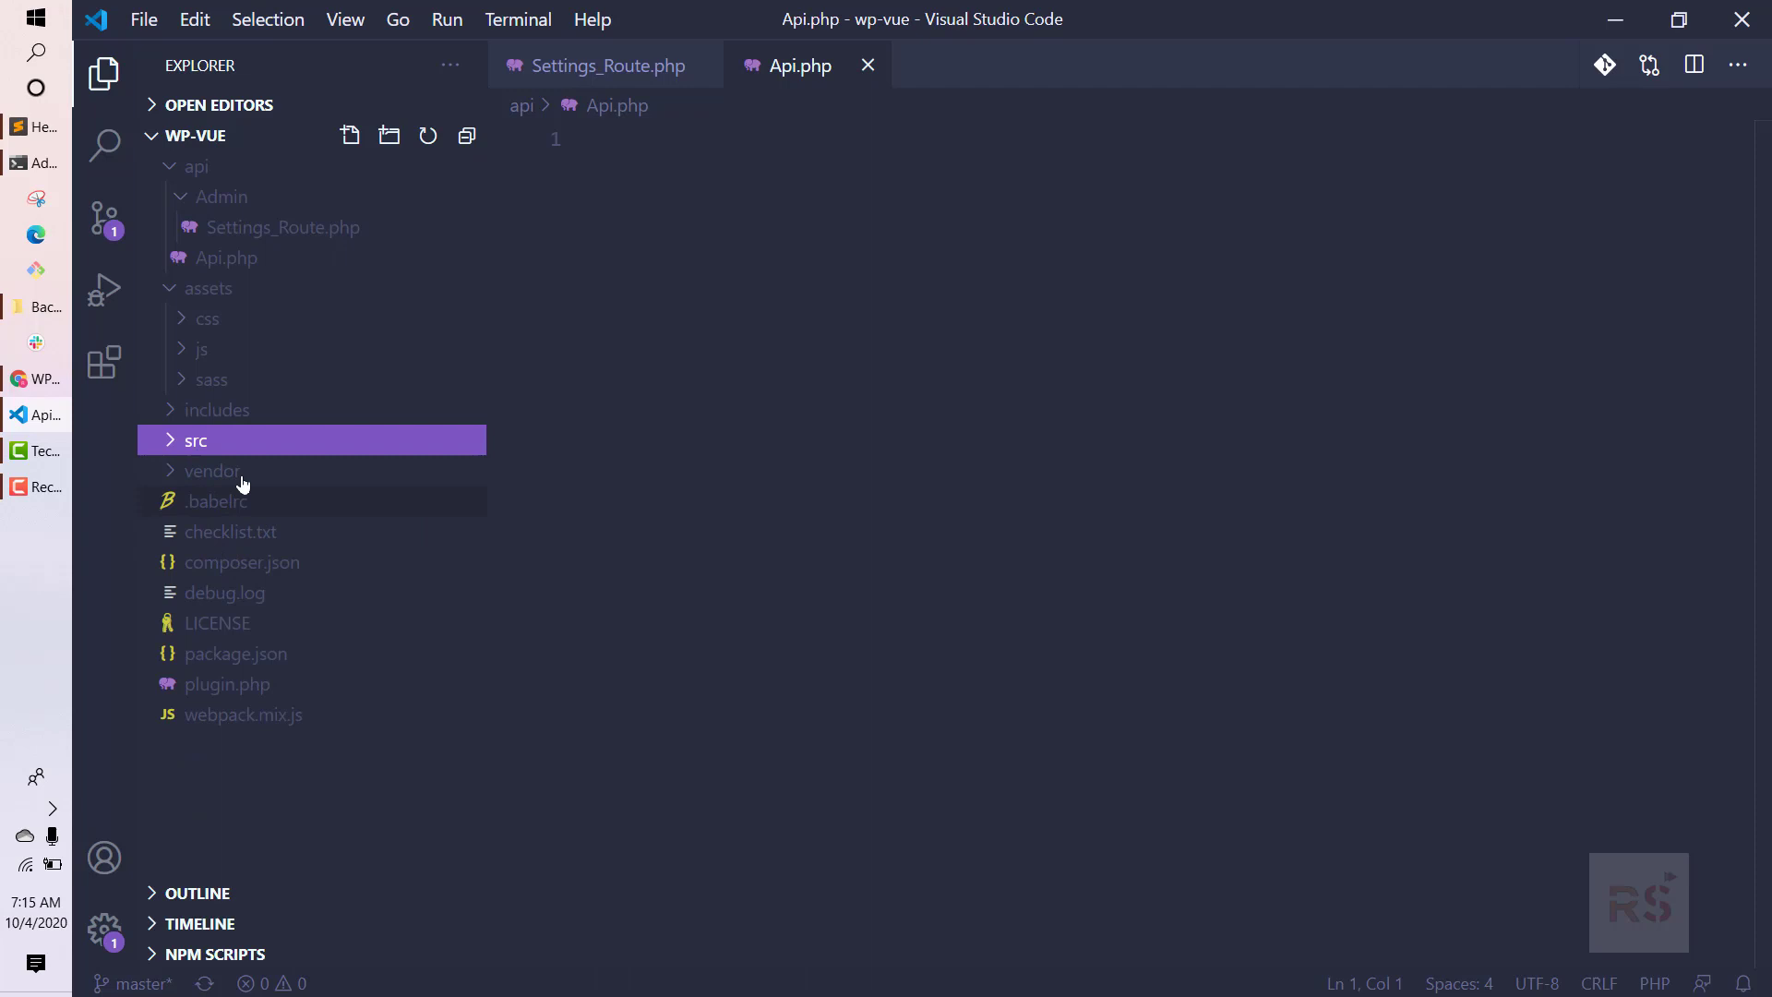
mouse_move(212, 471)
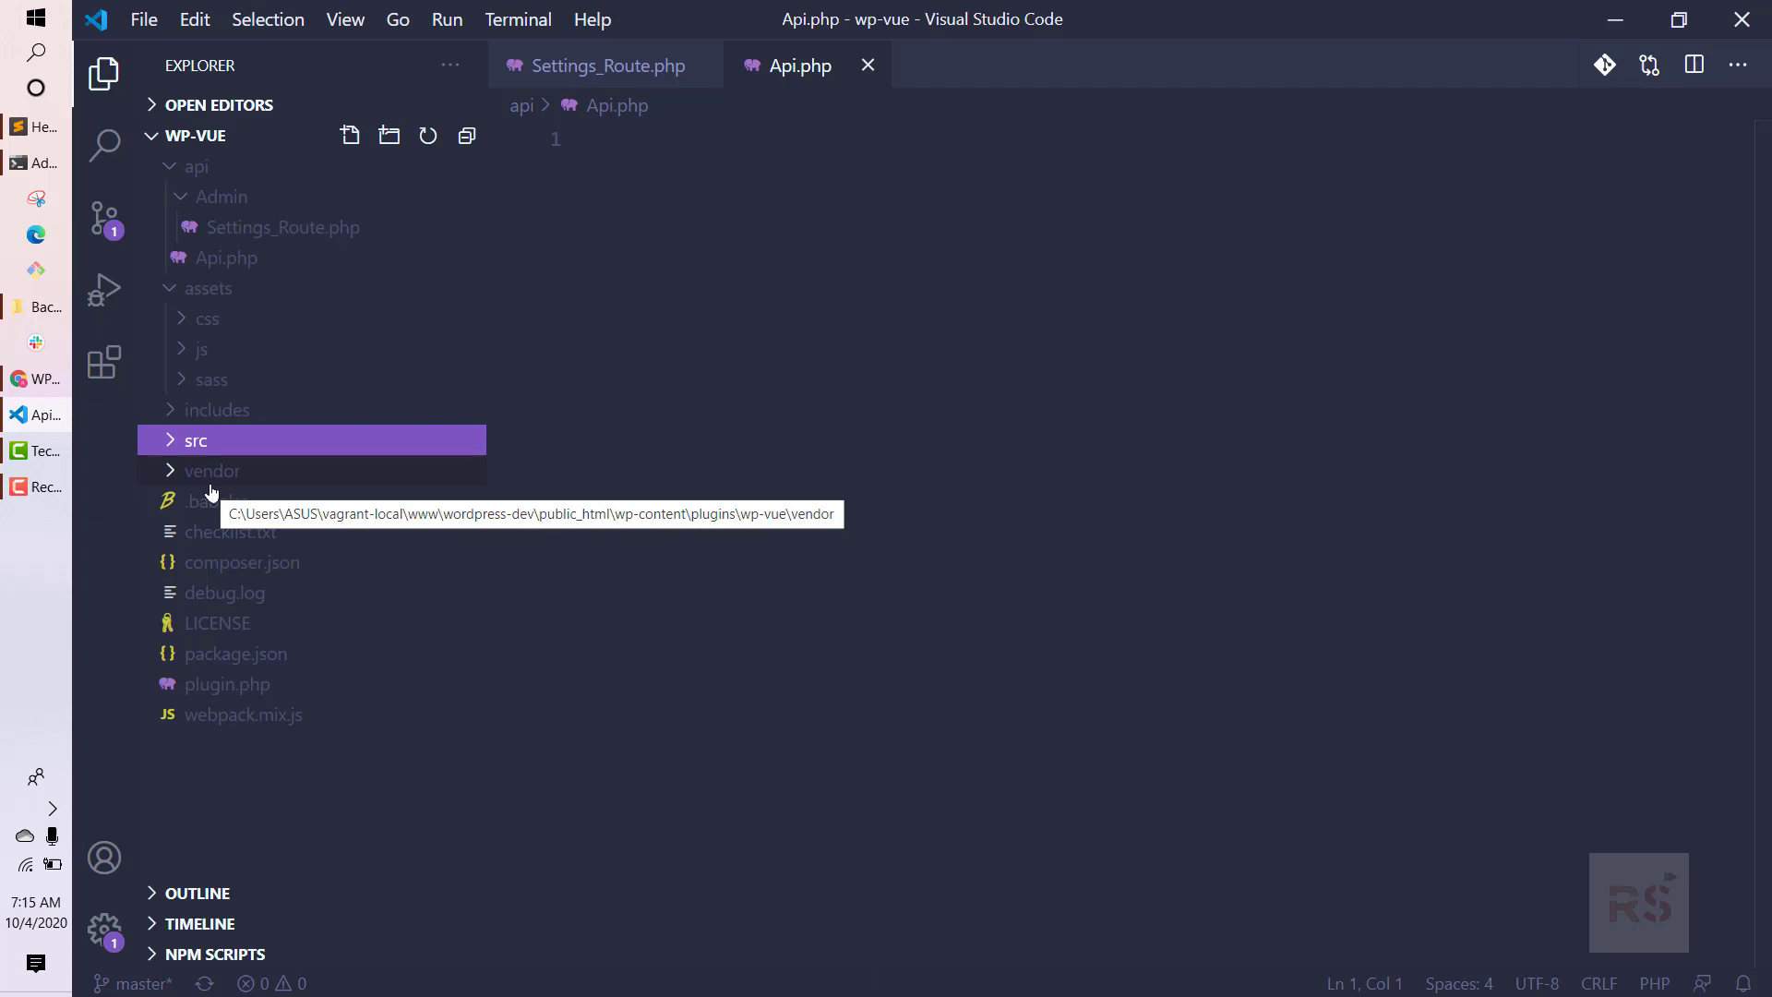
mouse_move(223, 391)
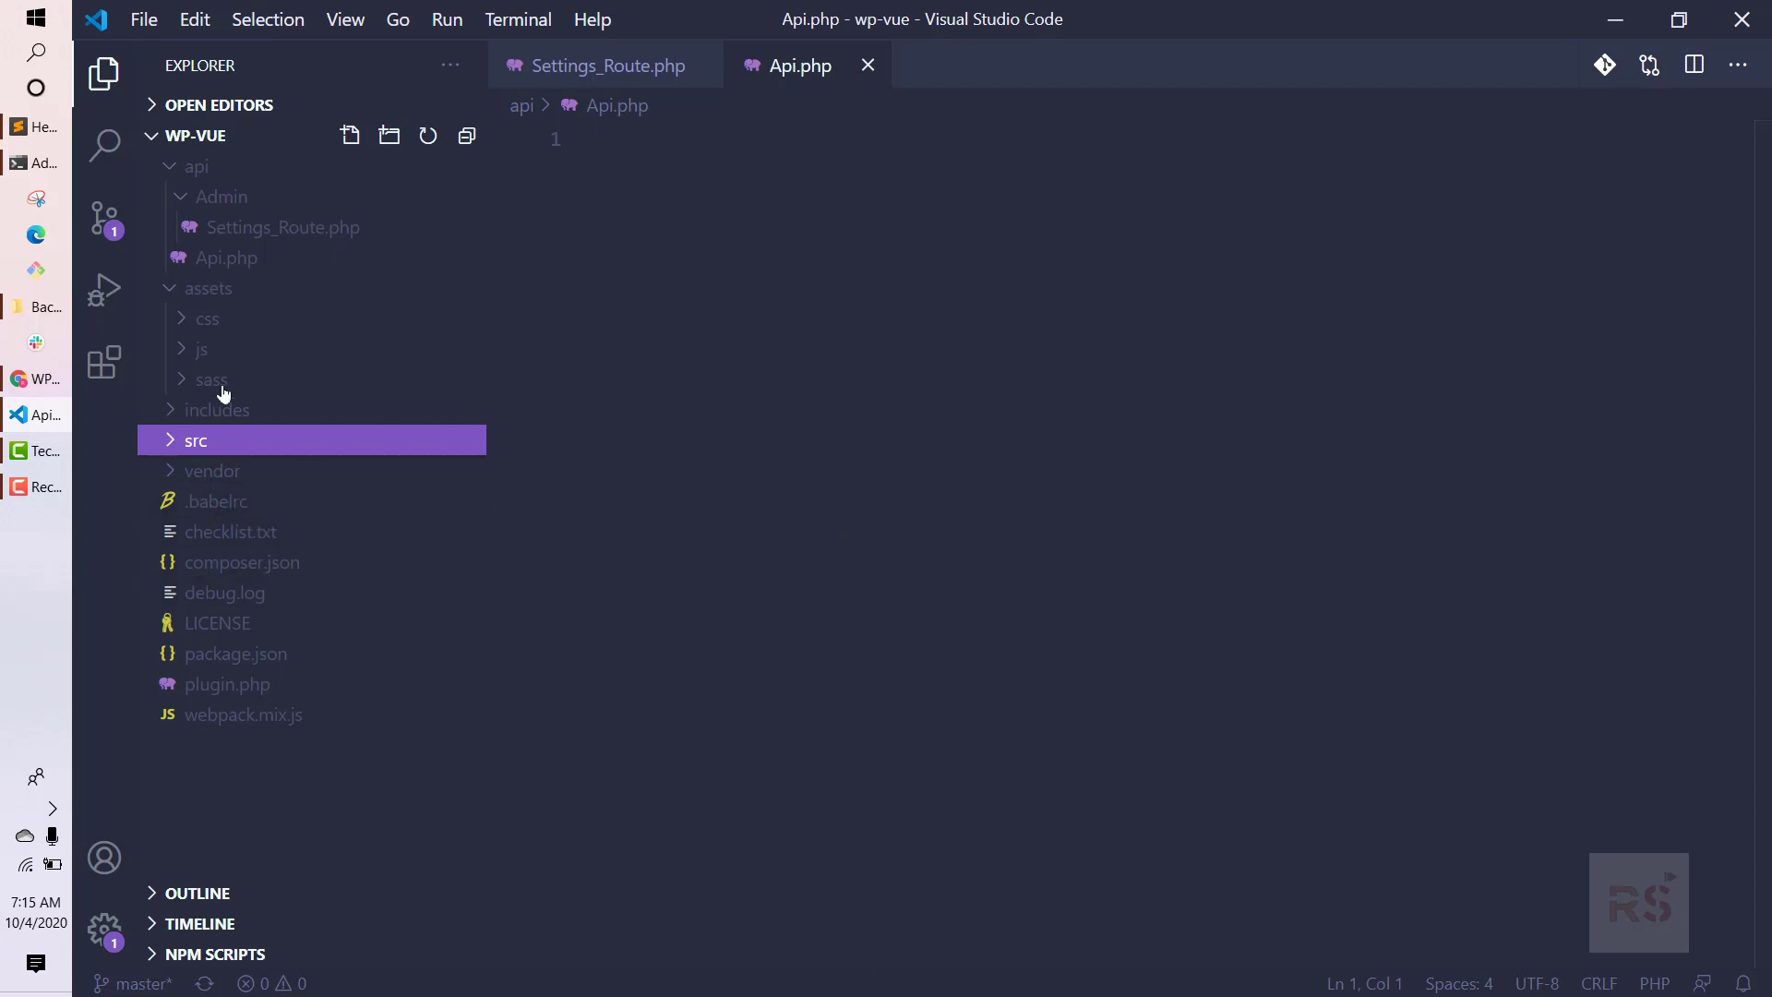
mouse_move(288, 461)
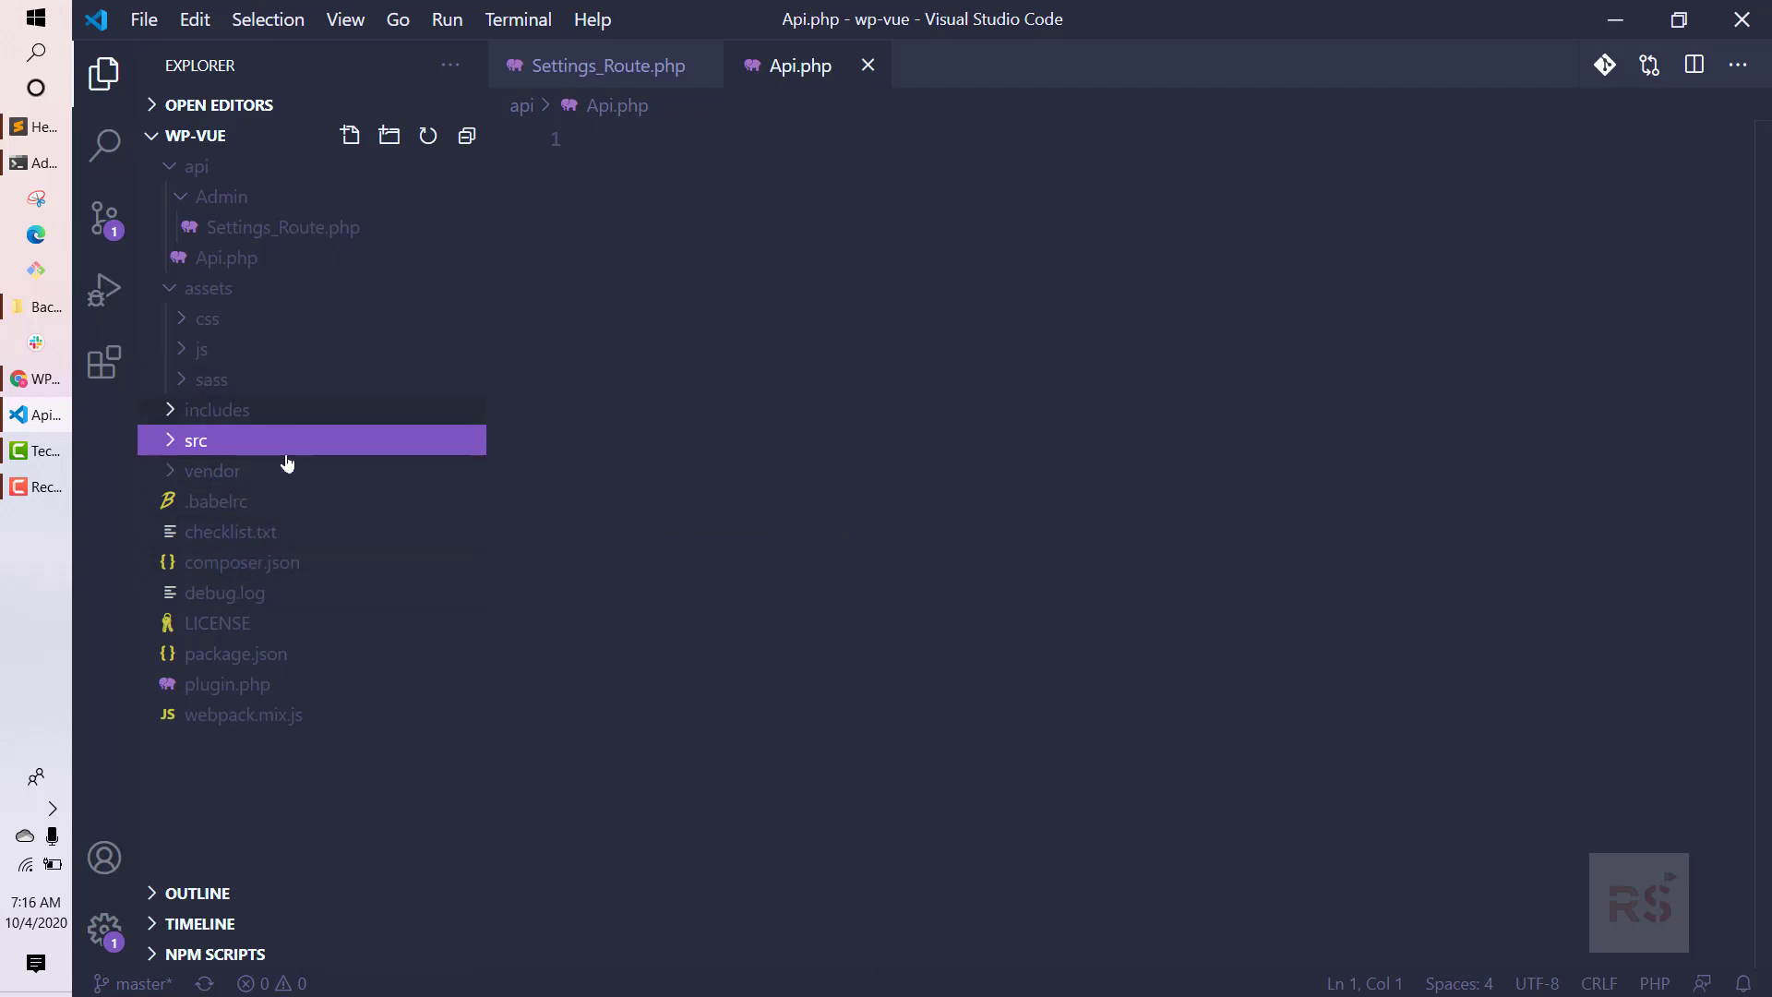
mouse_move(250, 521)
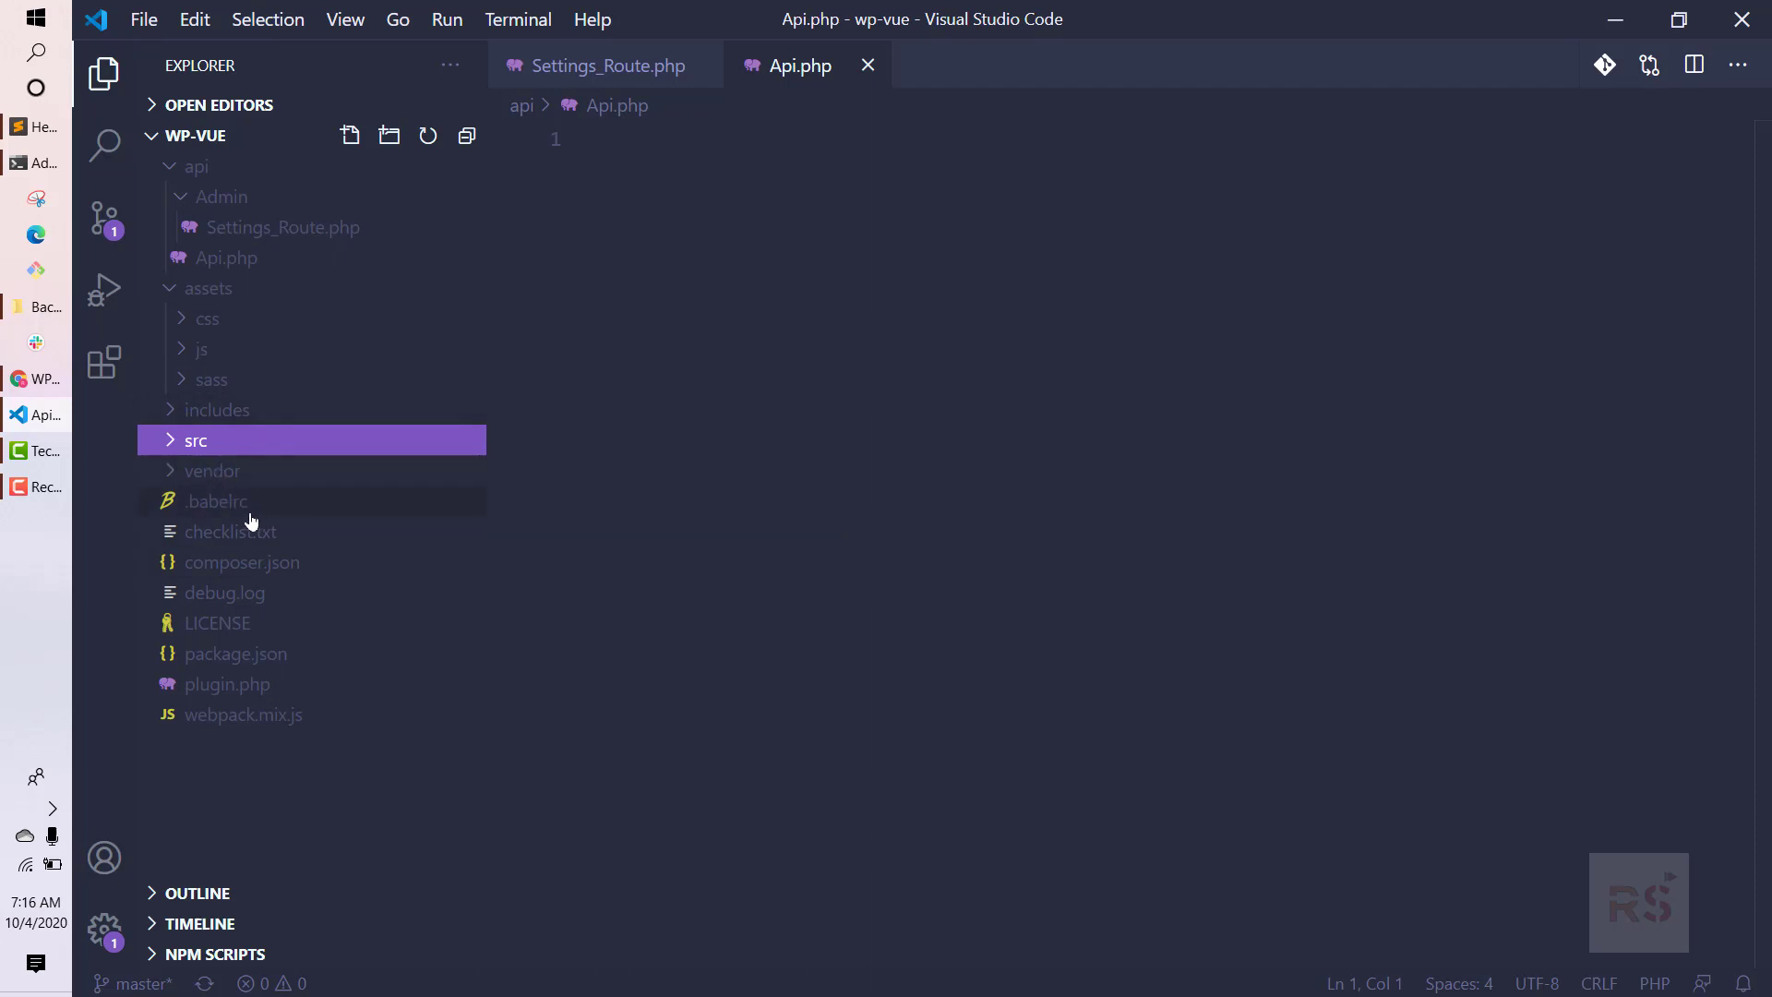
mouse_move(215, 500)
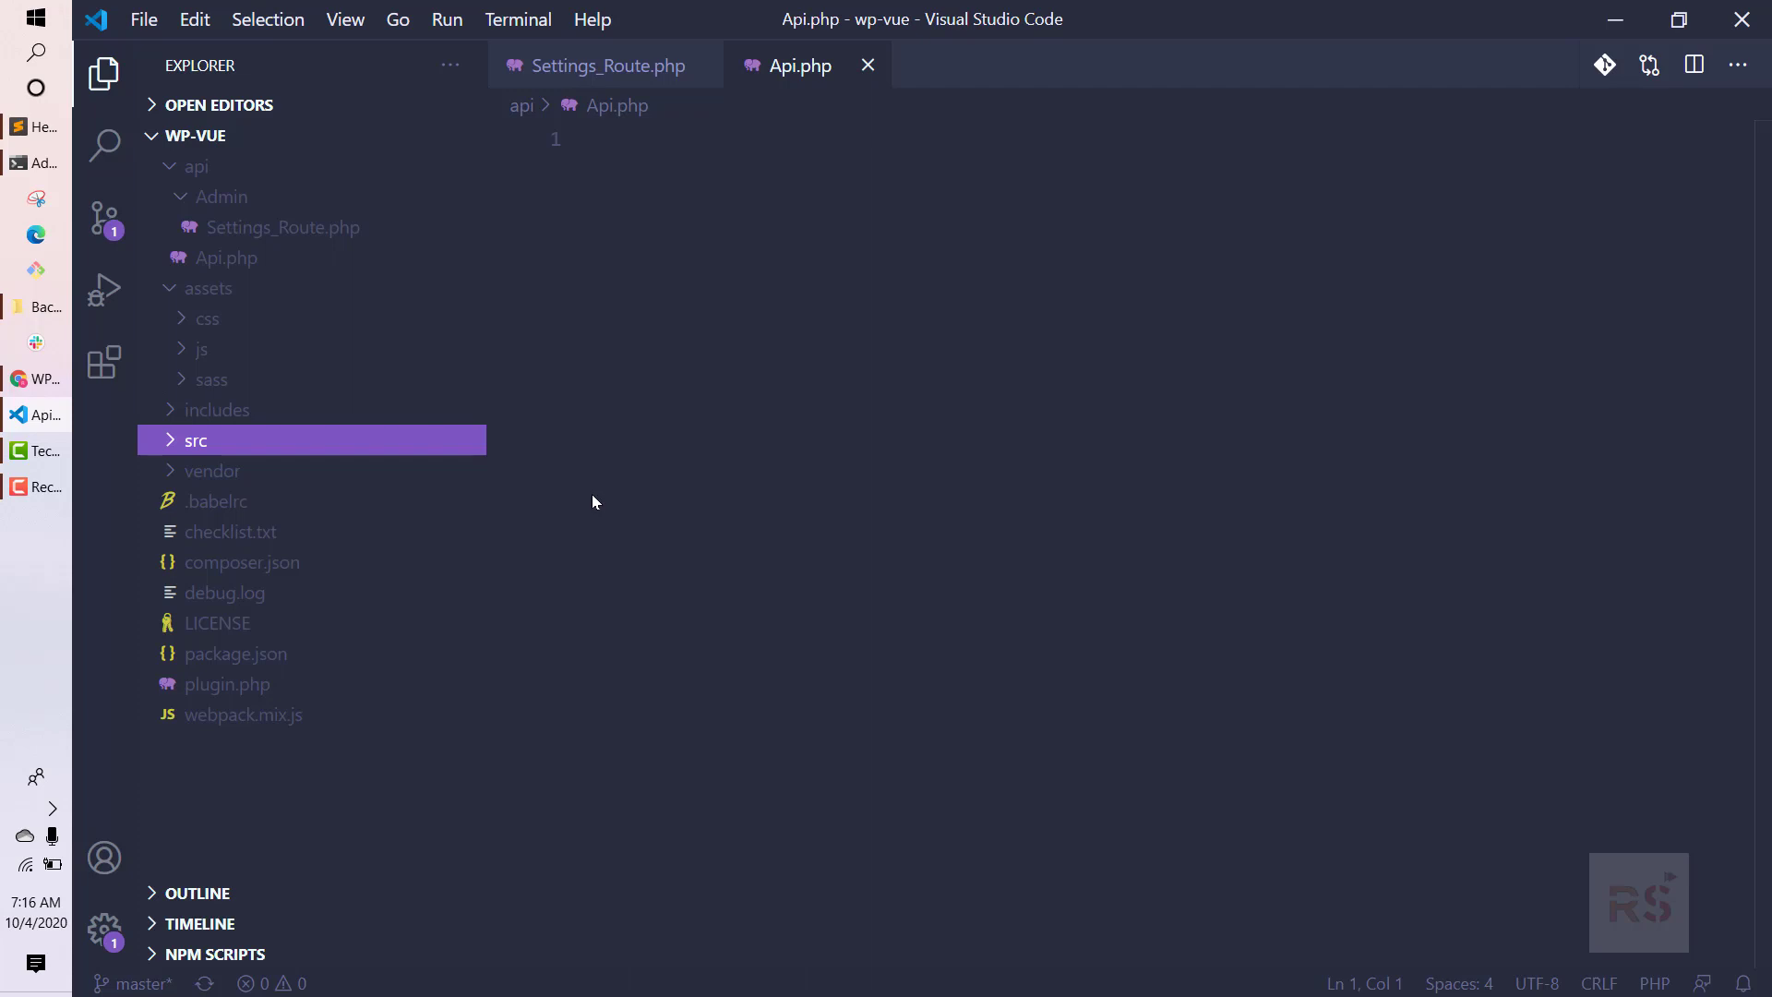
mouse_move(620, 440)
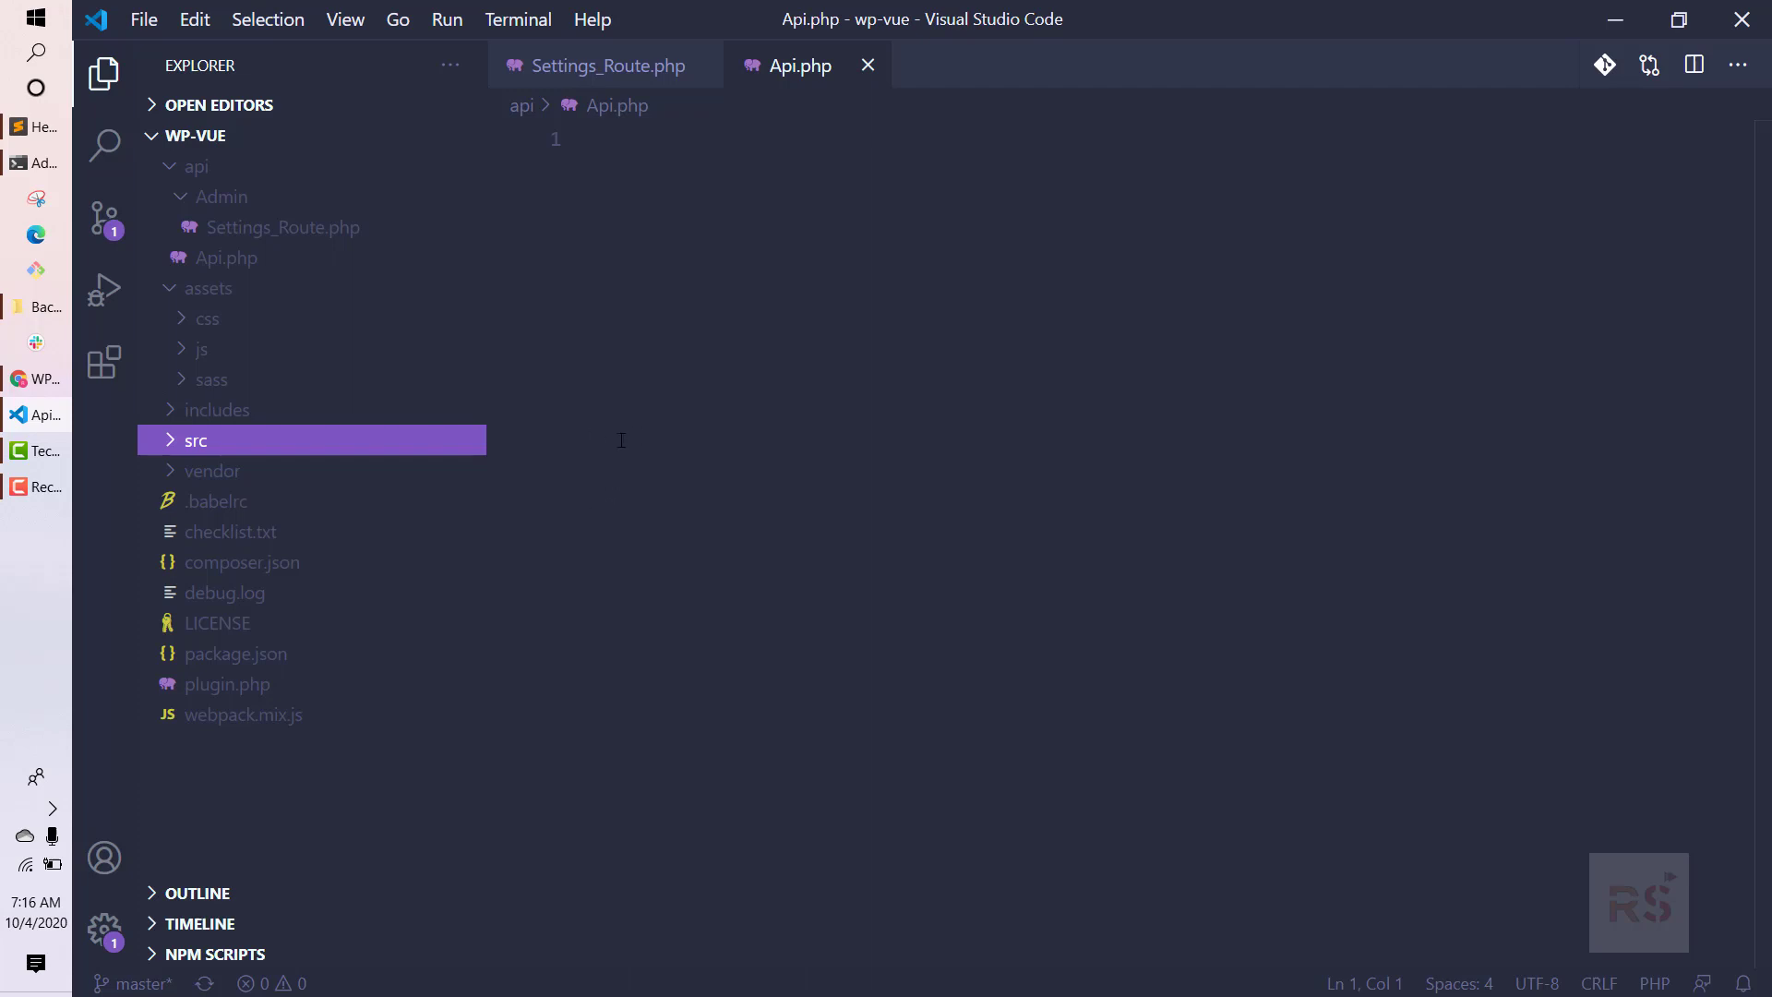
mouse_move(412, 439)
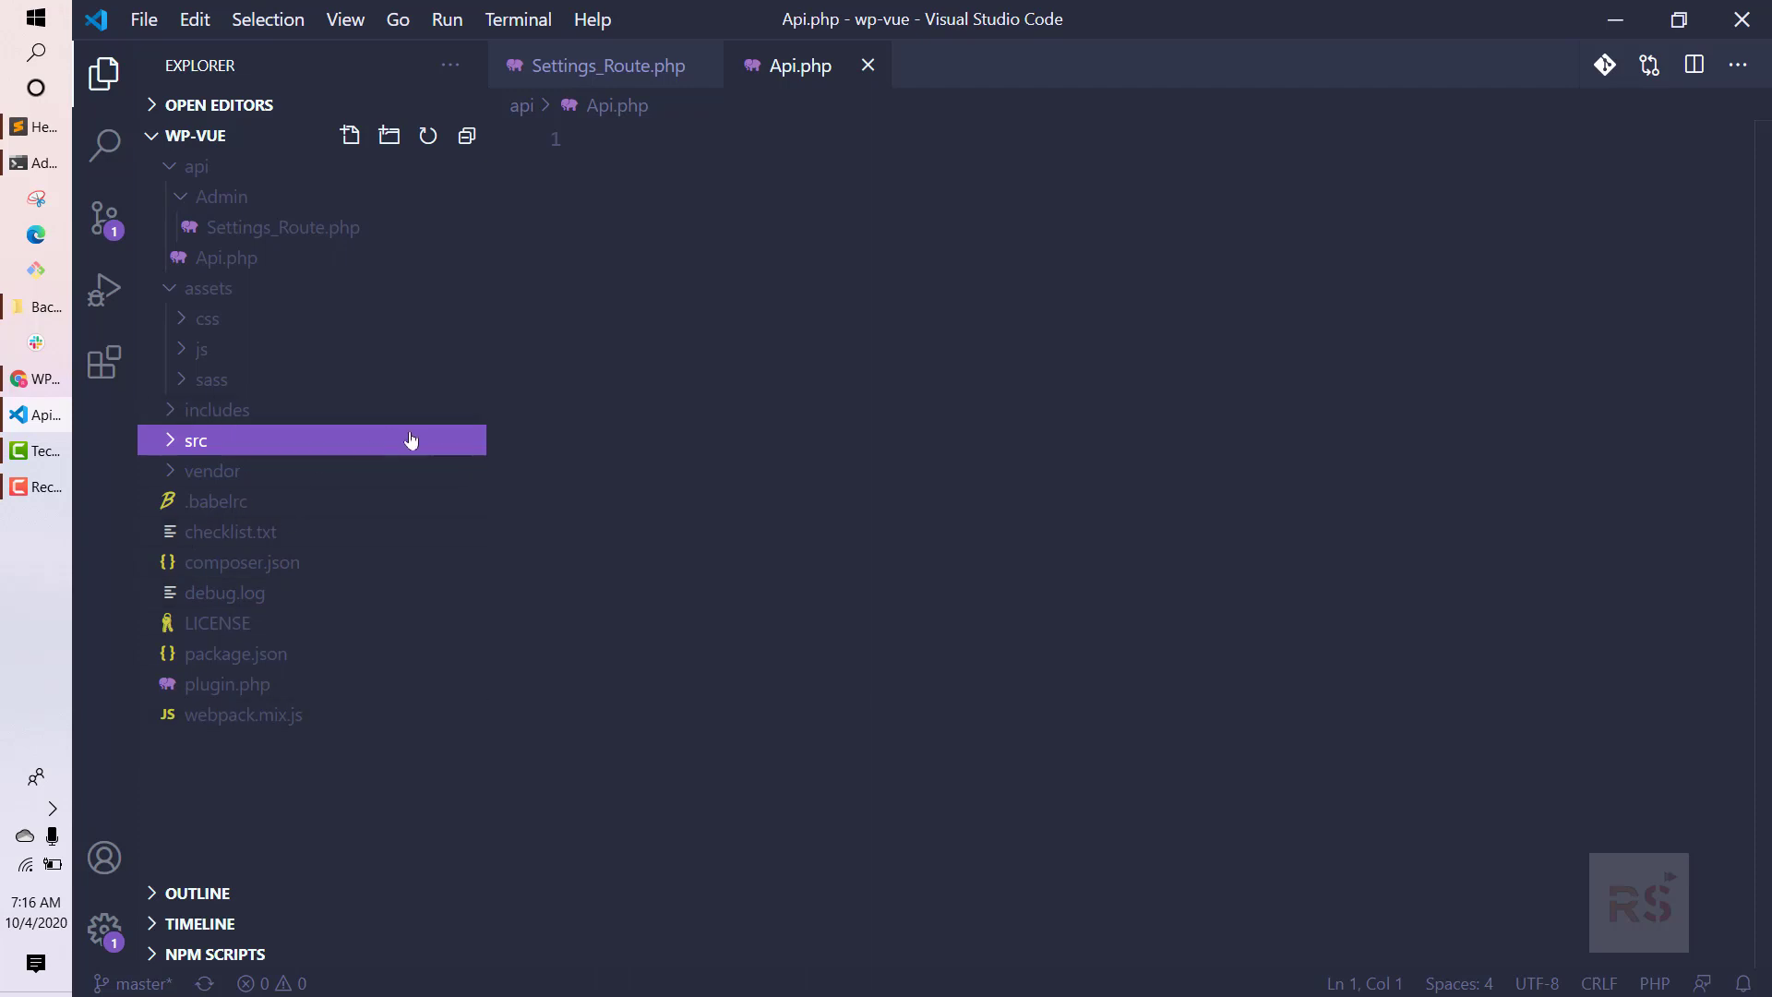
mouse_move(224, 729)
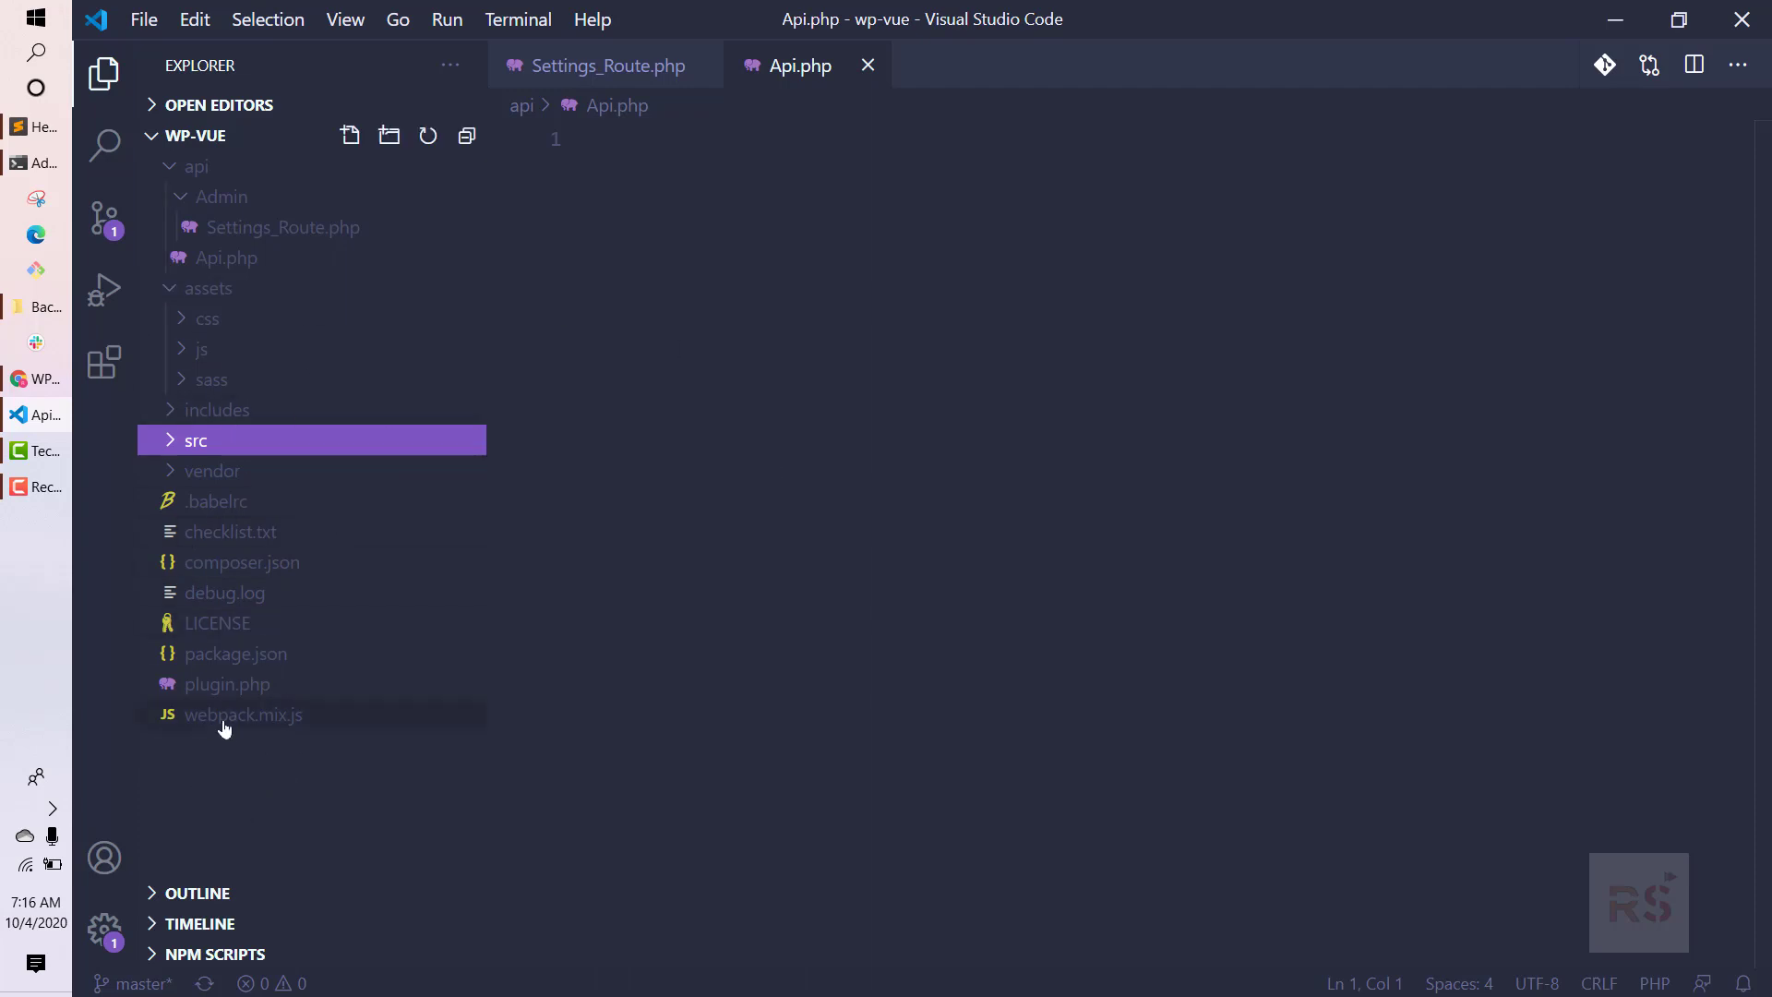
mouse_move(255, 664)
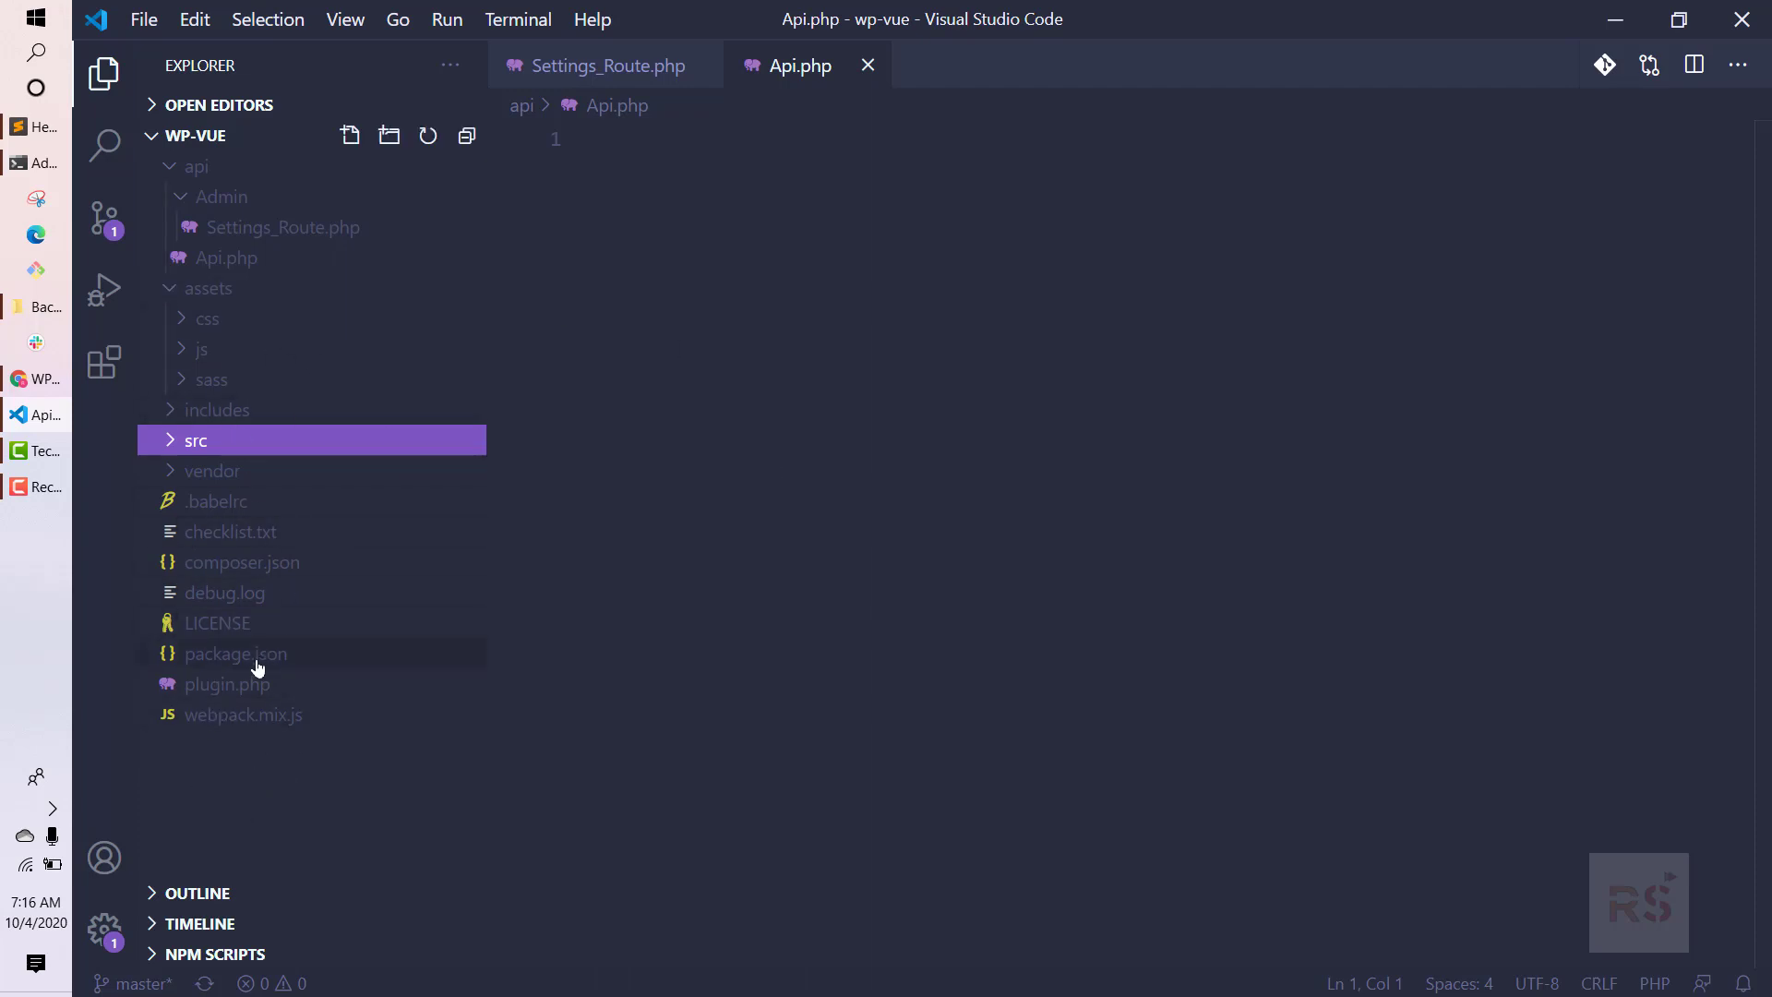
mouse_move(238, 561)
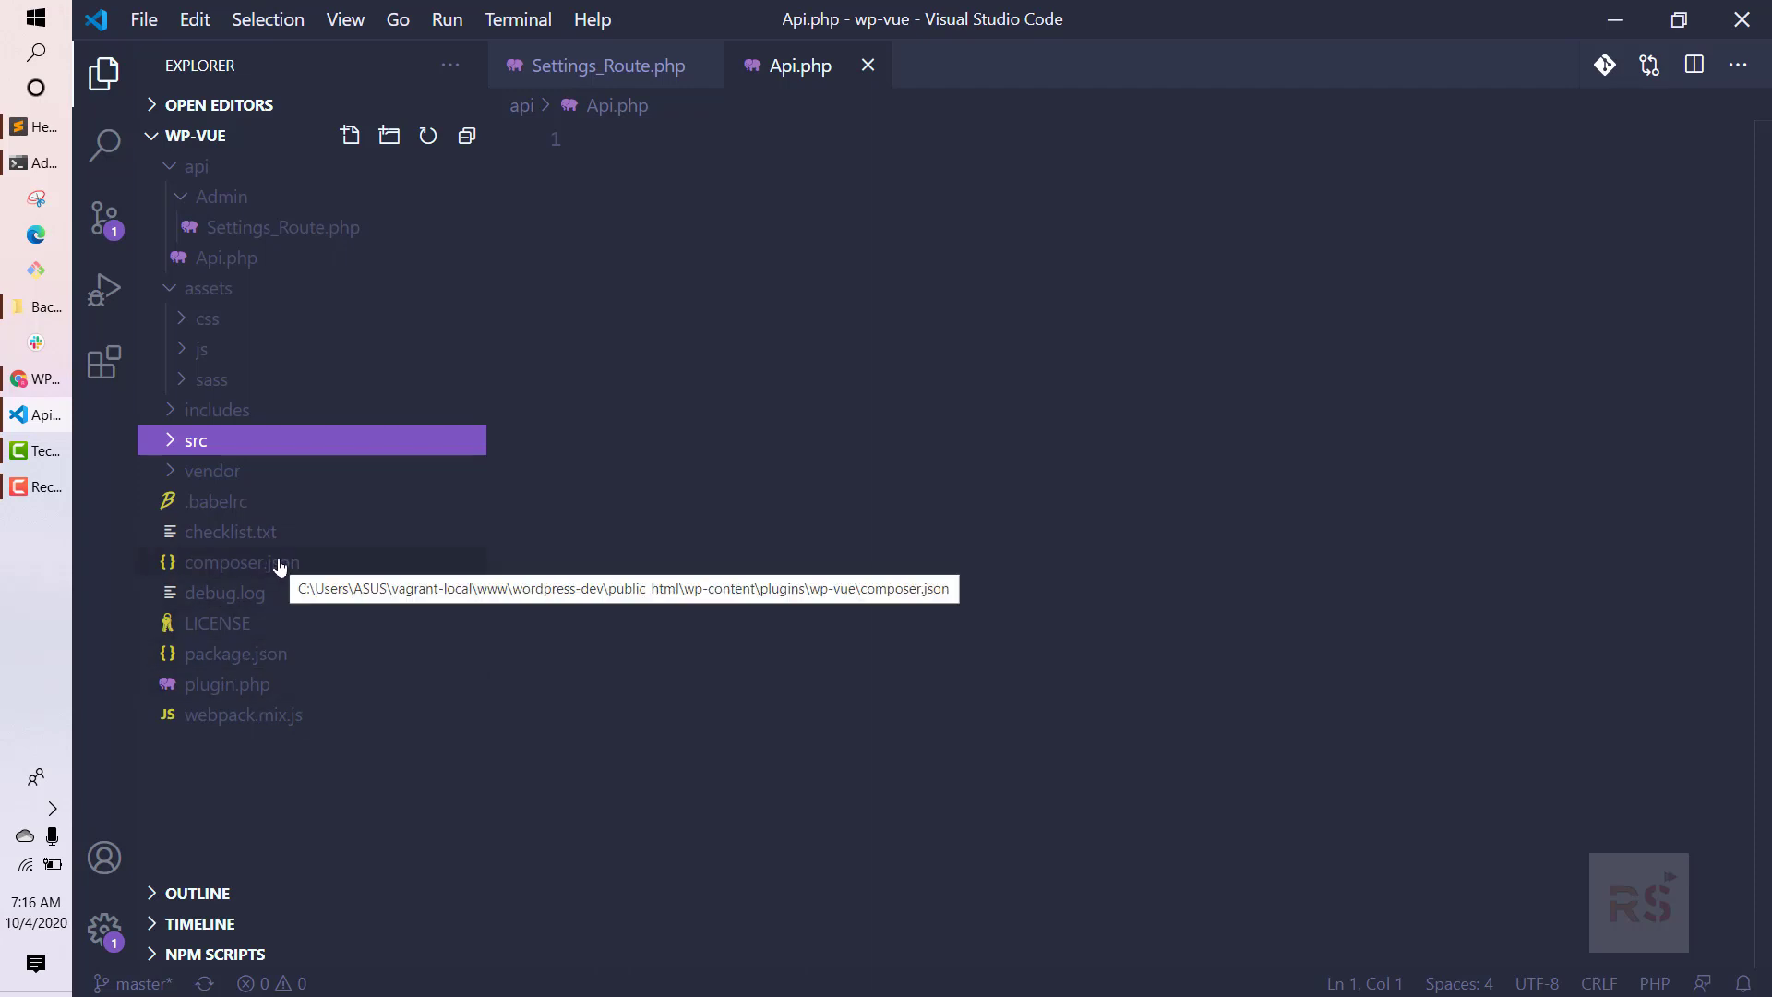
double_click(238, 562)
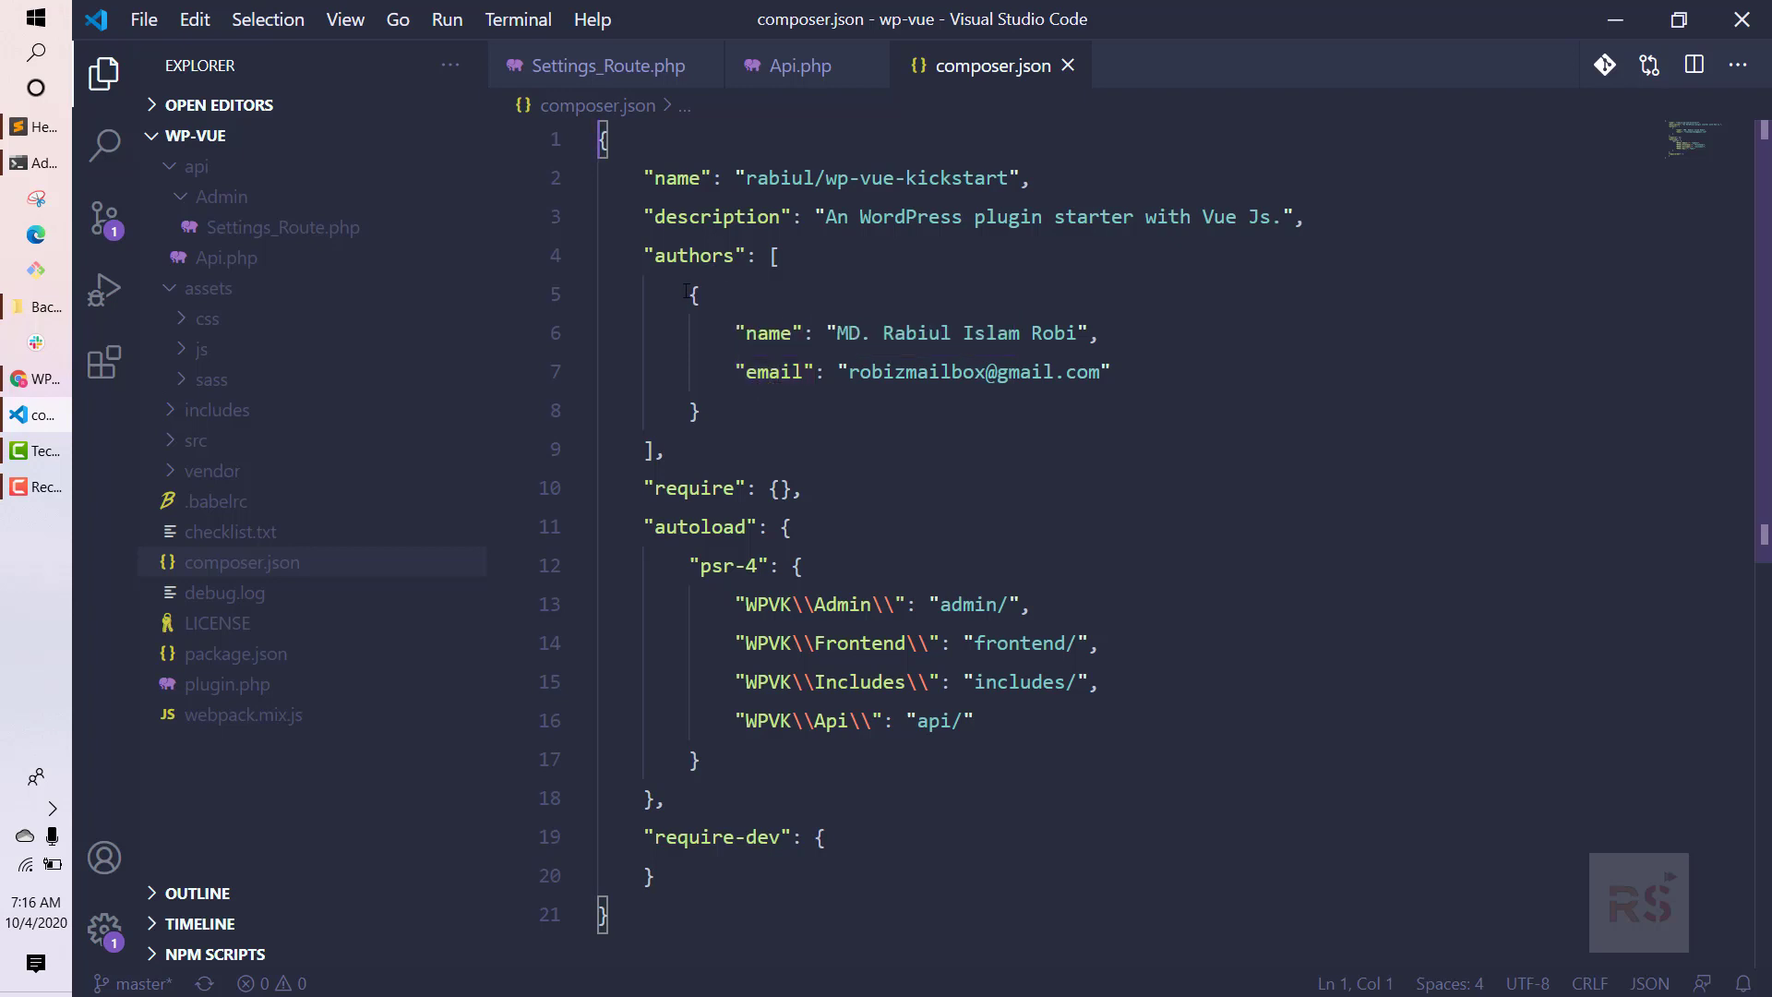
click(797, 487)
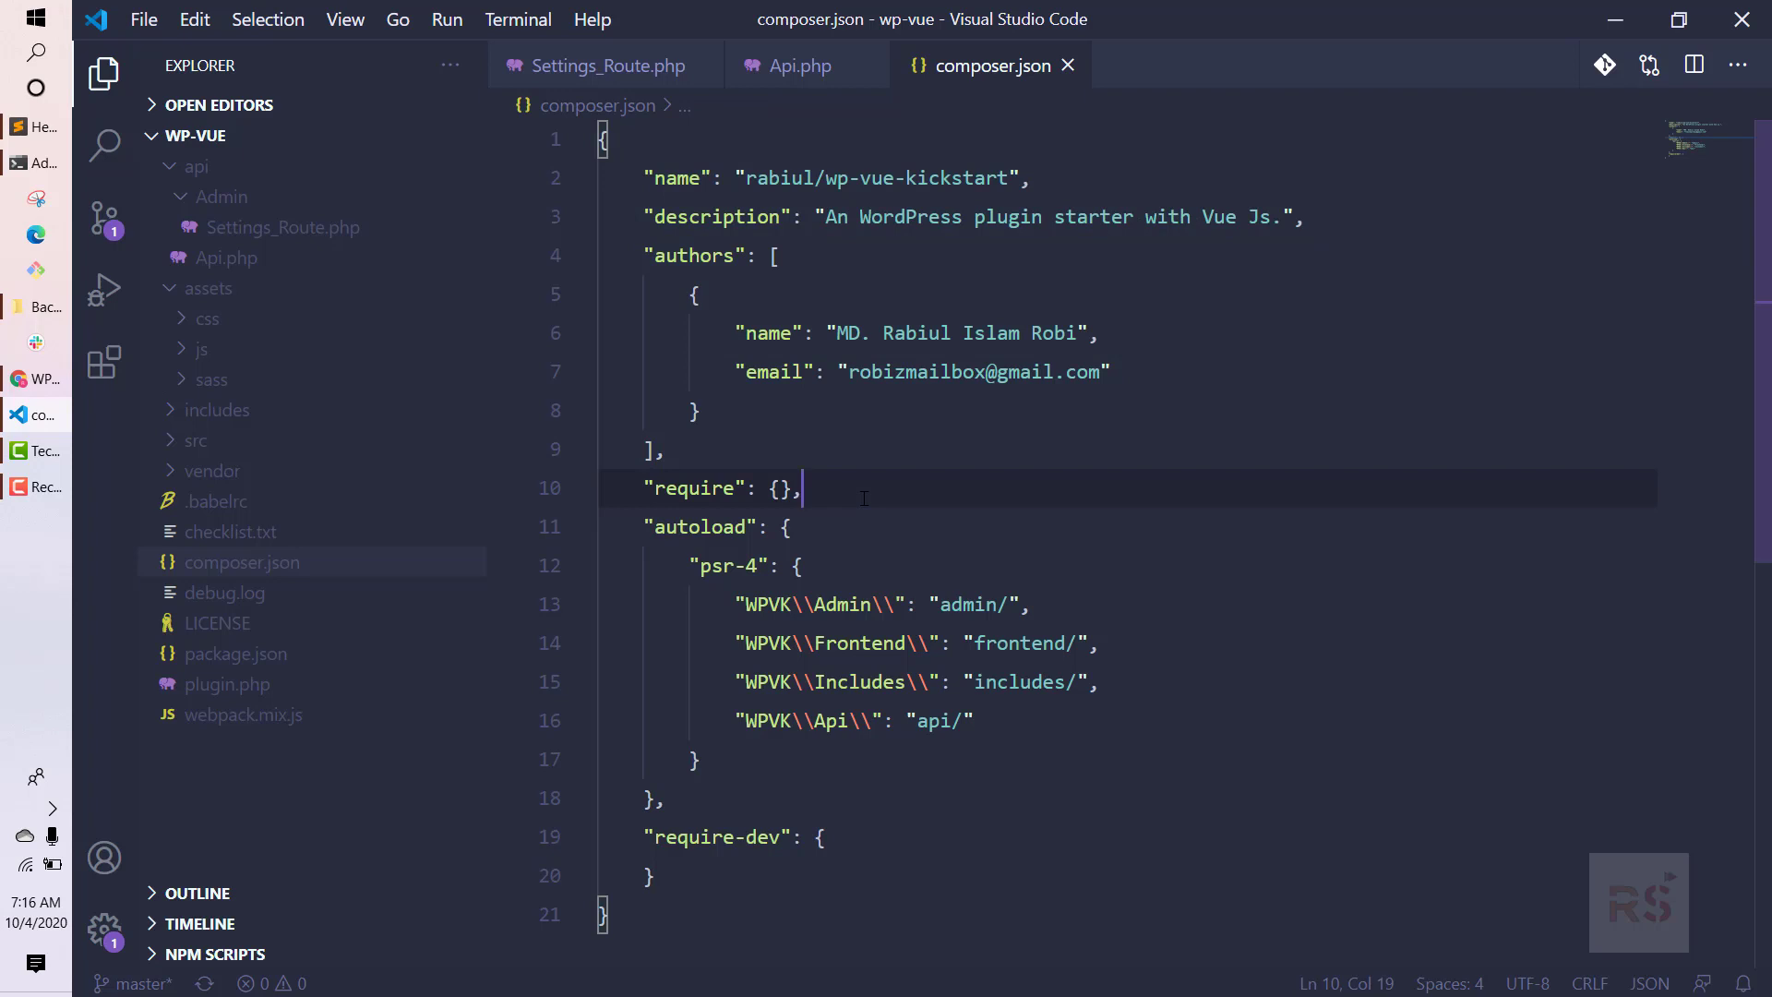
scroll(down, 3)
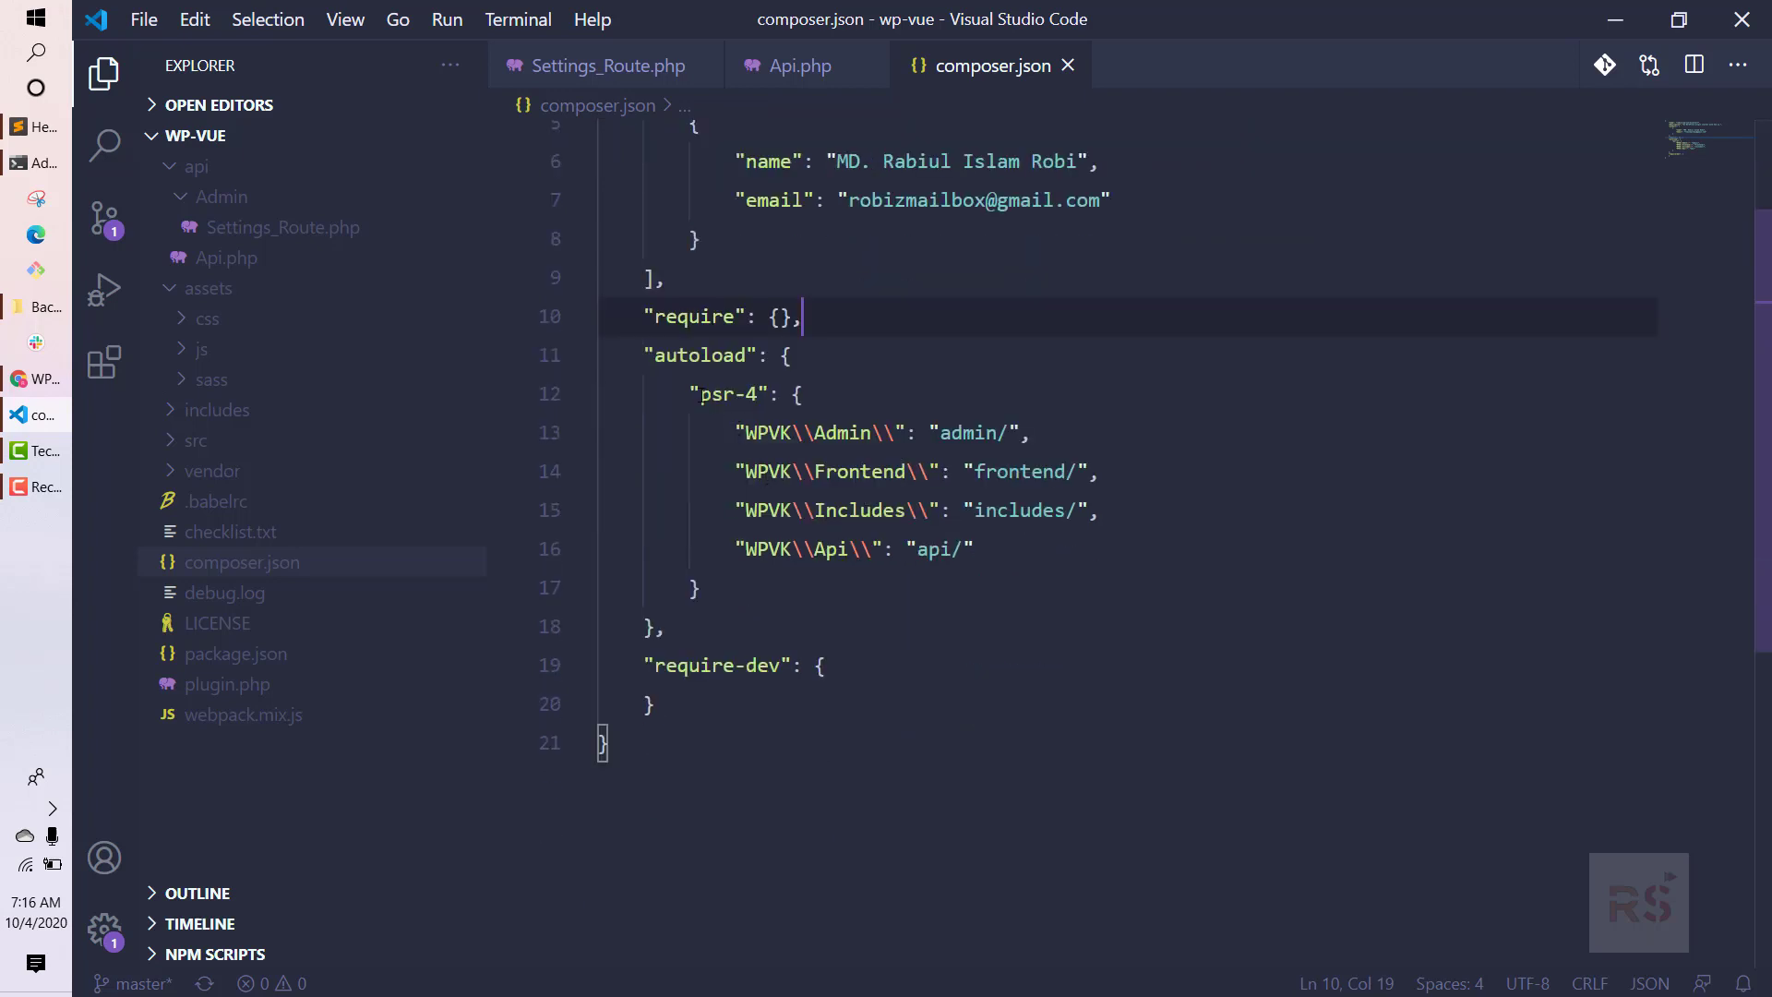
double_click(729, 395)
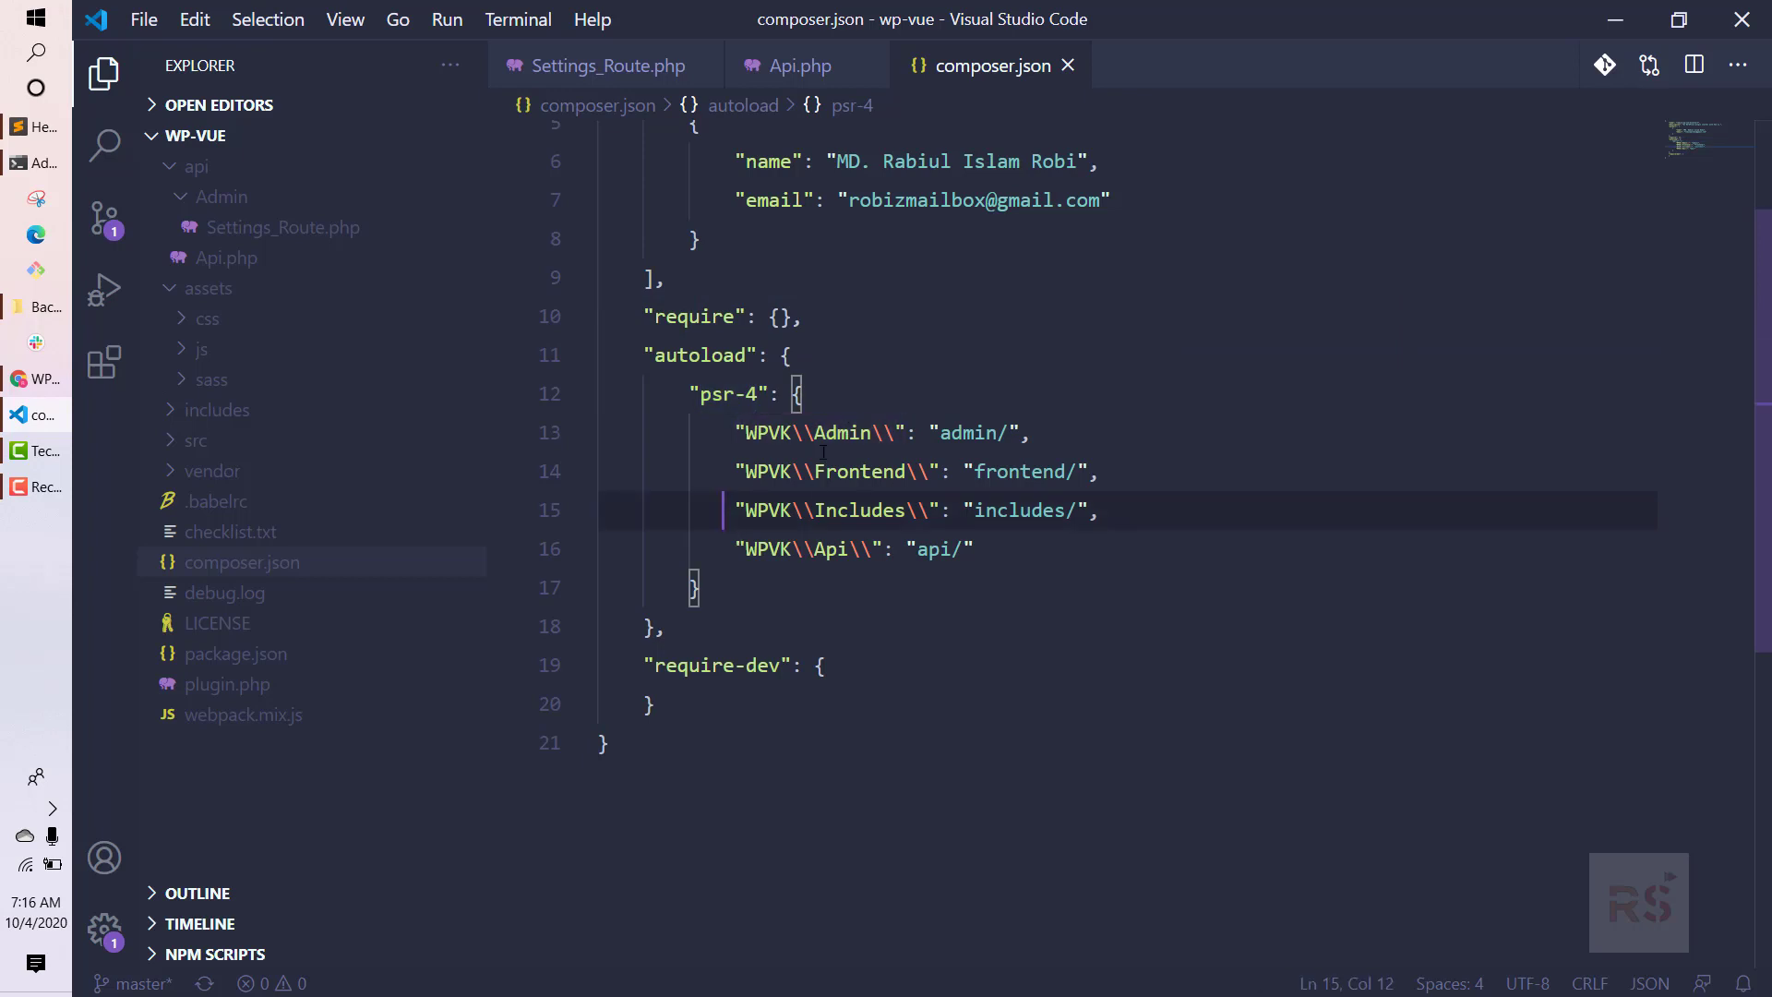
click(819, 432)
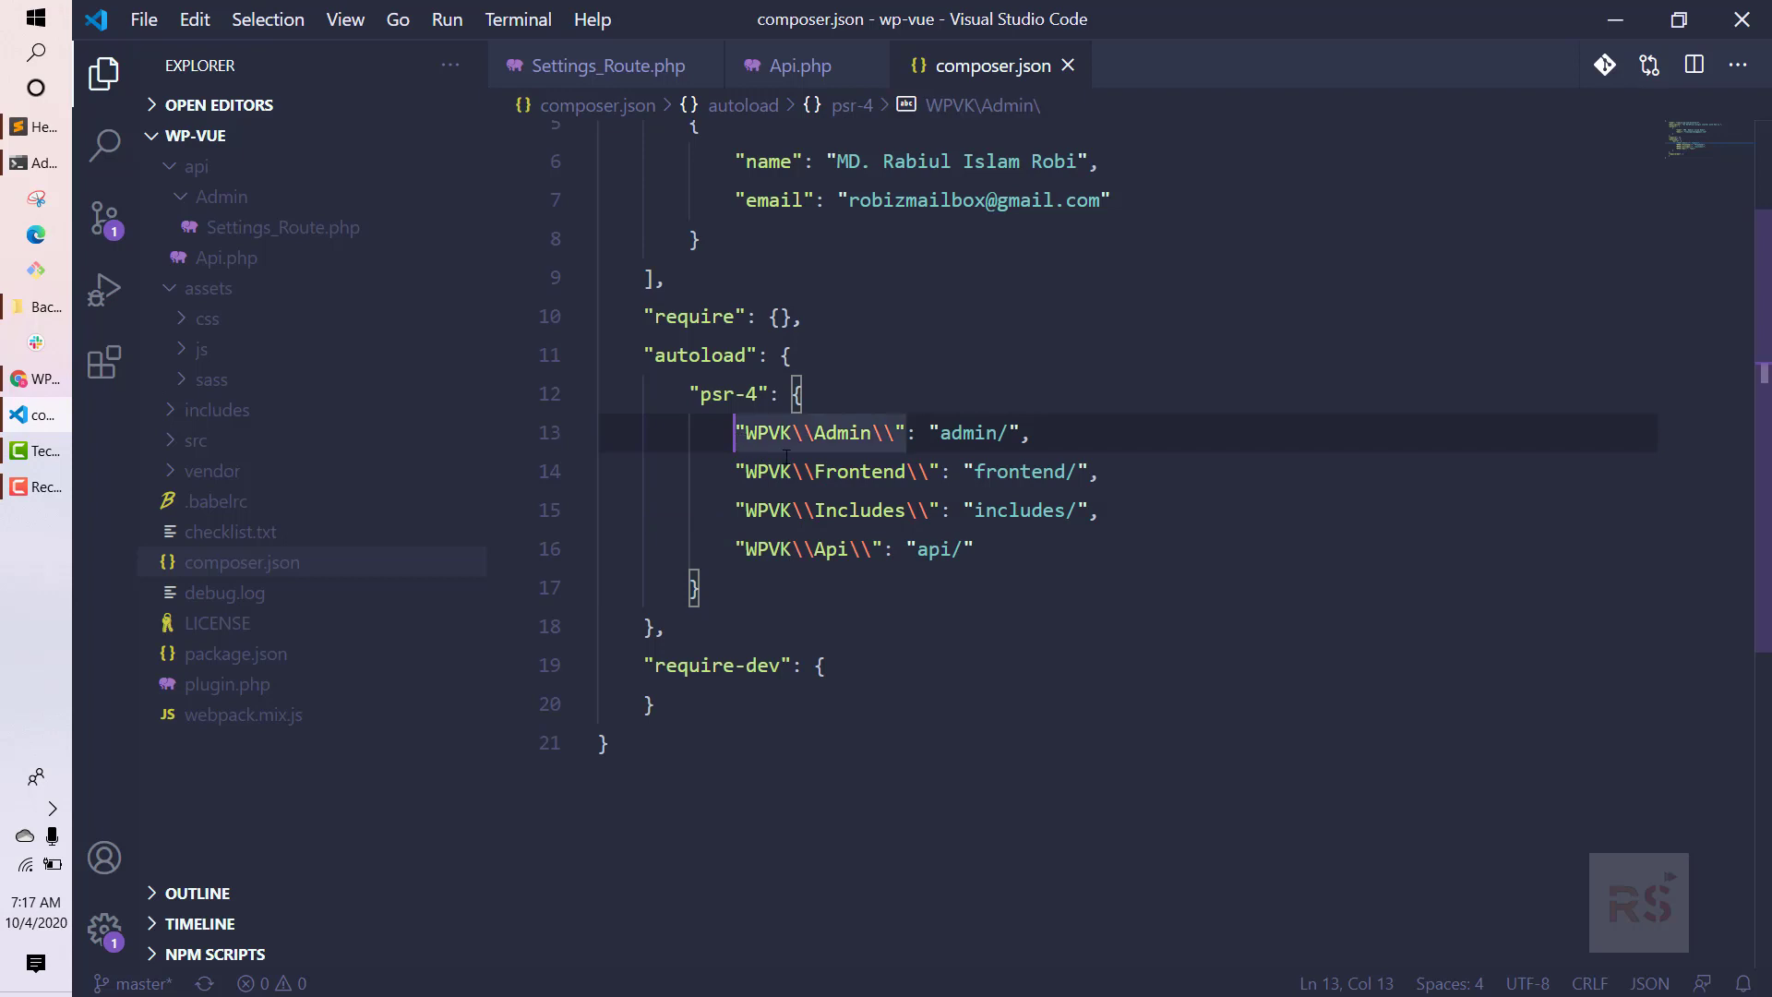
click(779, 432)
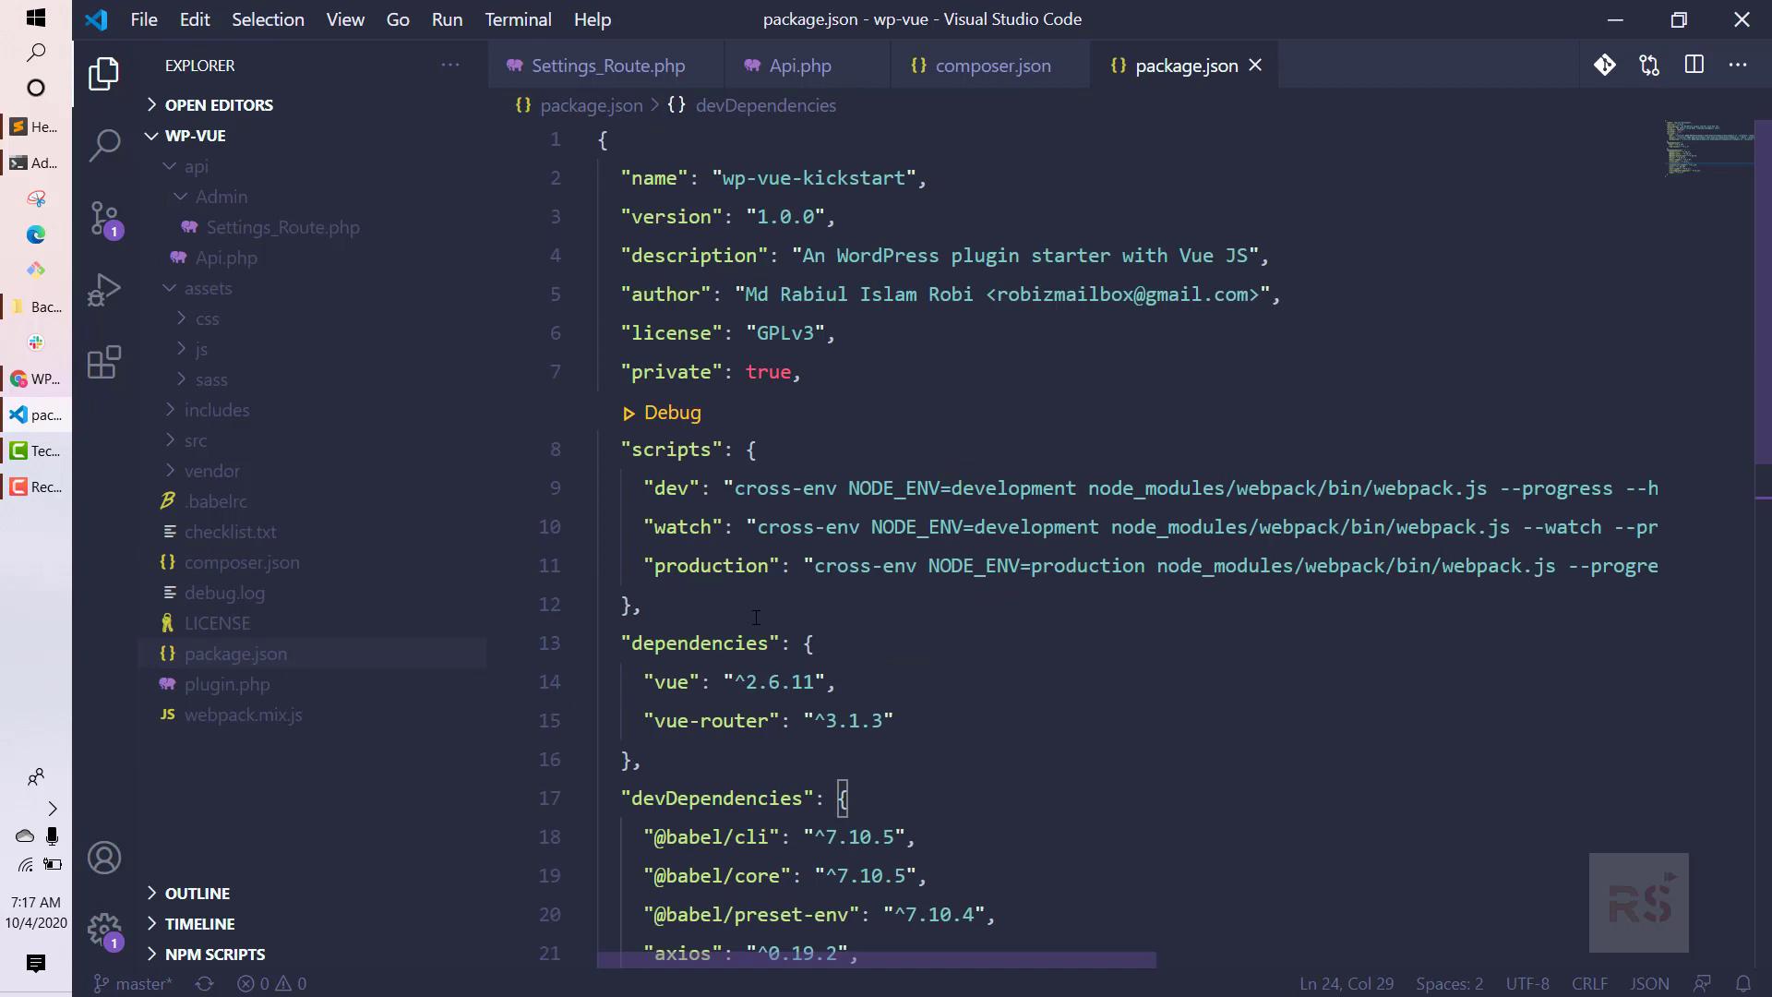
Scroll through package.json's build scripts and devDependencies, highlighting the laravel-mix and vuex versions.
scroll(down, 3)
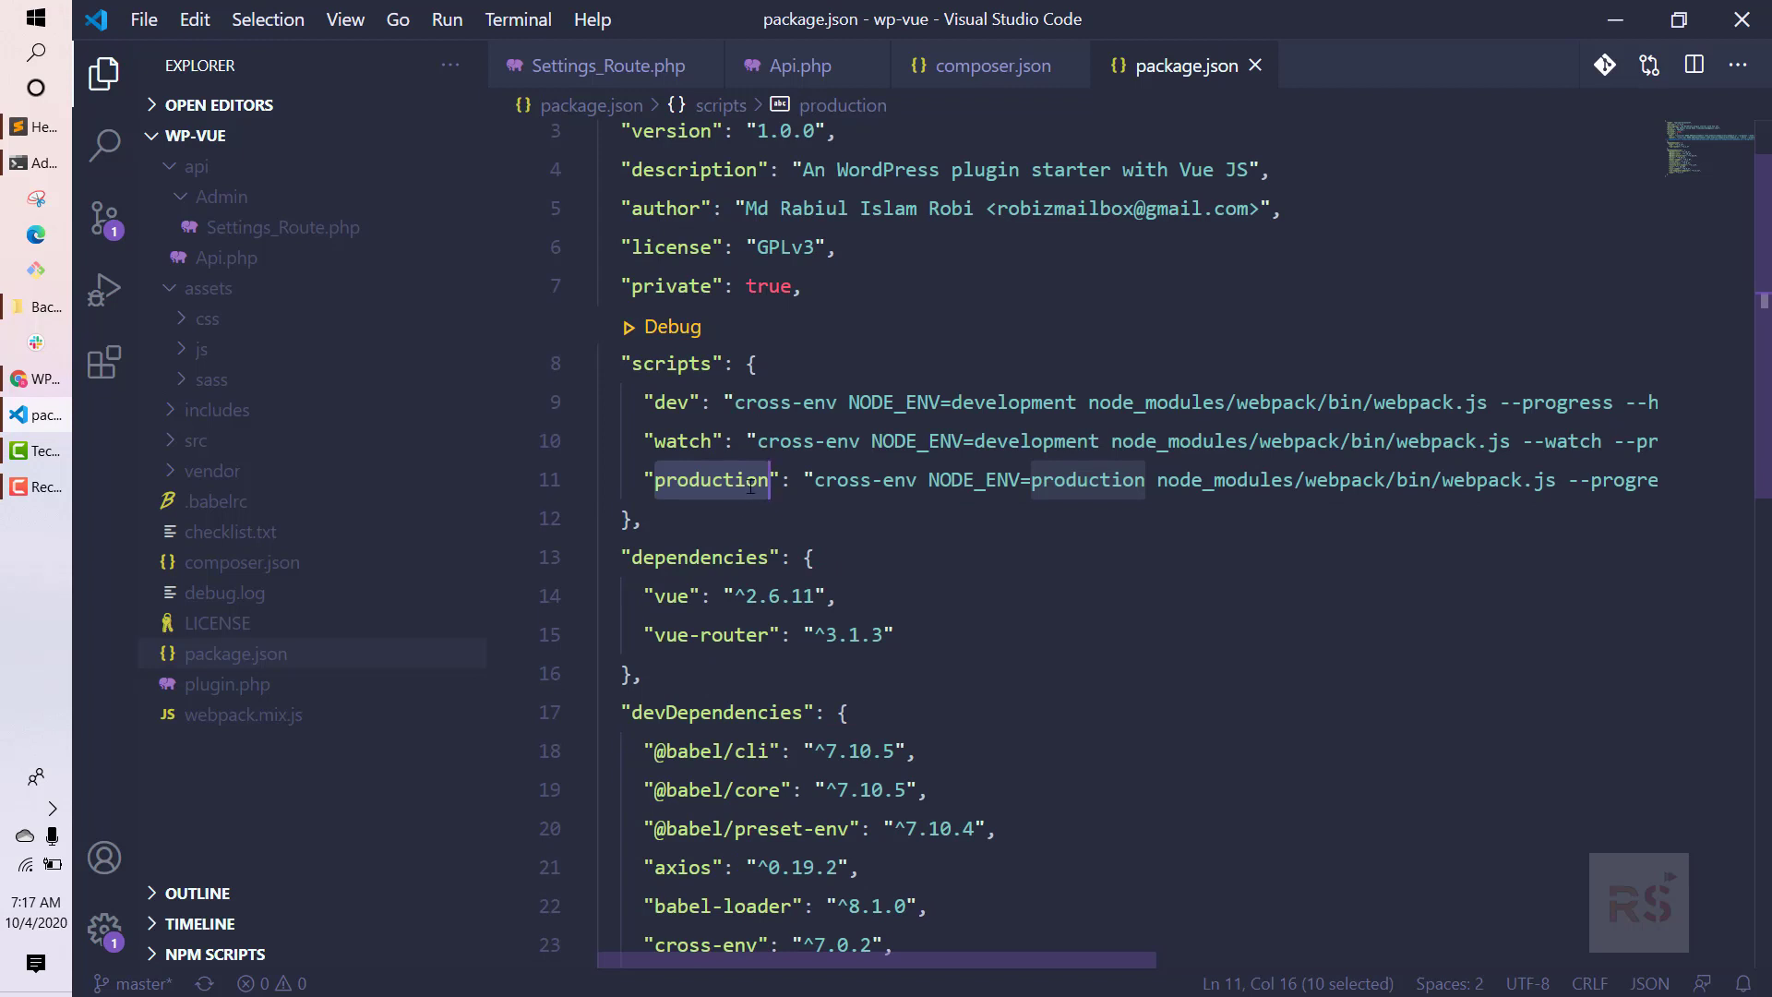
mouse_move(1079, 797)
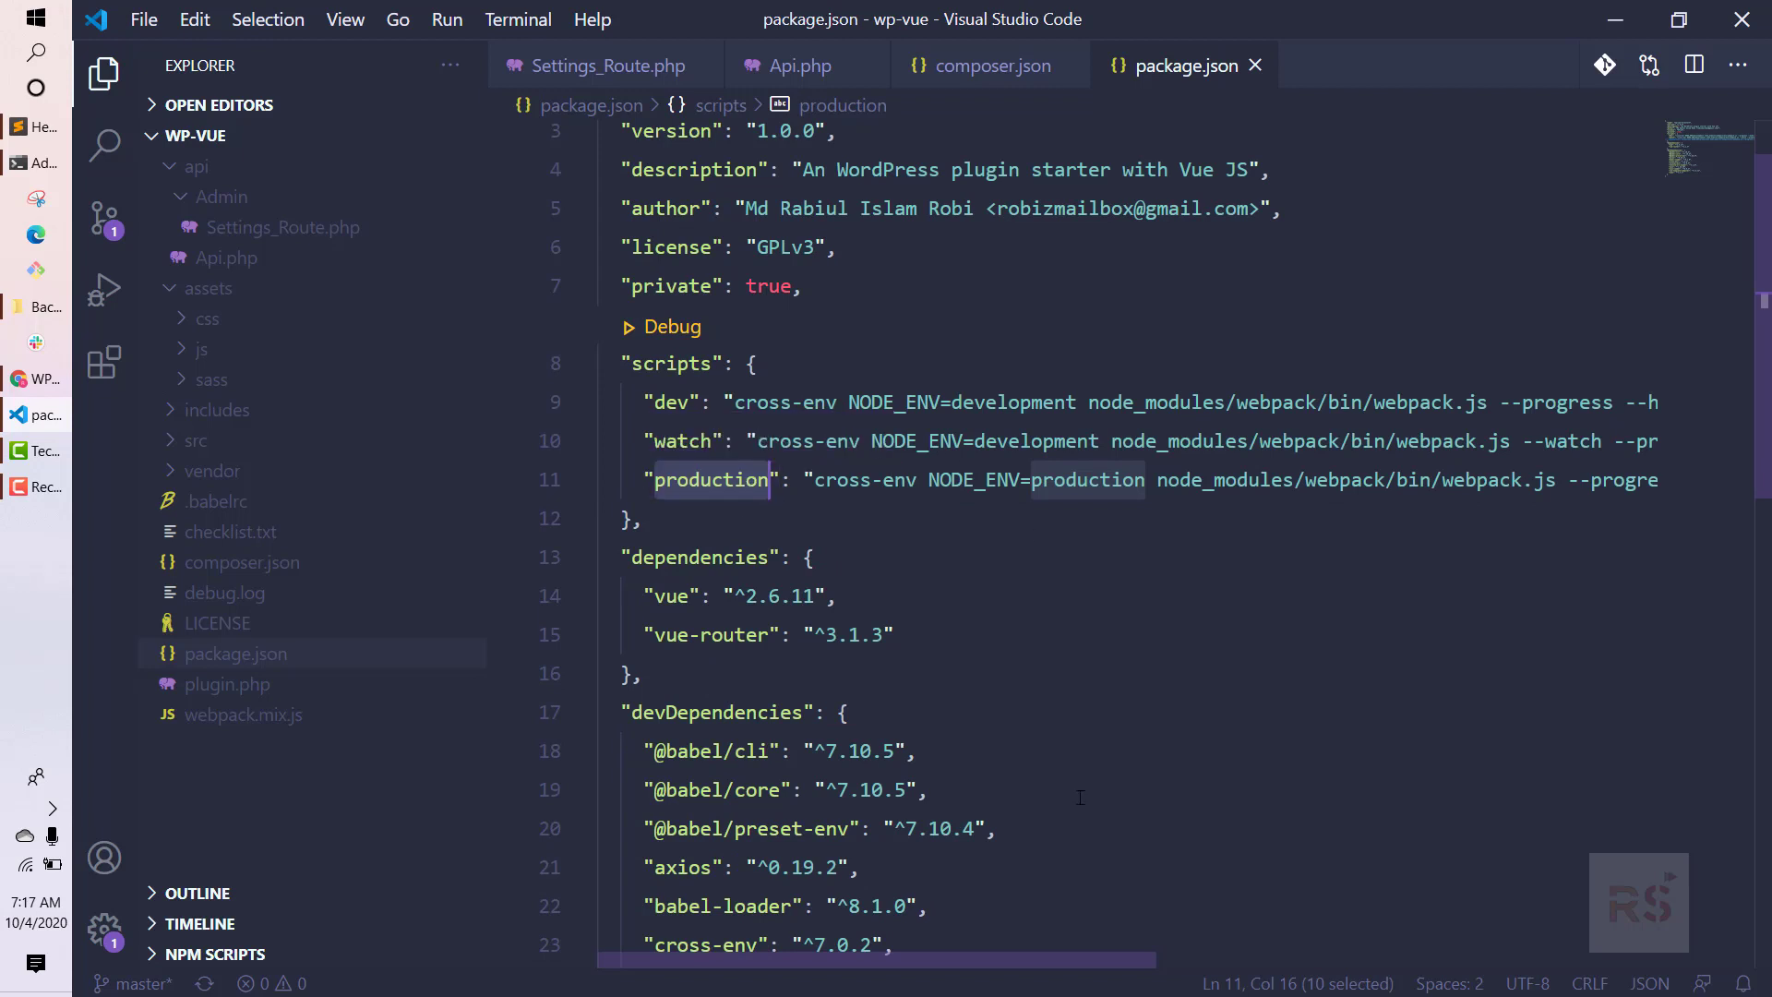
scroll(right, 3)
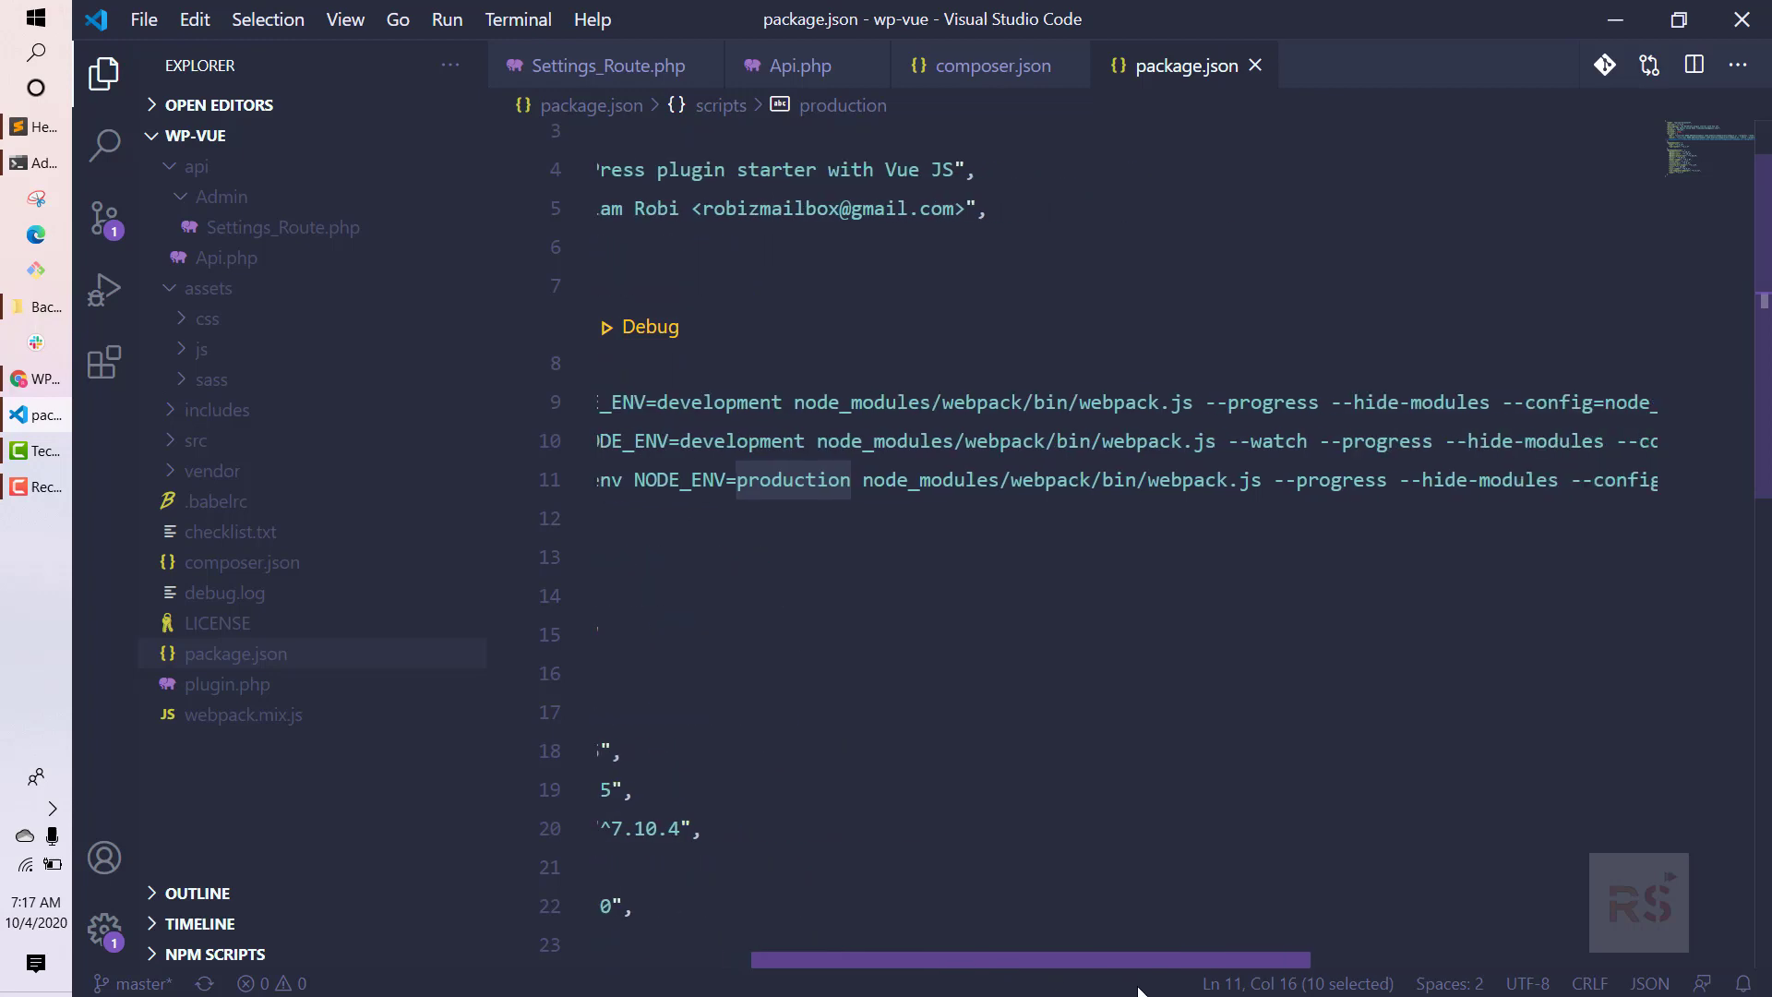
scroll(left, 3)
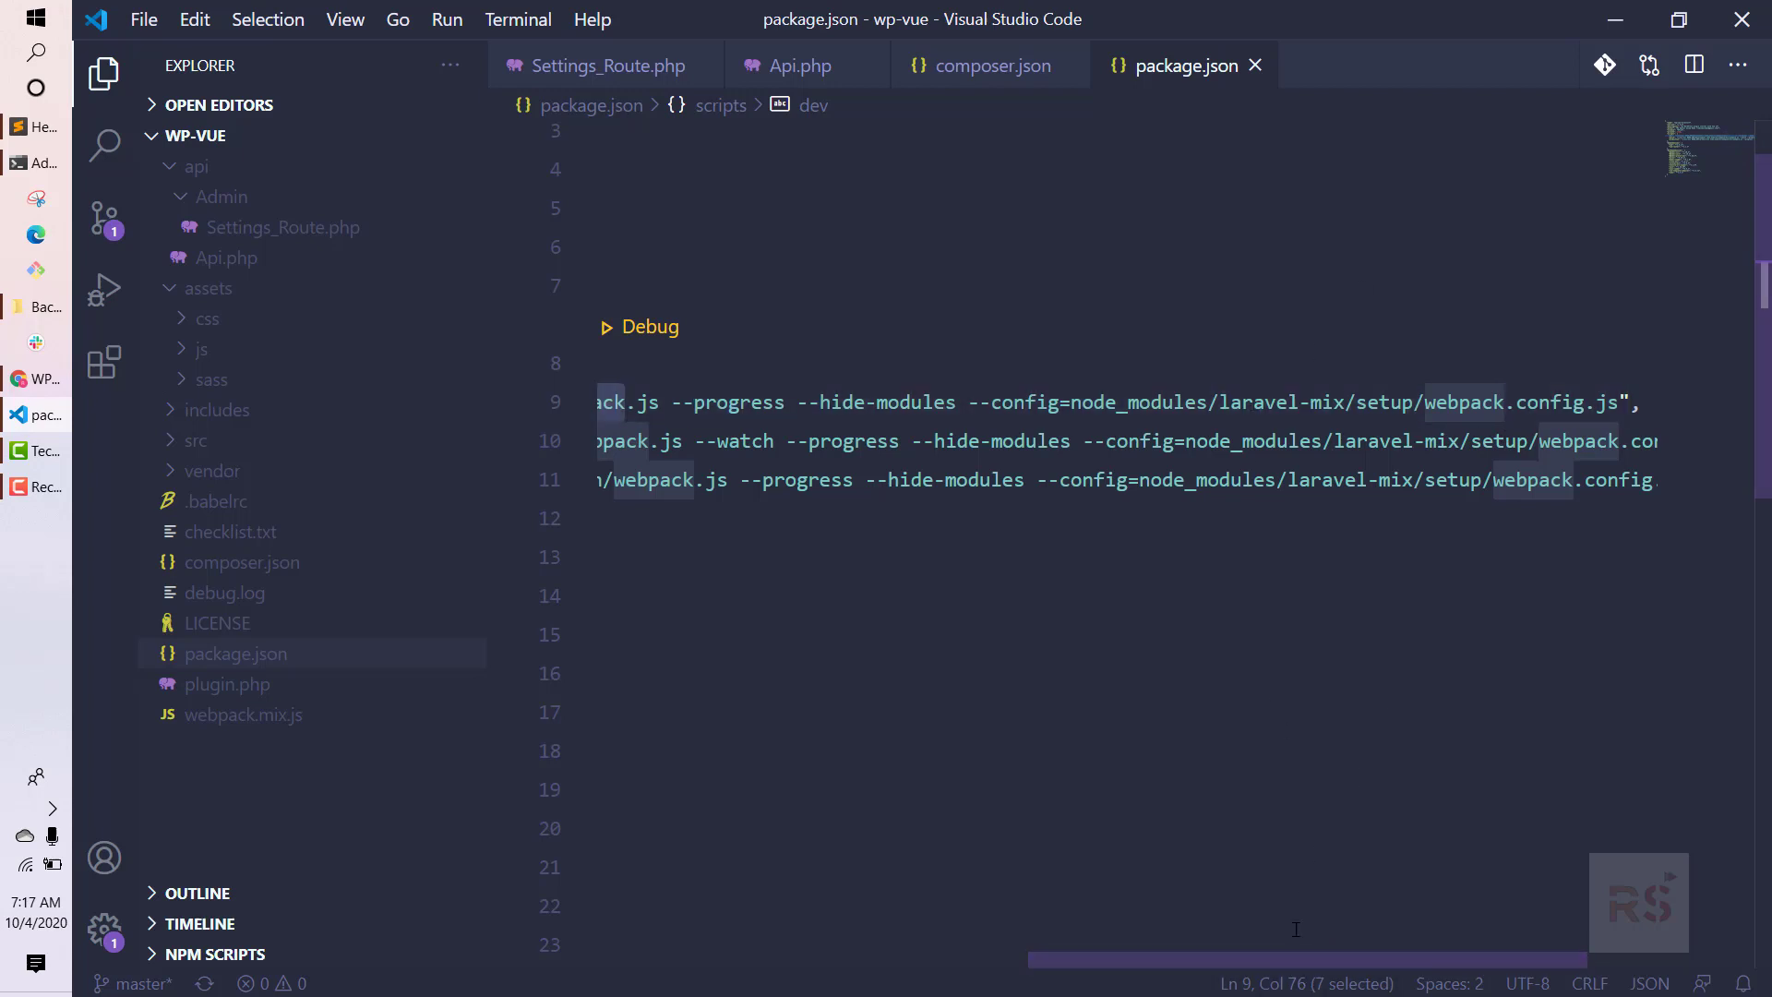
scroll(down, 3)
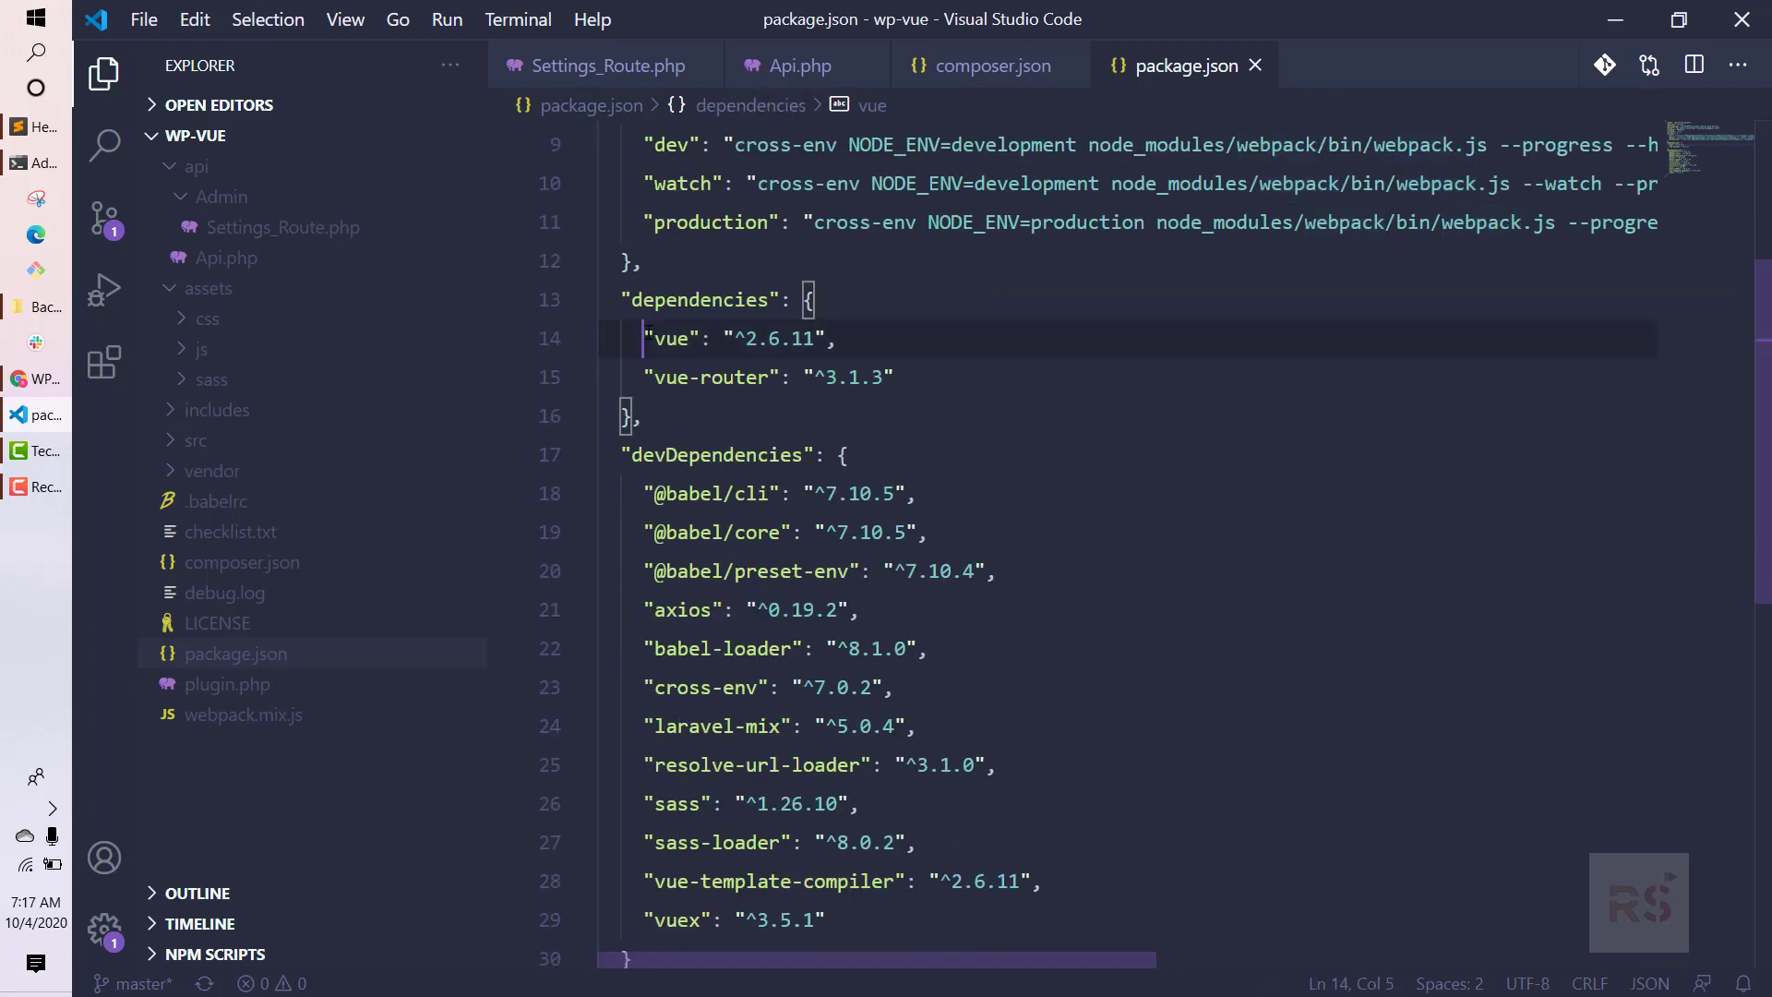
drag(648, 338, 891, 376)
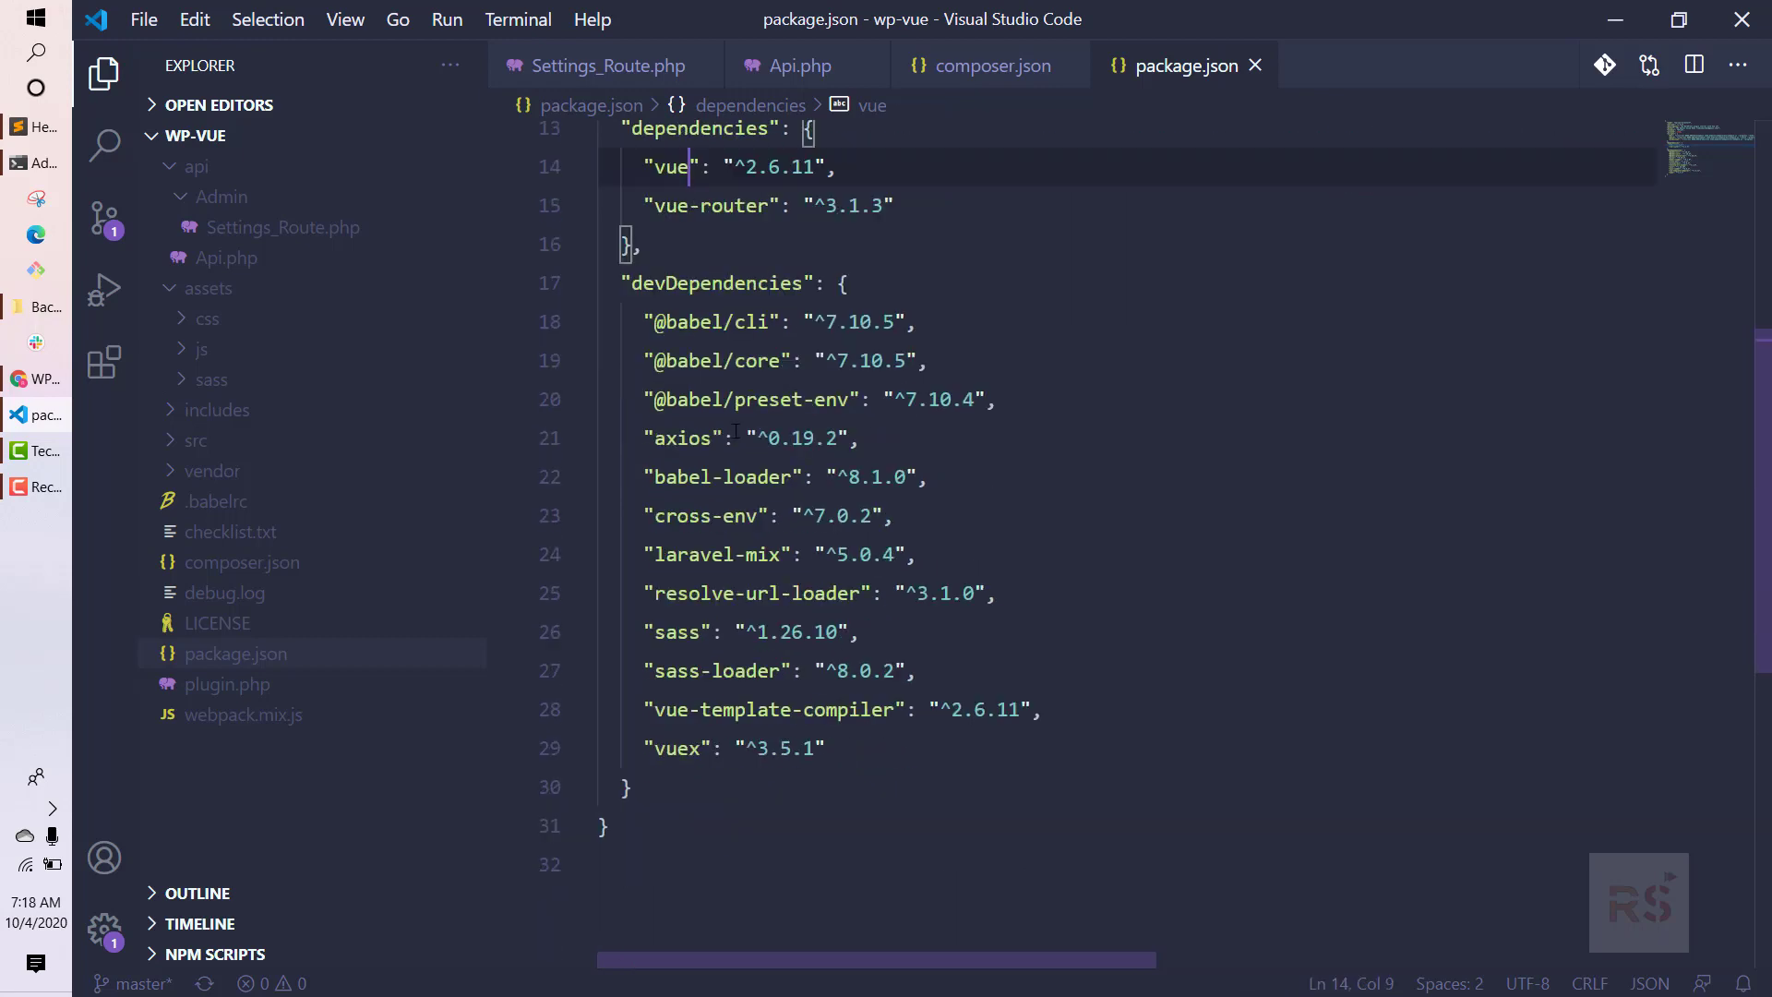
drag(648, 322, 748, 592)
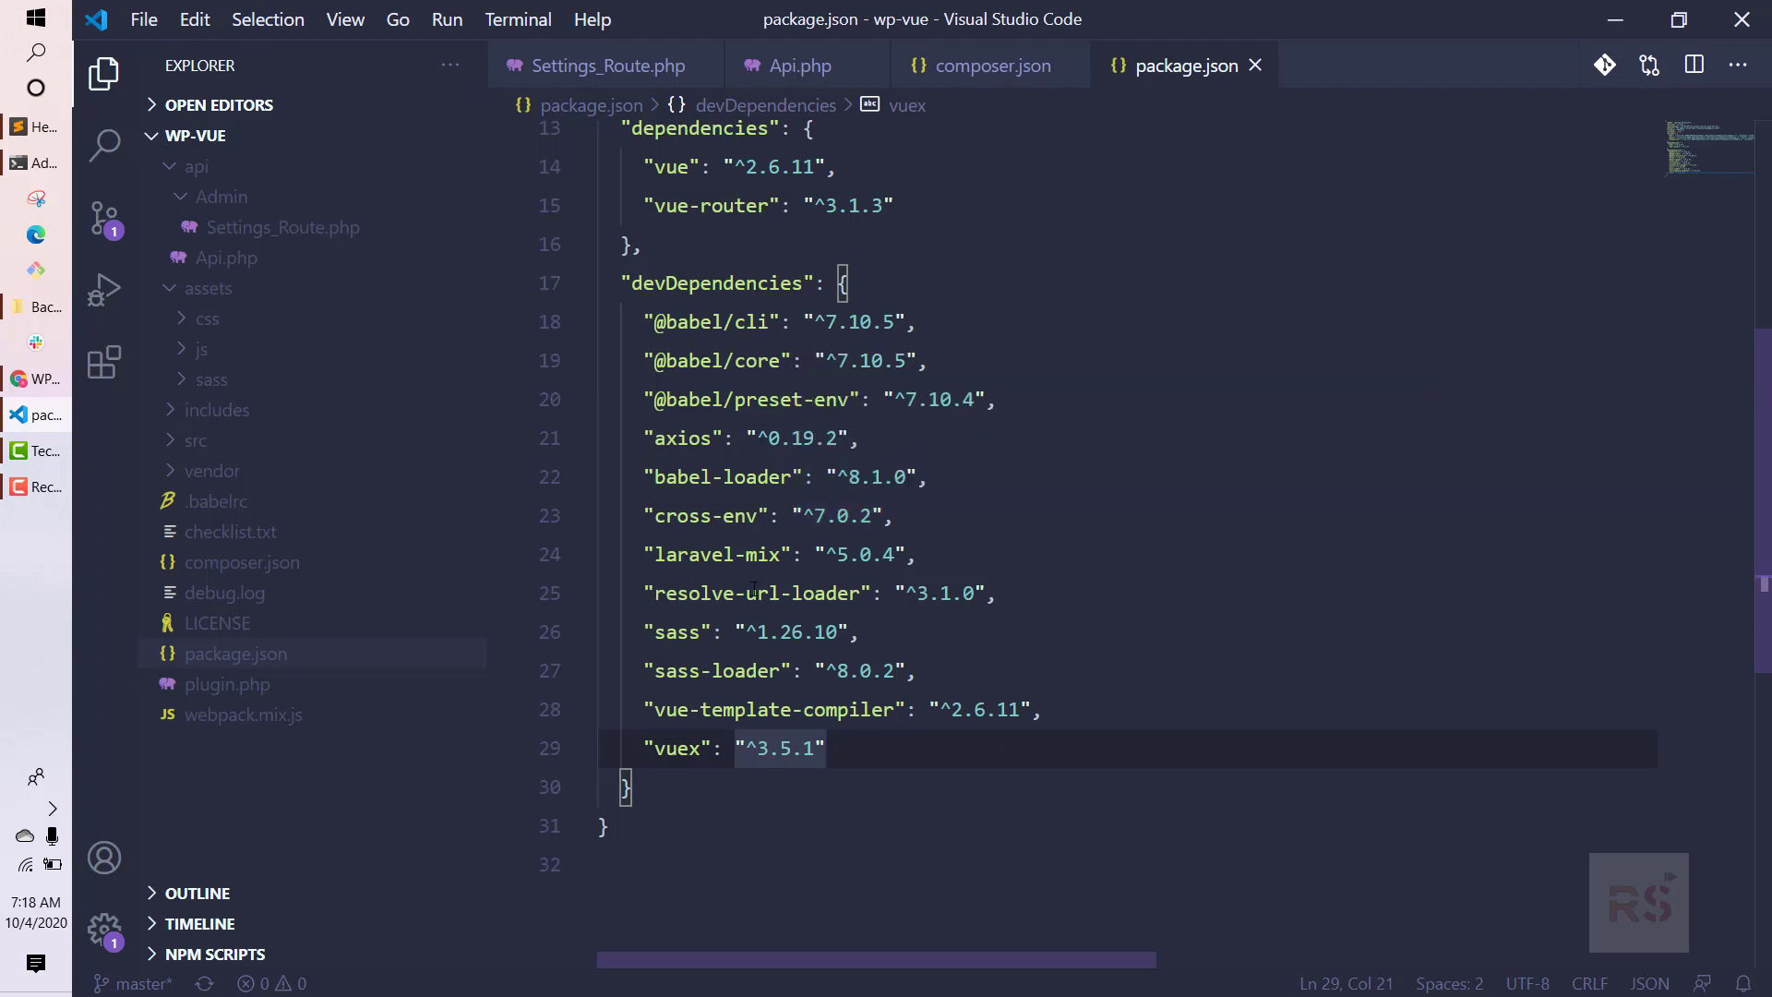
scroll(up, 3)
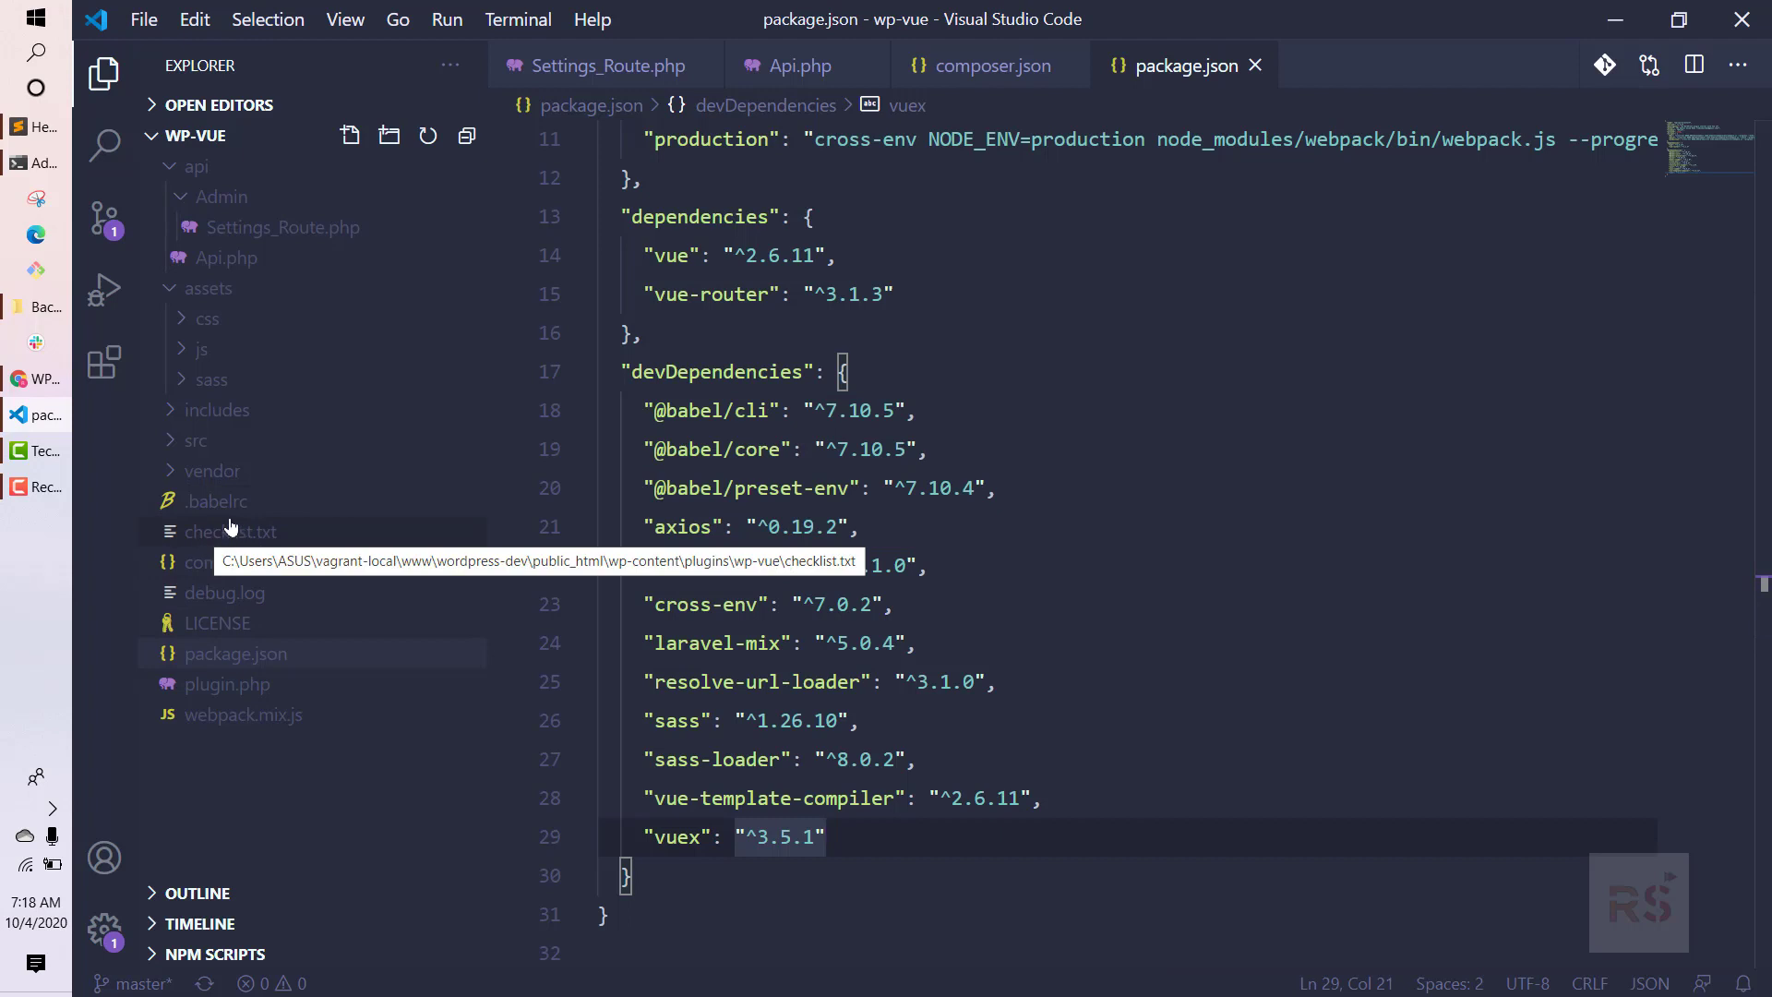
Open the .babelrc file, which holds only an empty object.
click(215, 500)
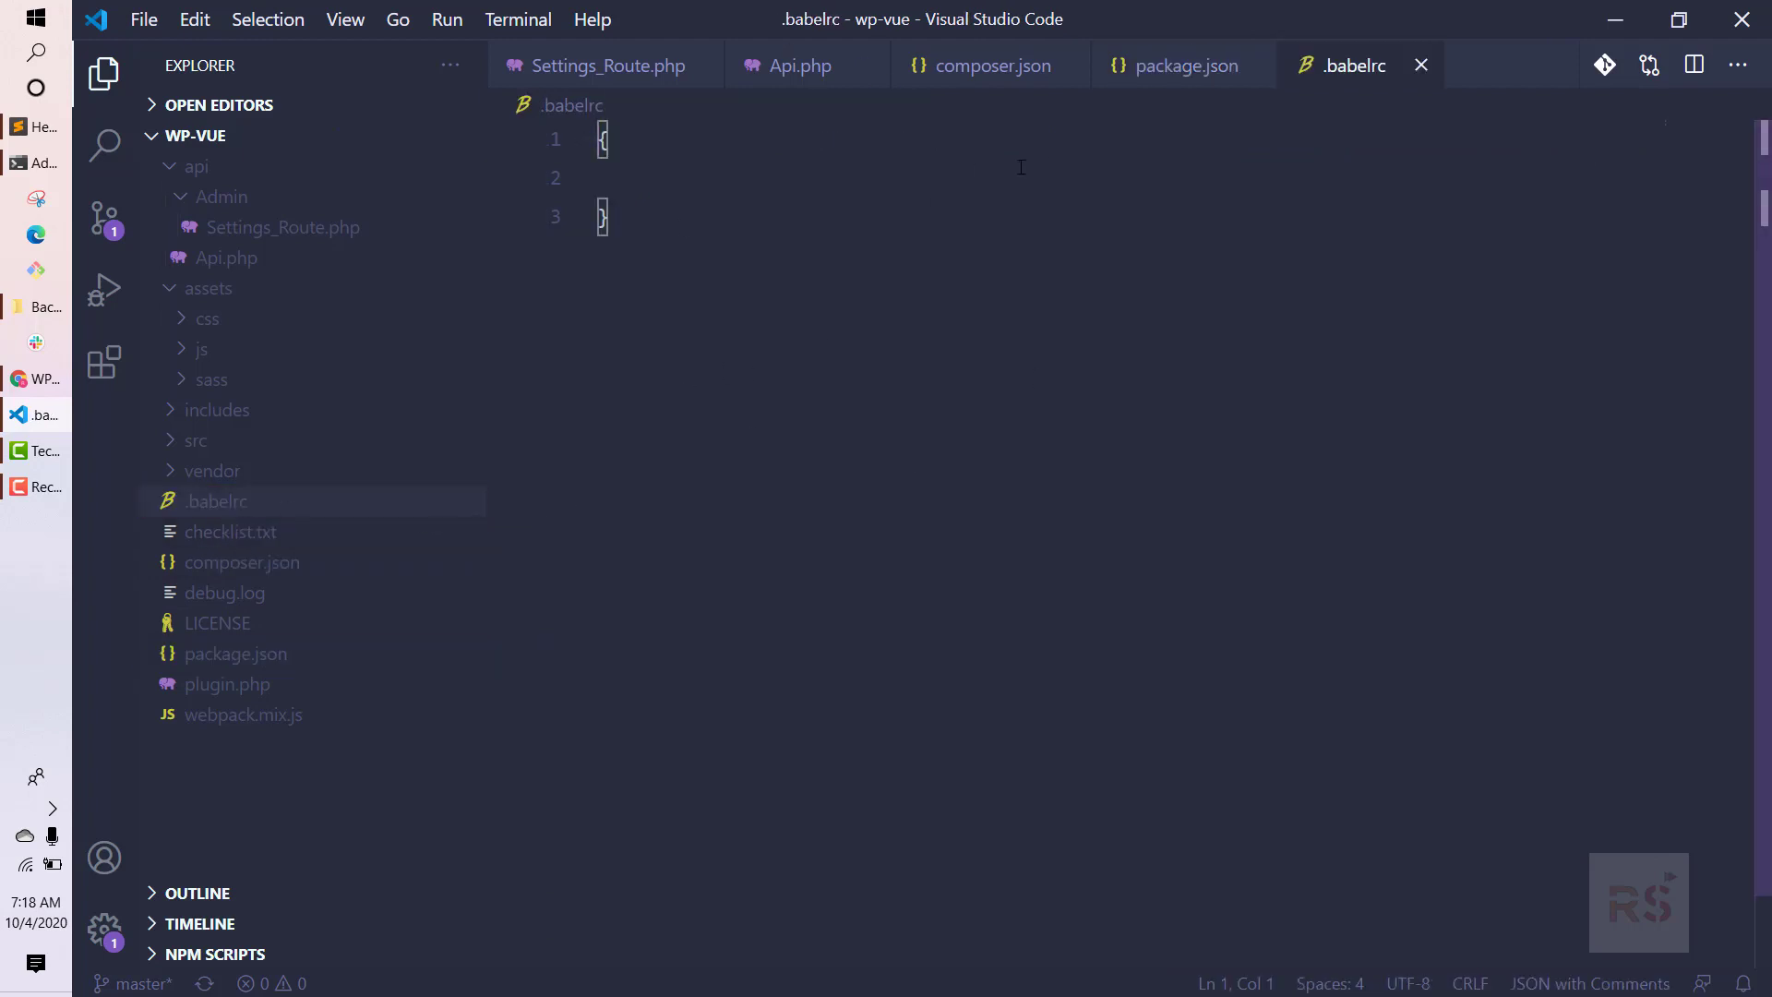
mouse_move(1109, 195)
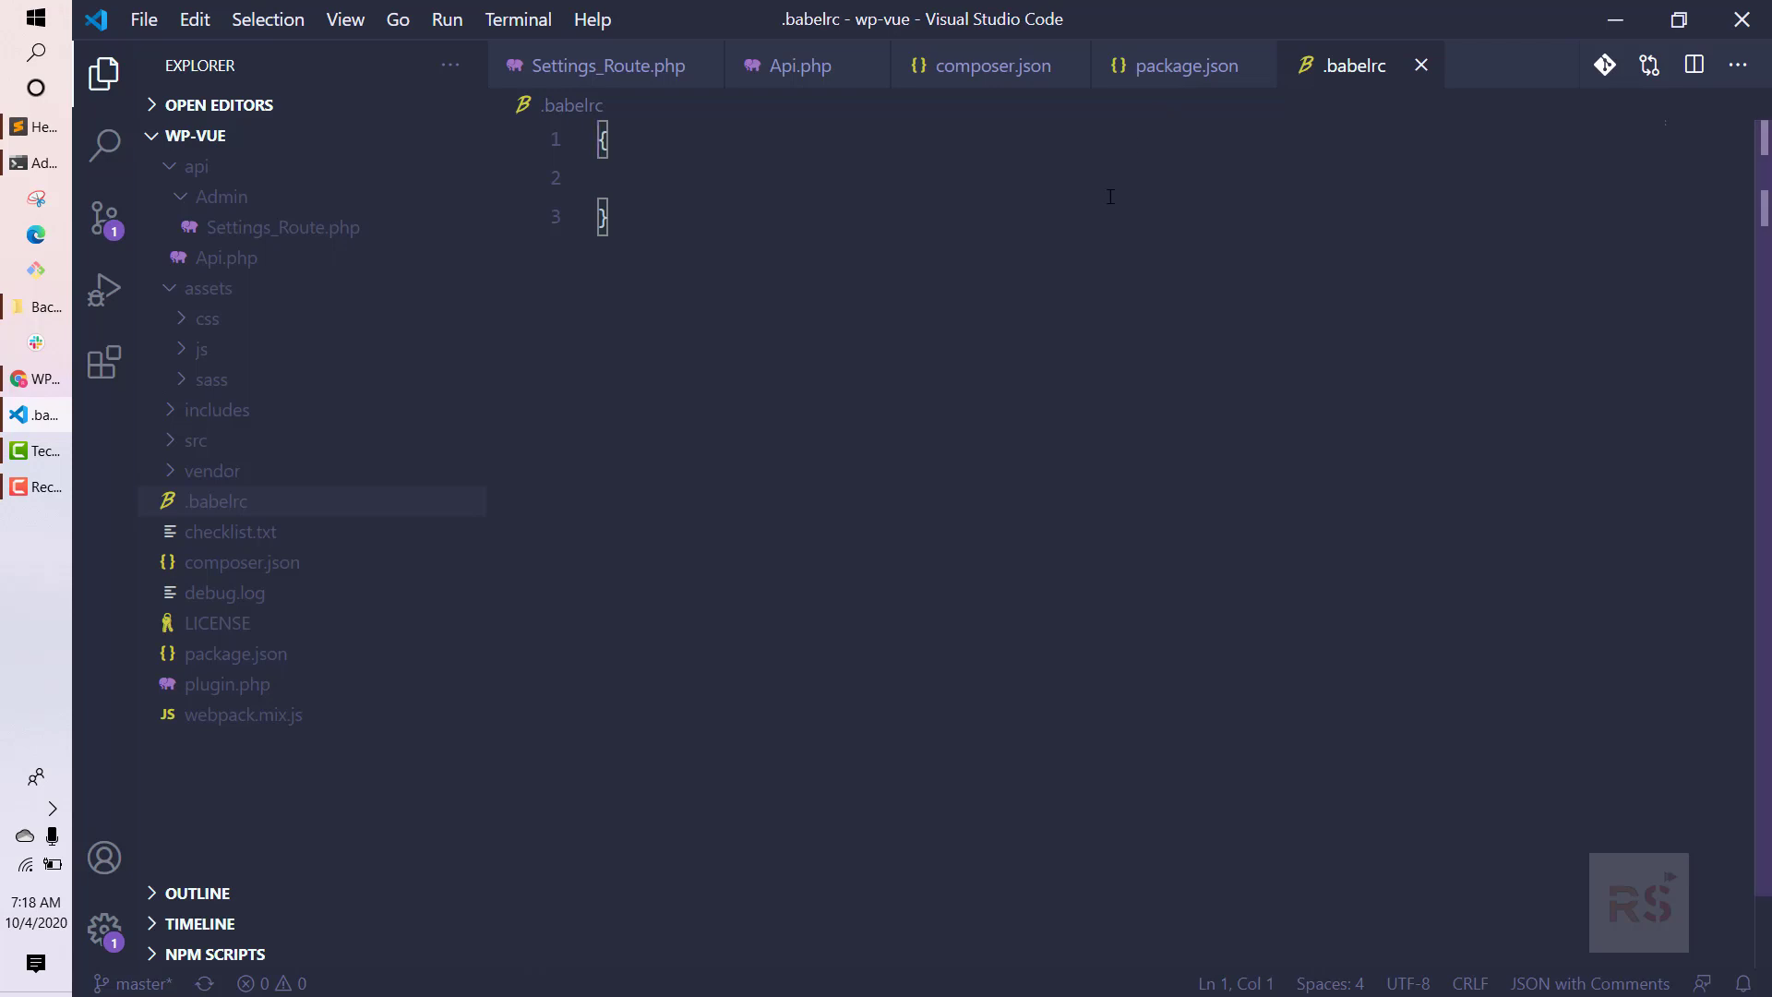
click(1181, 65)
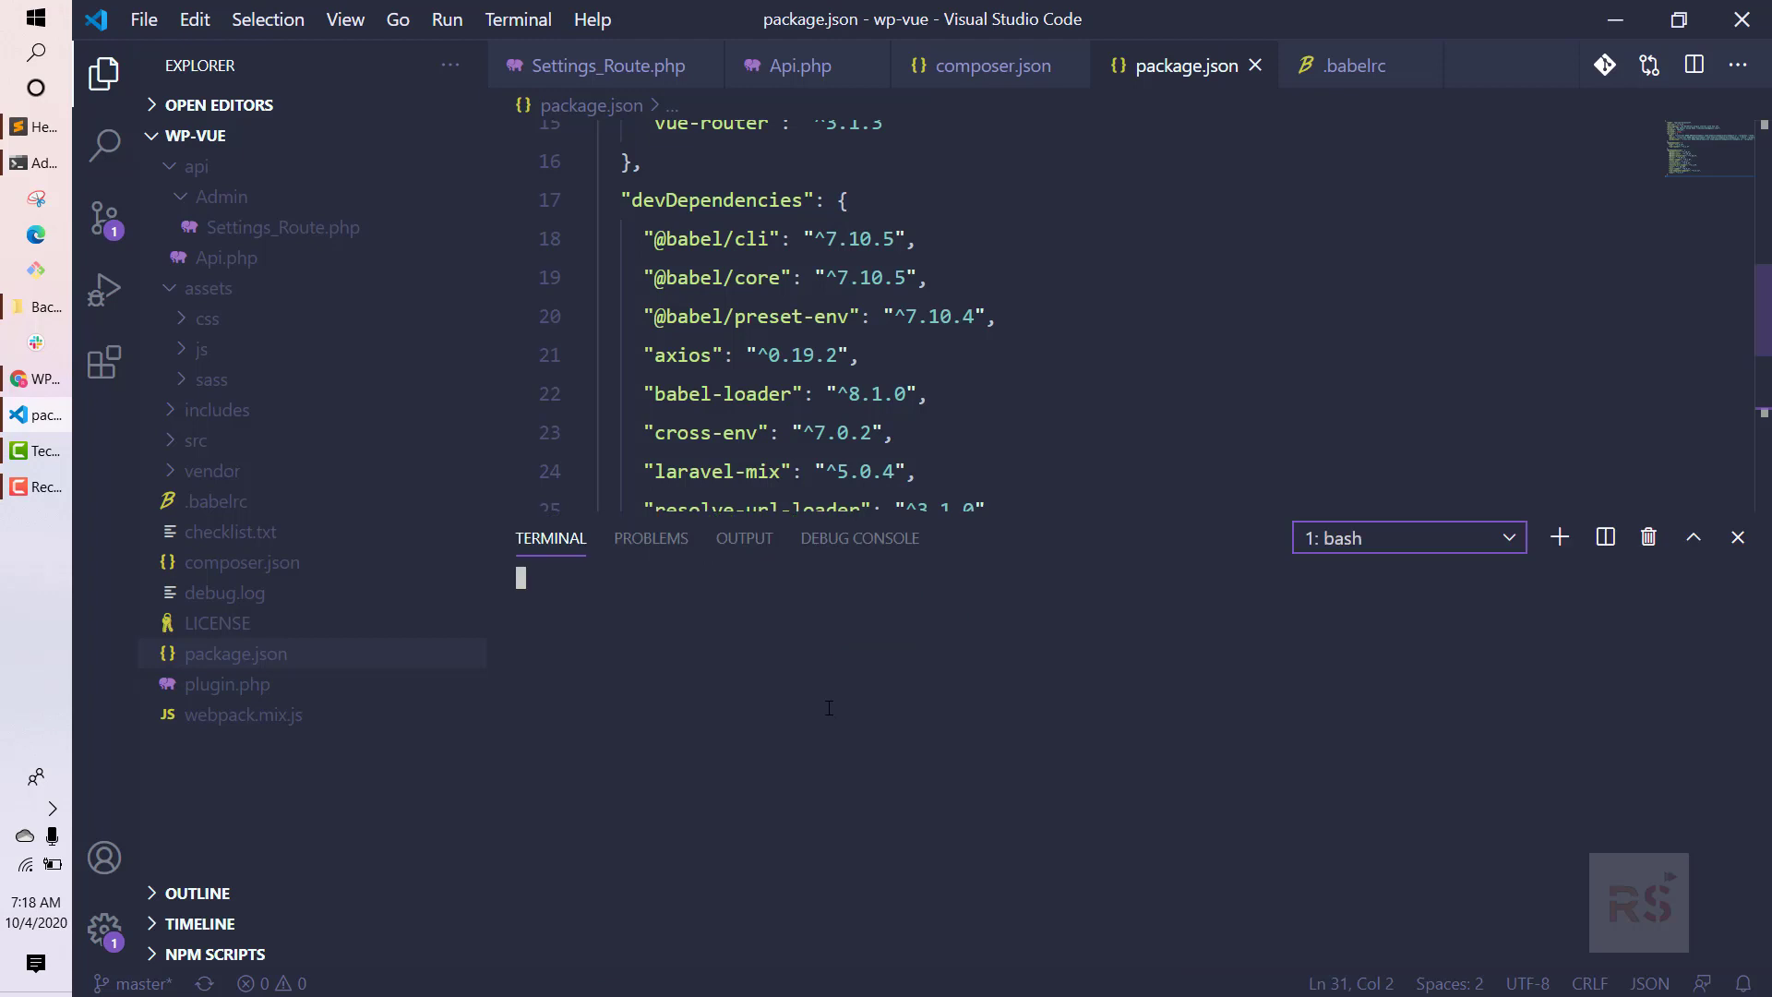
Run npm install in the integrated terminal, adding 1090 packages and creating node_modules.
text(n)
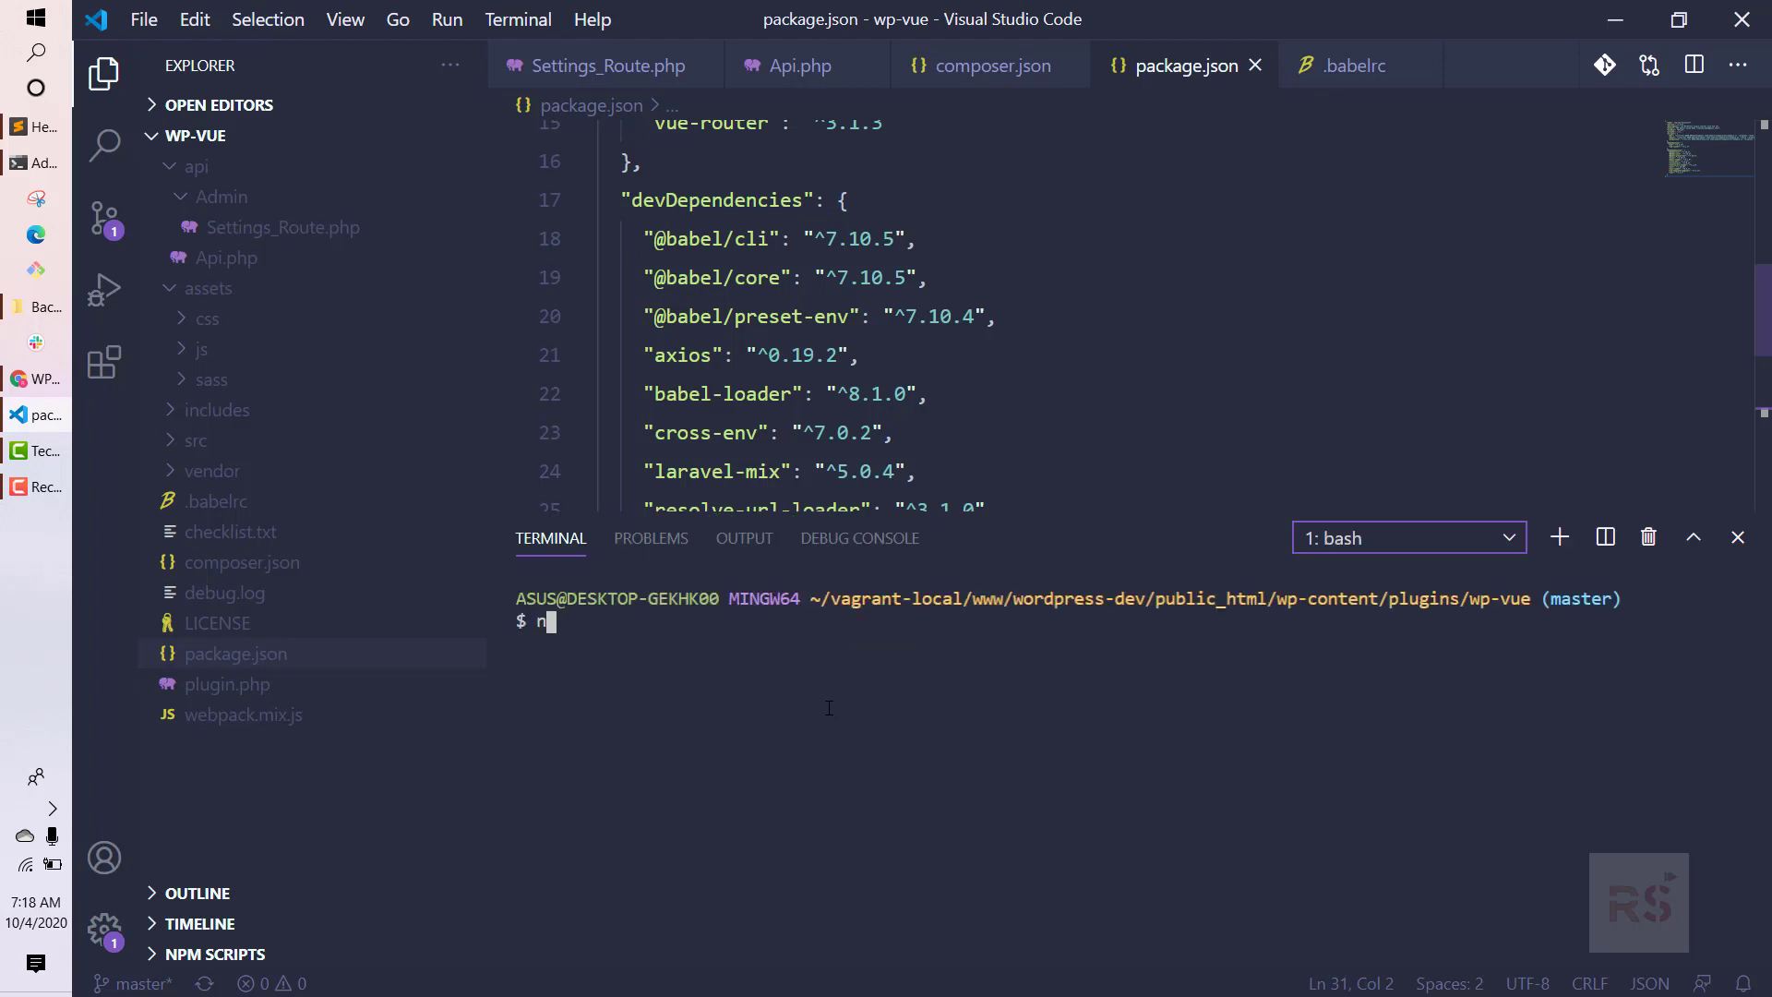
text(pm install)
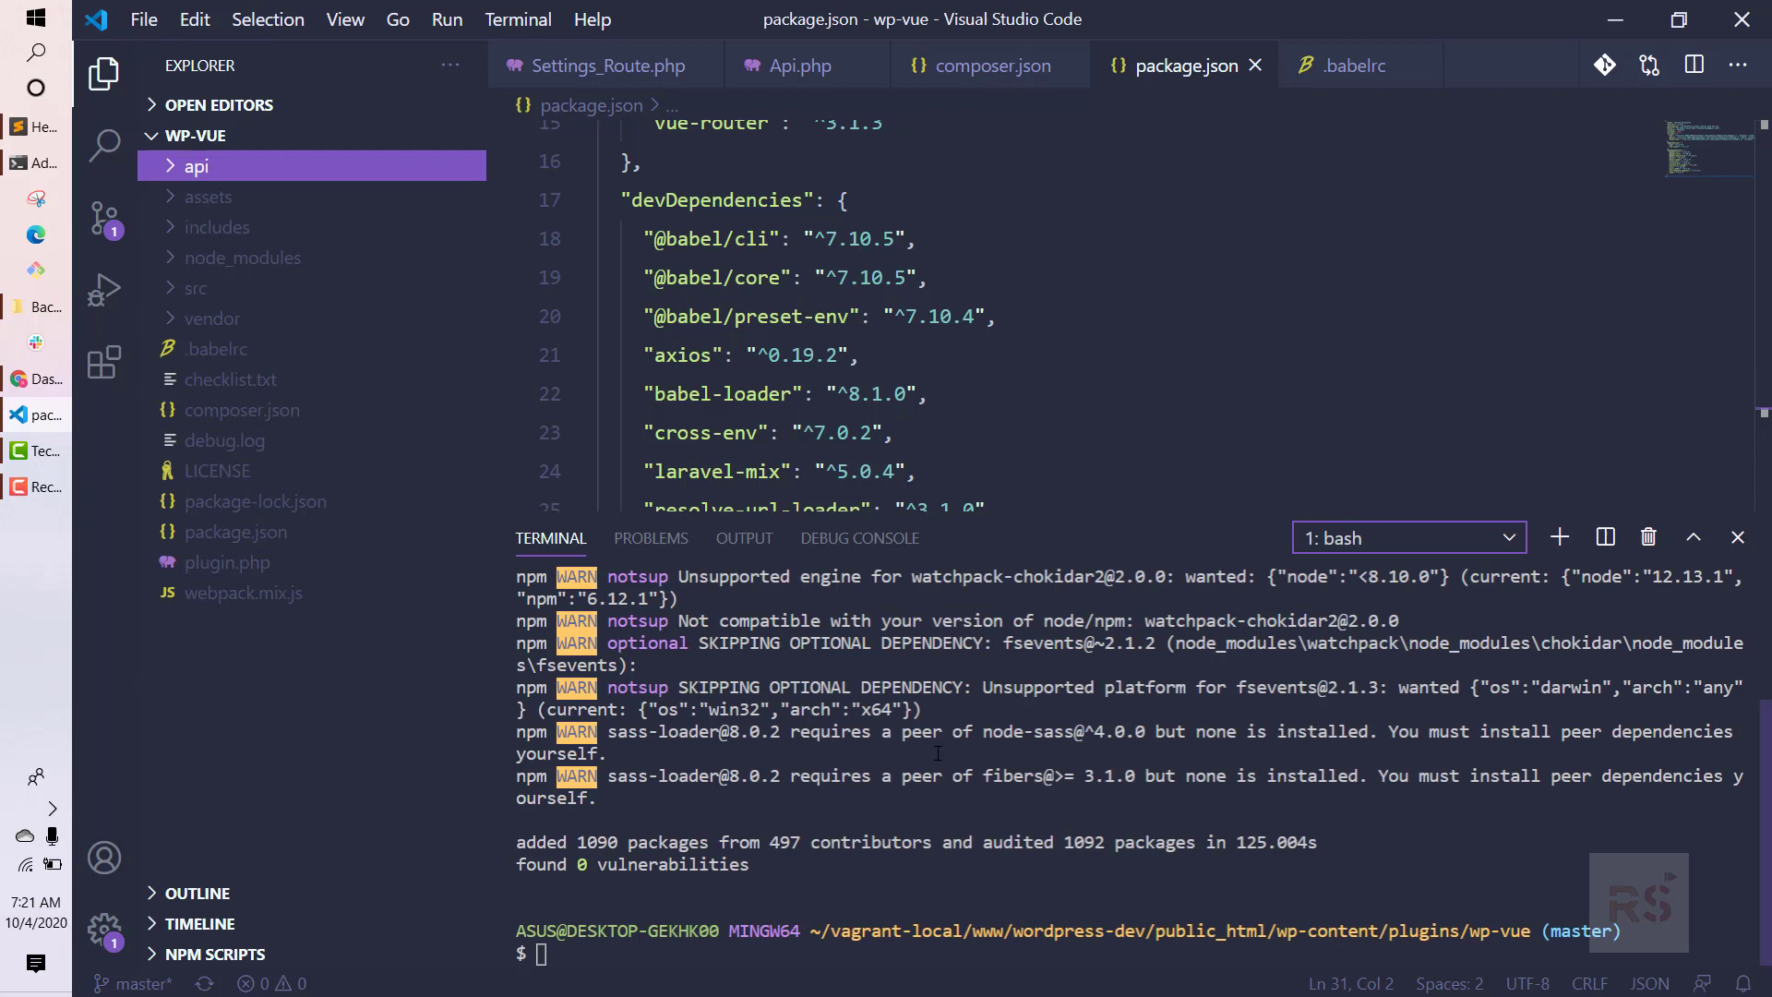
mouse_move(275, 275)
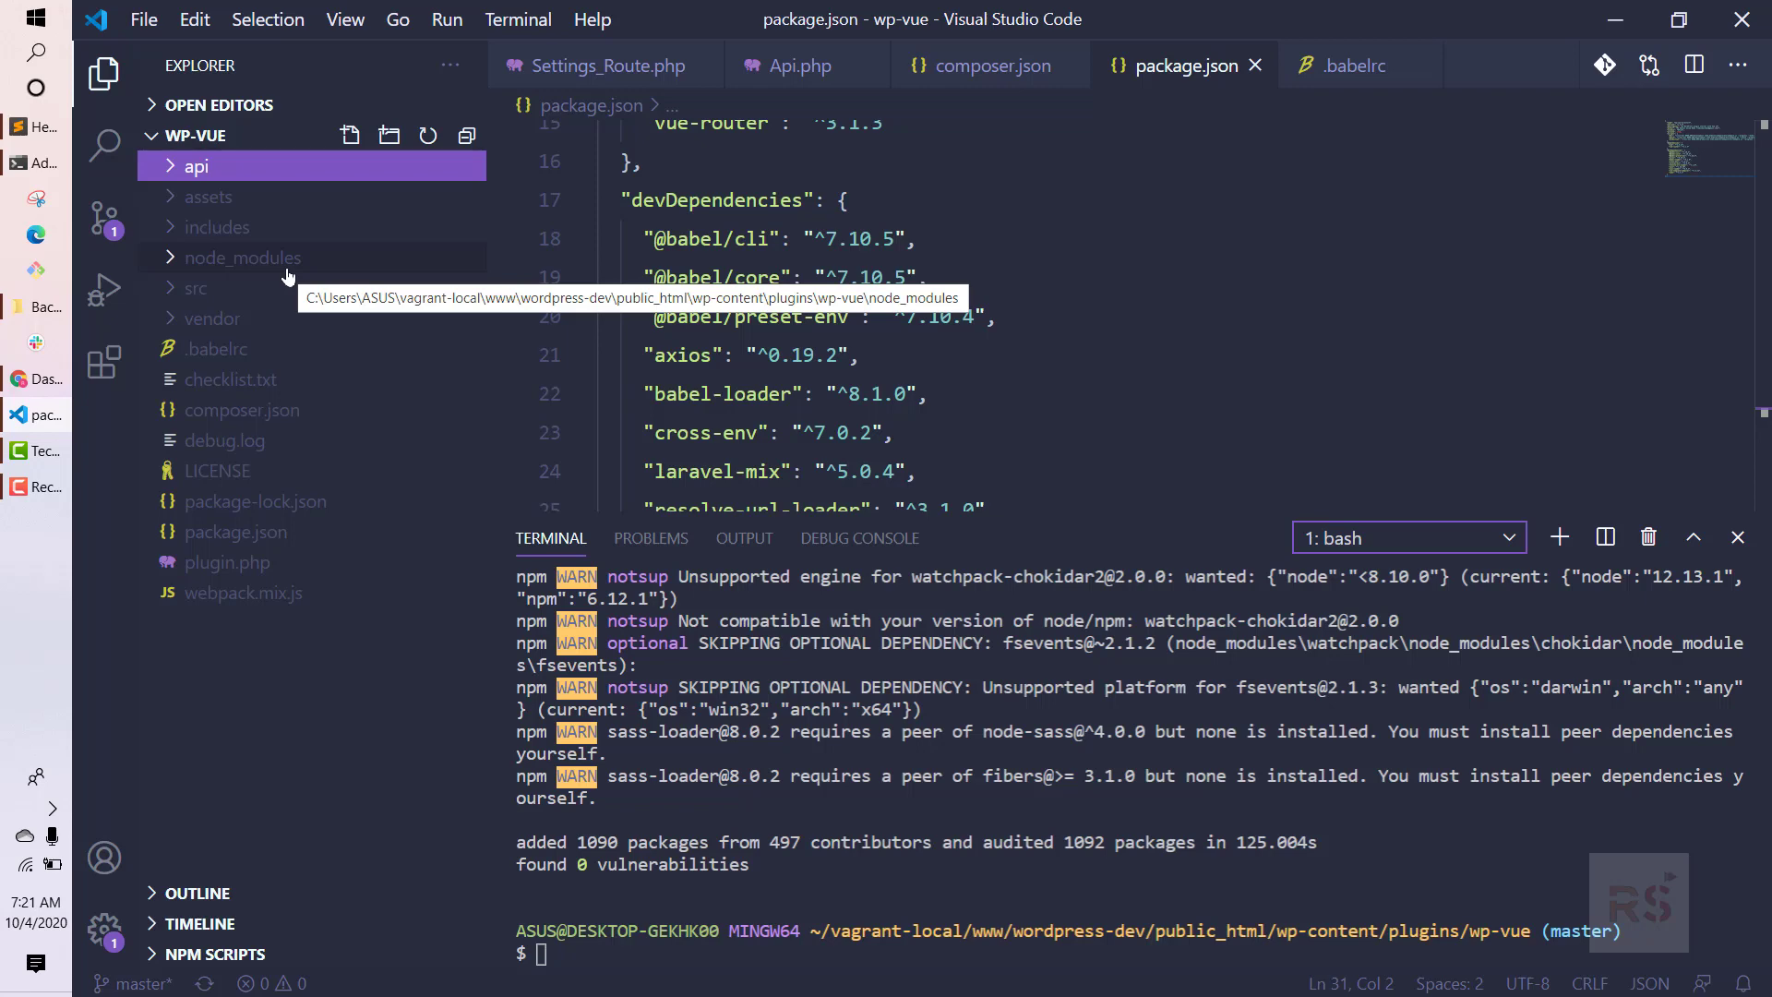
mouse_move(214, 318)
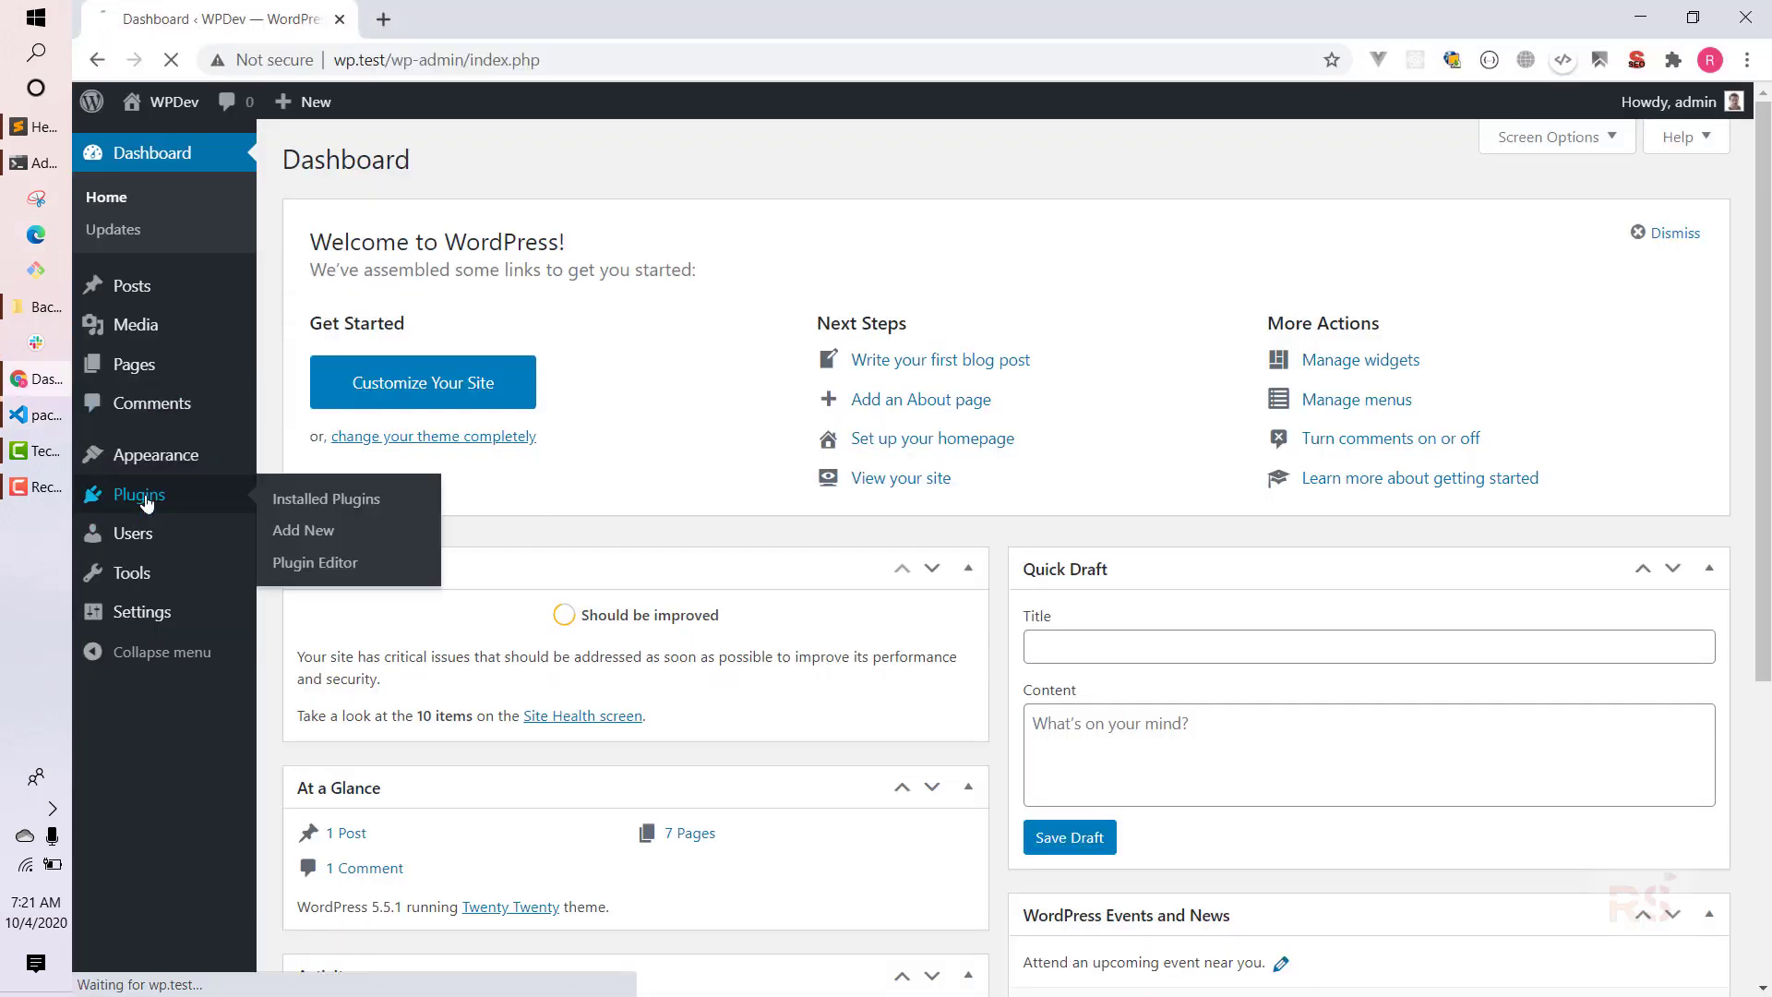
Open WordPress's Installed Plugins list showing WP Vue KickStart not yet active.
click(325, 498)
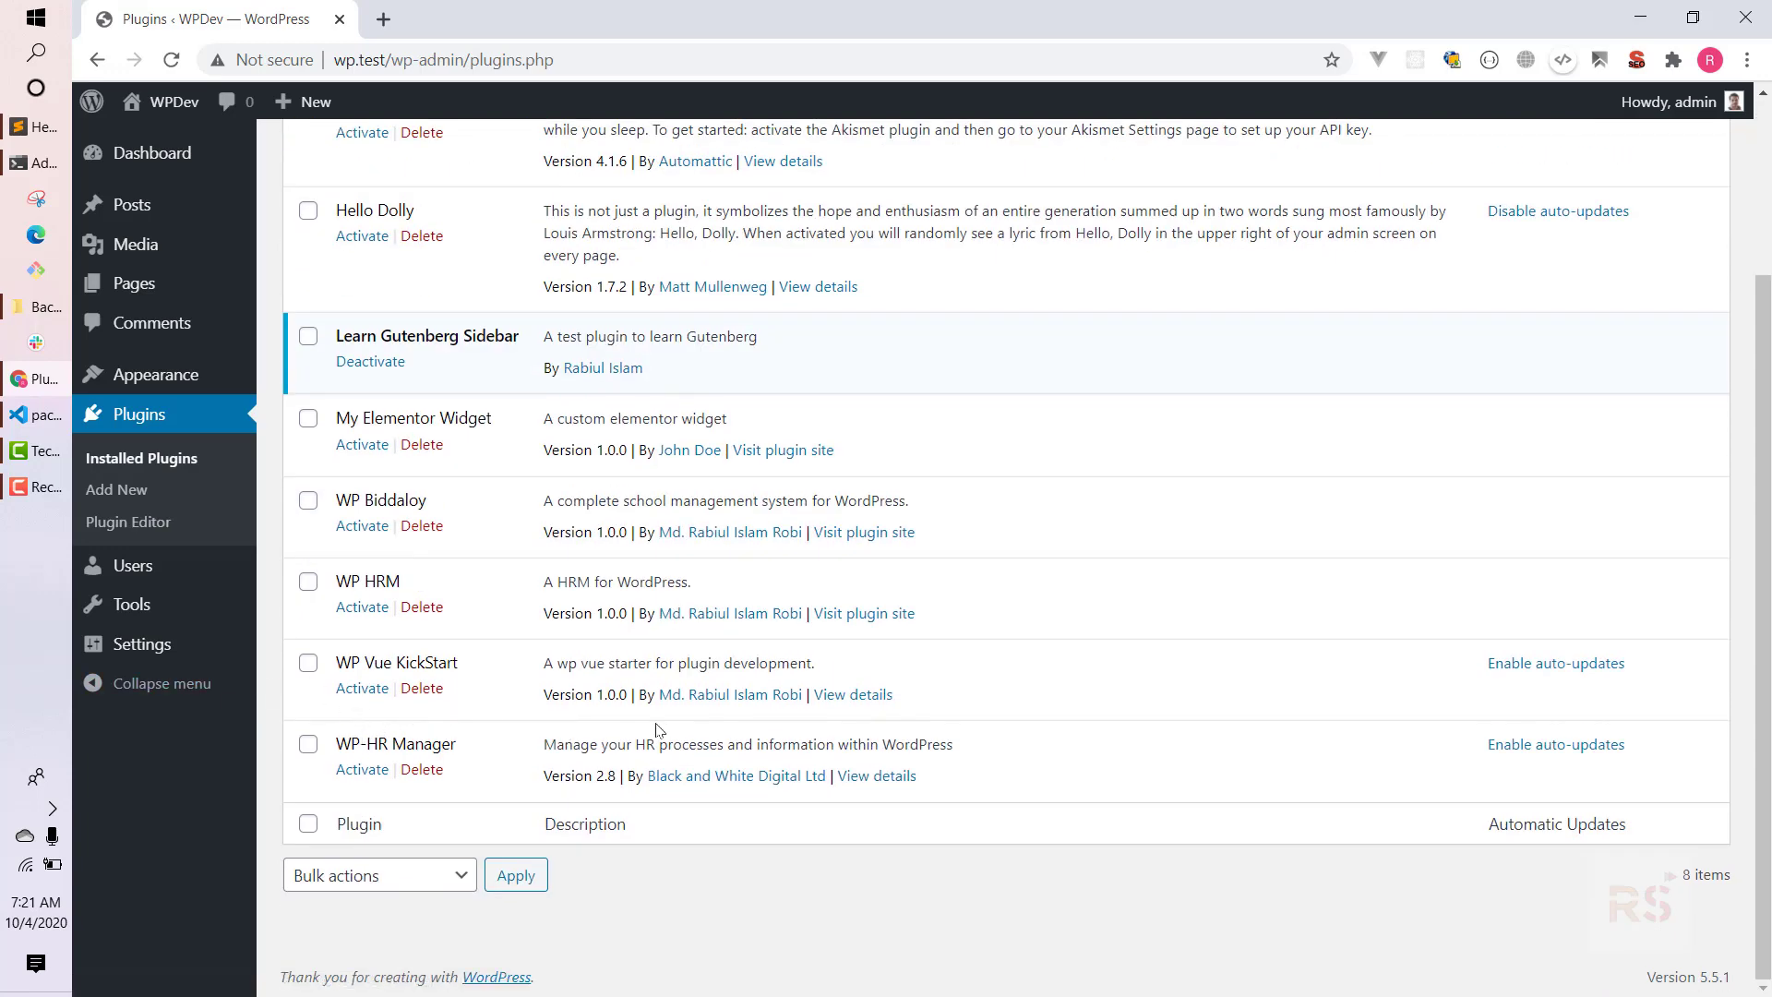
mouse_move(539, 666)
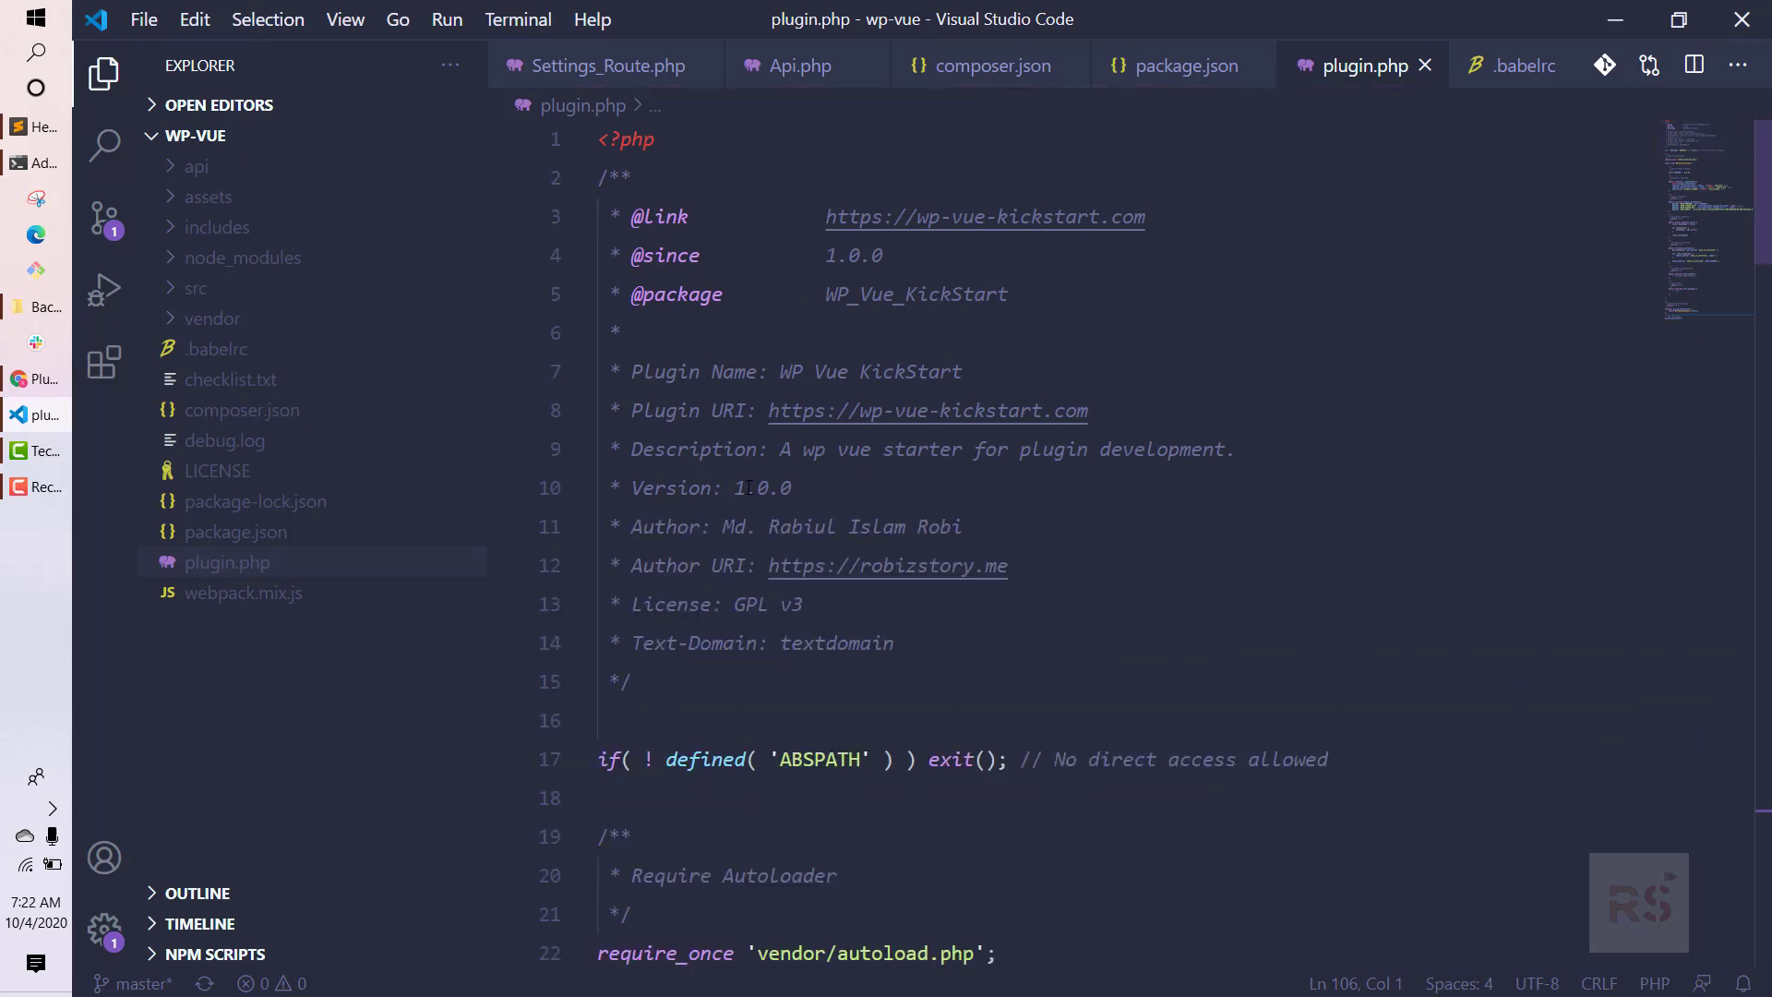
Scroll plugin.php to review its header and activate() function.
scroll(down, 3)
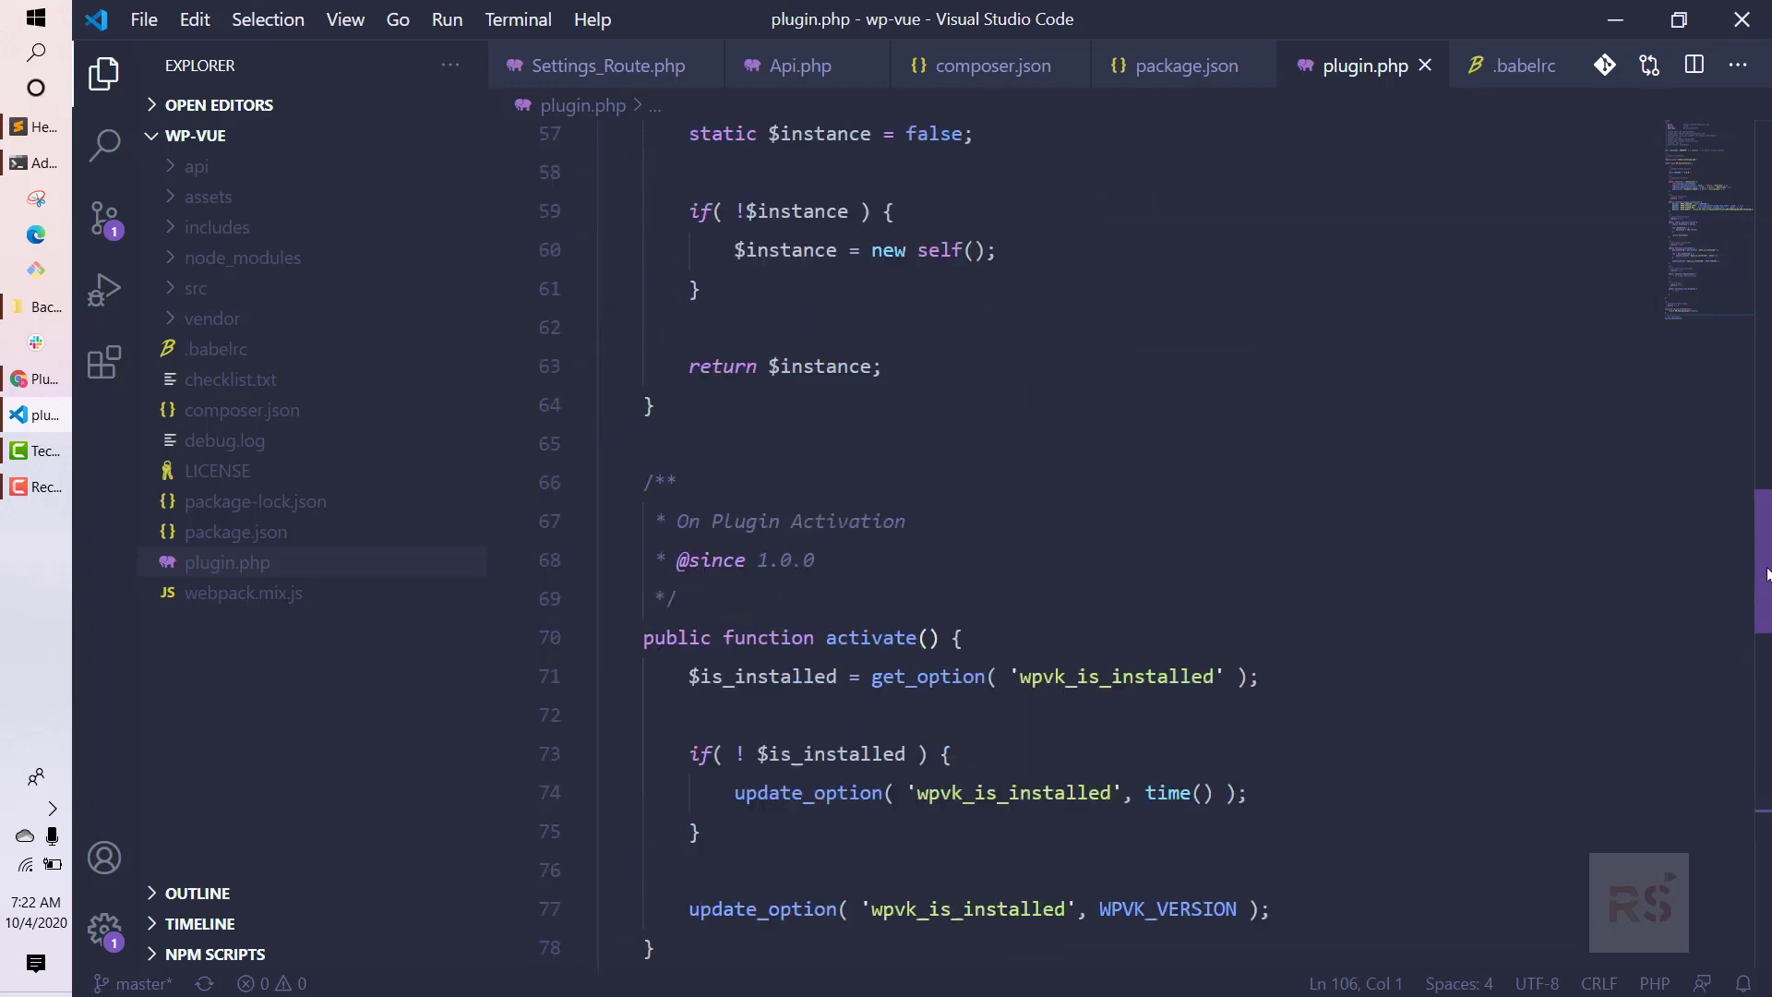
scroll(up, 3)
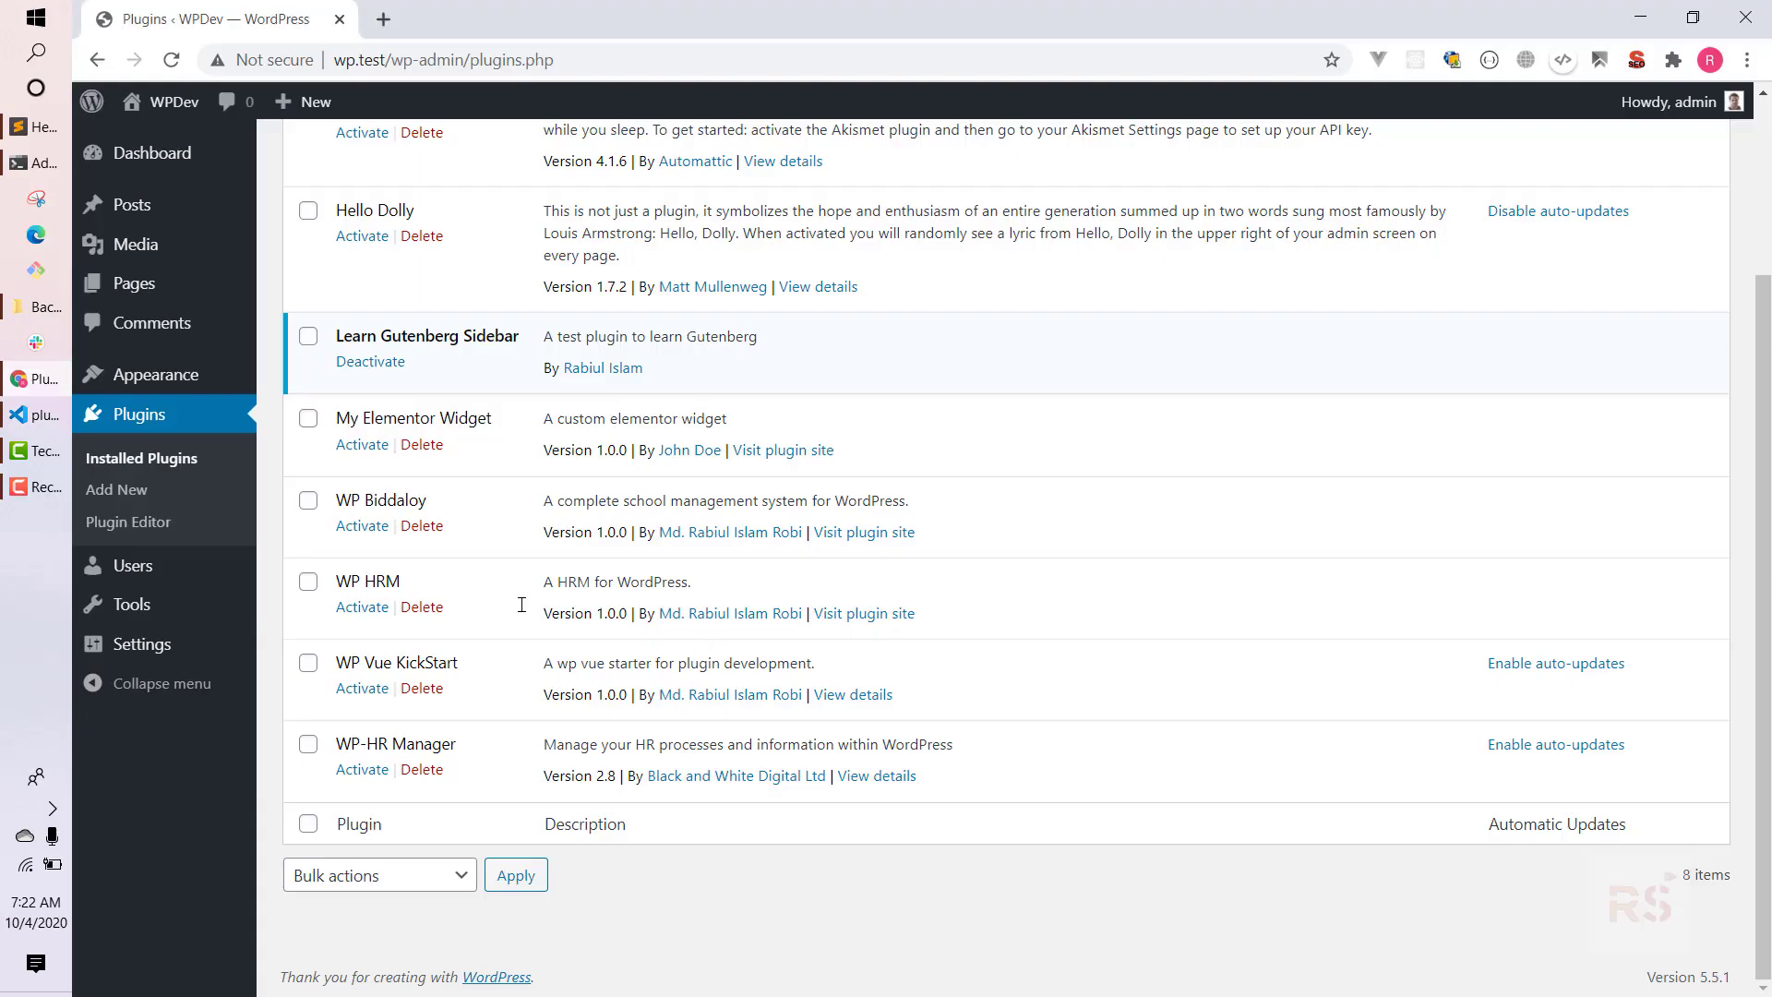
mouse_move(344, 690)
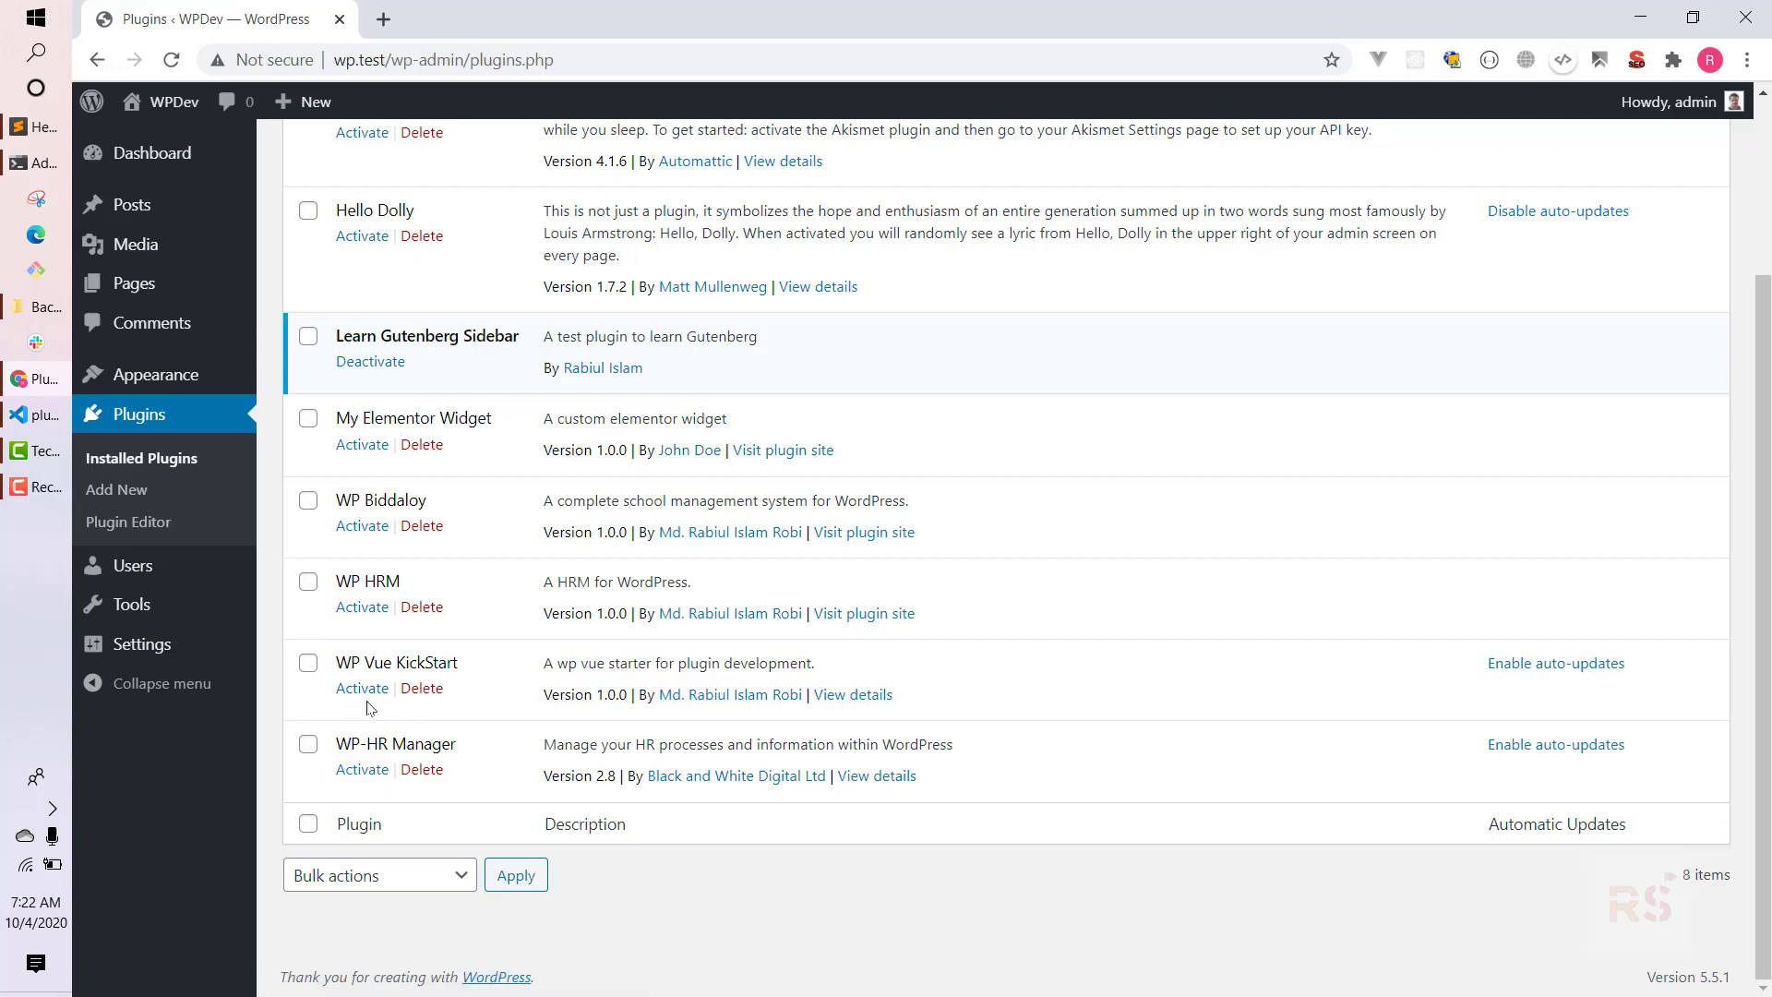
Activate WP Vue KickStart so WordPress confirms "Plugin activated".
click(362, 686)
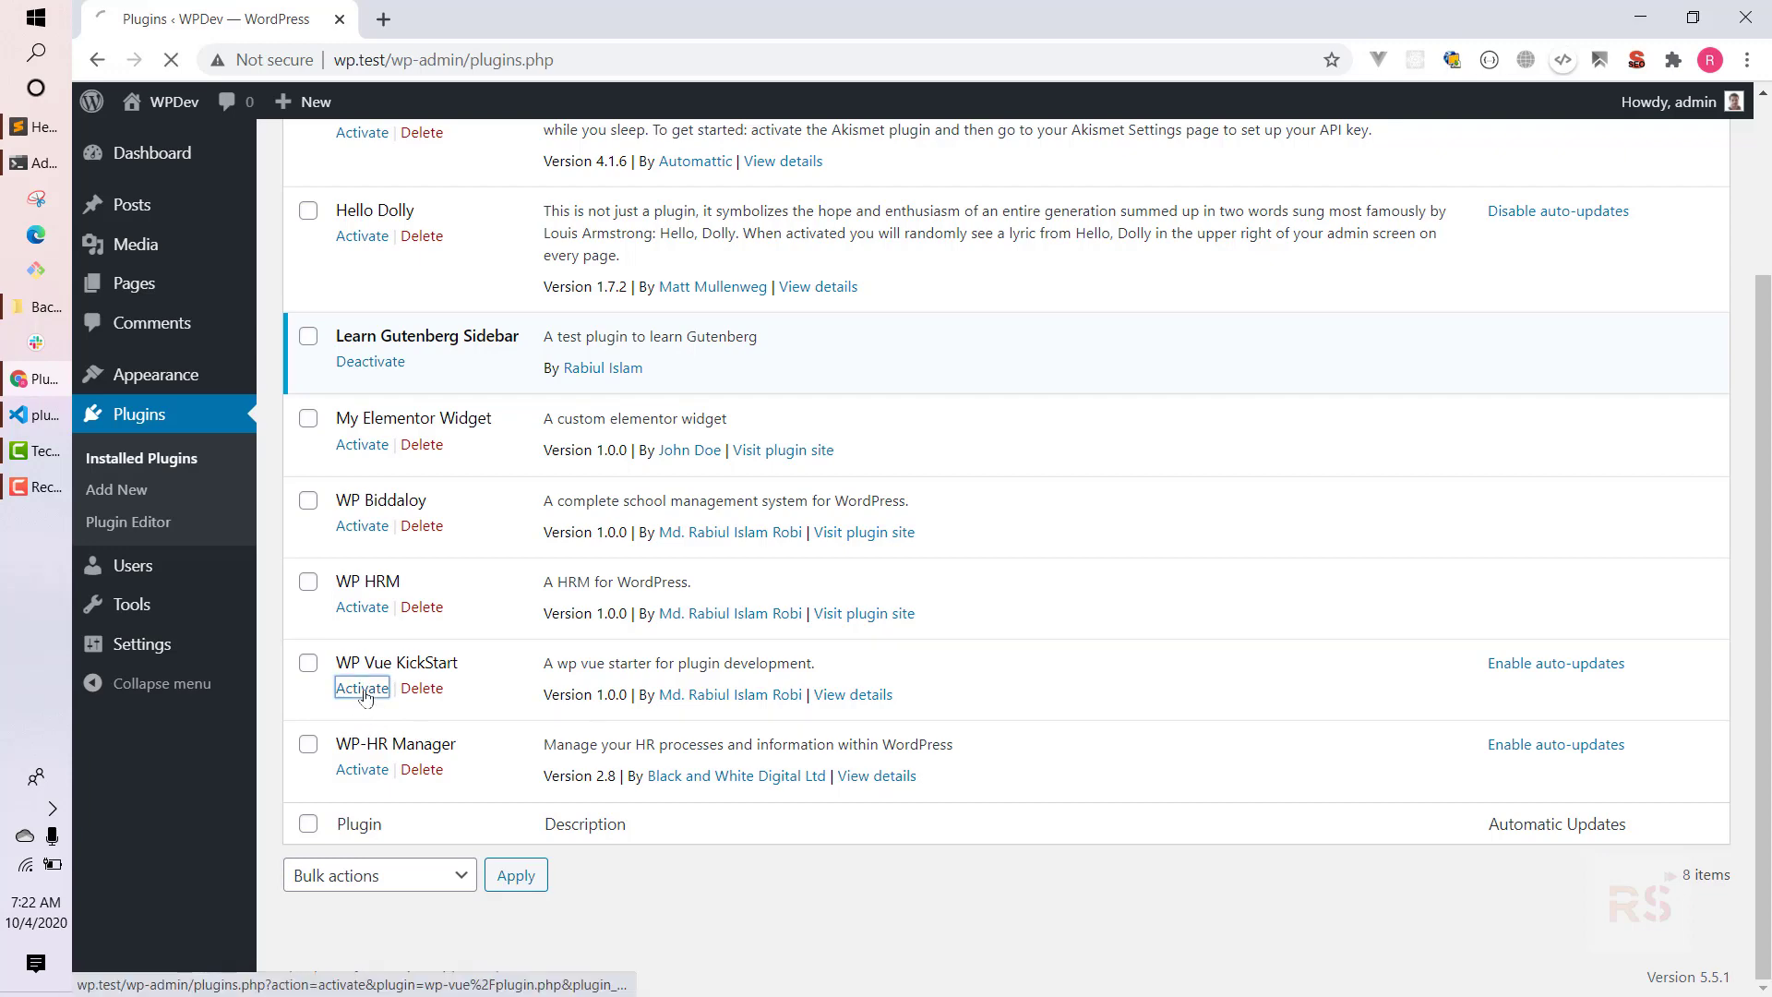
click(362, 686)
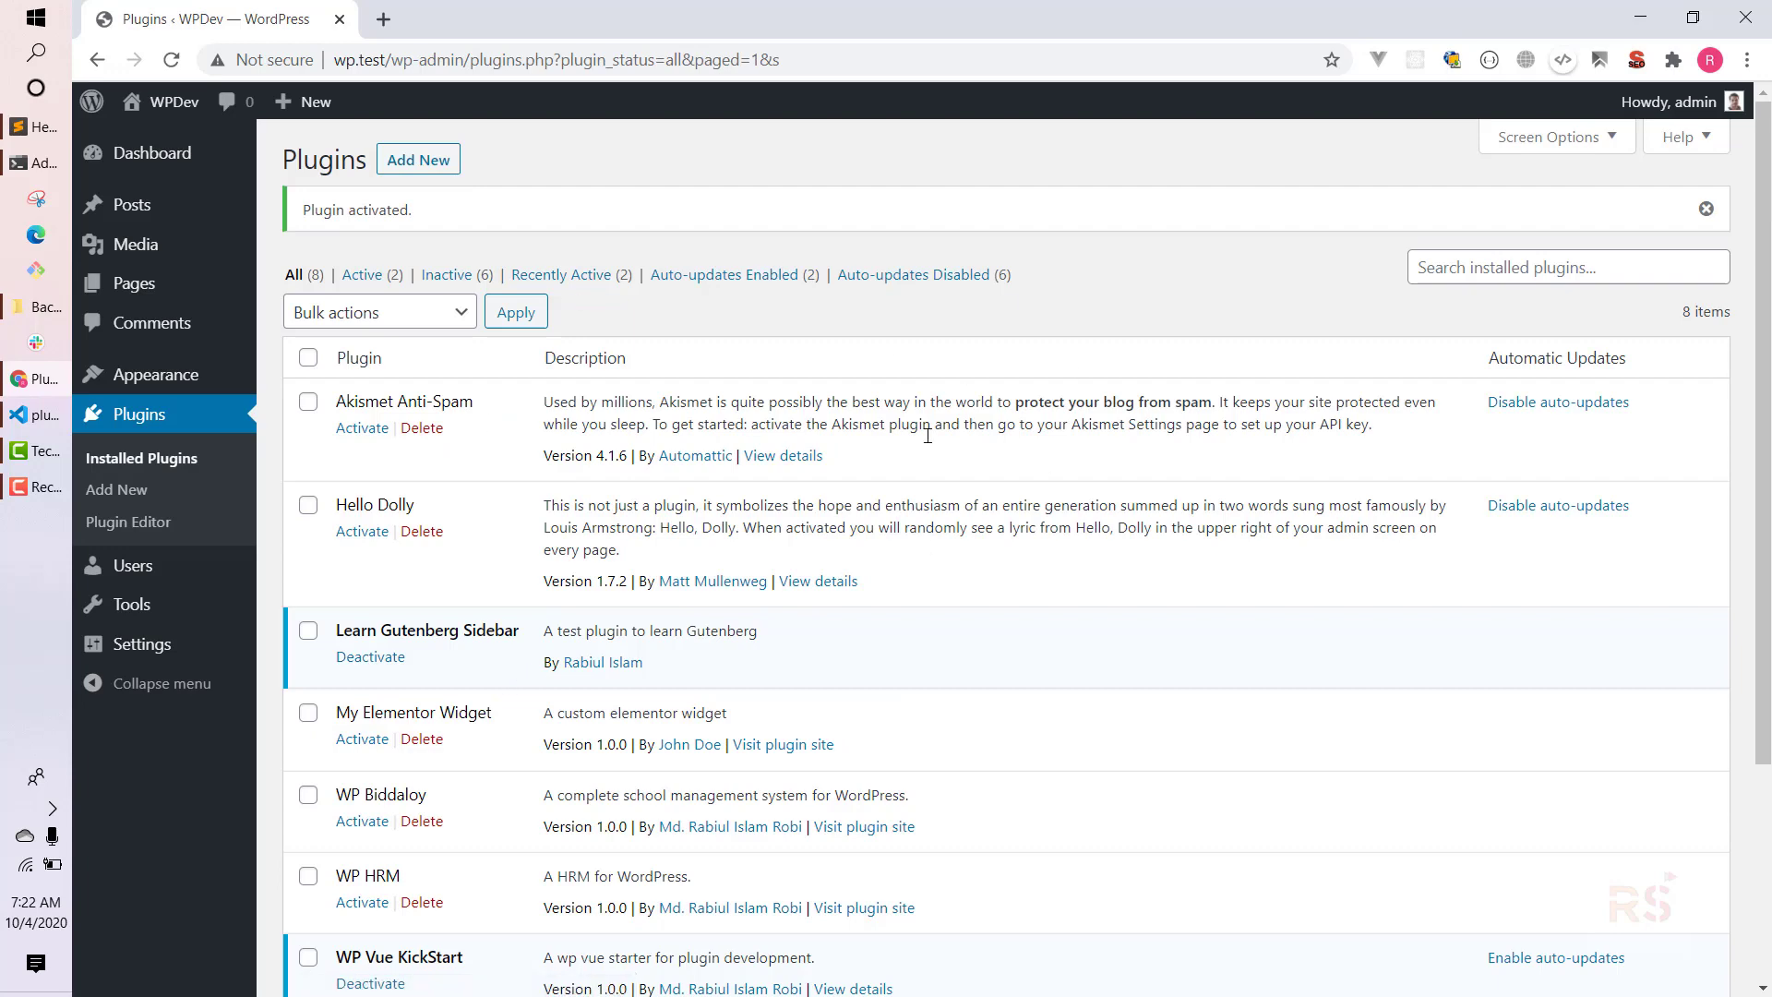
mouse_move(410, 319)
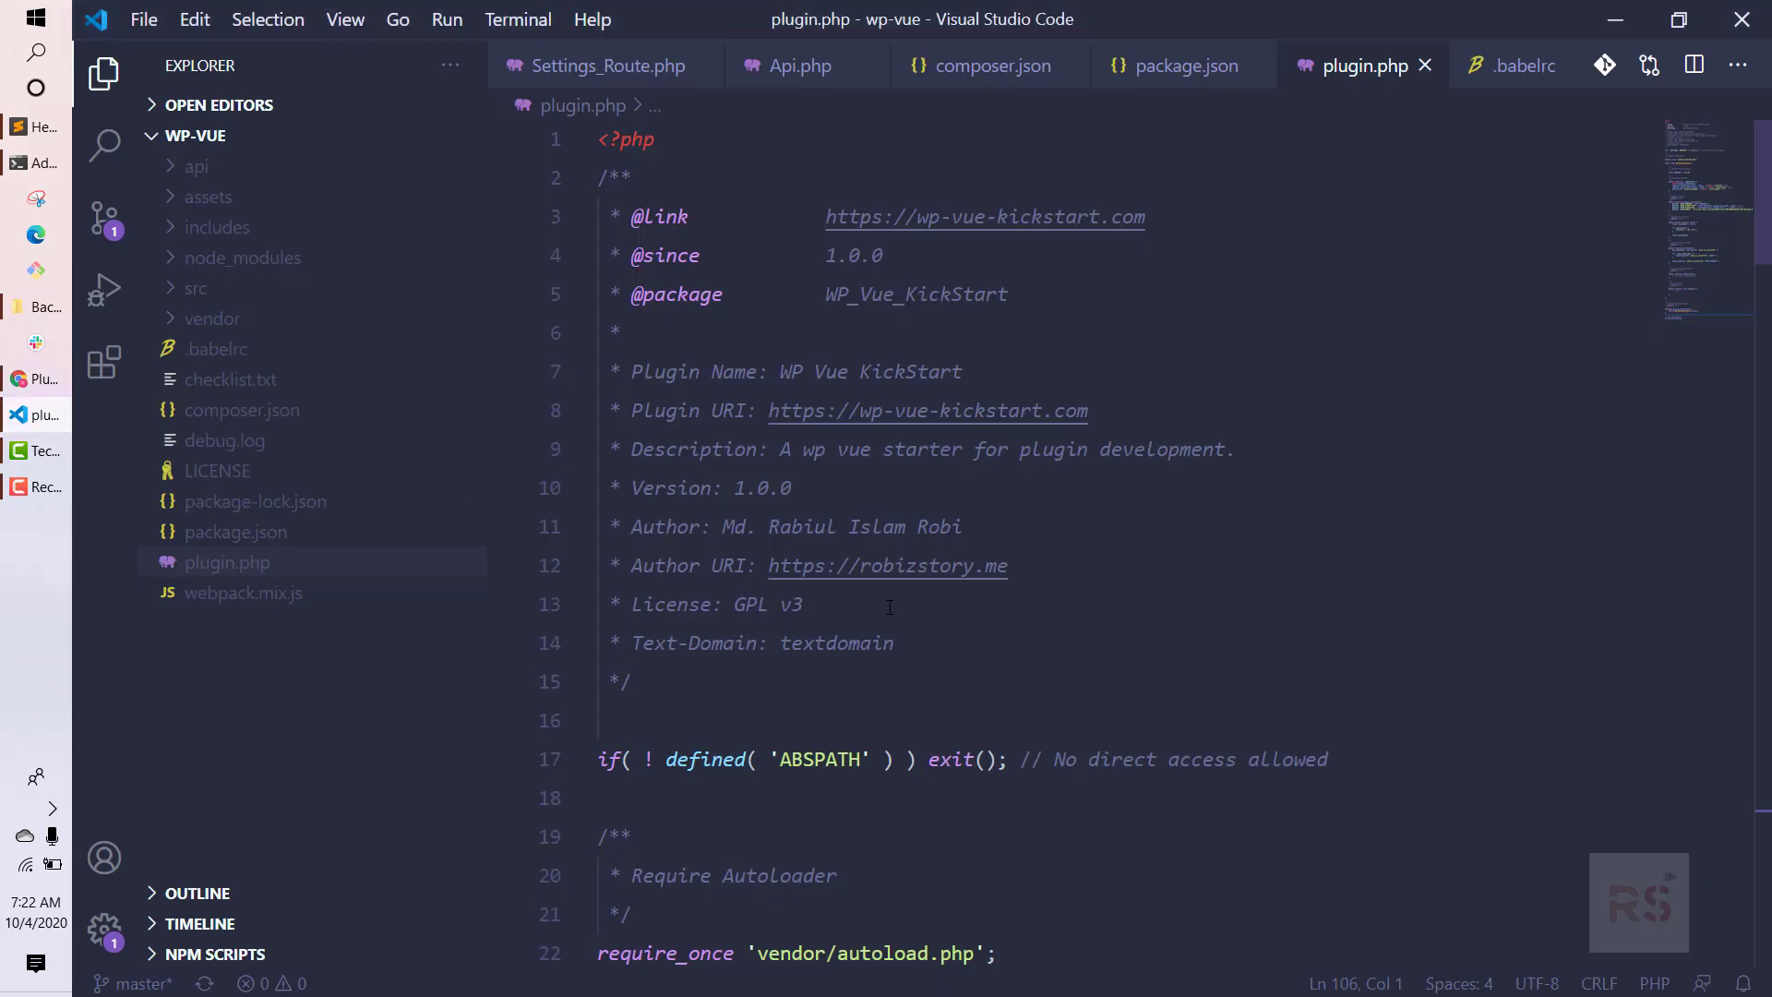
mouse_move(890, 633)
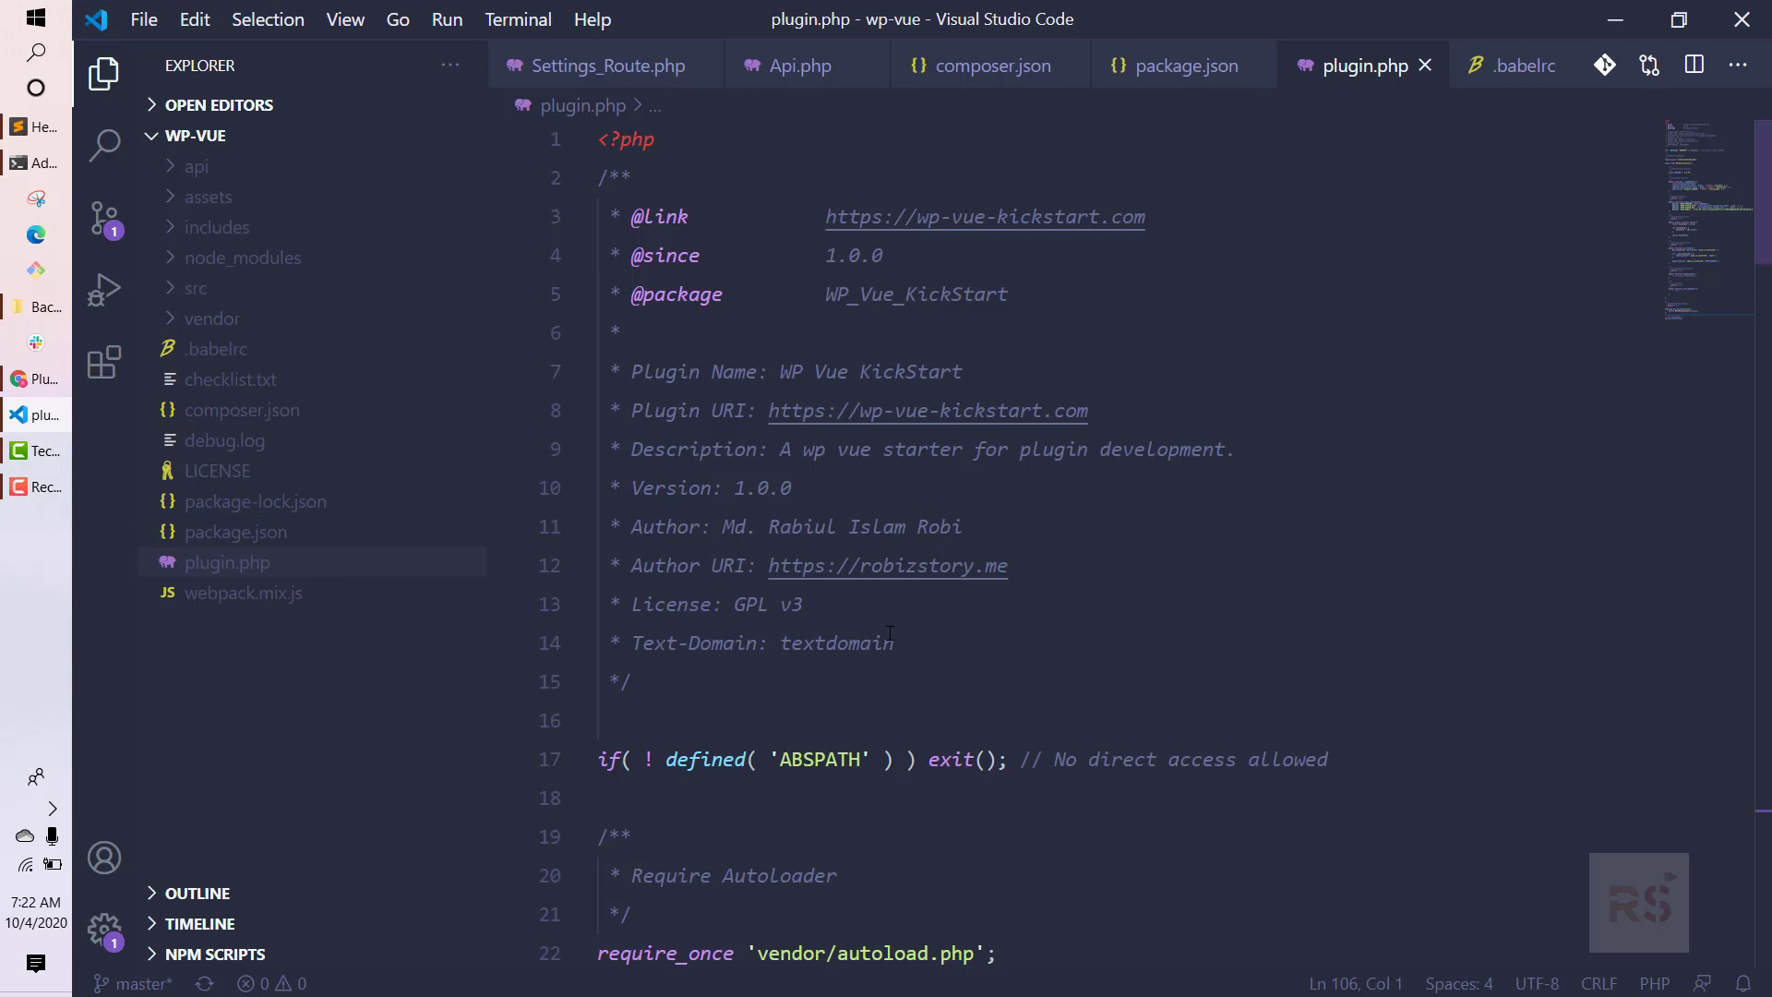
mouse_move(880, 471)
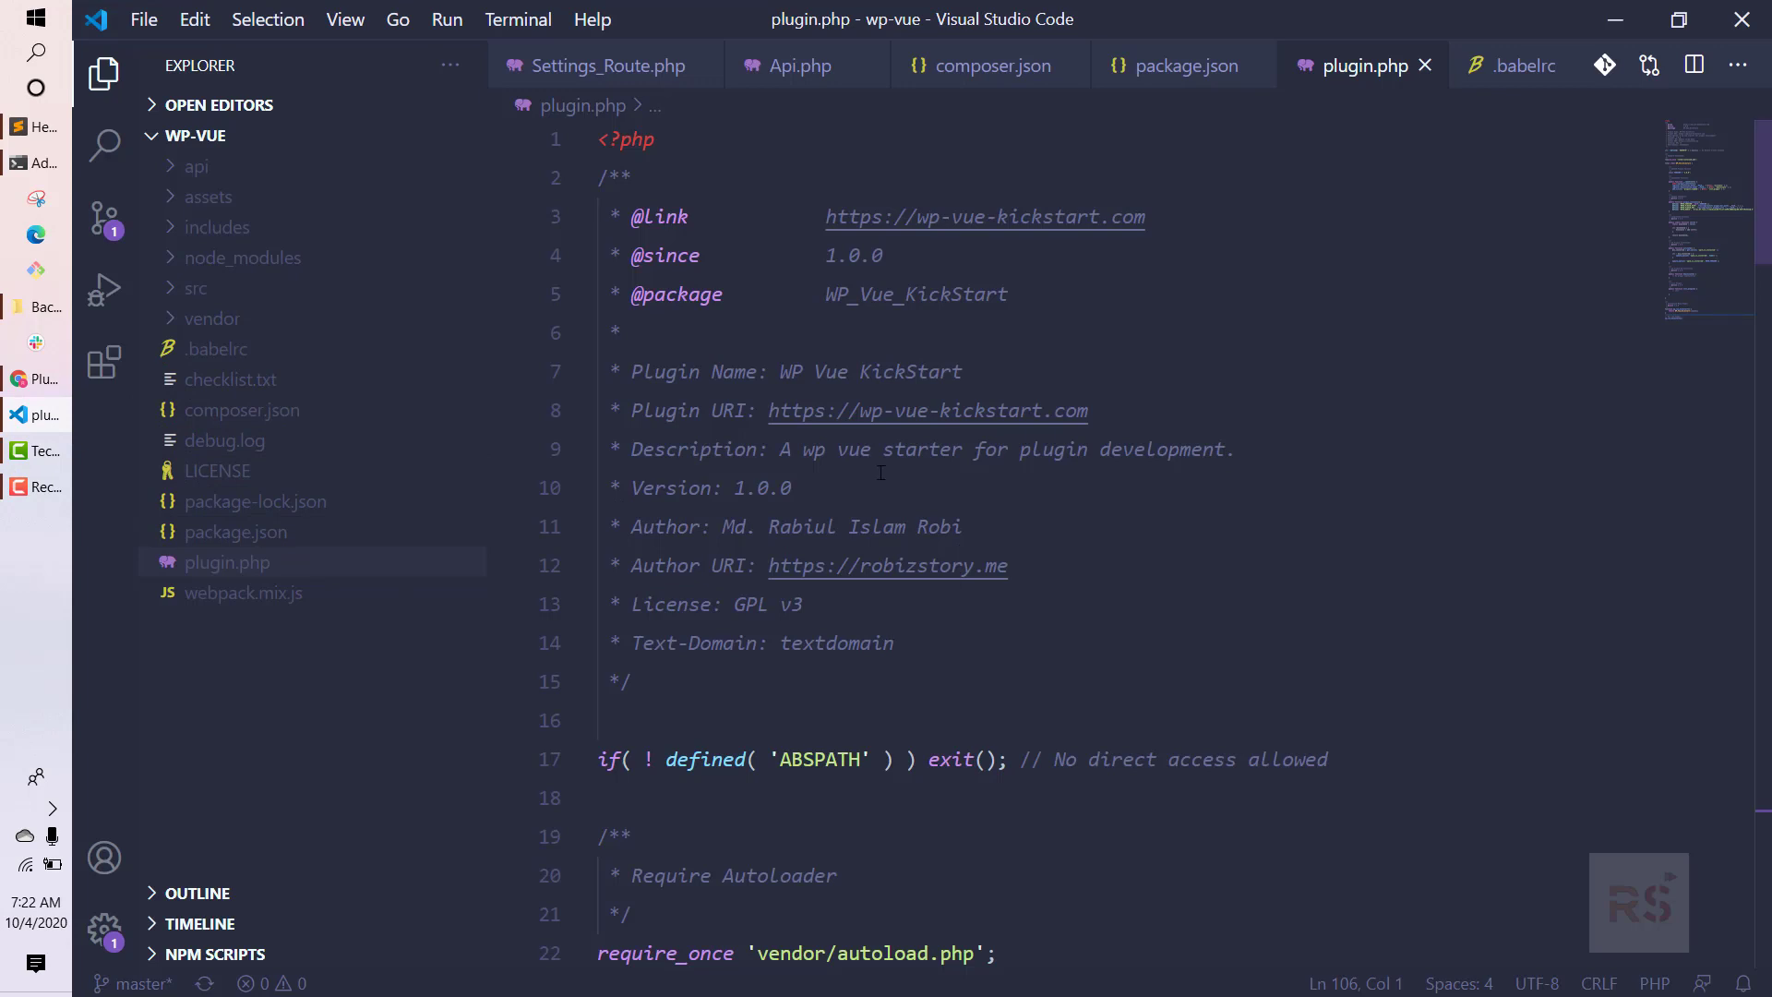